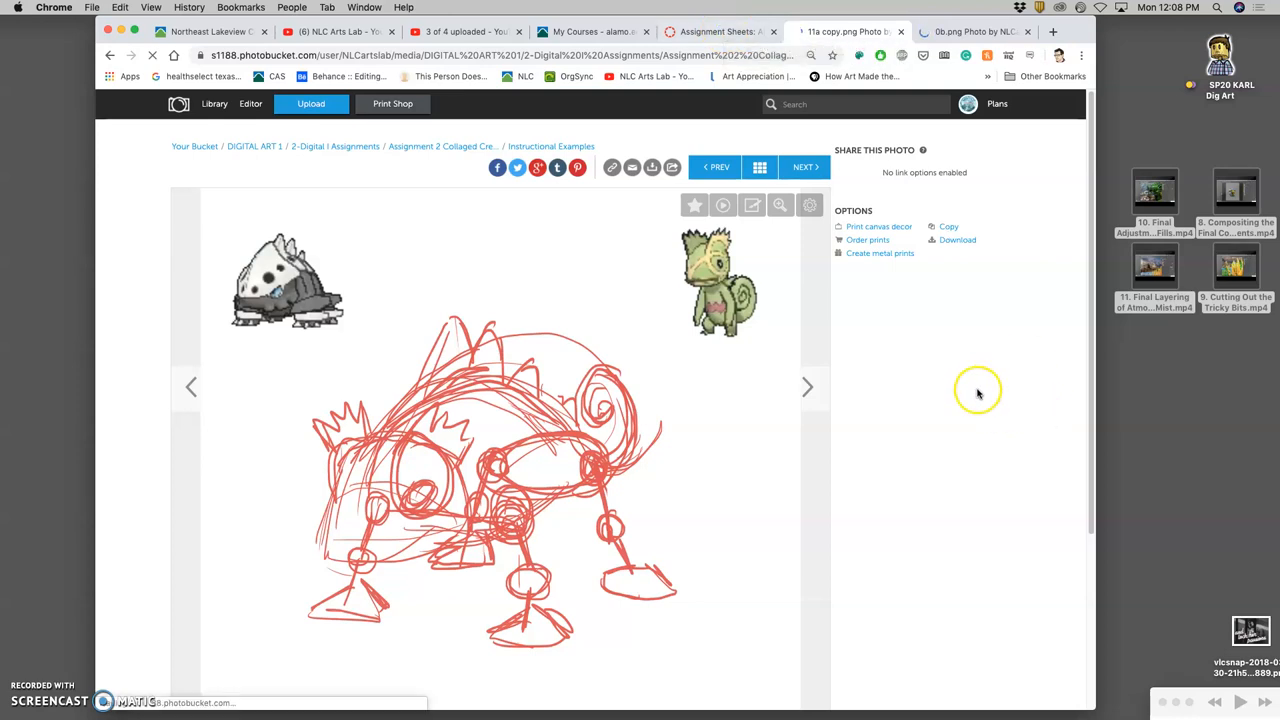
mouse_move(856, 344)
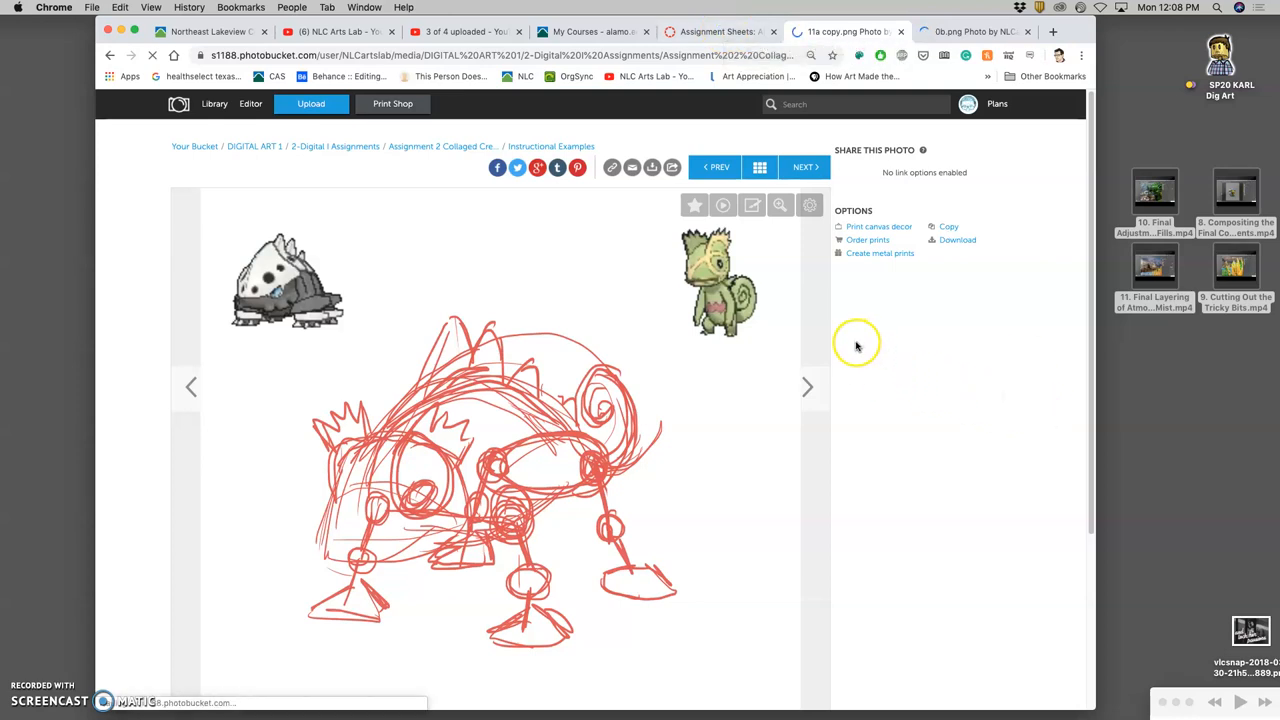
mouse_move(722, 360)
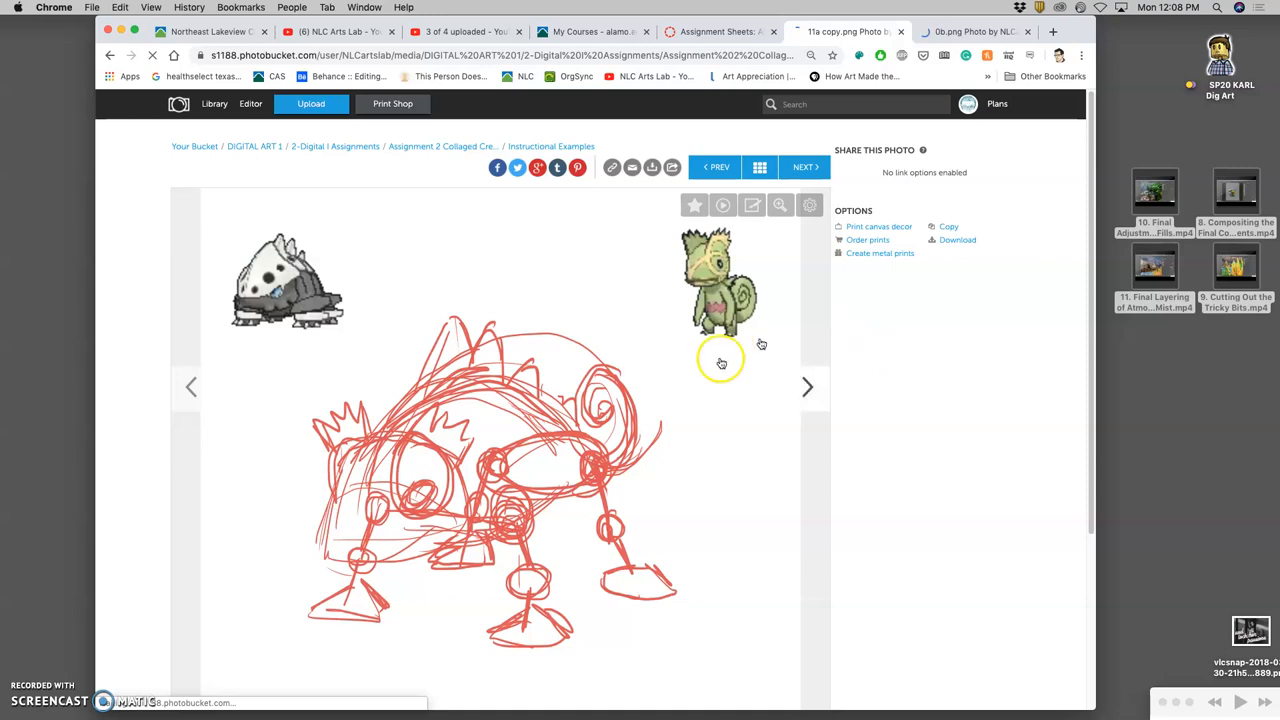
Expand the Assignment #2 (composite creature) PDF preview on the Canvas Assignment Sheets page.
left_click(720, 32)
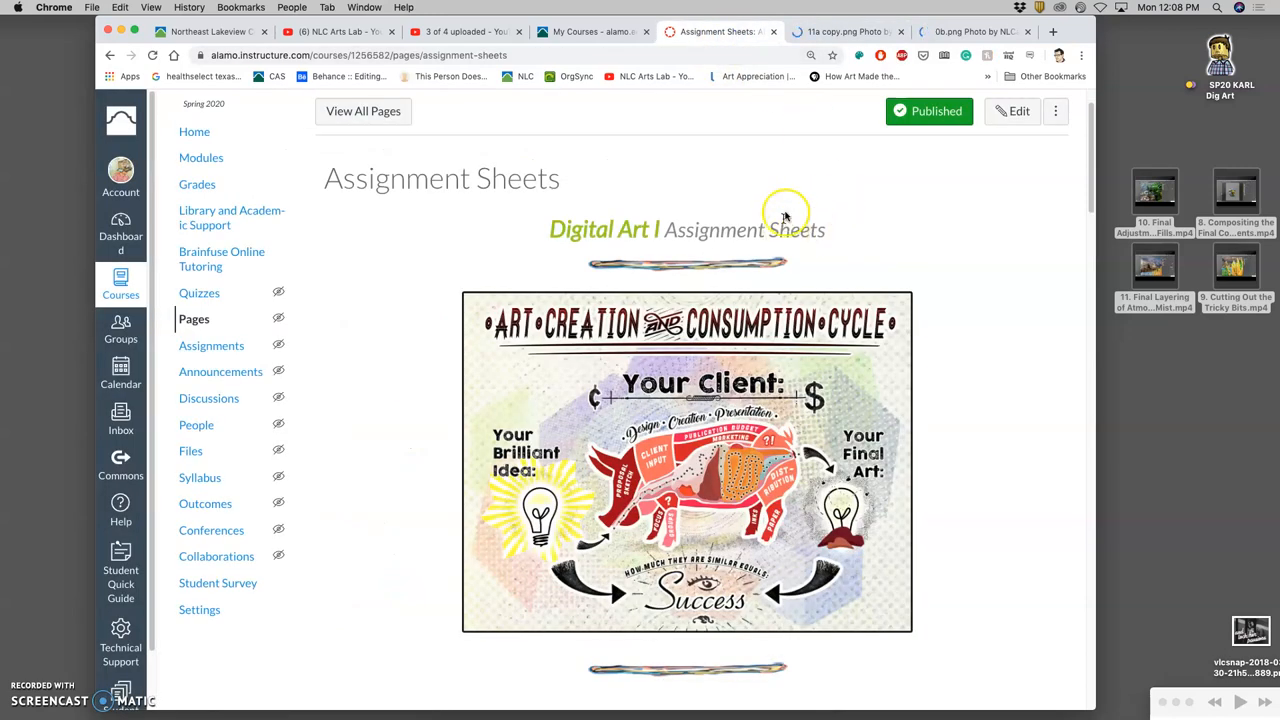
scroll("down", 3)
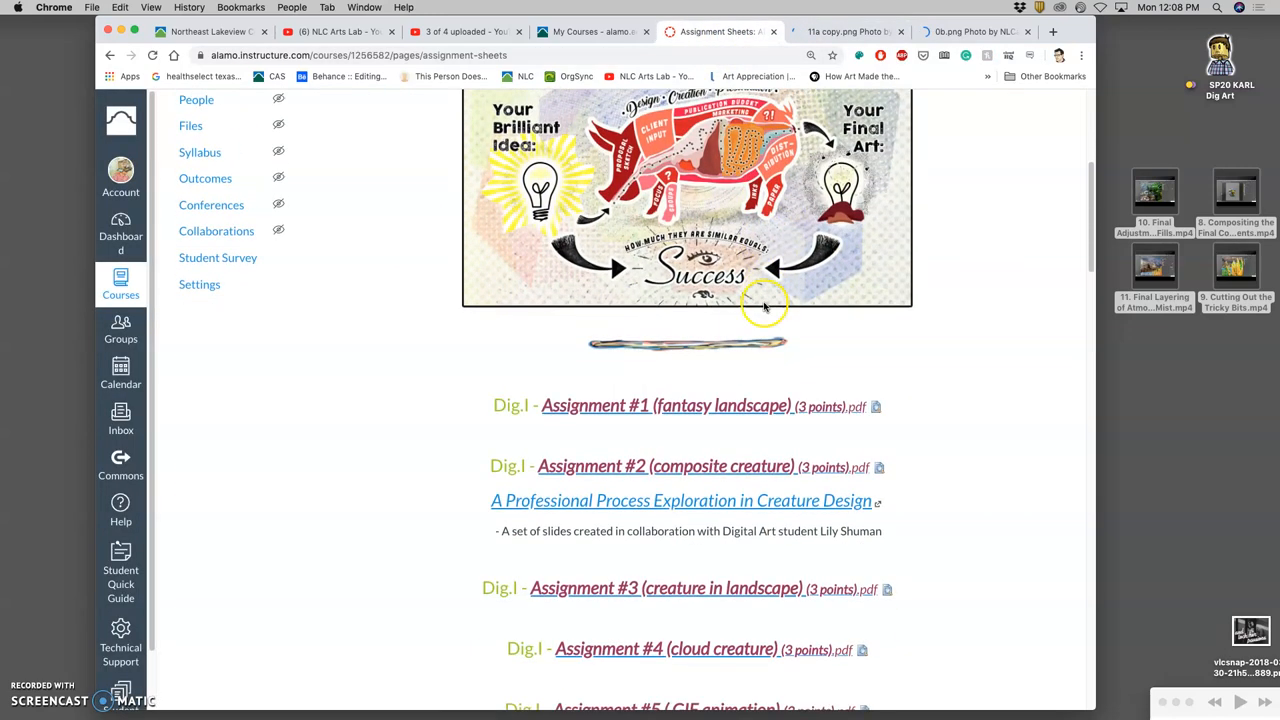
scroll("down", 3)
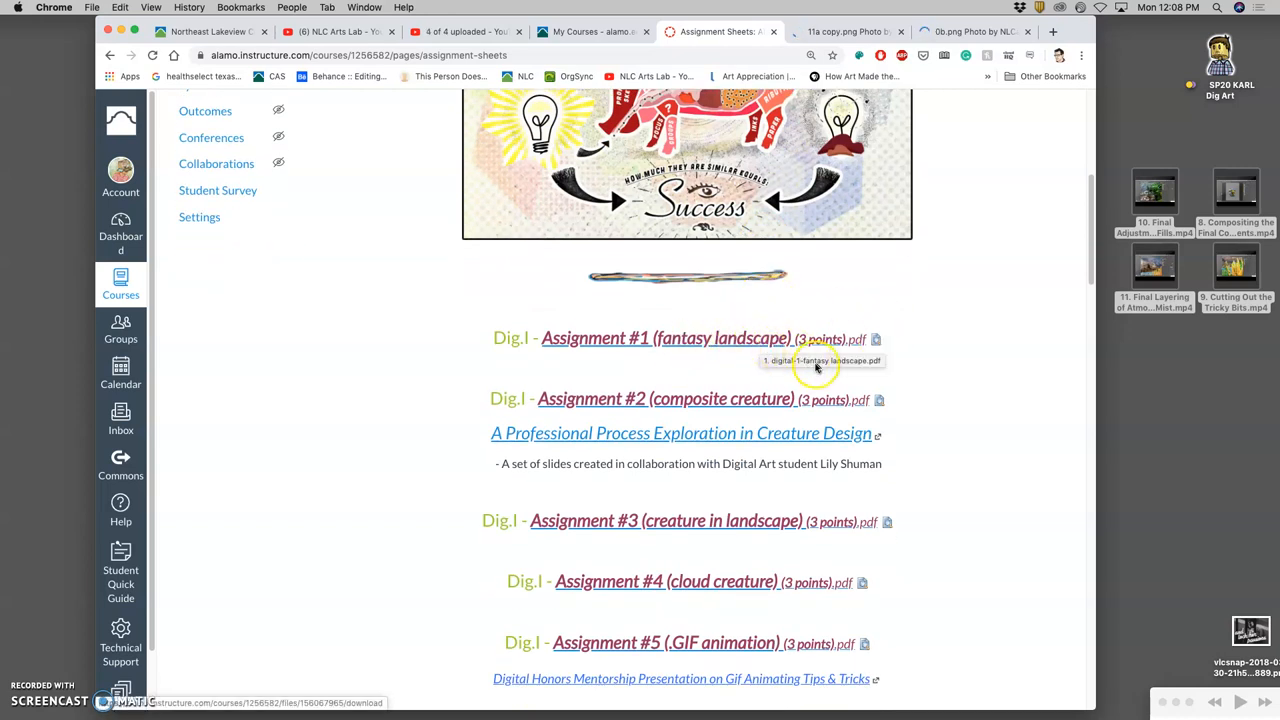
mouse_move(772, 406)
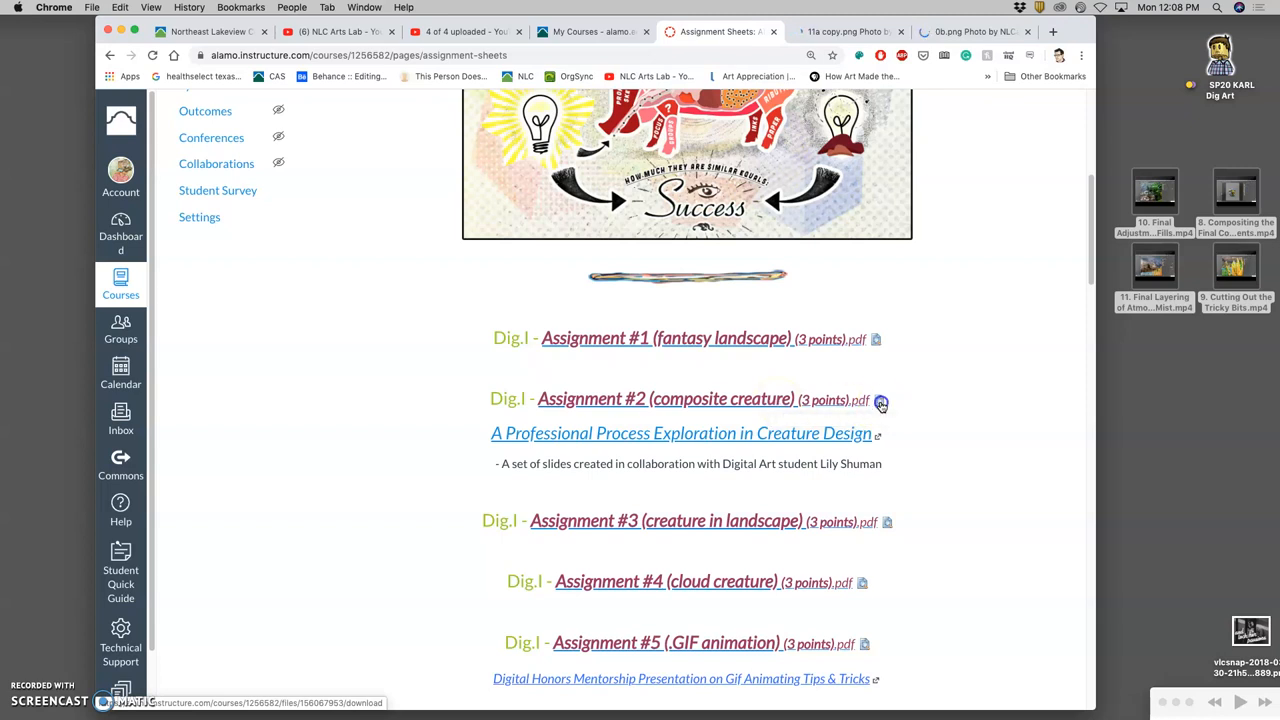
left_click(880, 402)
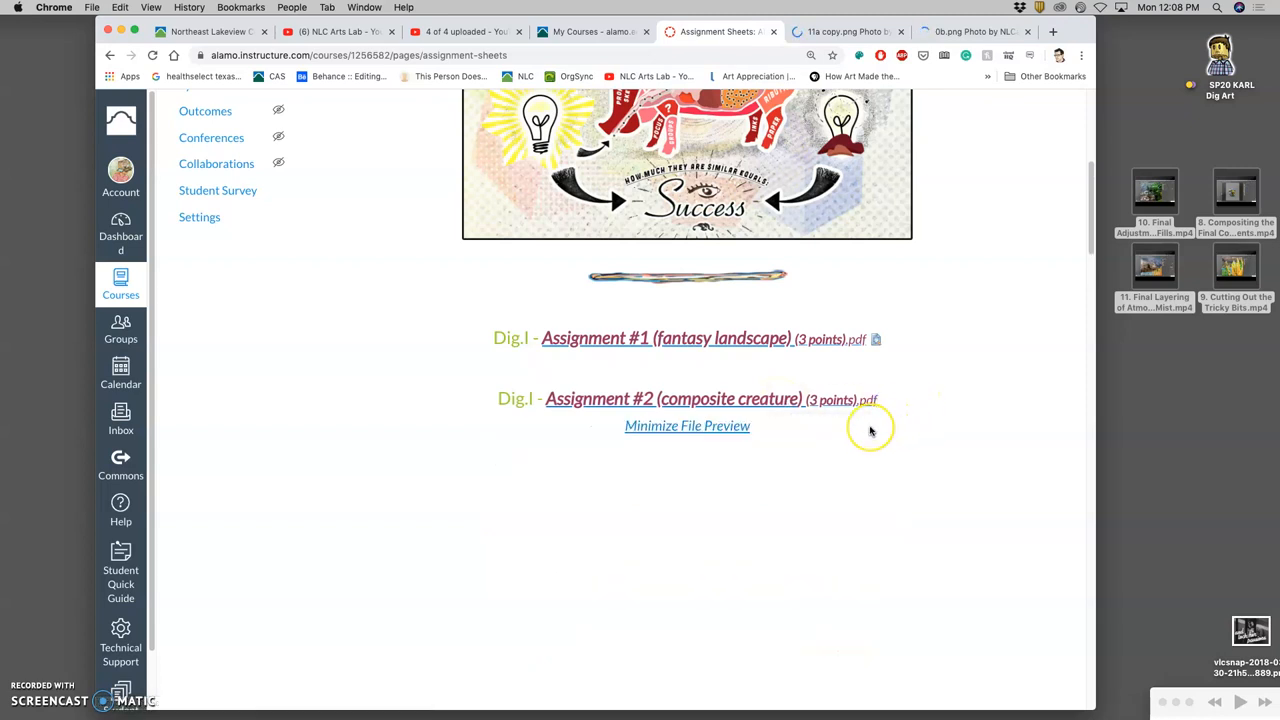
scroll("down", 3)
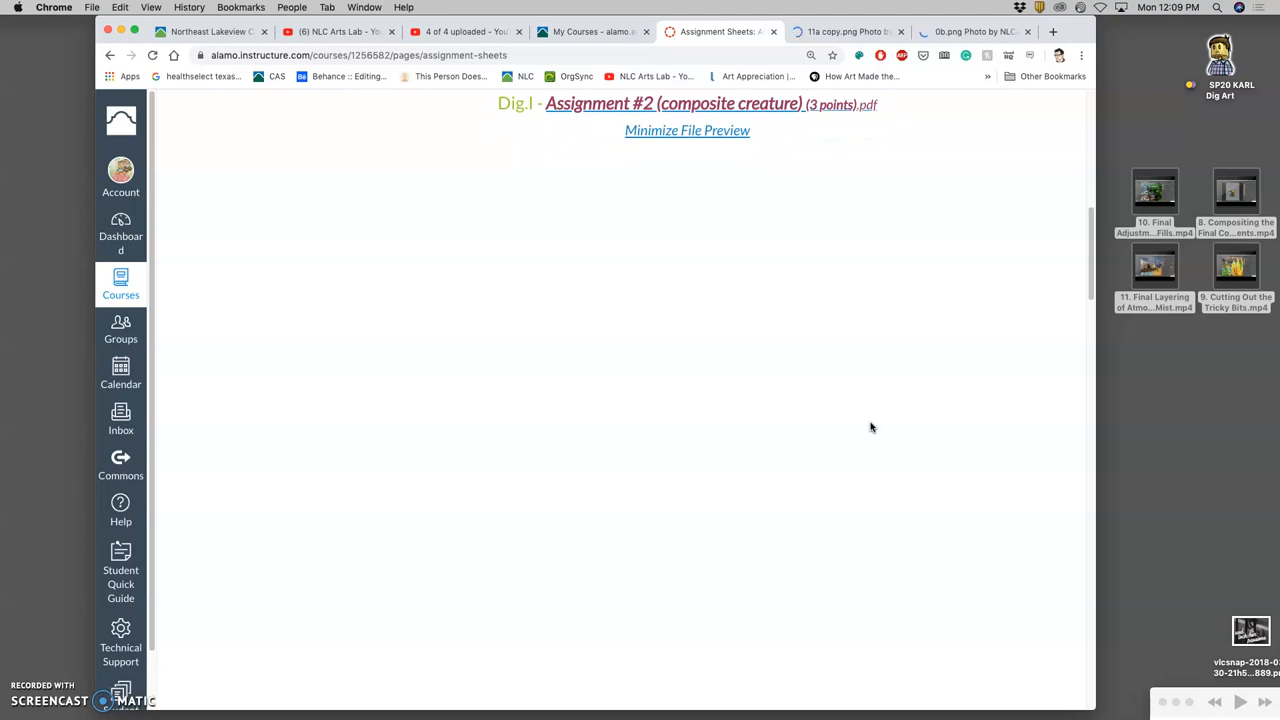
Read through the loaded Collaged Creature assignment description, due date, grading and rubric.
left_click(904, 426)
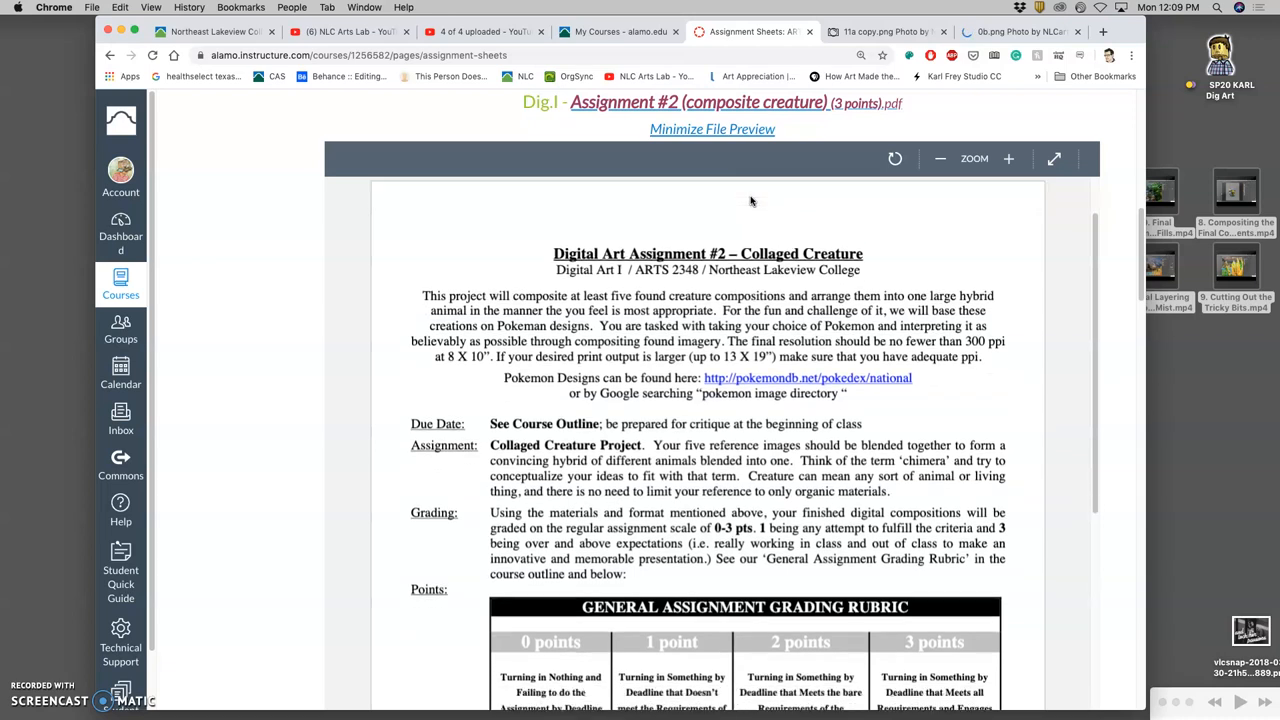
scroll("down", 3)
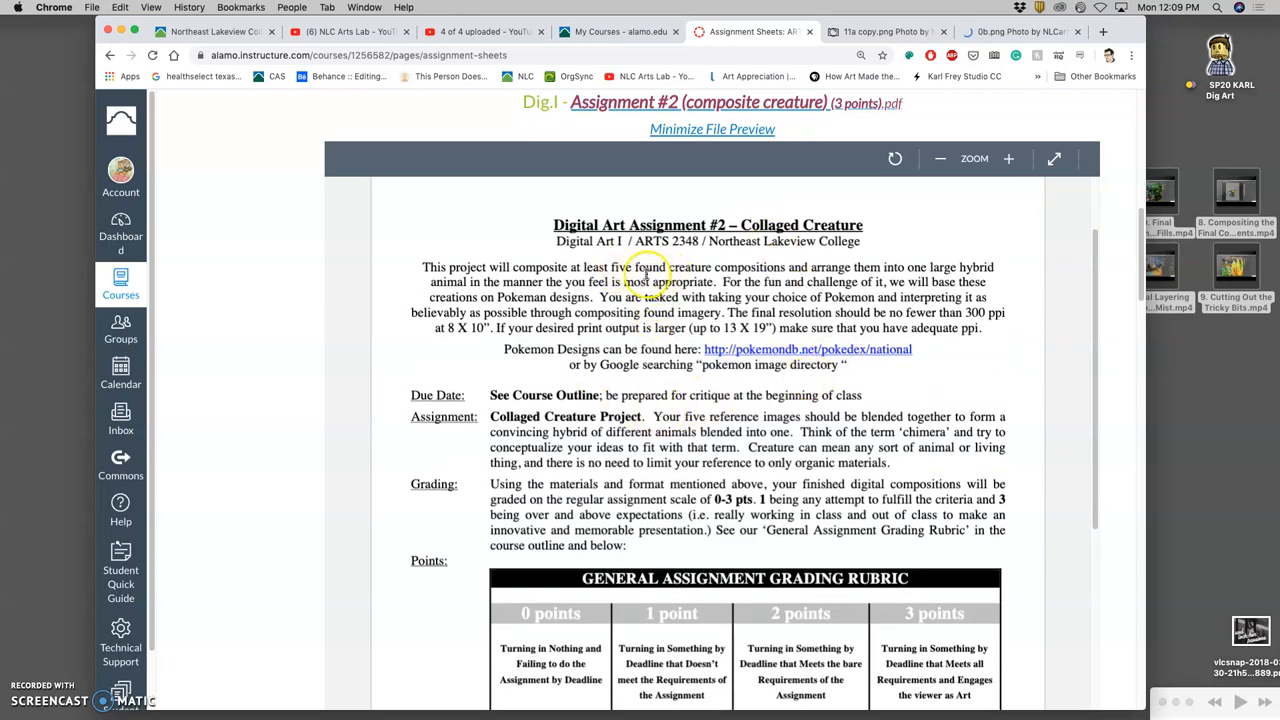
mouse_move(704, 276)
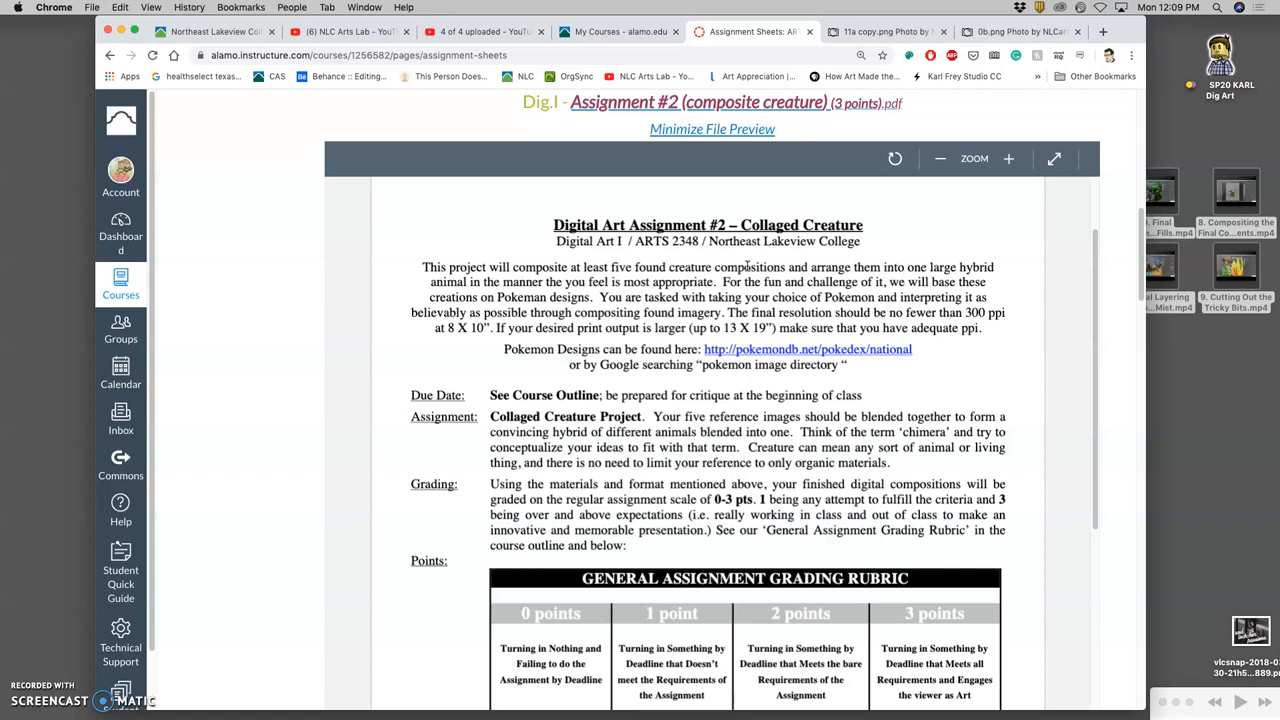
mouse_move(768, 296)
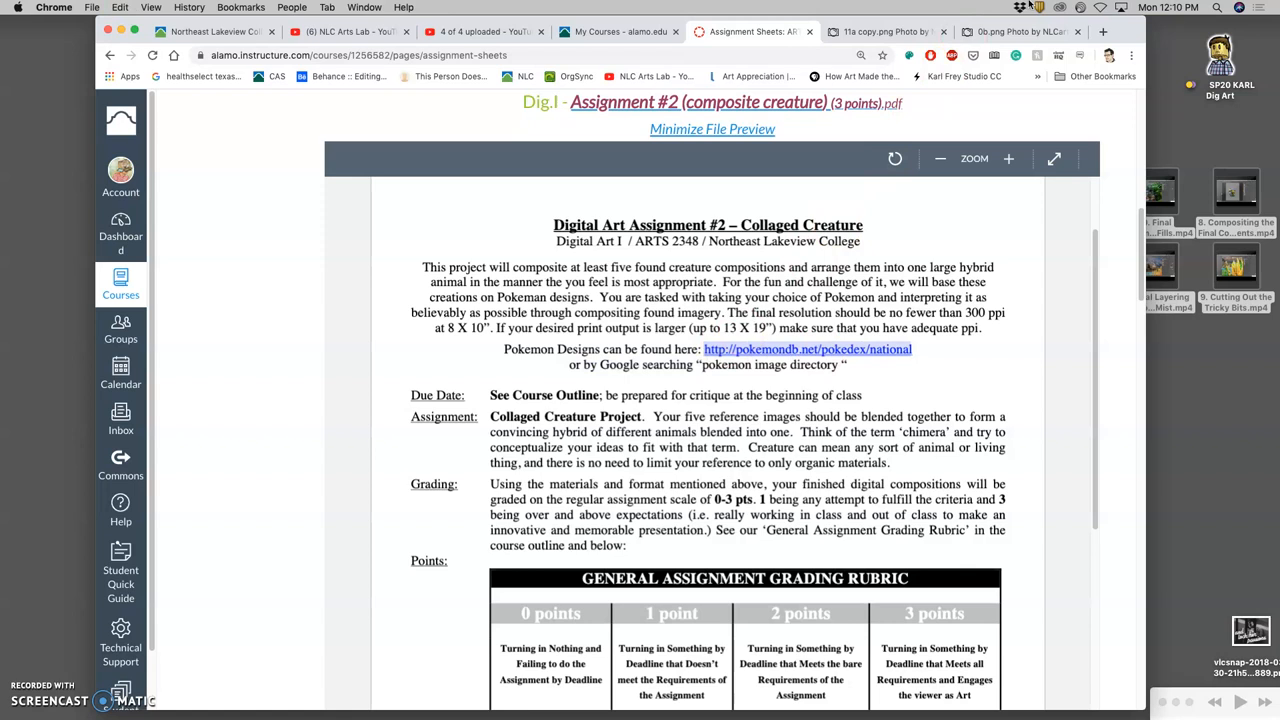
Go to pokemondb.net/pokedex/national in a new tab and scroll through the List of Pokémon.
left_click(1100, 32)
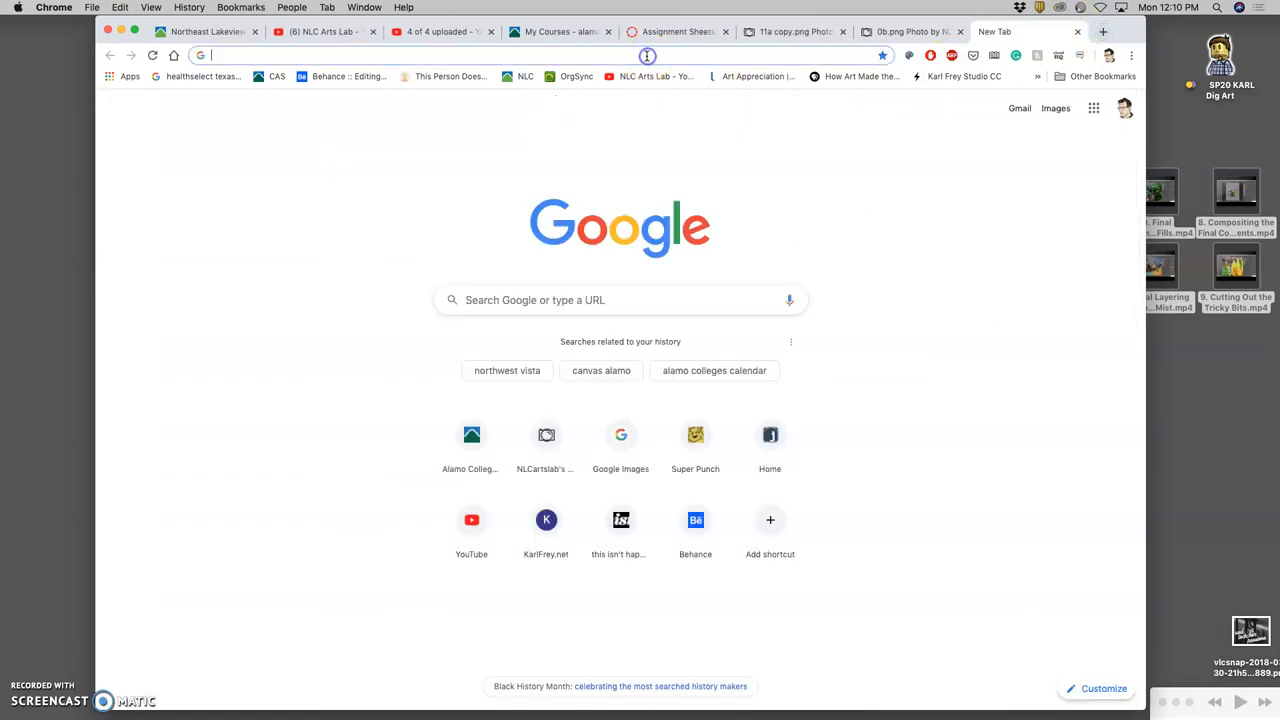
type("pokemondb.net/pokedex/national")
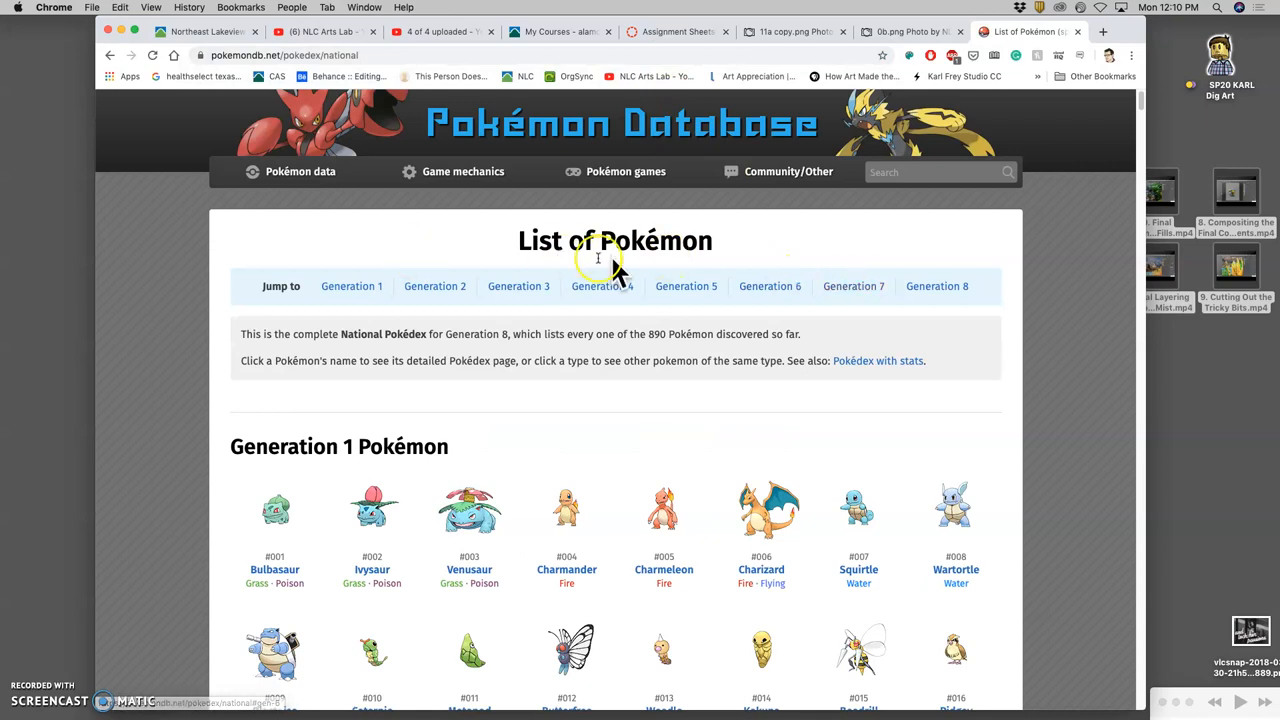
scroll("down", 3)
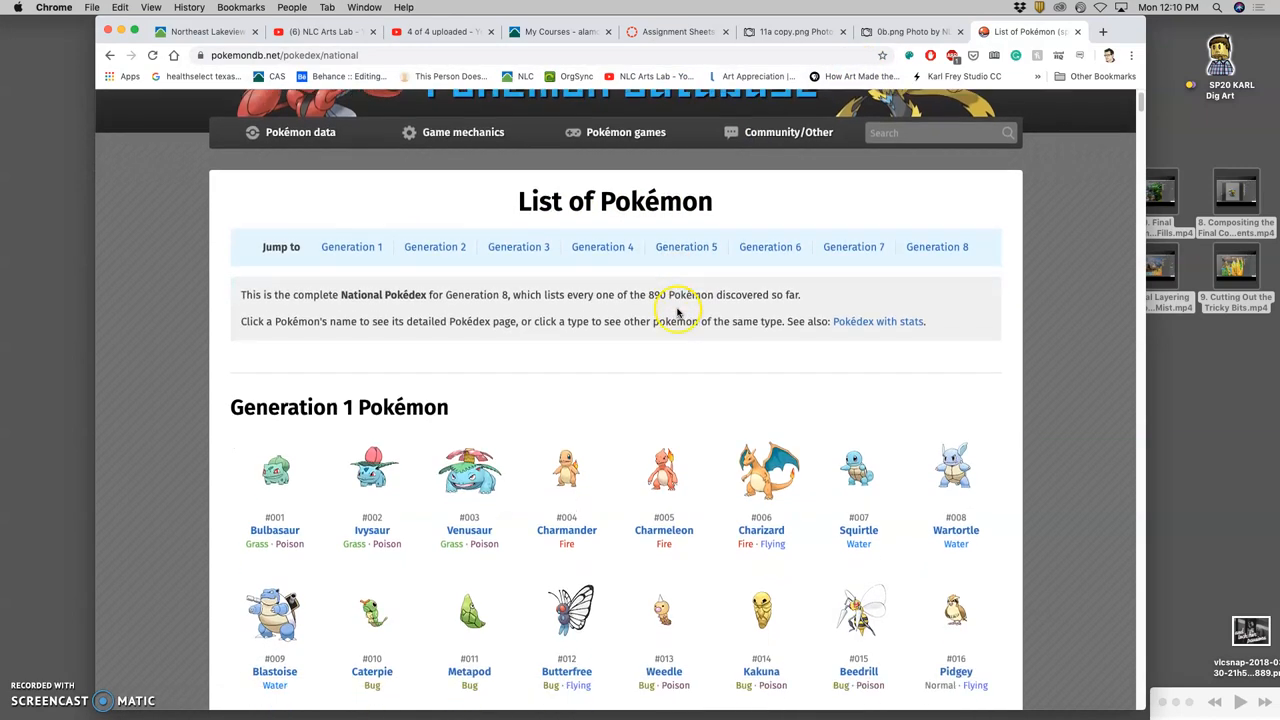
scroll("down", 3)
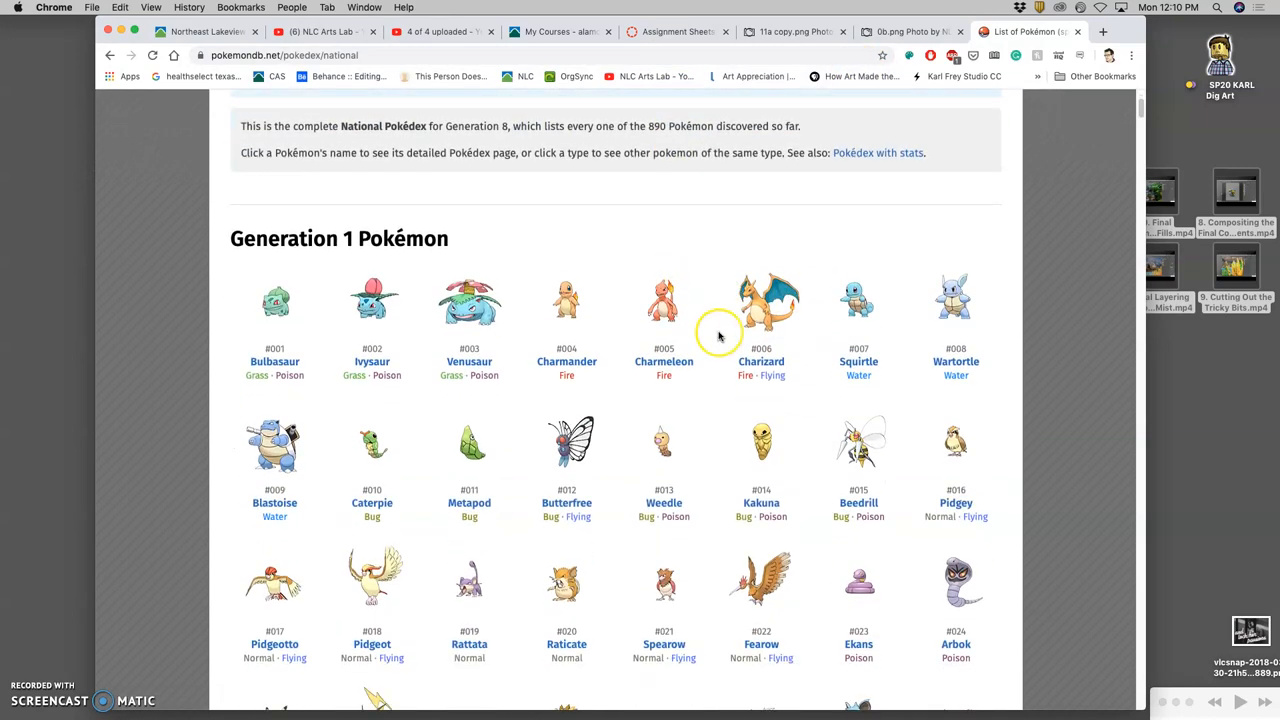
scroll("down", 3)
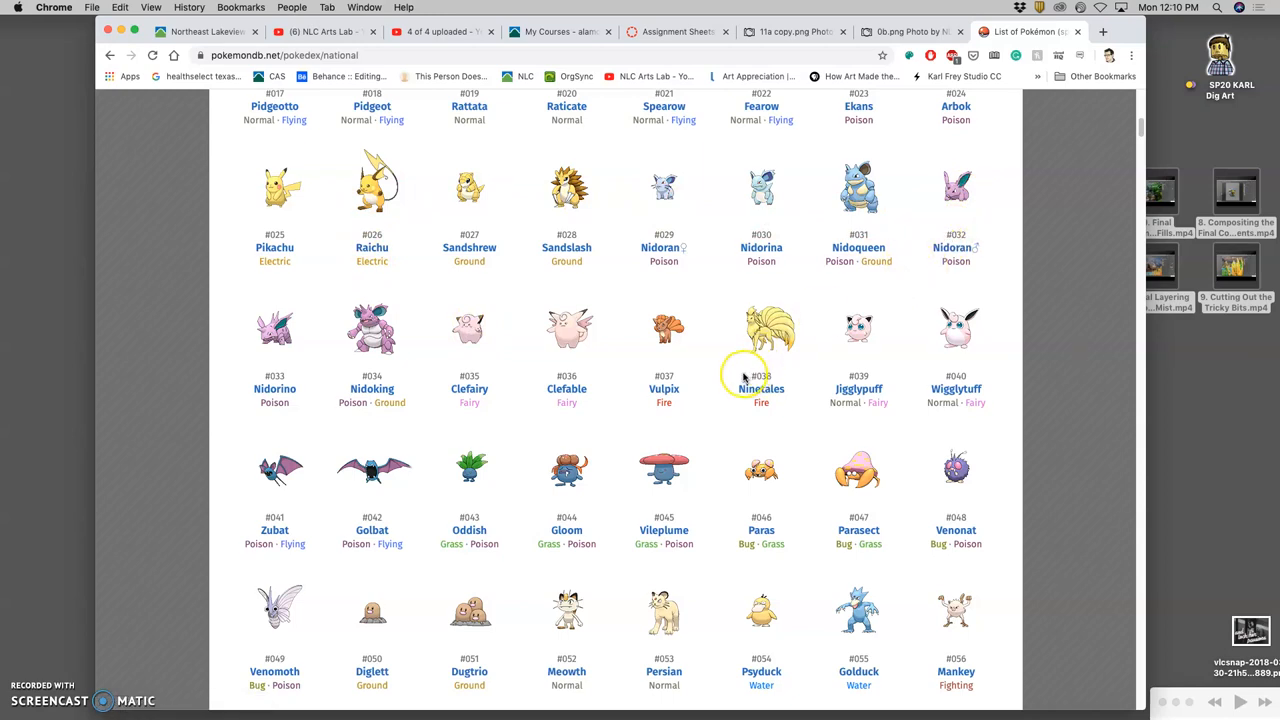
scroll("down", 3)
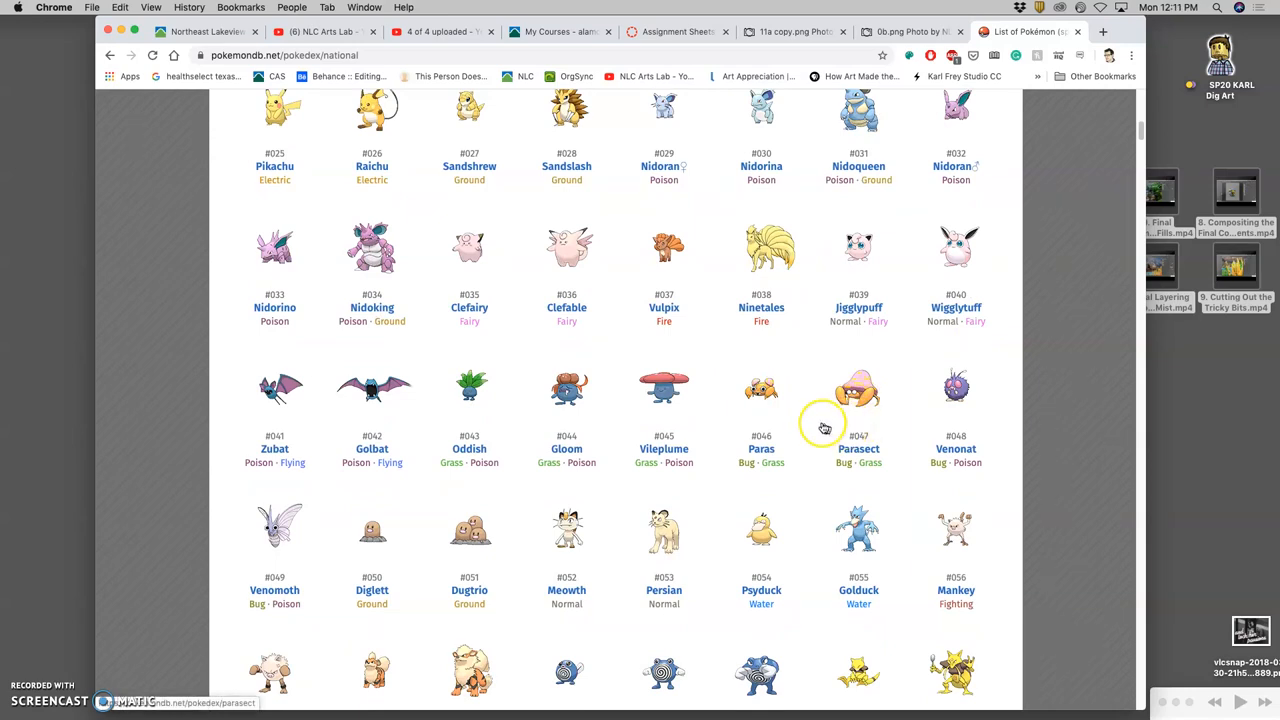
scroll("down", 3)
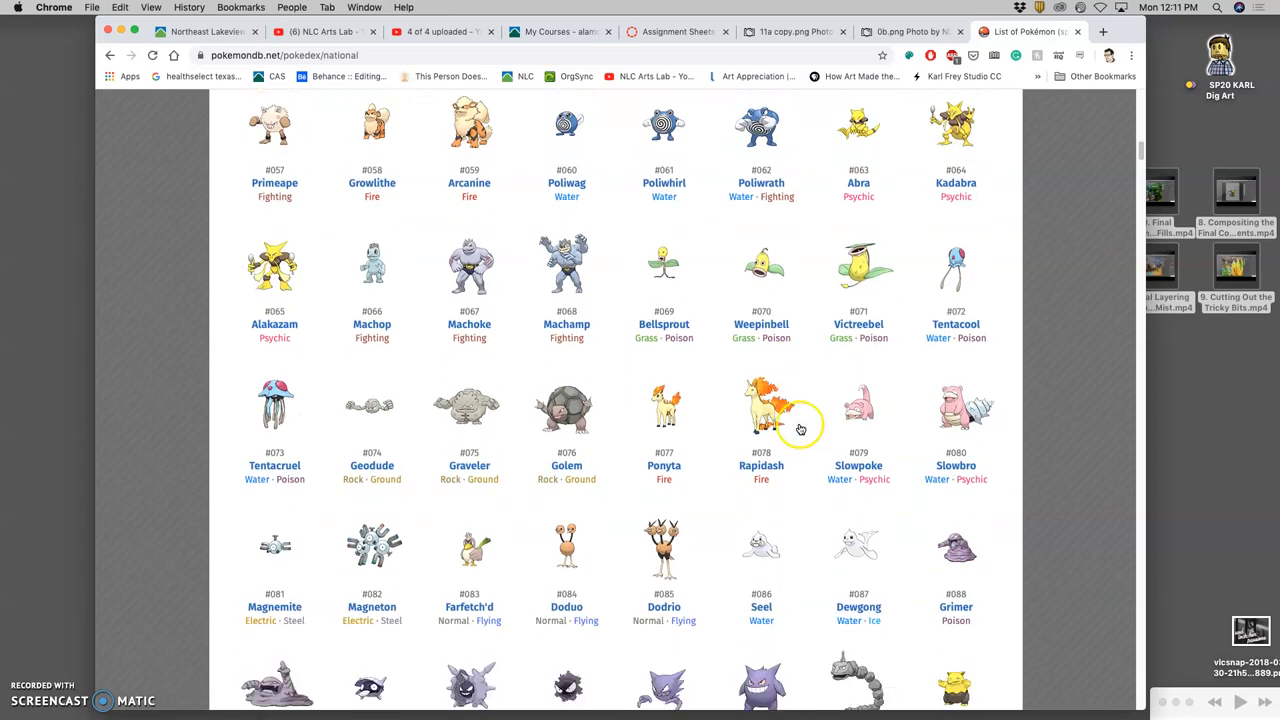
scroll("down", 3)
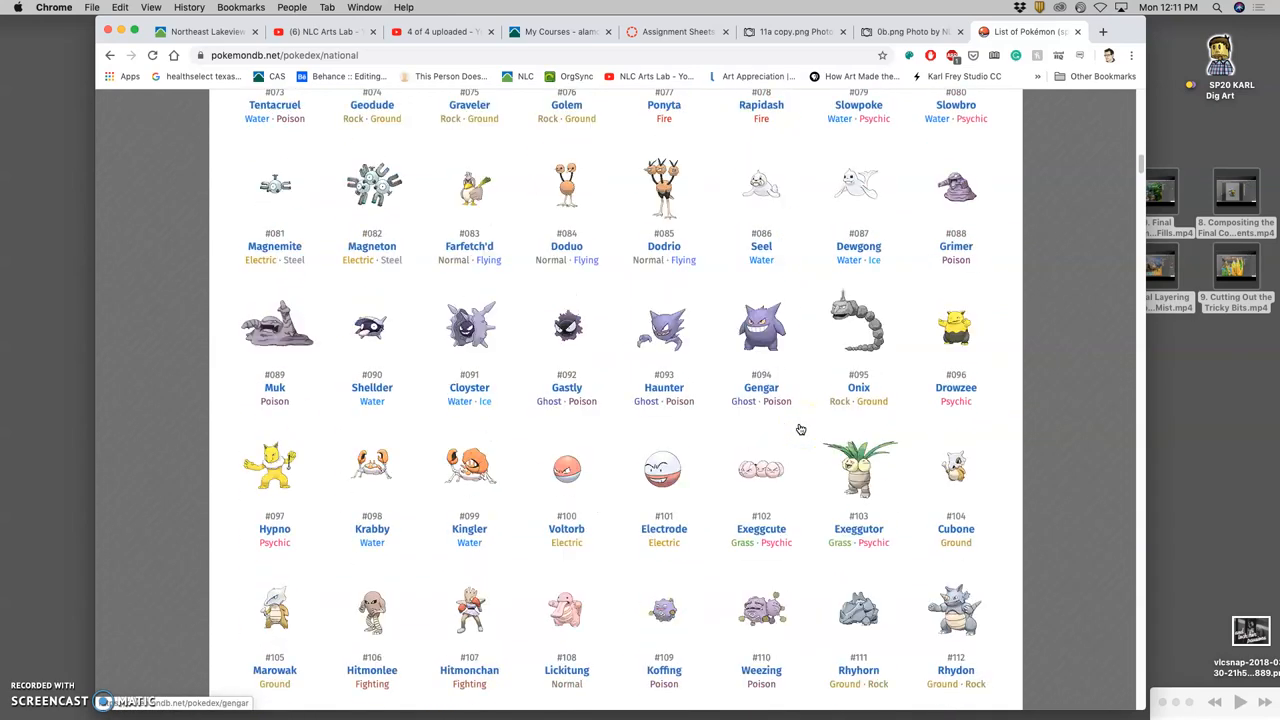
scroll("down", 3)
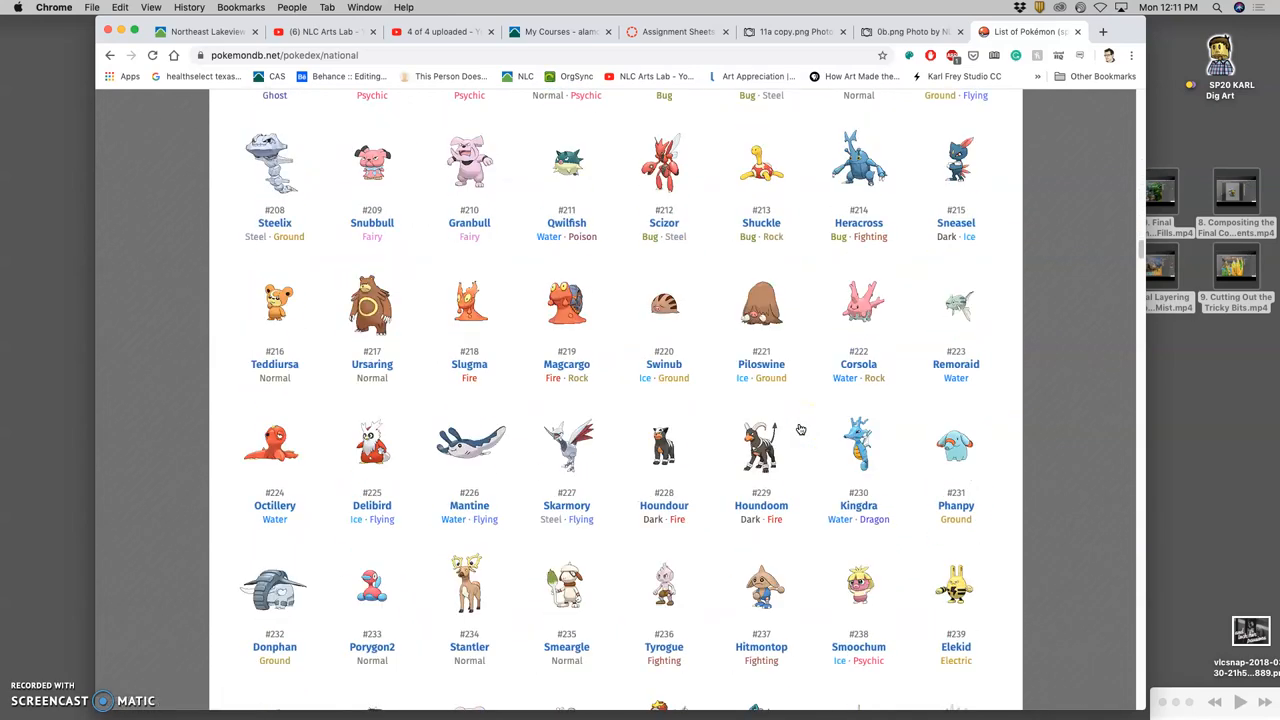
scroll("down", 3)
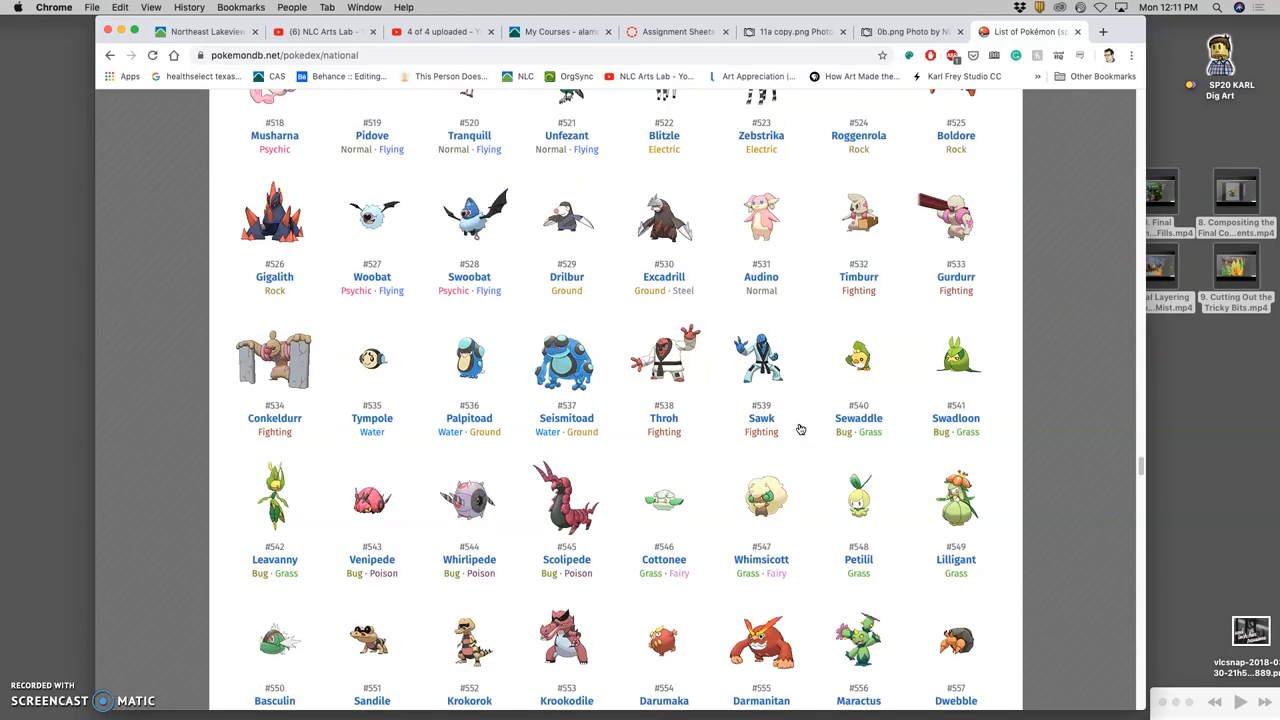
scroll("down", 3)
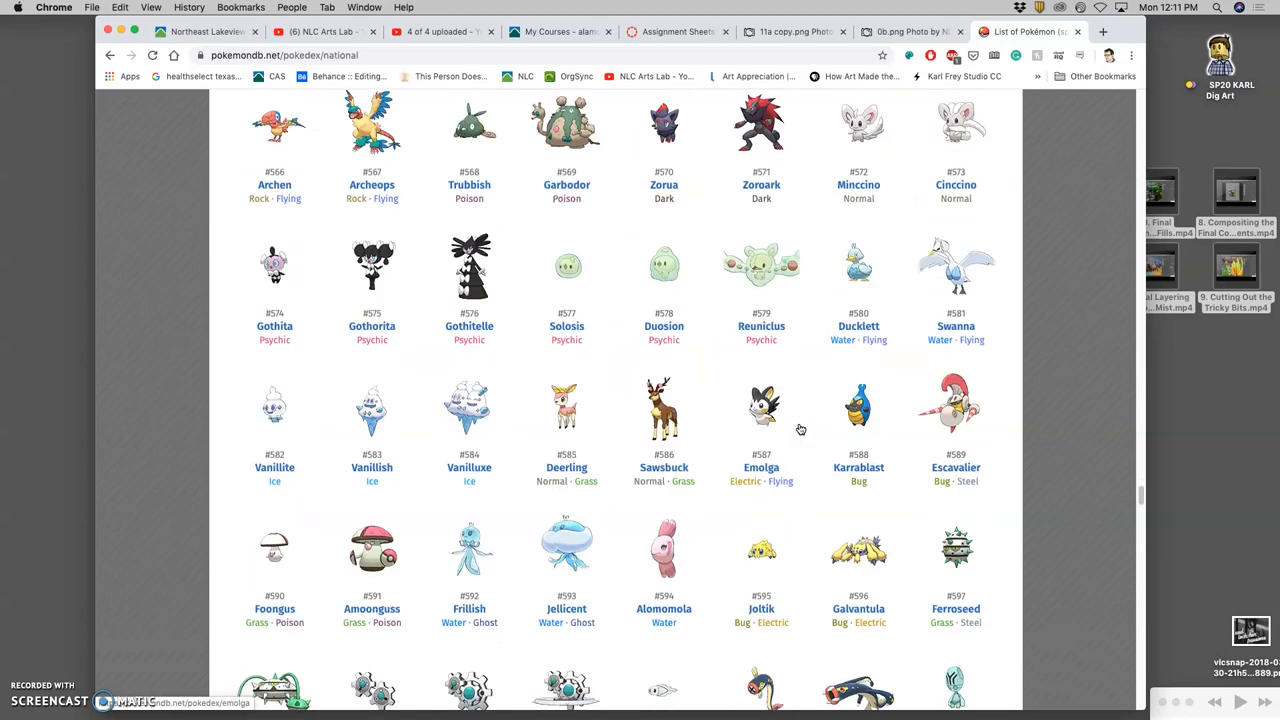
scroll("down", 3)
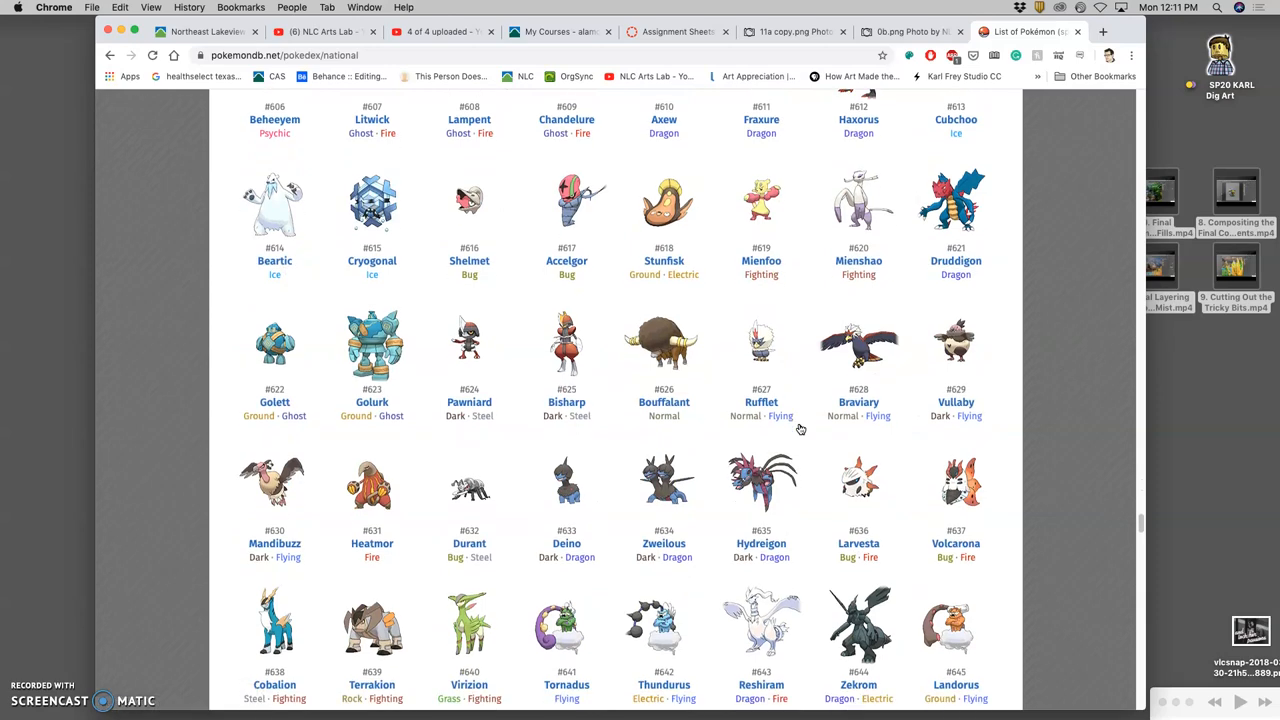
scroll("down", 3)
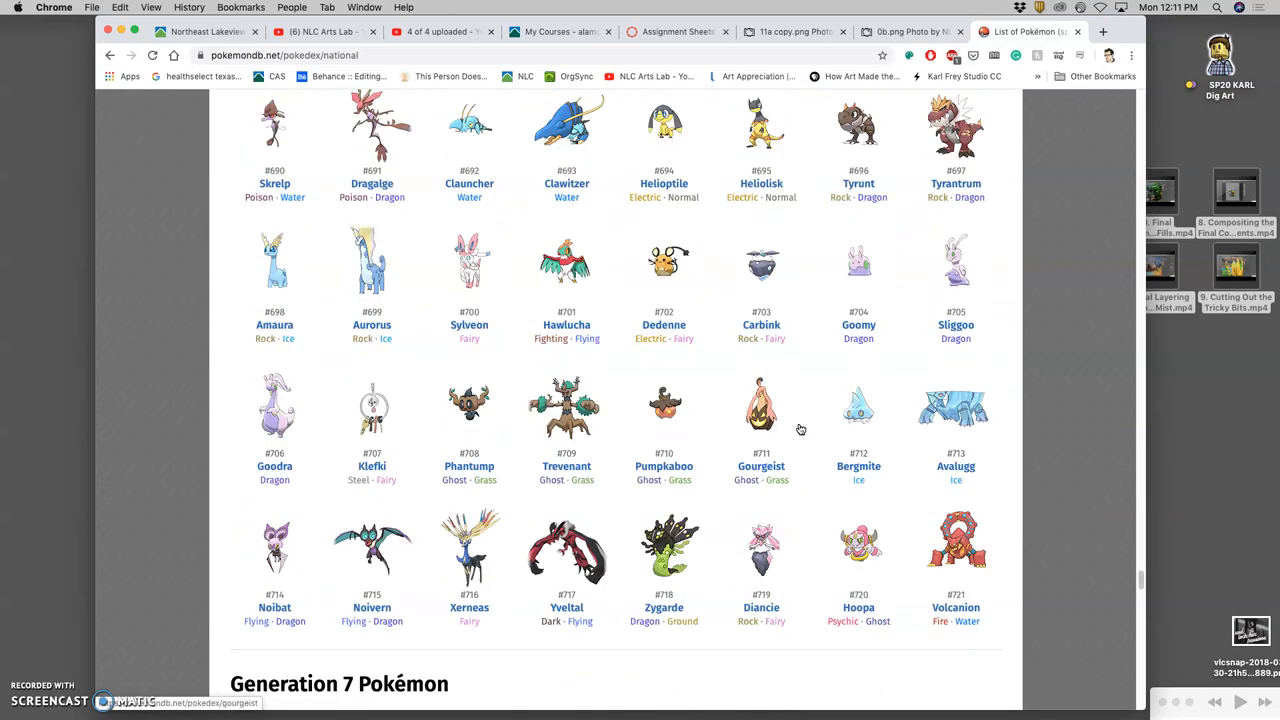
scroll("down", 3)
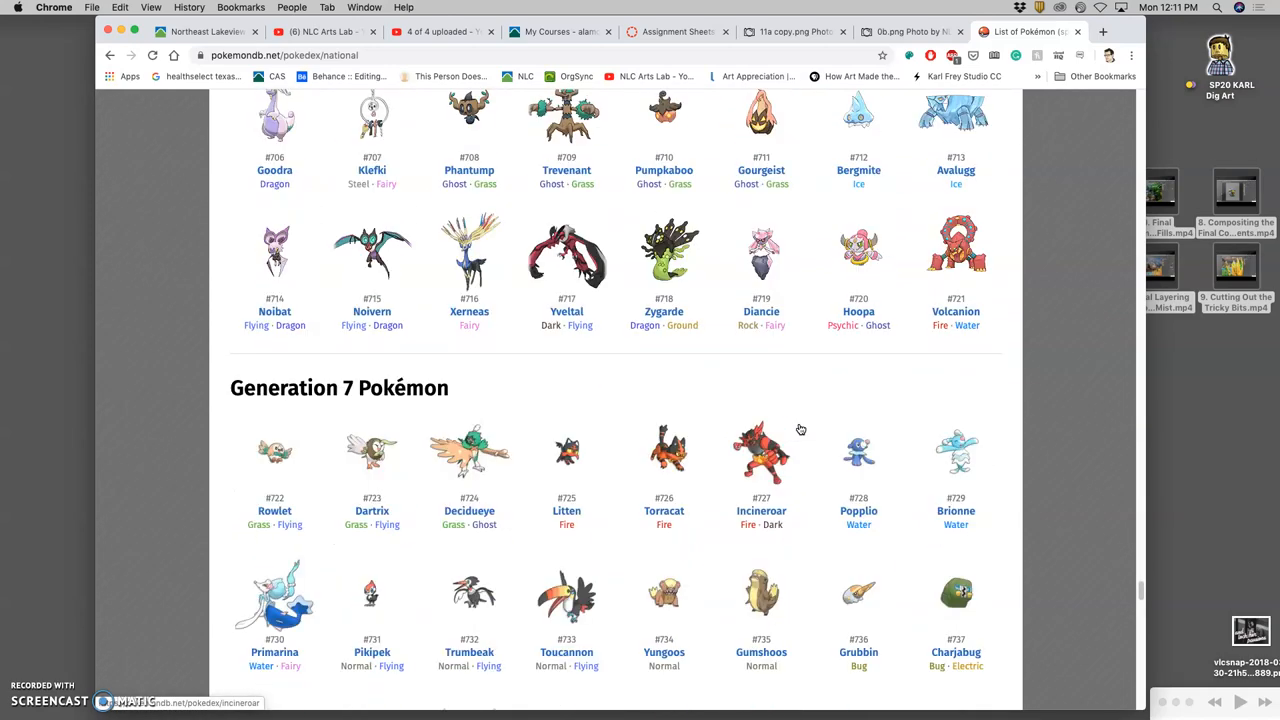
scroll("down", 3)
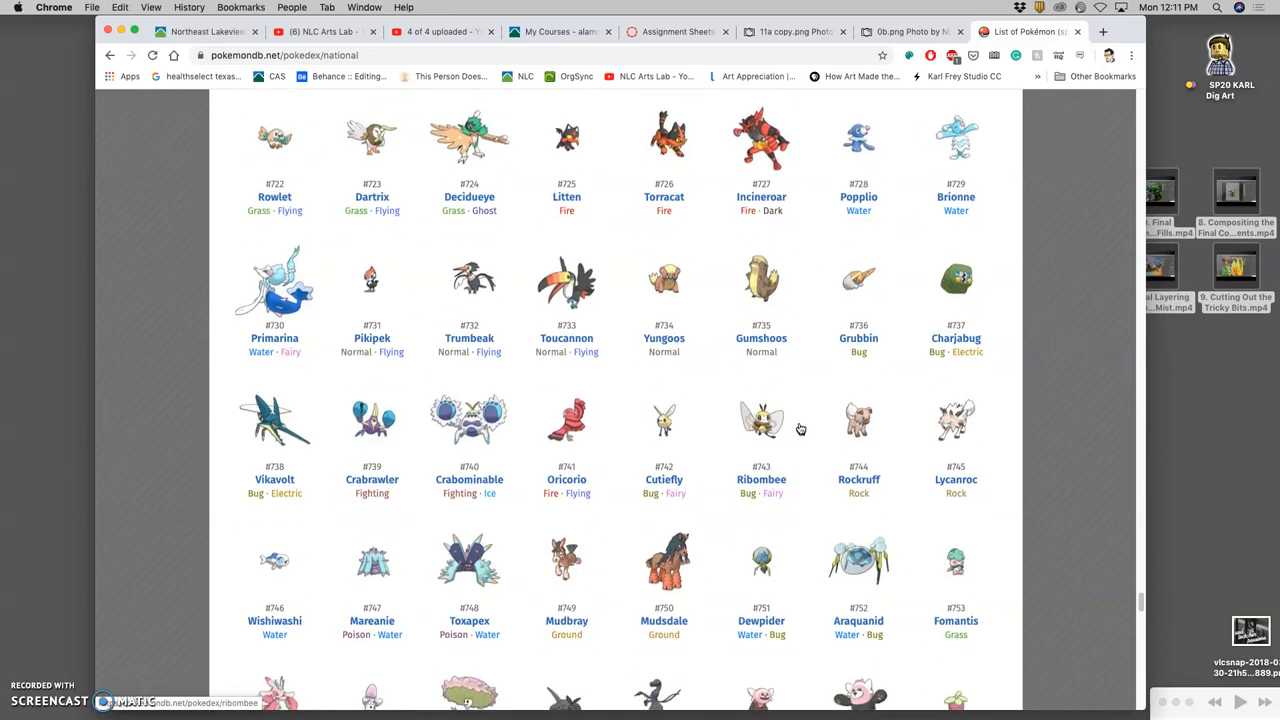
scroll("down", 3)
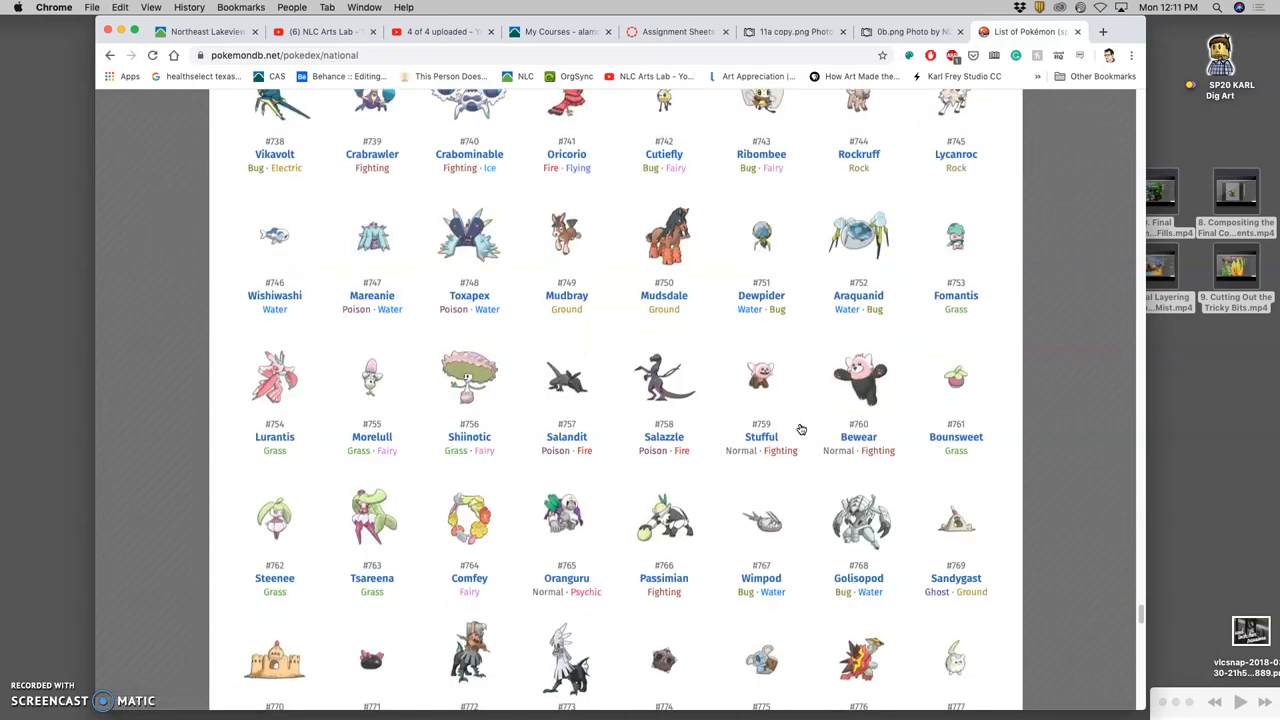
scroll("down", 3)
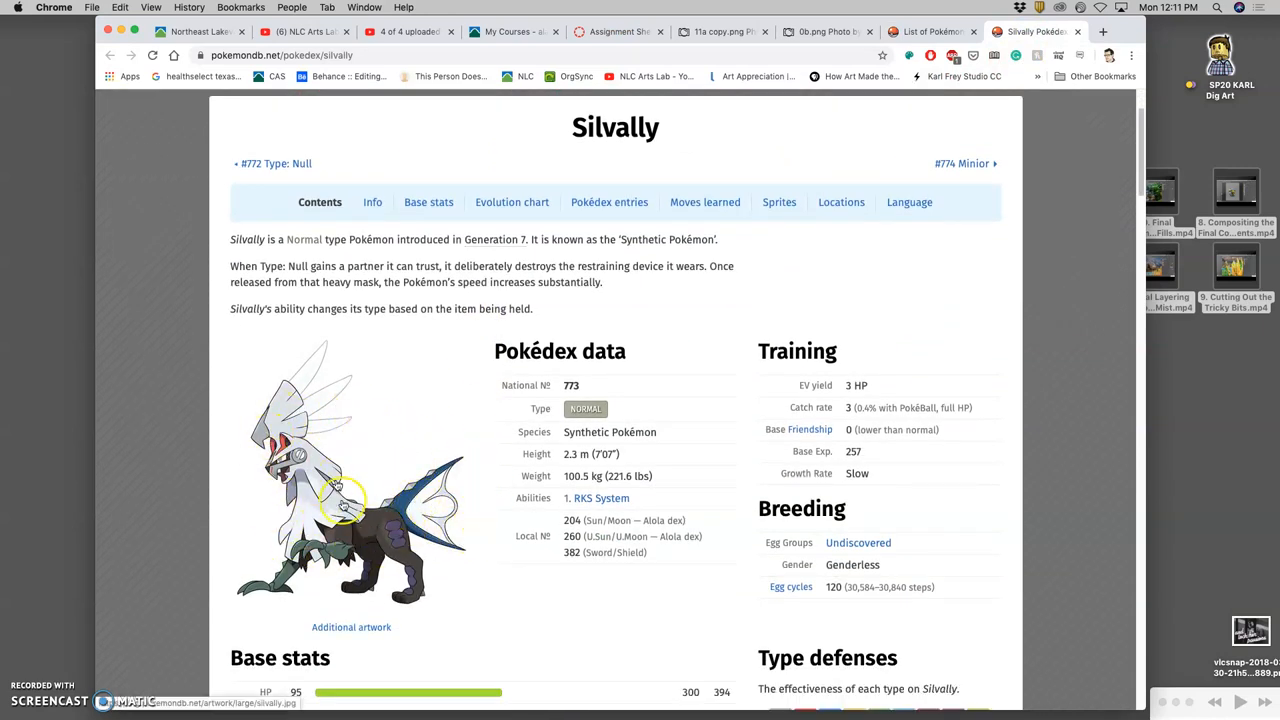
mouse_move(478, 560)
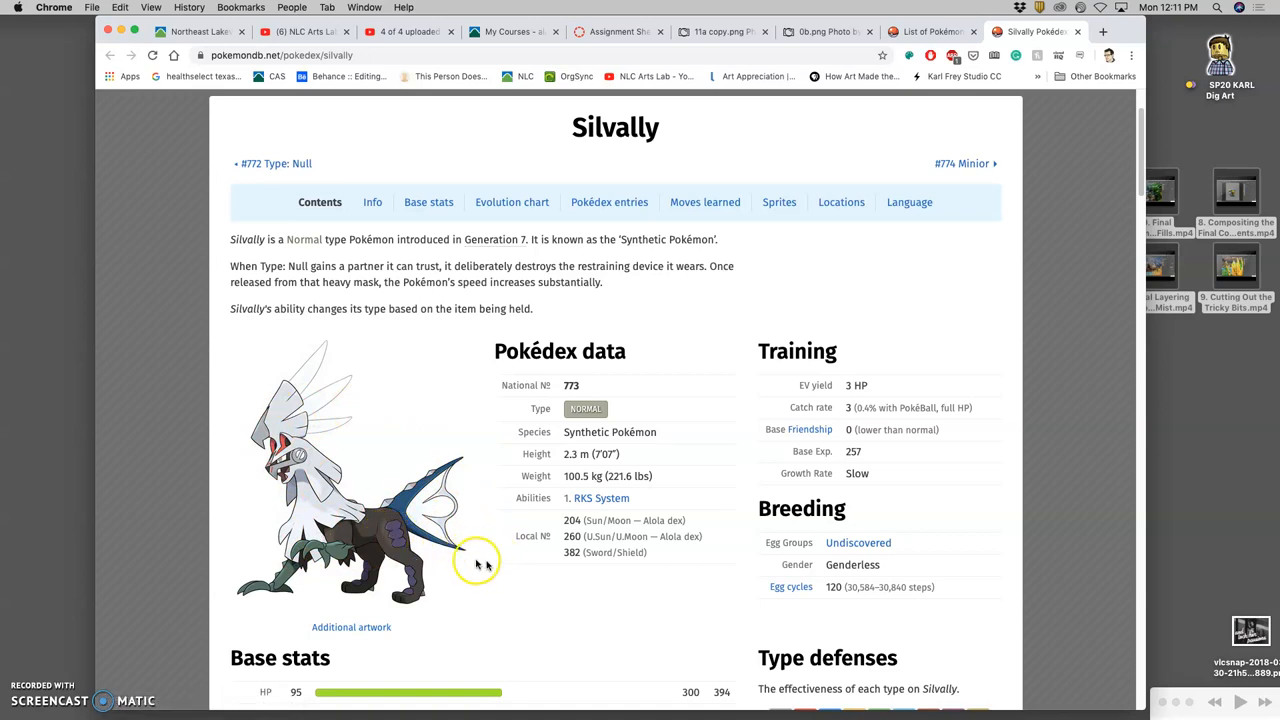
mouse_move(460, 574)
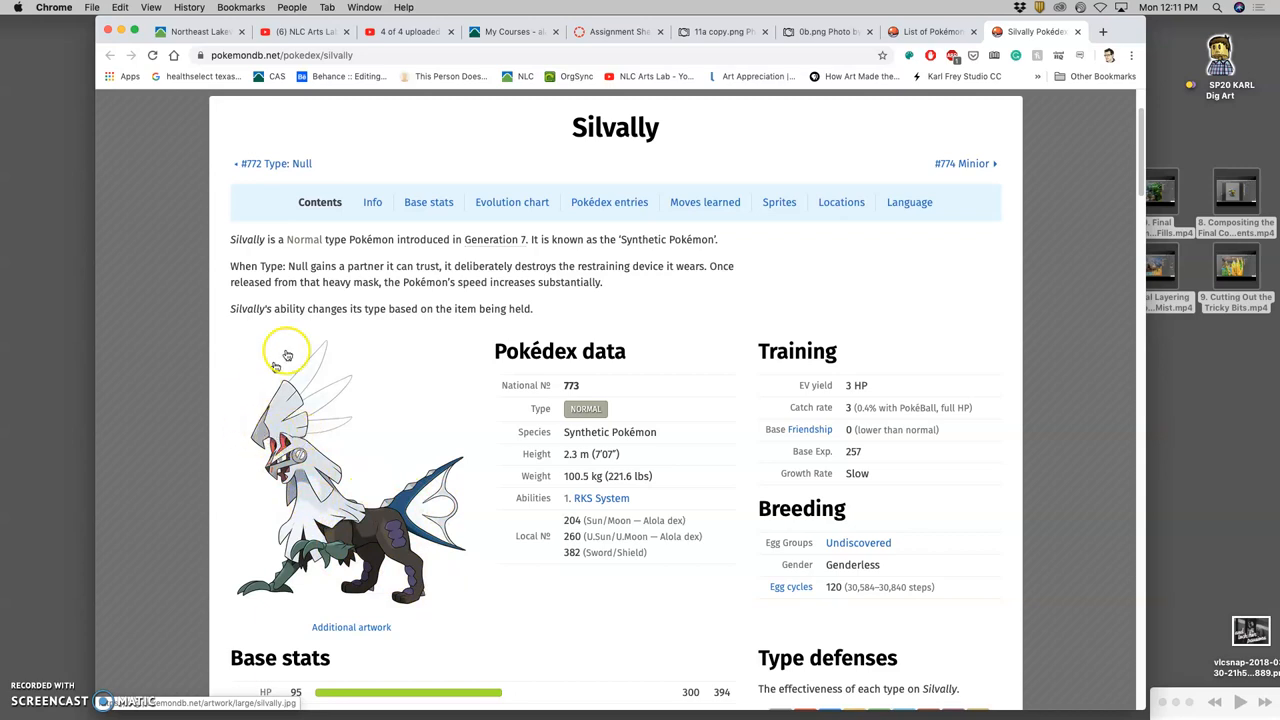
mouse_move(328, 412)
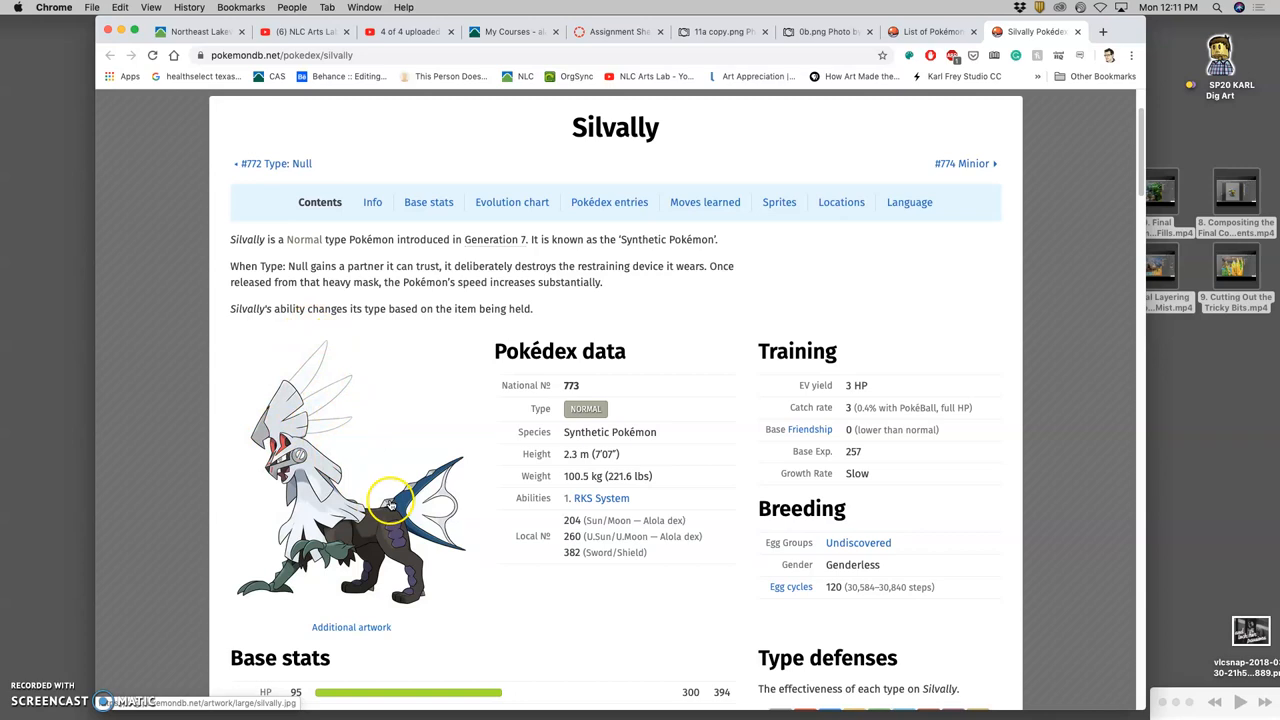
mouse_move(324, 480)
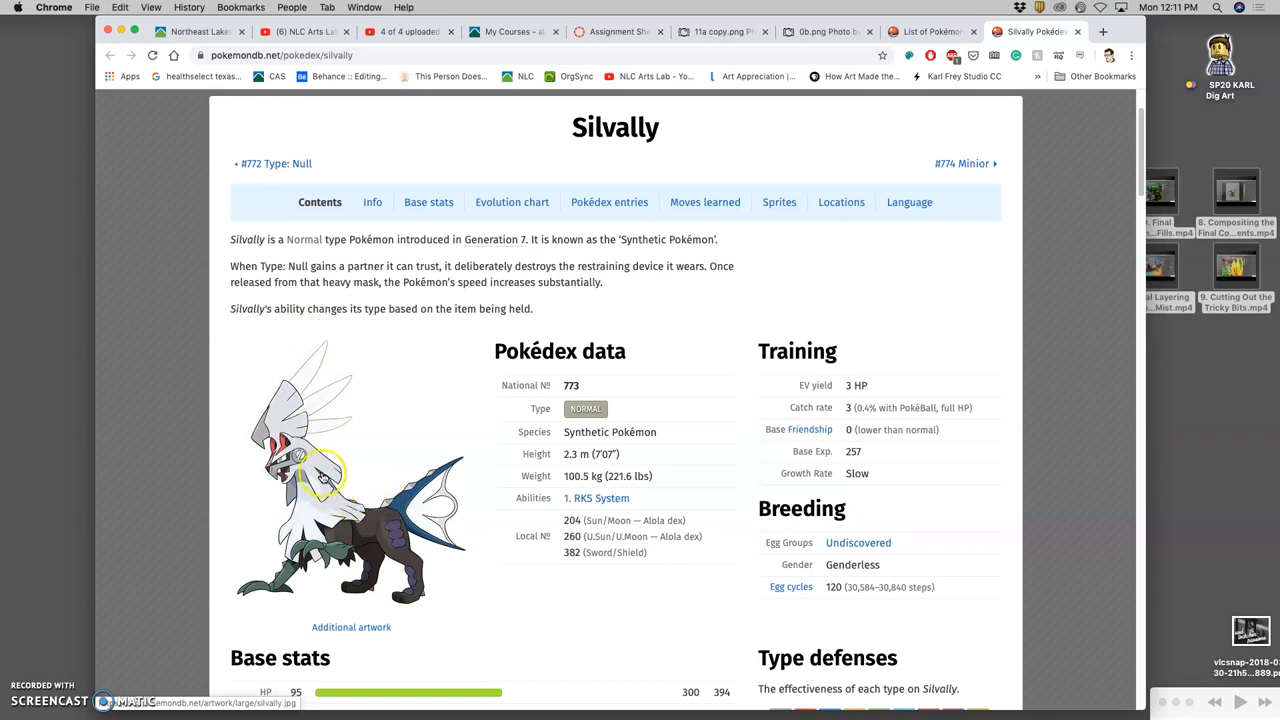
mouse_move(318, 488)
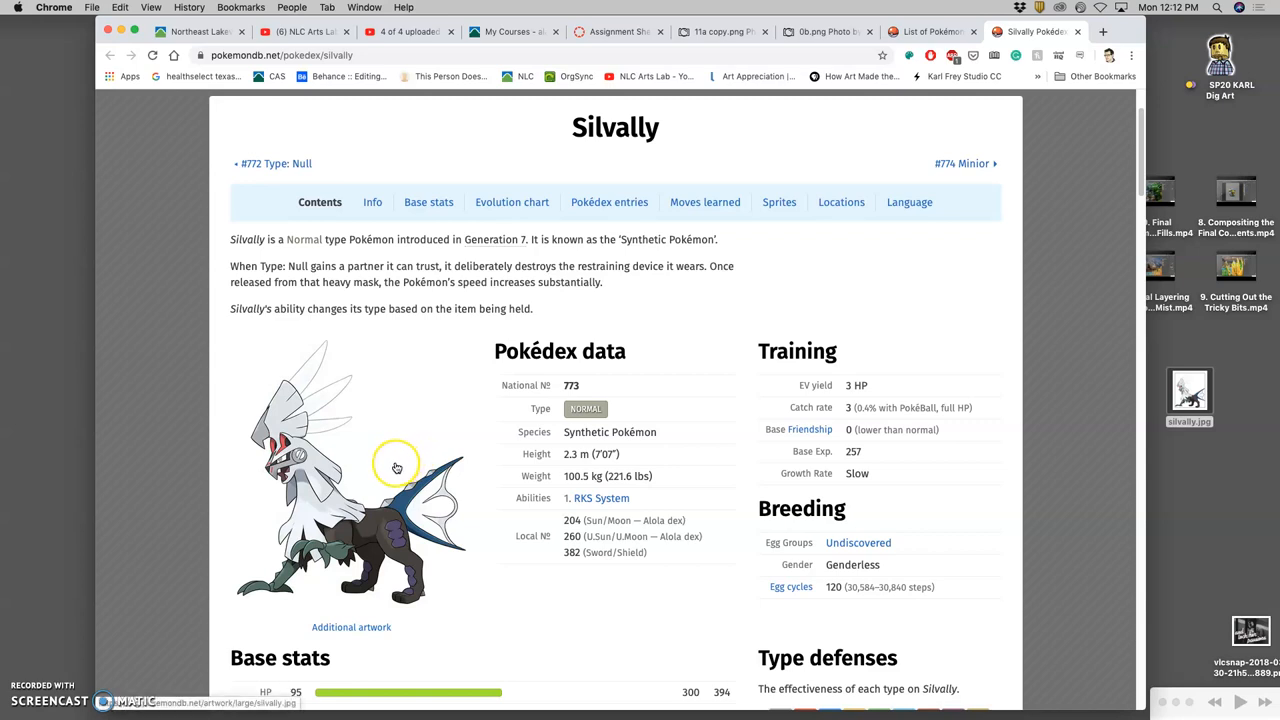
mouse_move(404, 466)
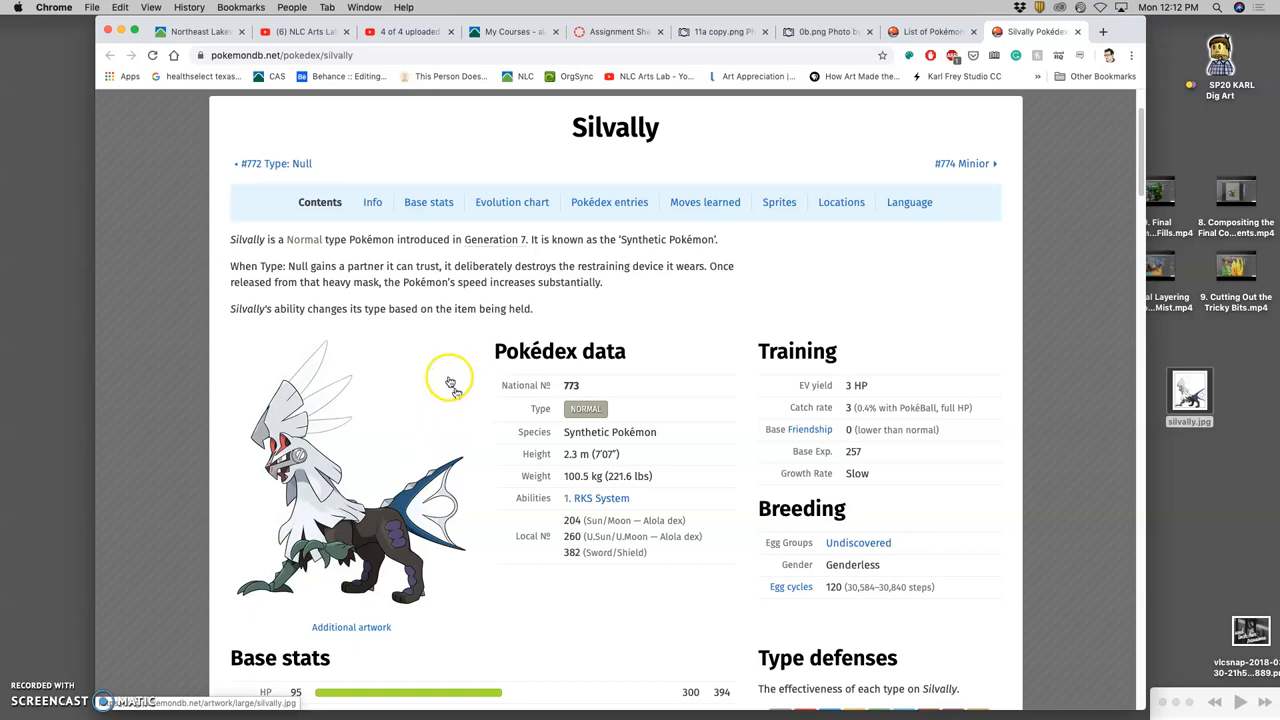
mouse_move(290, 442)
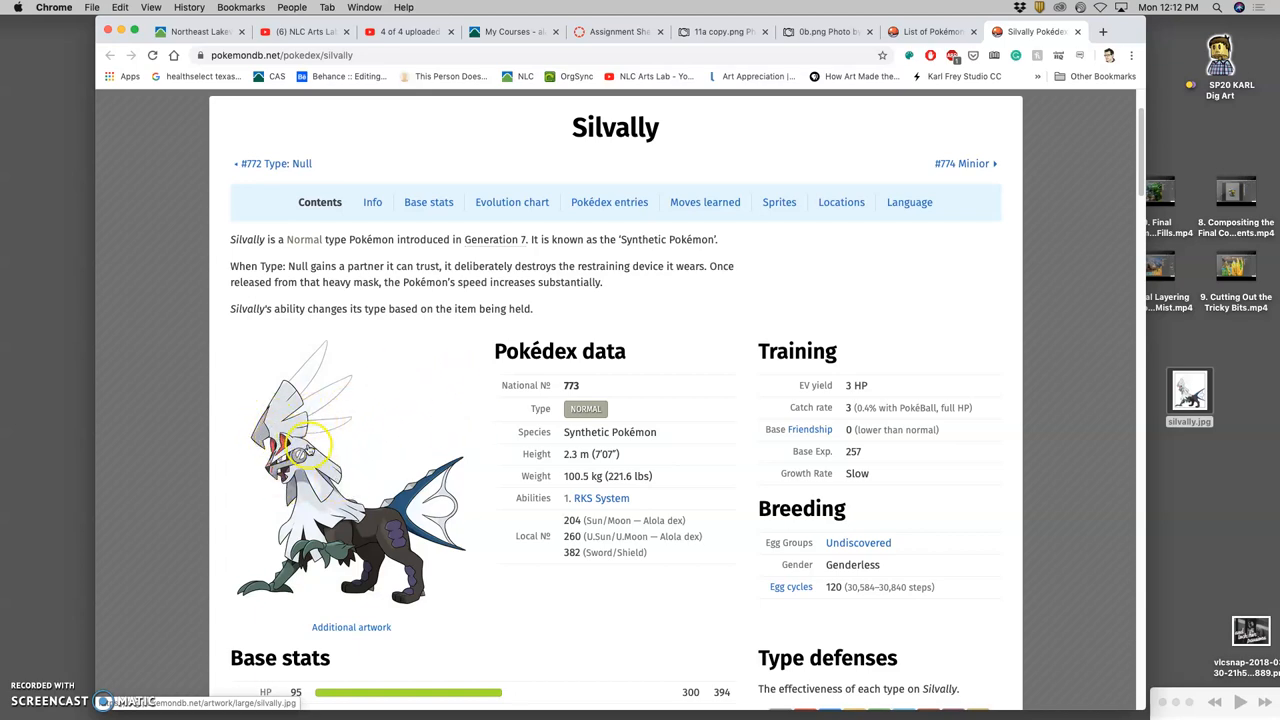
mouse_move(336, 408)
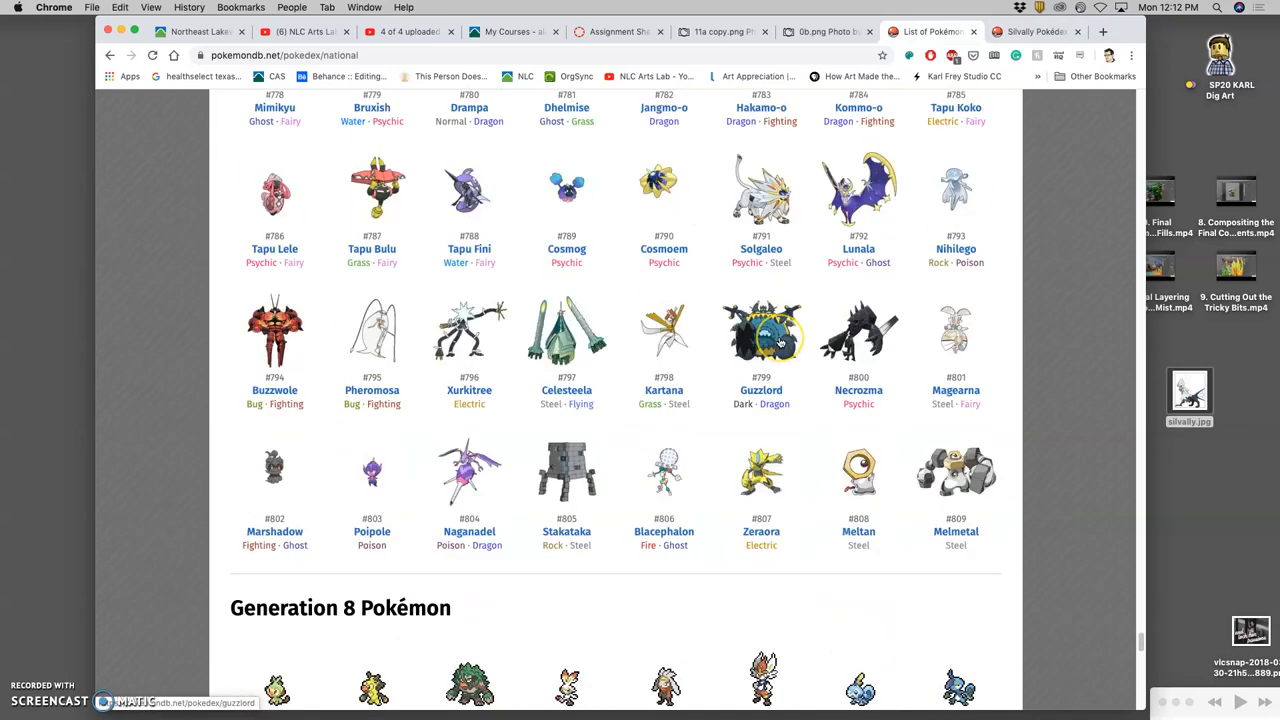
Browse the Generation 7 and 8 sections of the Pokédex list and select Necrozma.
scroll("down", 3)
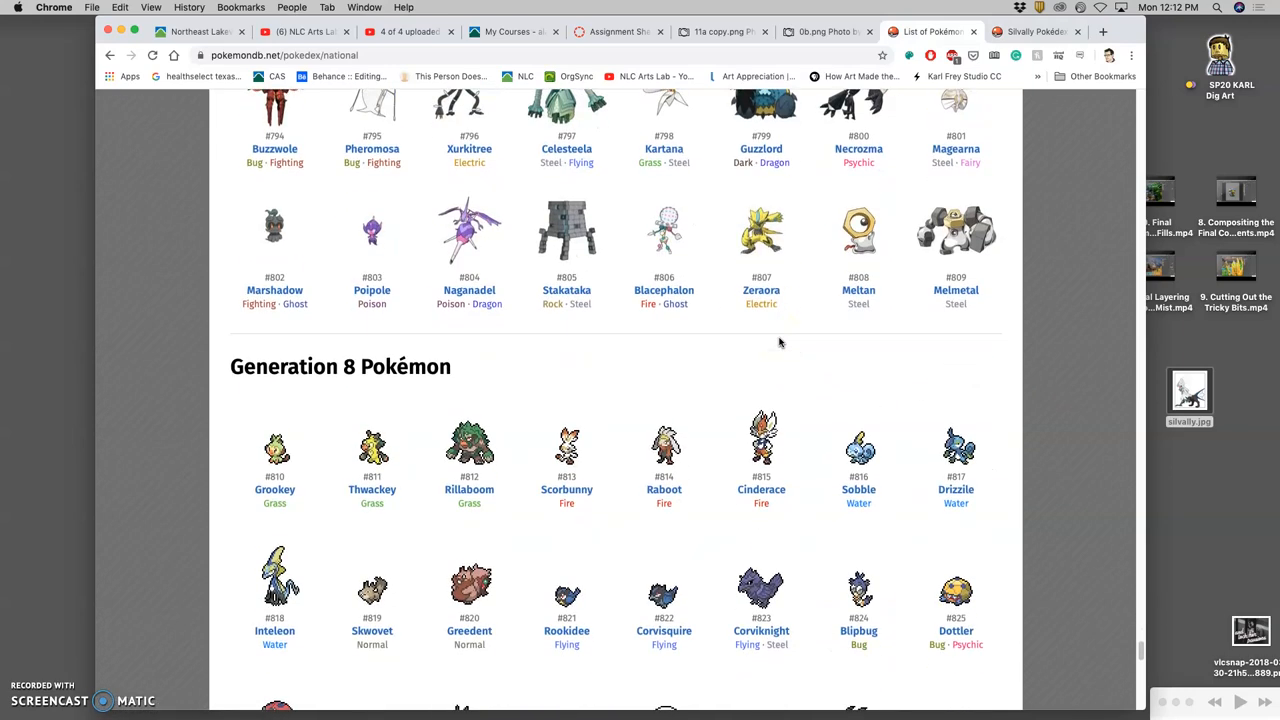
scroll("down", 3)
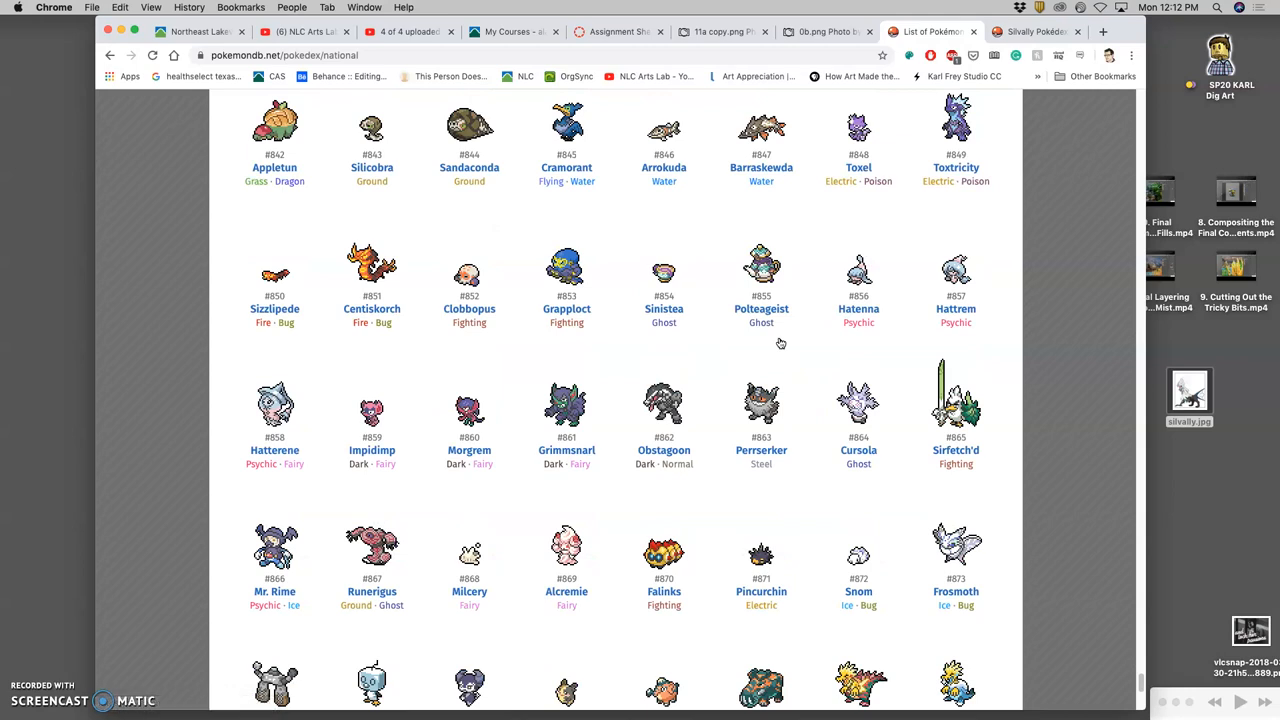
scroll("down", 3)
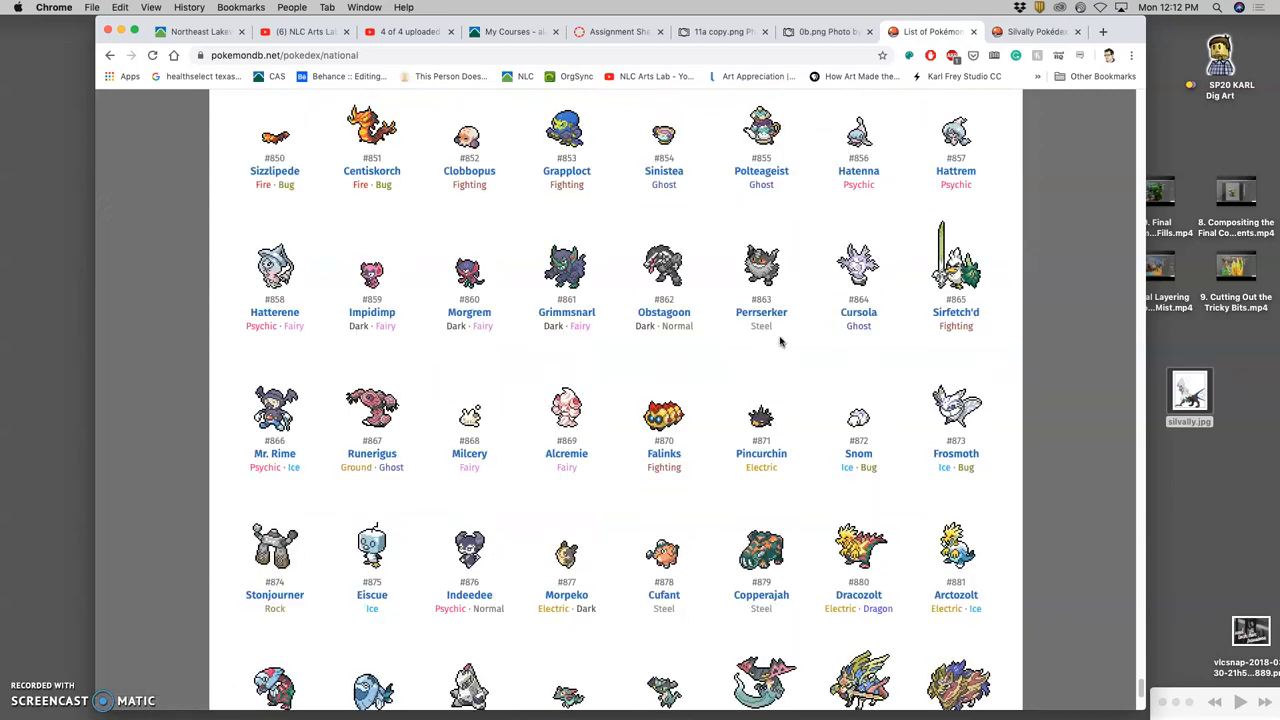
scroll("down", 3)
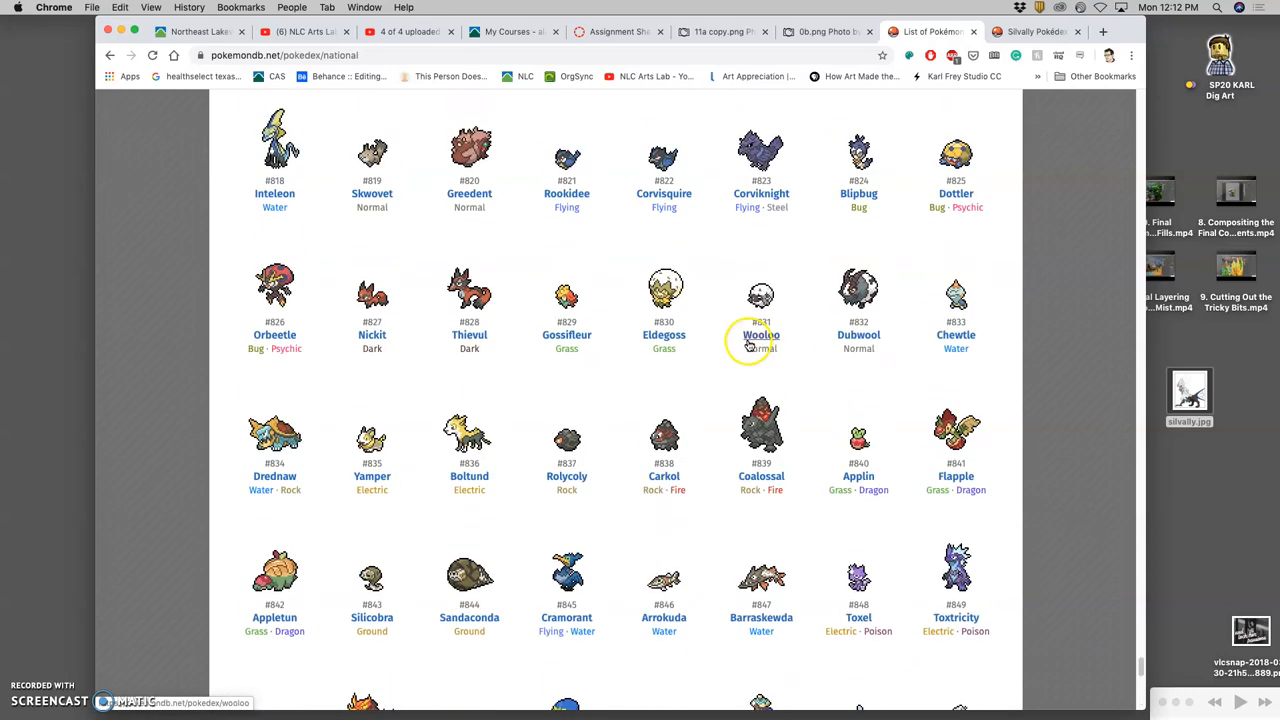
scroll("up", 3)
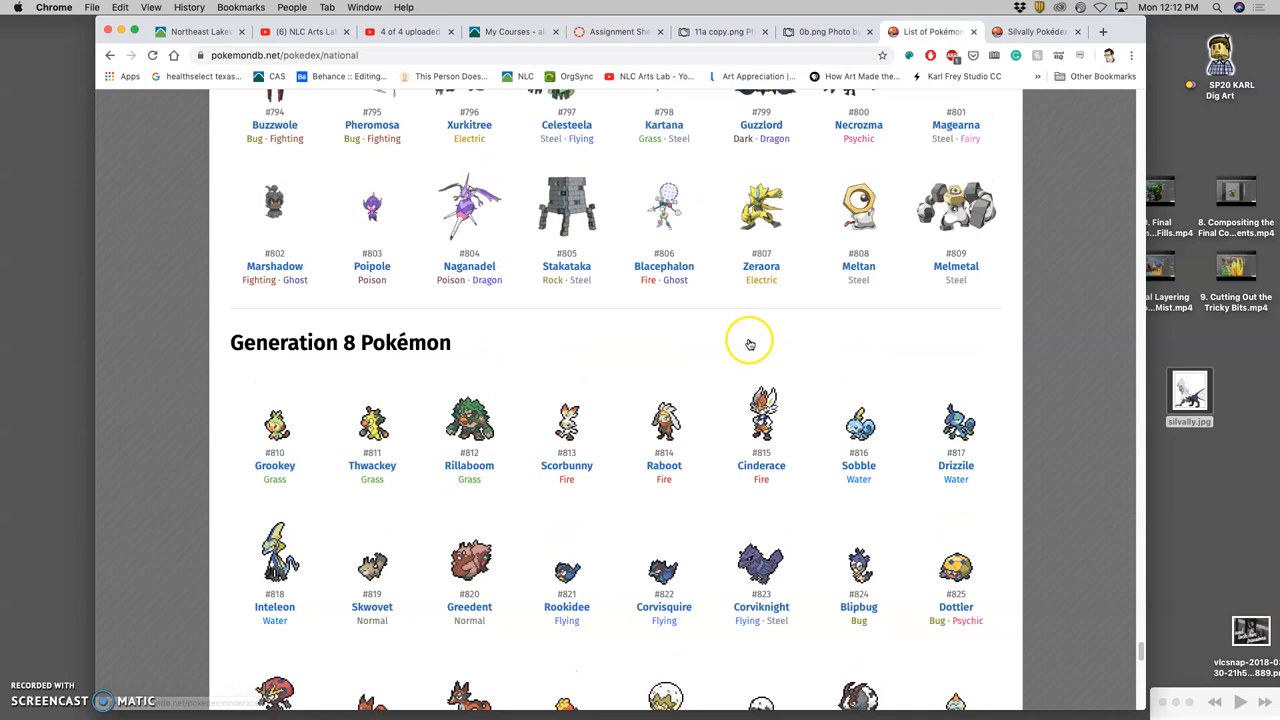
scroll("up", 3)
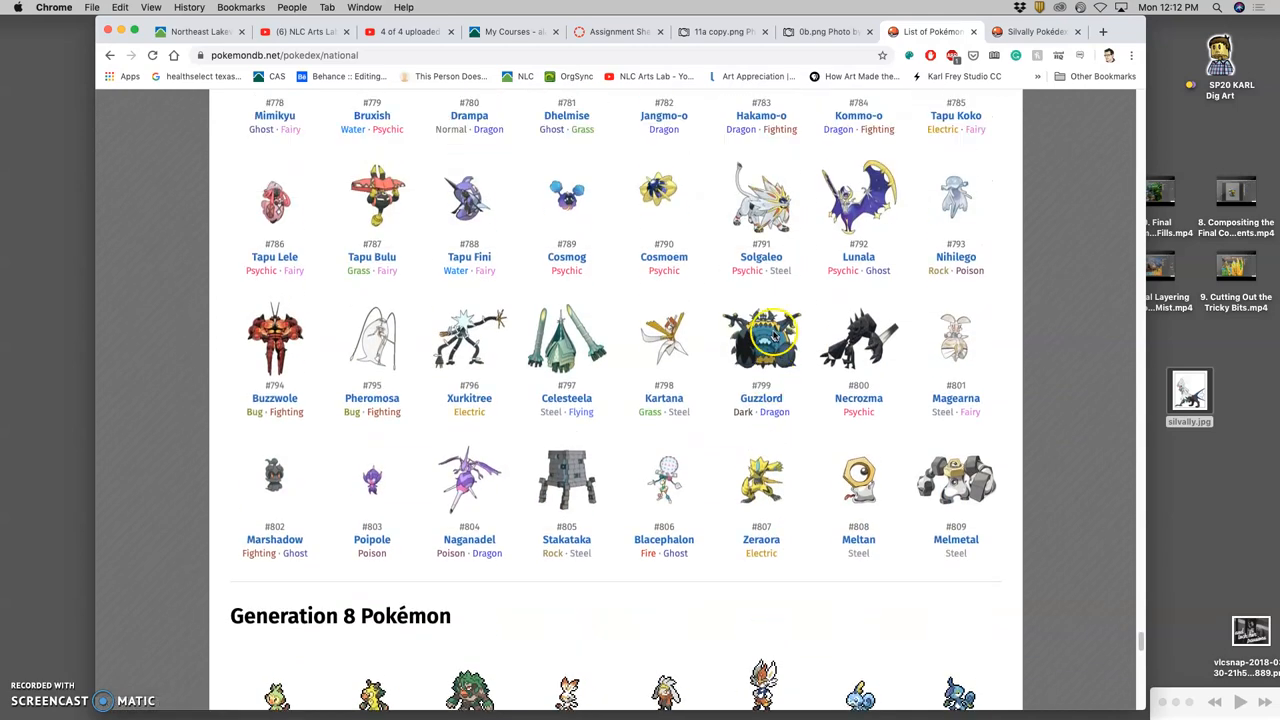
left_click(858, 338)
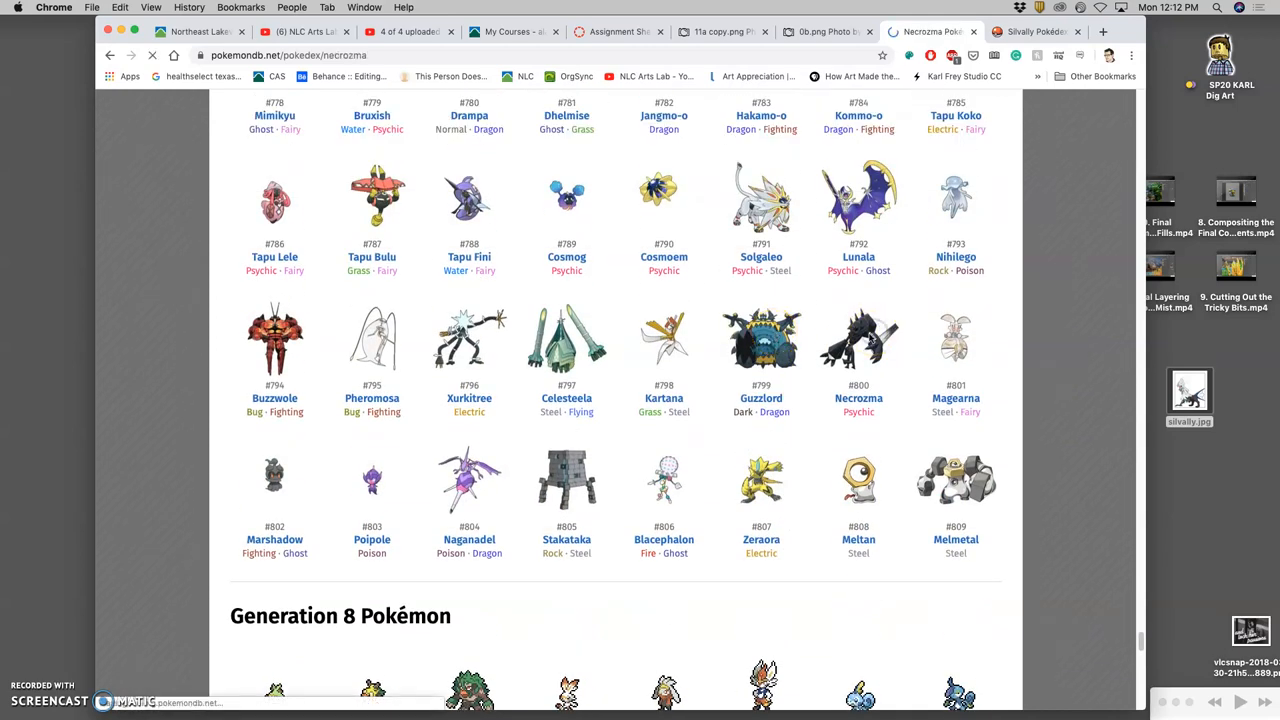
Look over the Necrozma page, then switch to the Ok.png Photobucket tab.
left_click(858, 336)
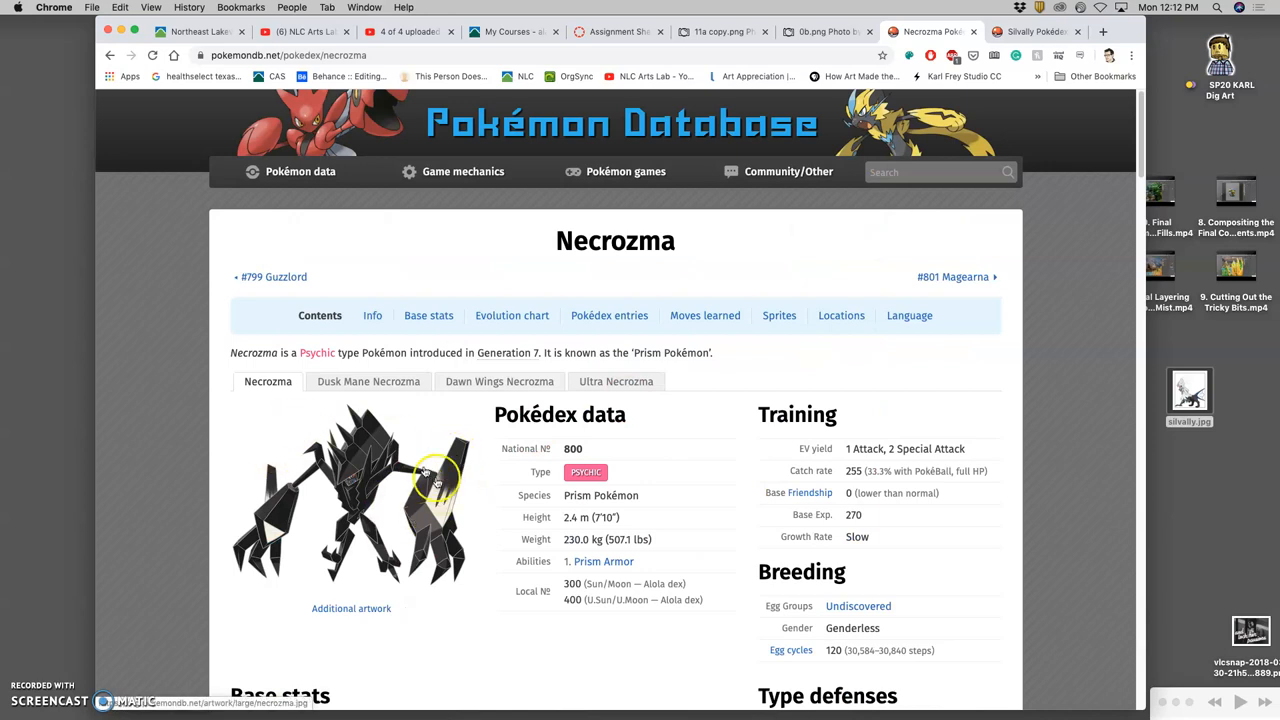
mouse_move(420, 564)
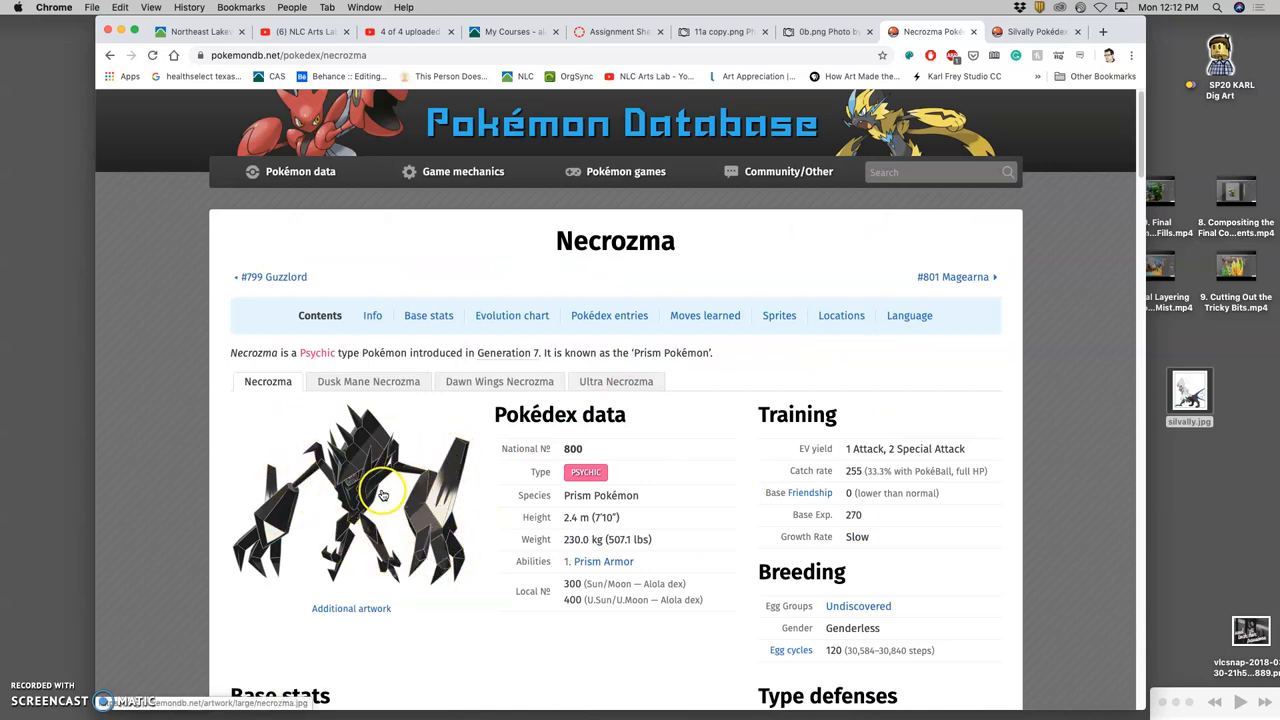
mouse_move(348, 512)
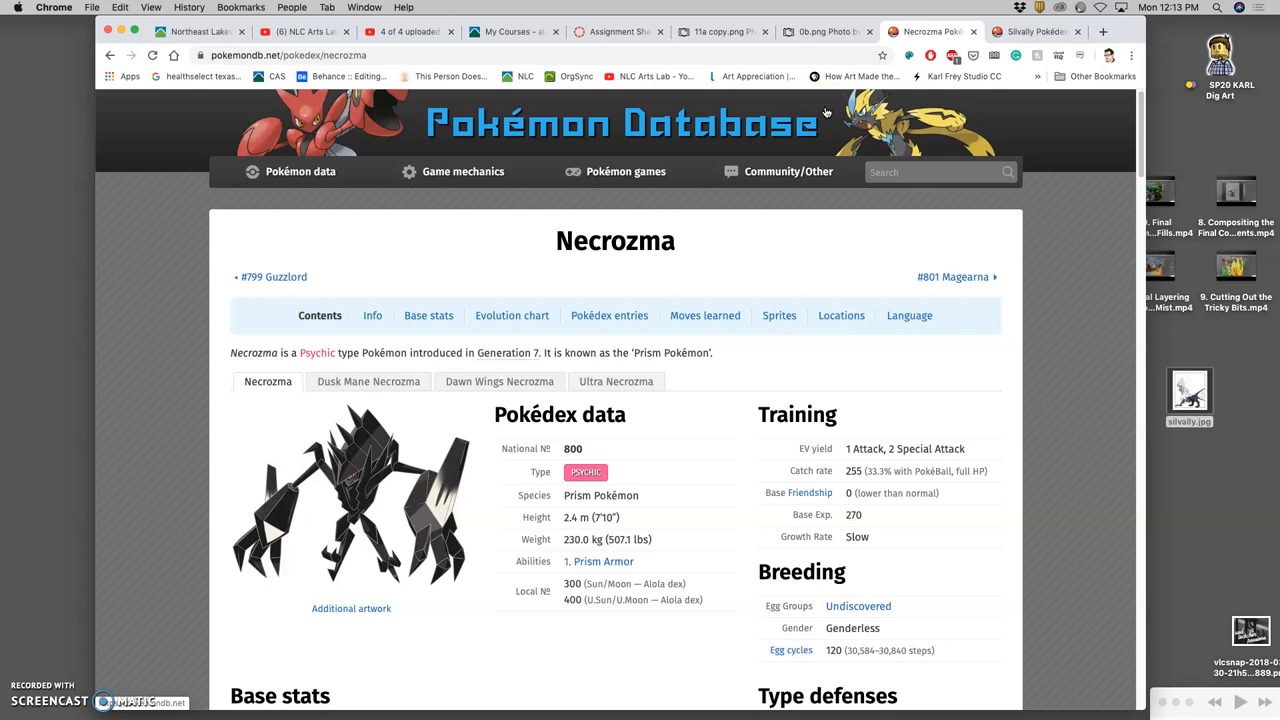
mouse_move(864, 88)
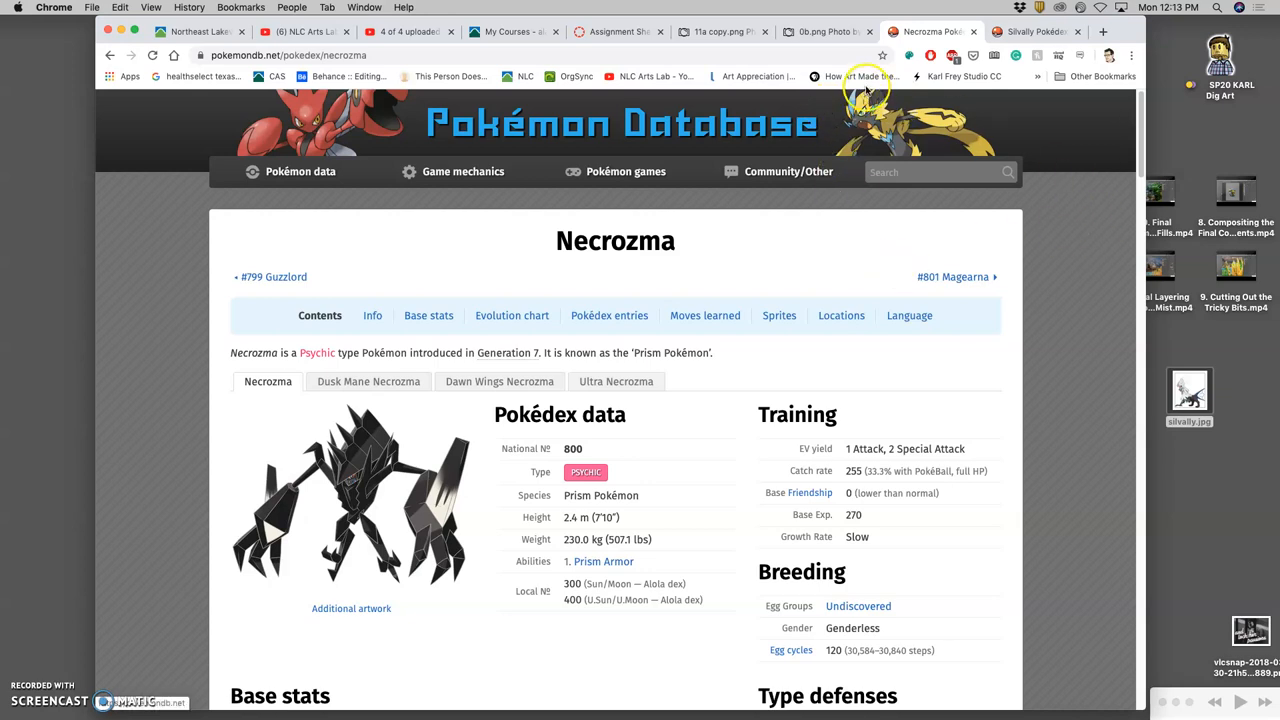
left_click(820, 32)
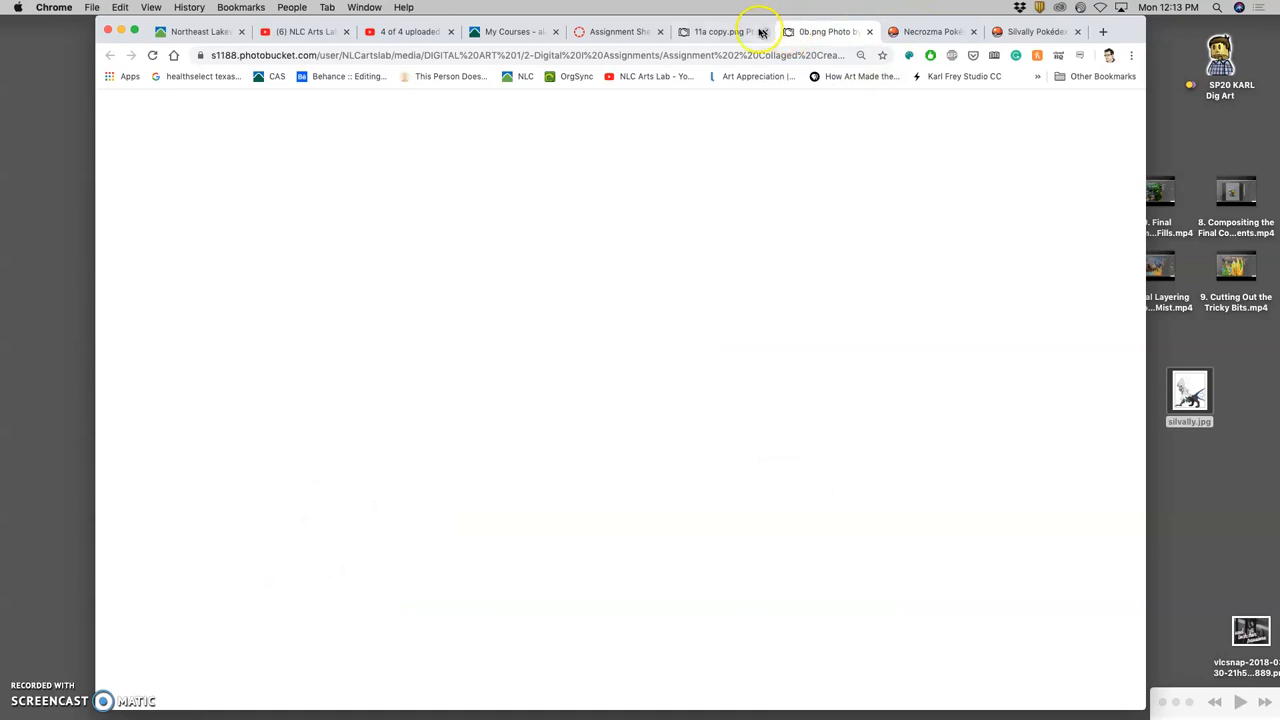
Return to the Collaged Creature assignment sheet and read its rubric, policies and tips.
left_click(620, 32)
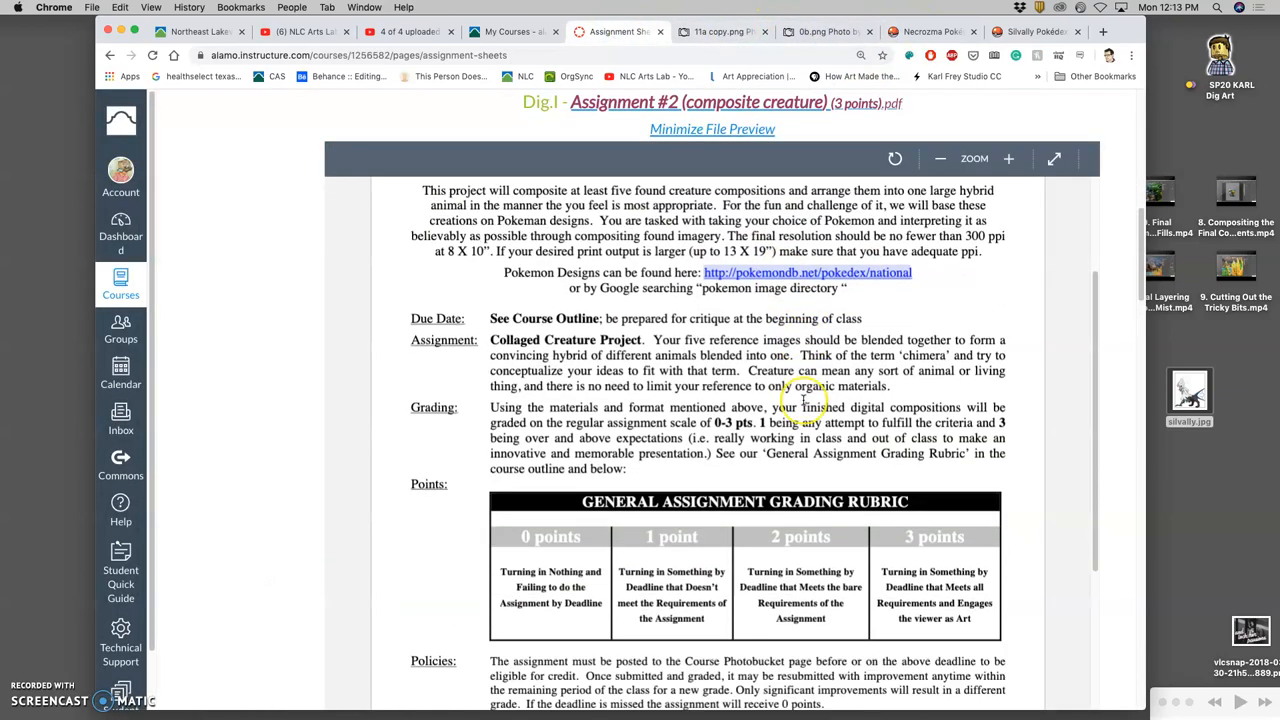
scroll("down", 3)
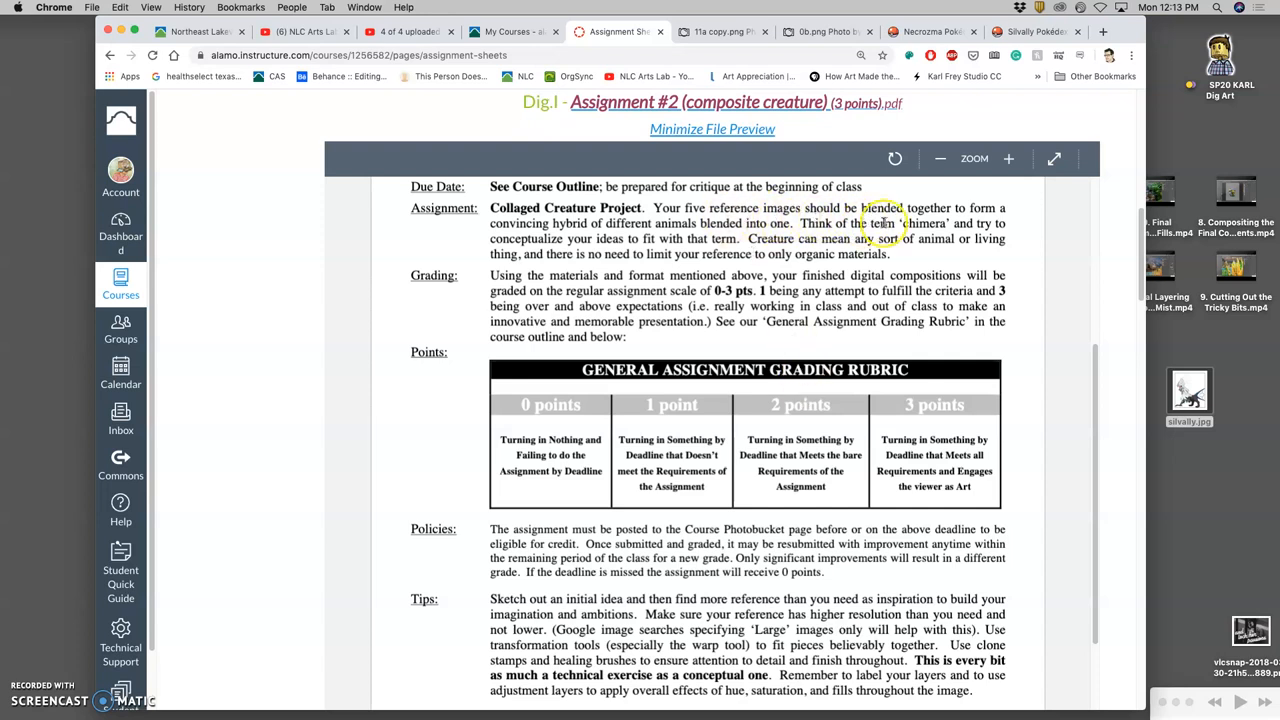
mouse_move(700, 240)
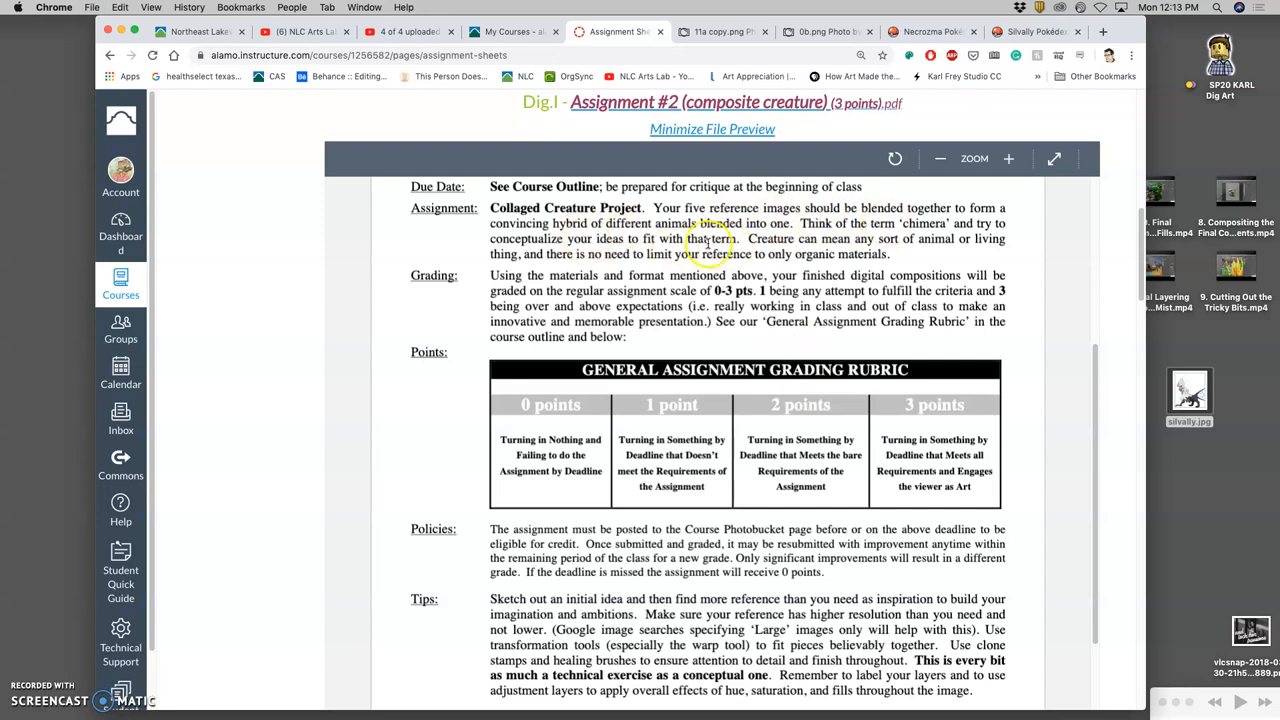
mouse_move(996, 284)
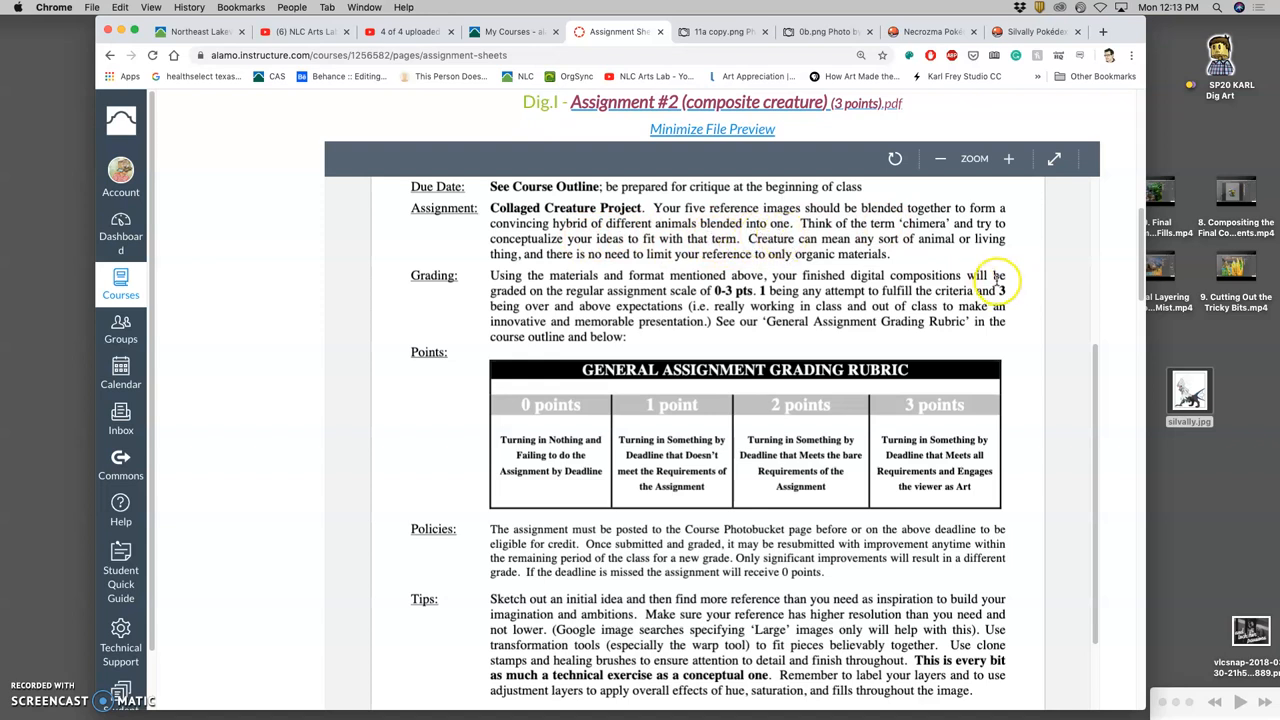
mouse_move(928, 238)
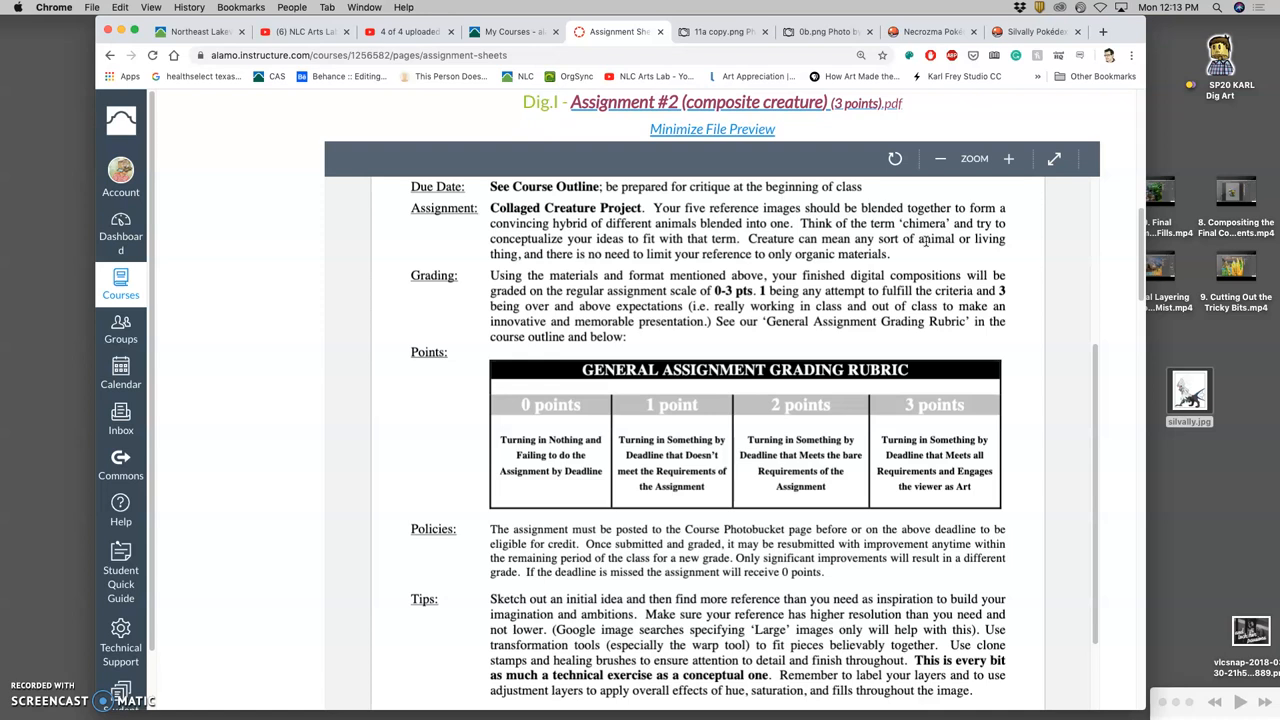
scroll("down", 3)
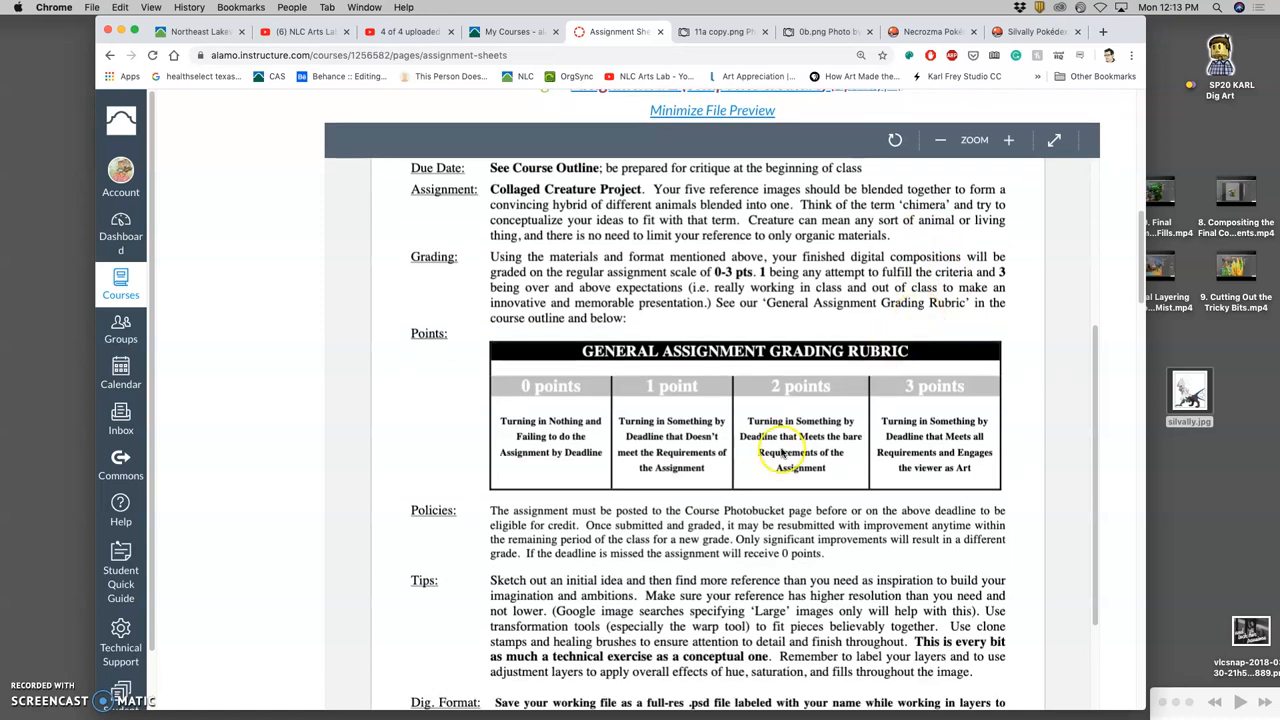
scroll("down", 3)
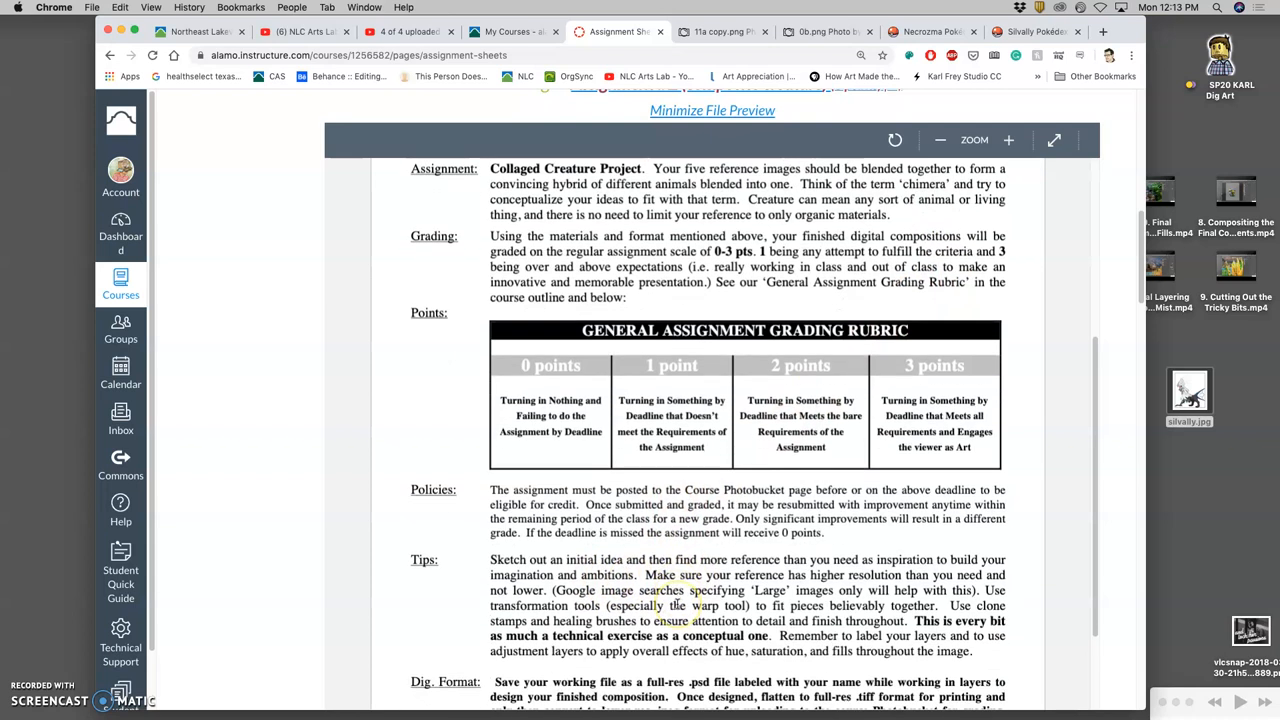
scroll("down", 3)
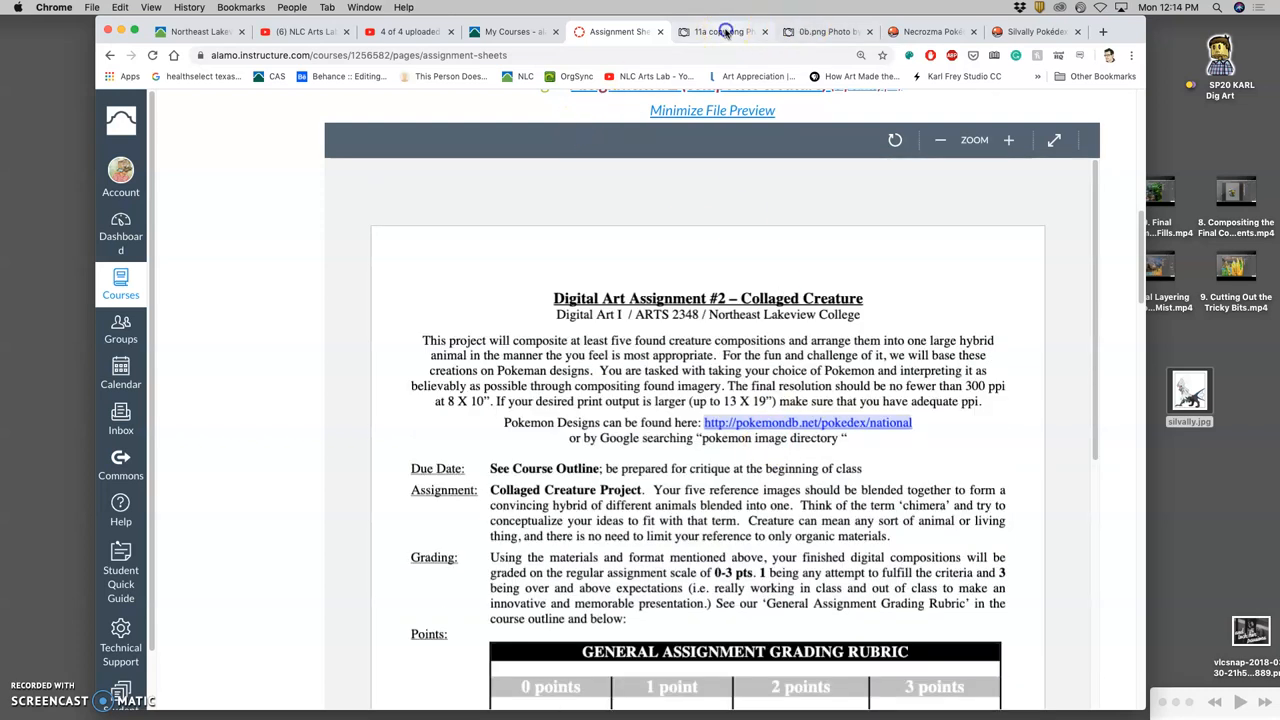
View the Tia copy.png example creature sketch, then go back to the Necrozma page.
left_click(716, 32)
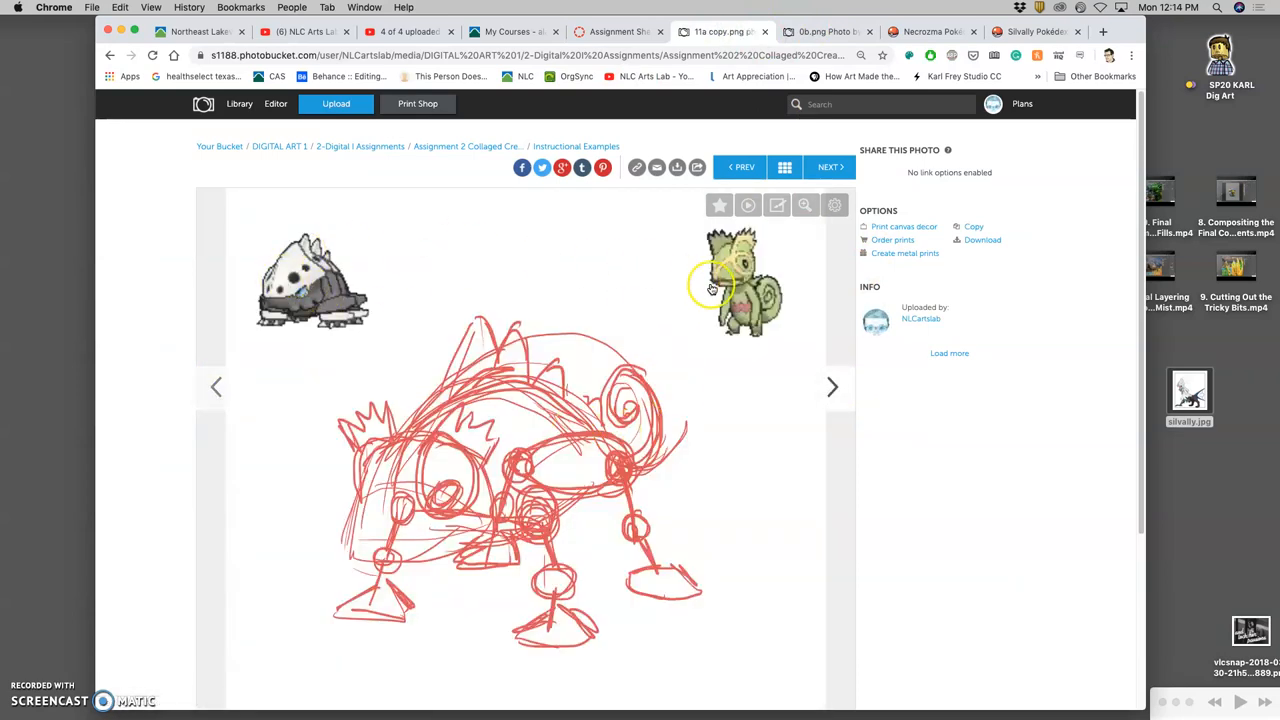
mouse_move(952, 34)
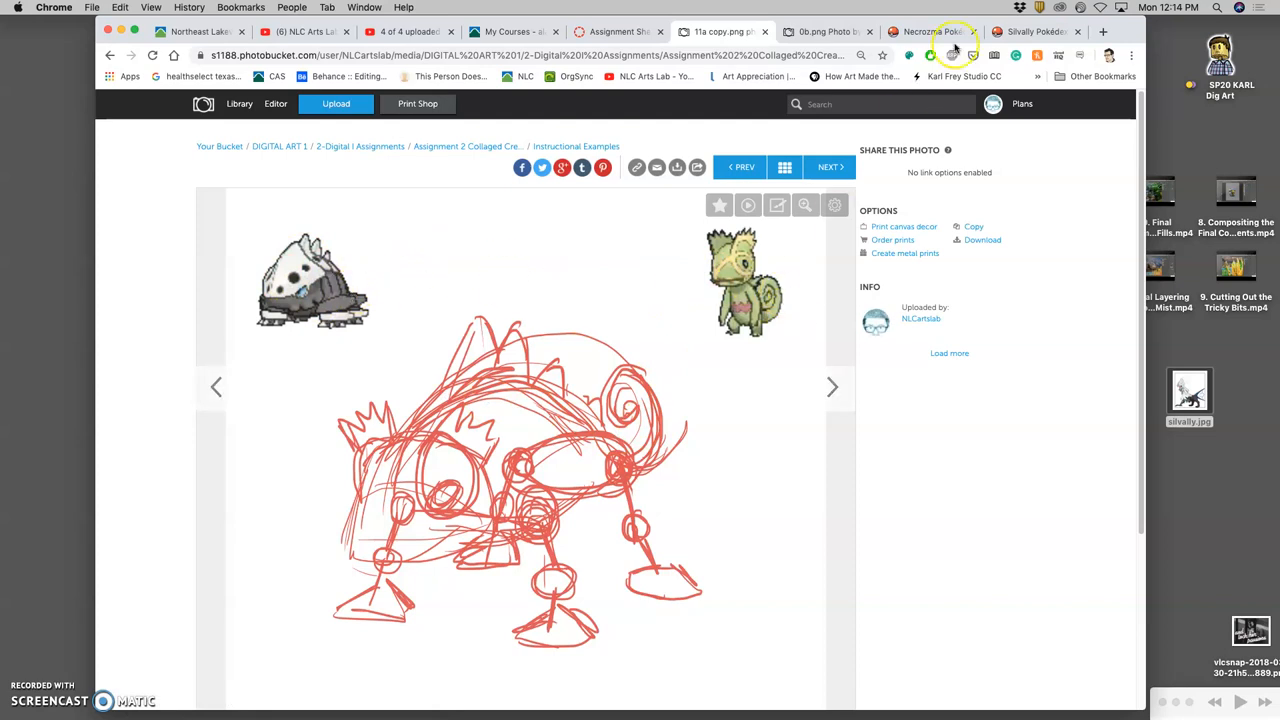
left_click(1044, 32)
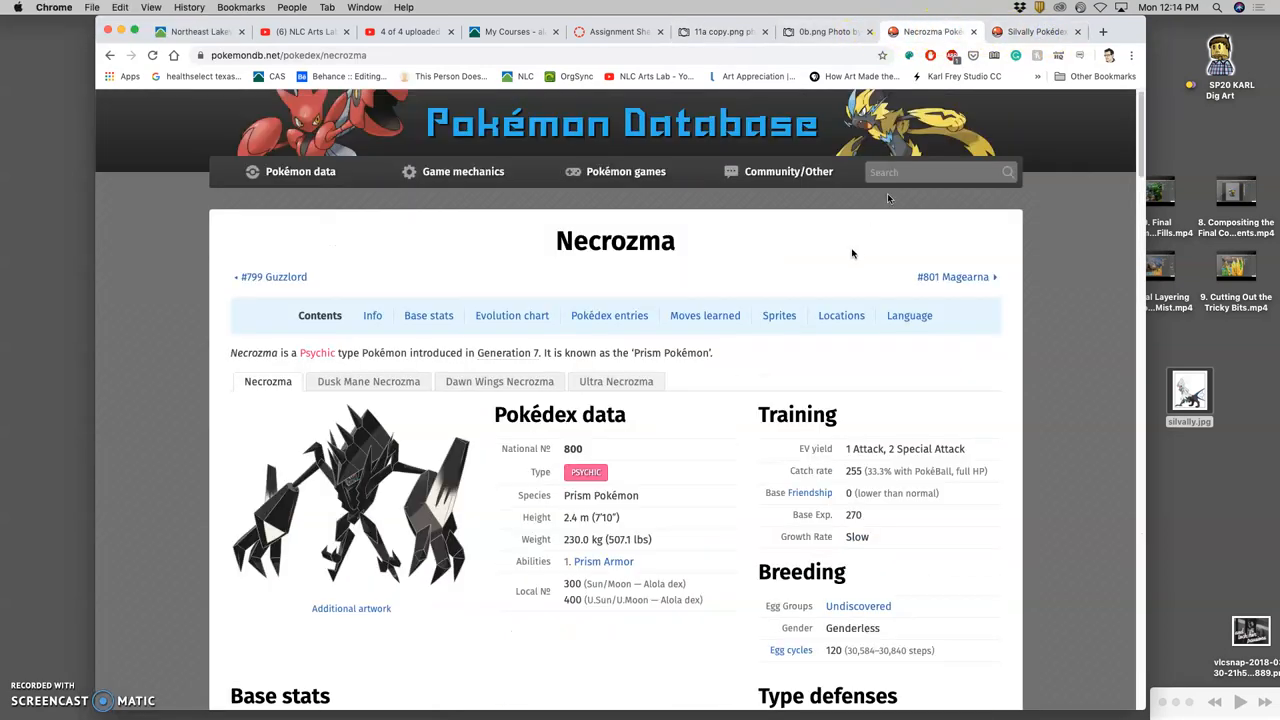
mouse_move(402, 448)
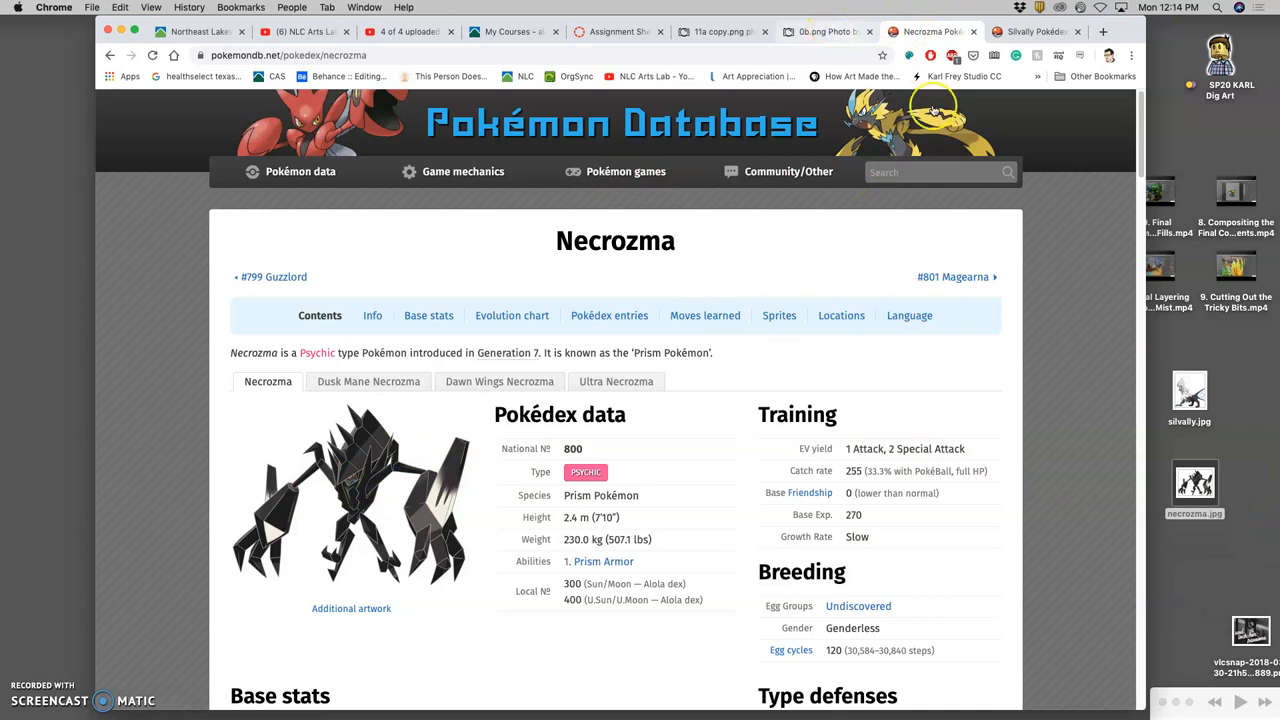
mouse_move(956, 388)
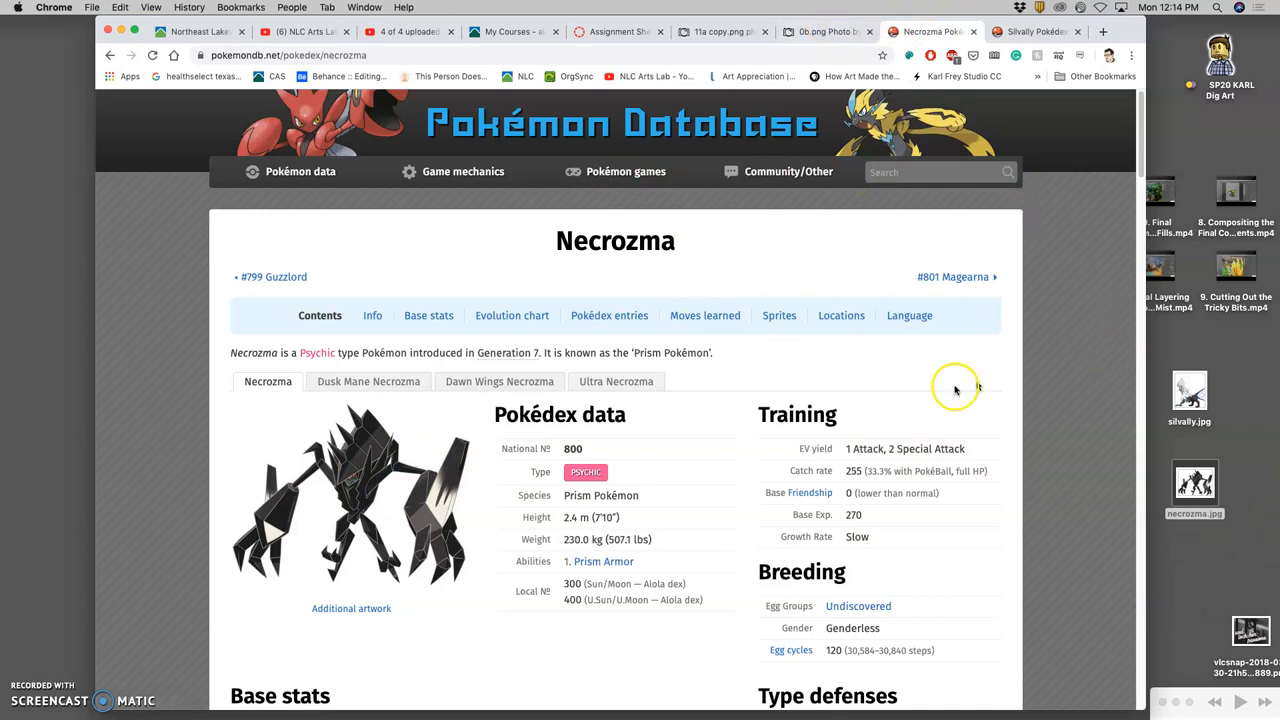
mouse_move(344, 468)
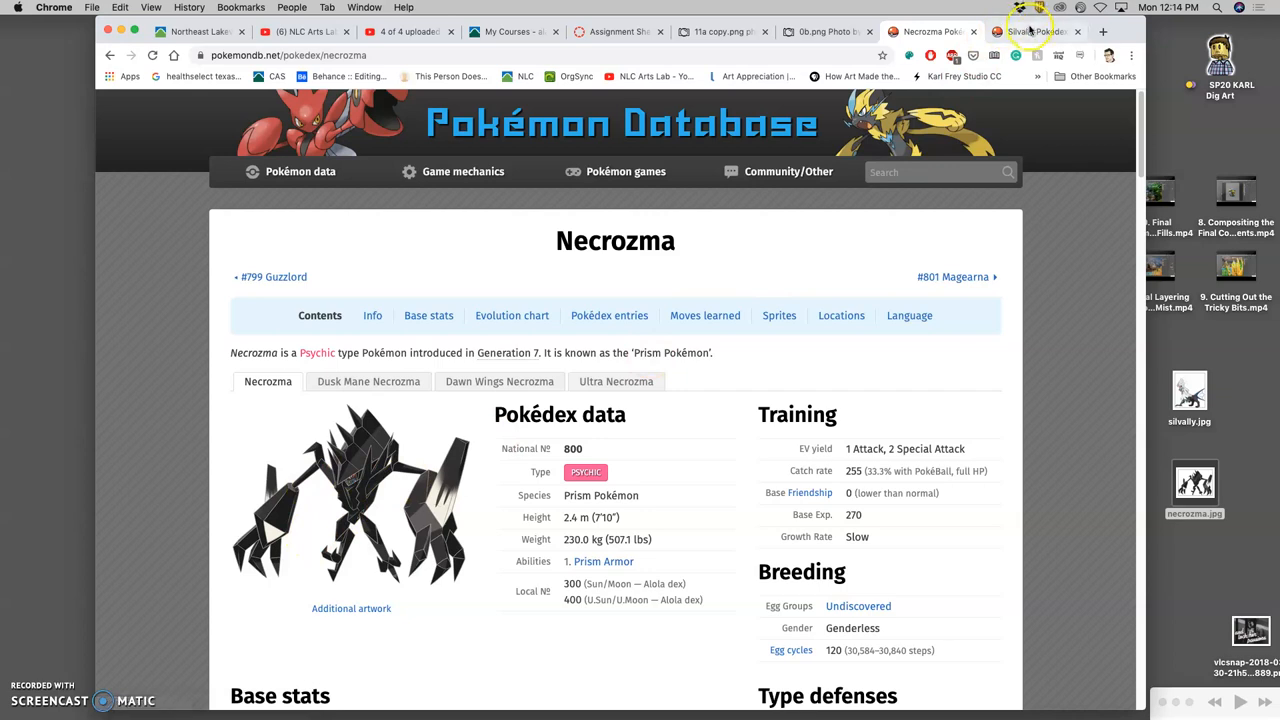
Switch back to the Silvally entry on Pokémon Database.
left_click(1028, 32)
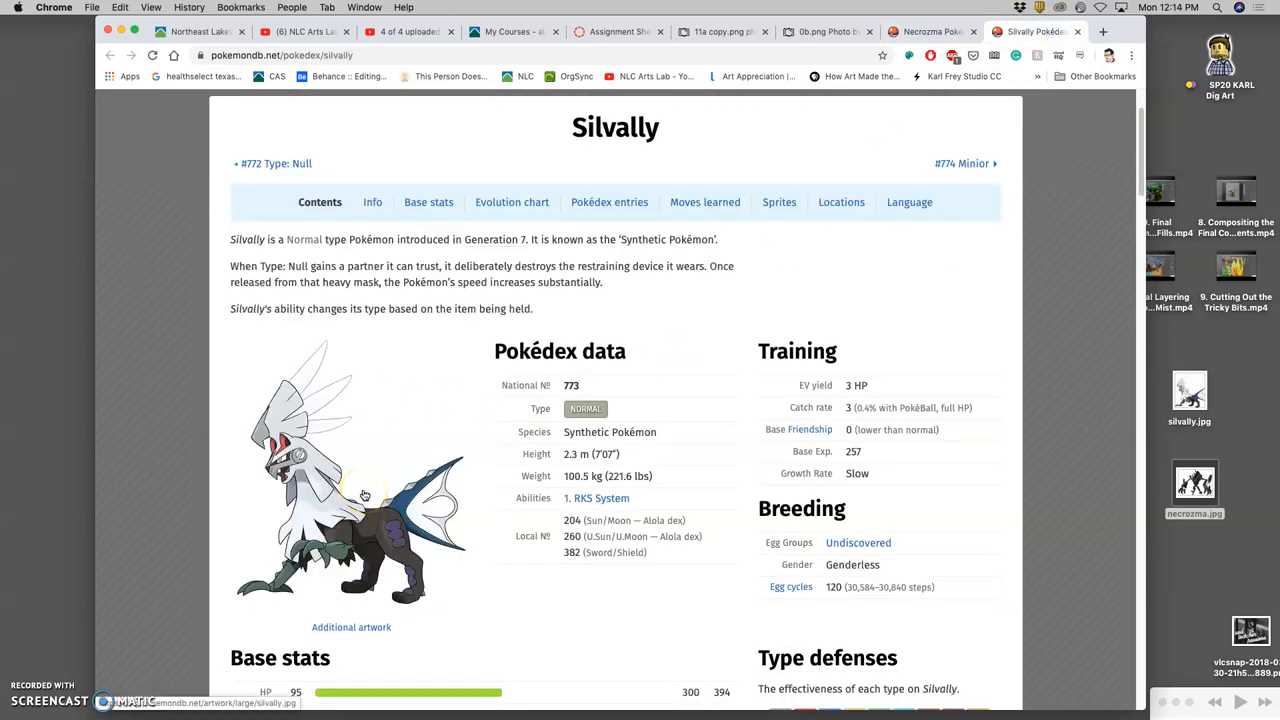
mouse_move(920, 32)
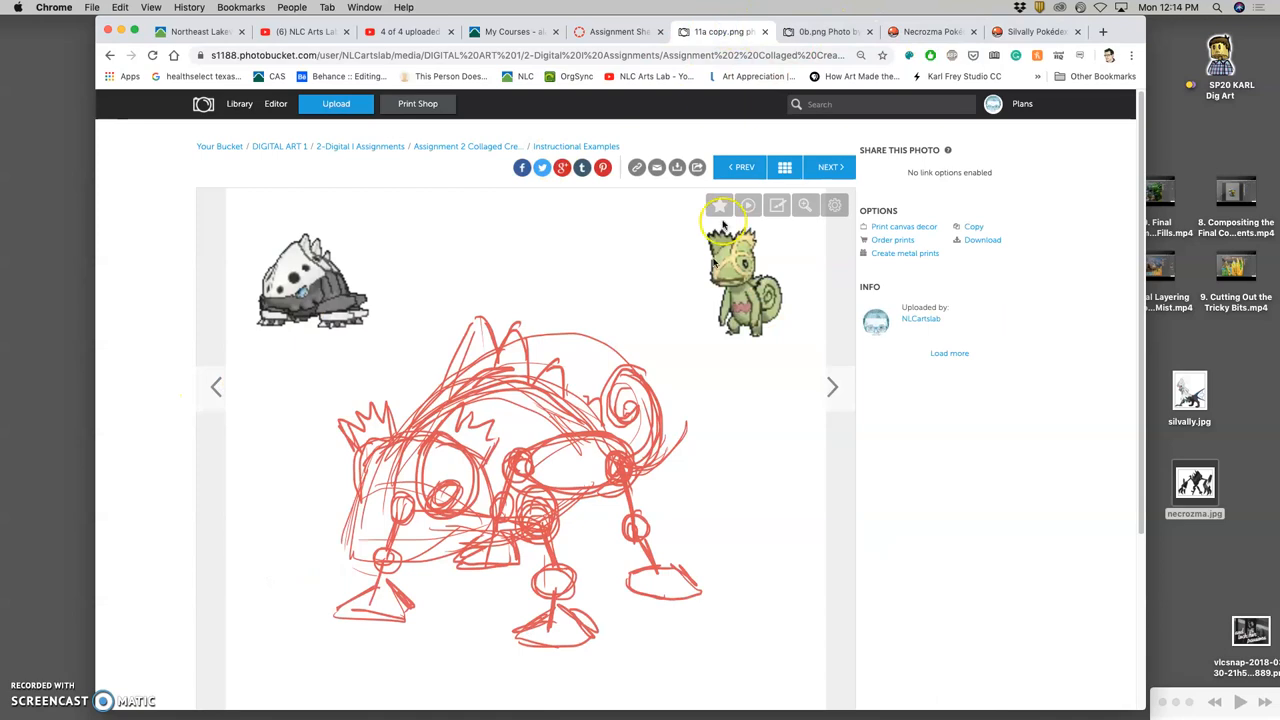
mouse_move(500, 530)
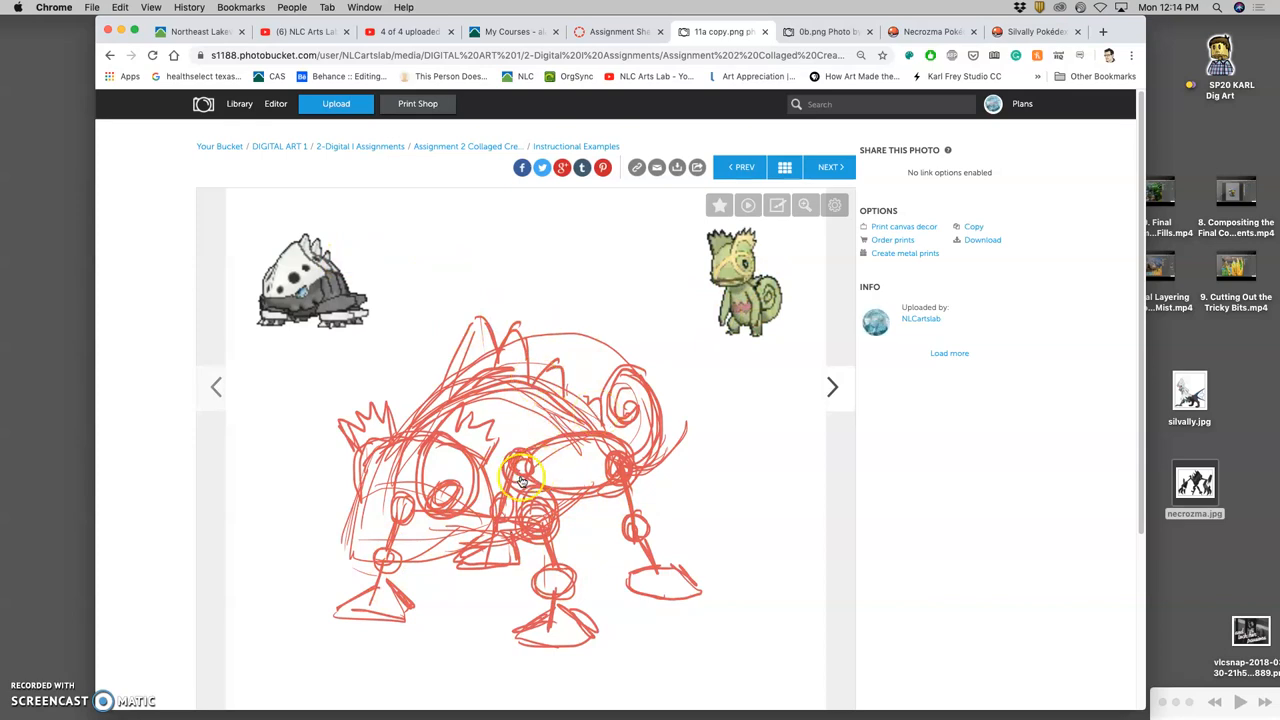
mouse_move(350, 496)
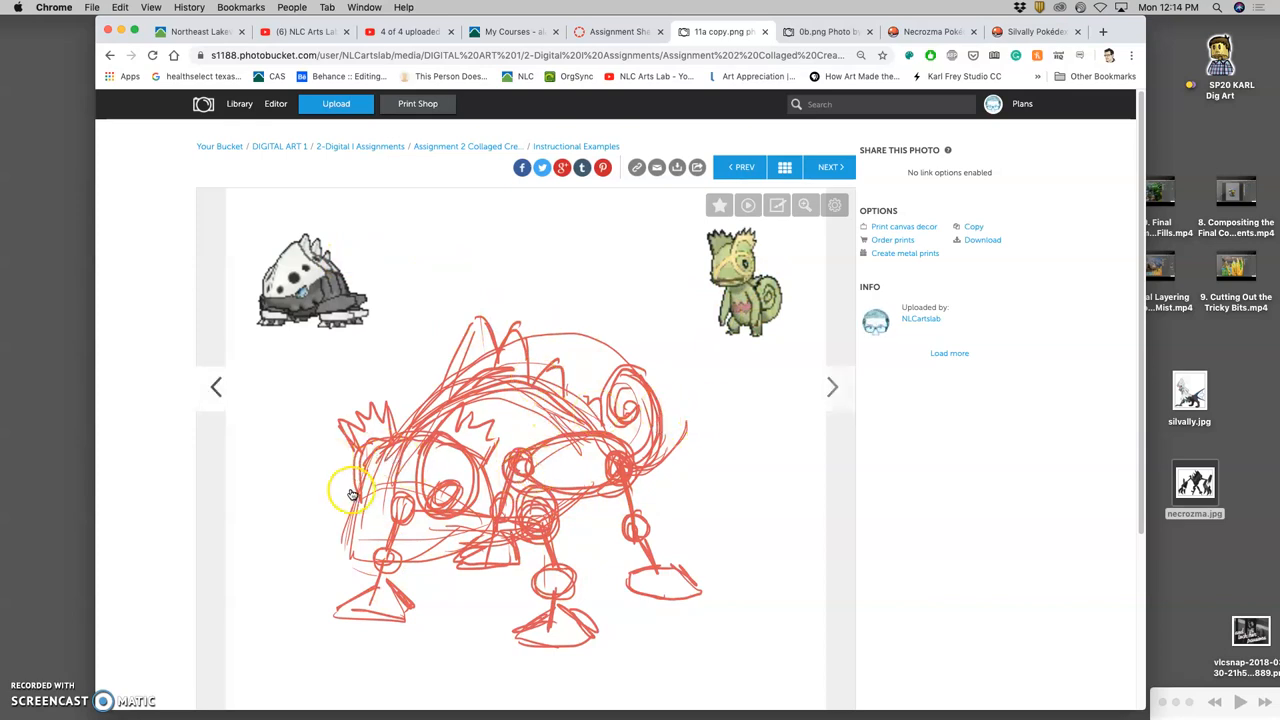
mouse_move(724, 564)
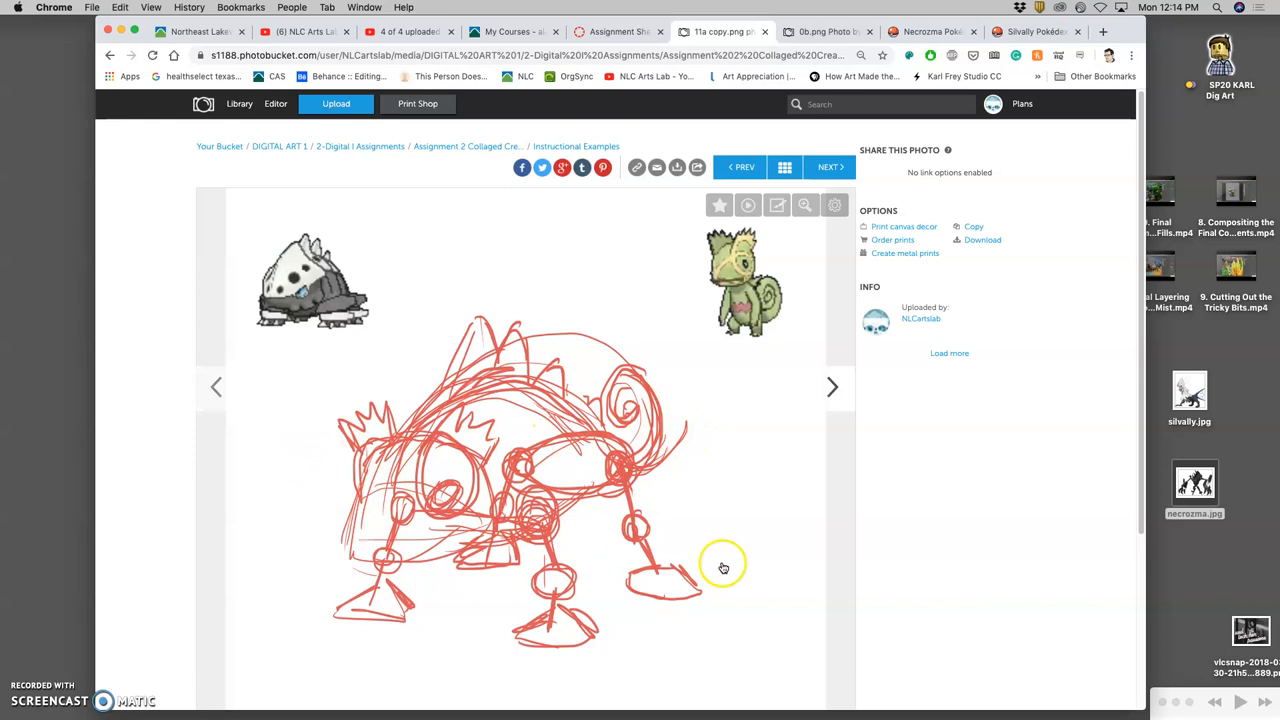
mouse_move(788, 604)
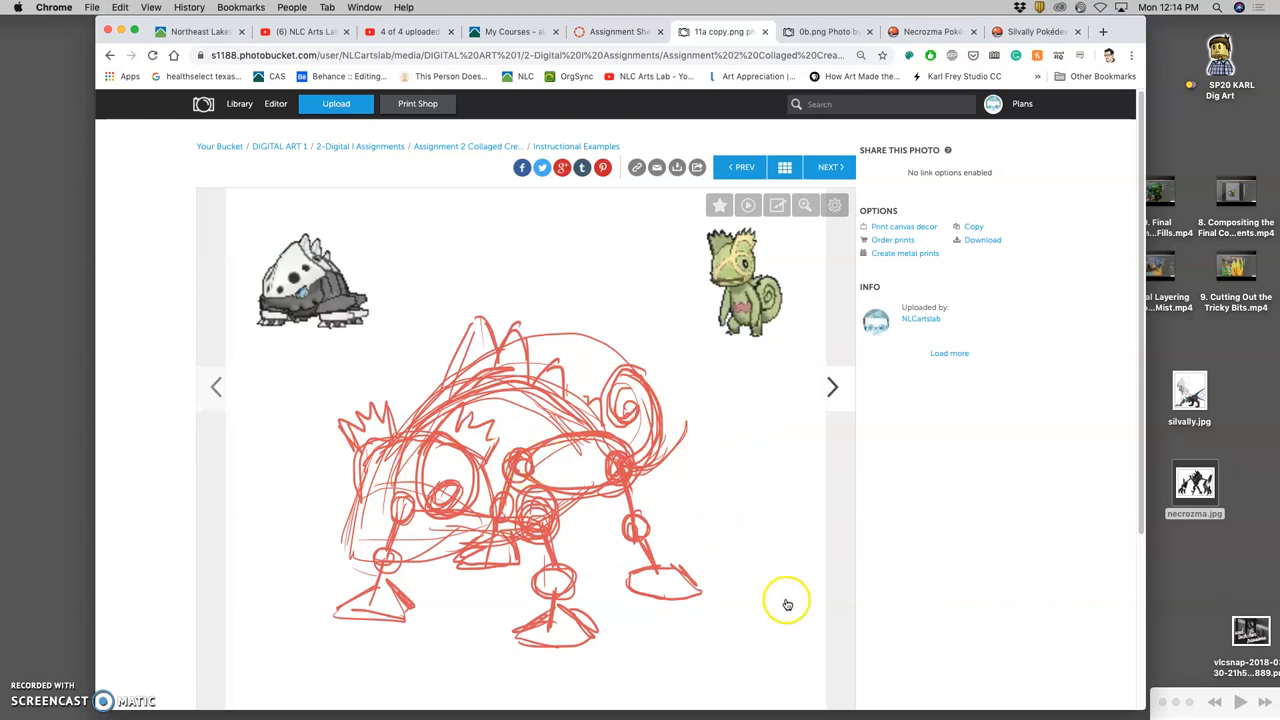
mouse_move(758, 490)
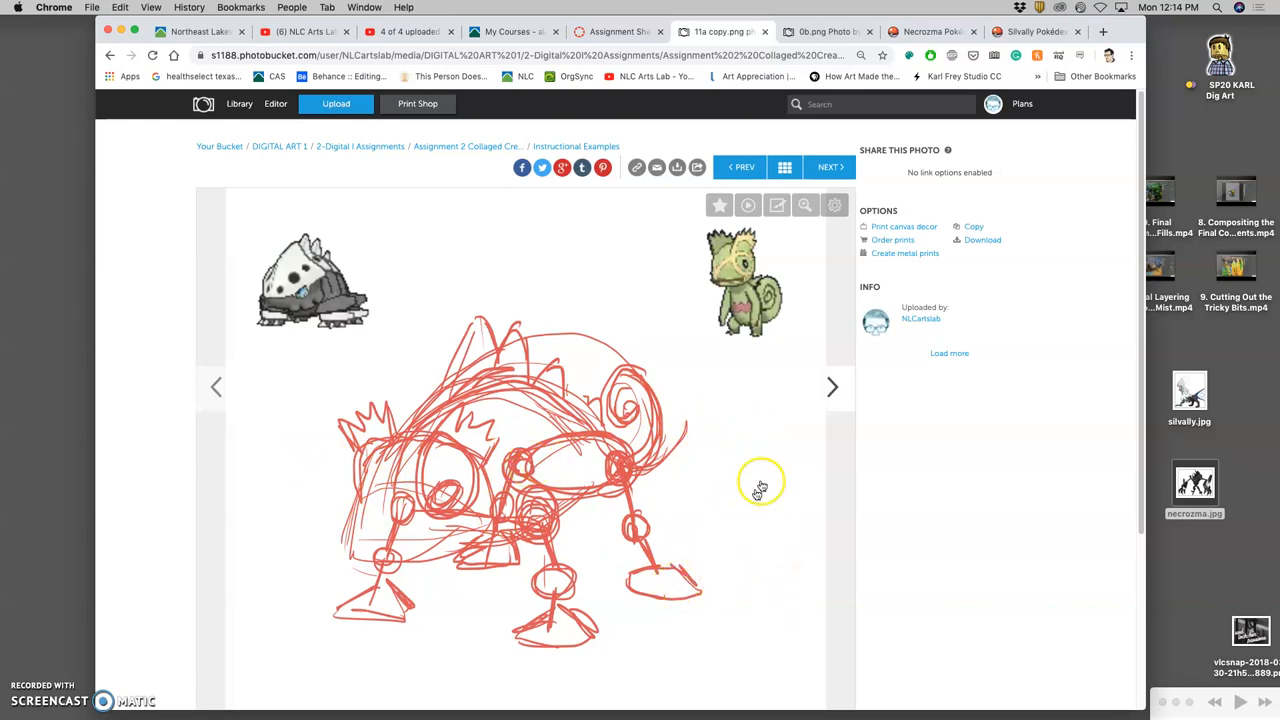
Advance the Photobucket viewer to the mushroom-covered collaged creature example.
left_click(832, 388)
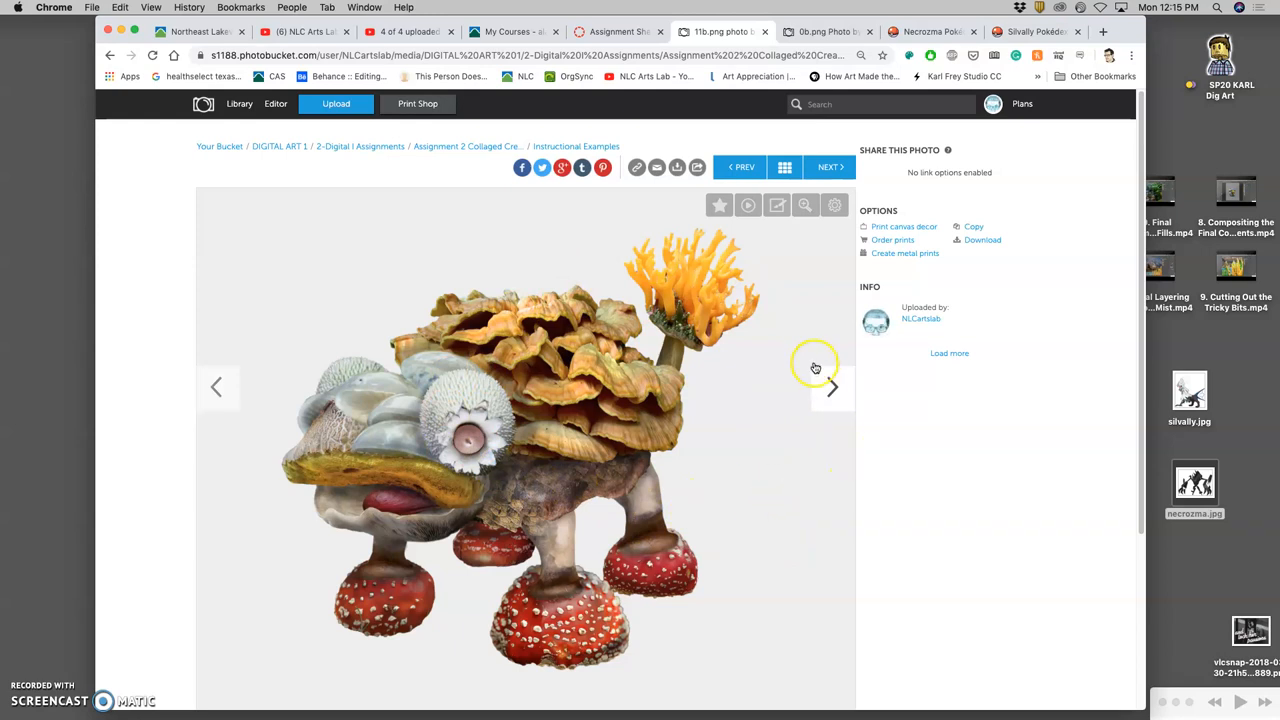
Step through the orchid bison collage, its planning sketch, and further examples from the thumbnails.
left_click(832, 388)
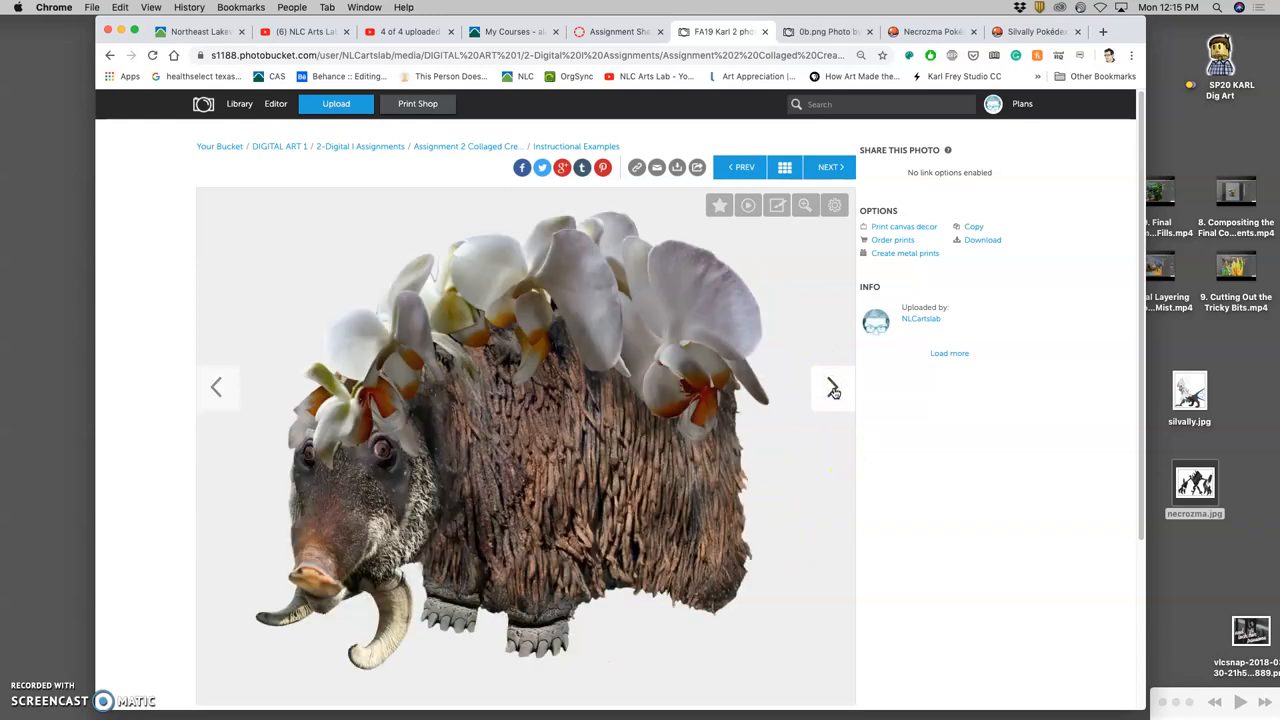
left_click(832, 388)
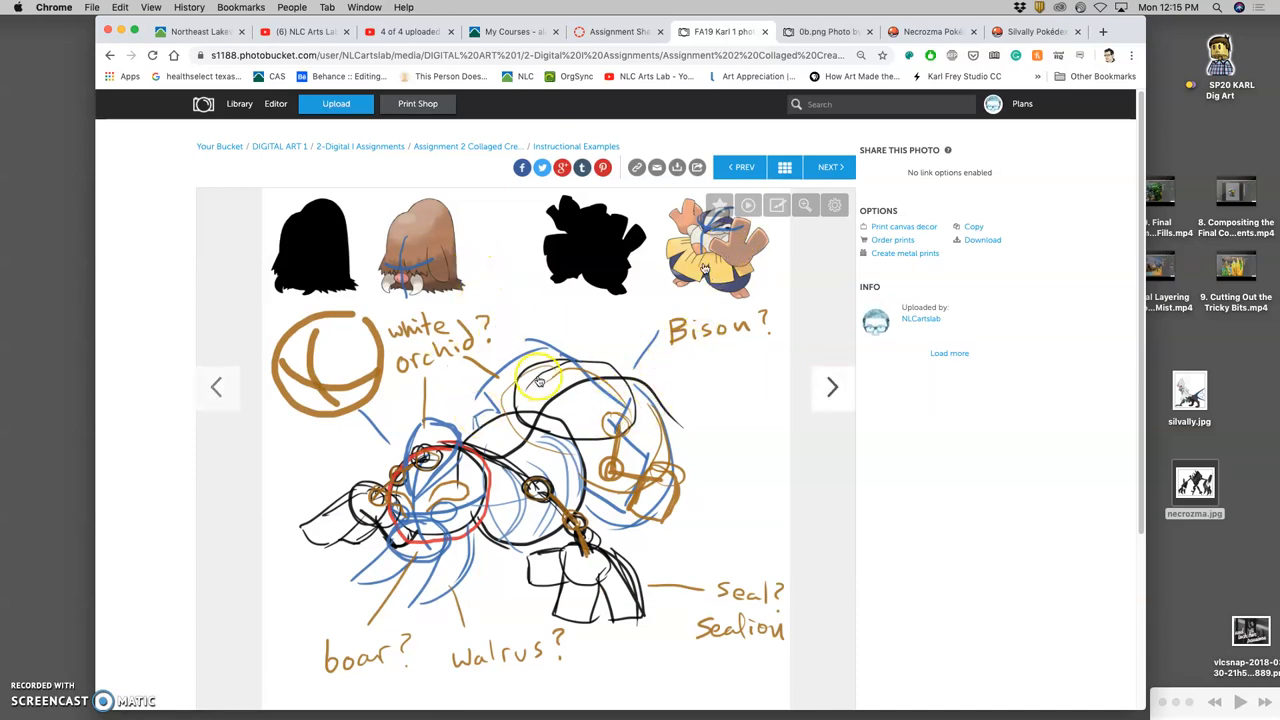
left_click(832, 388)
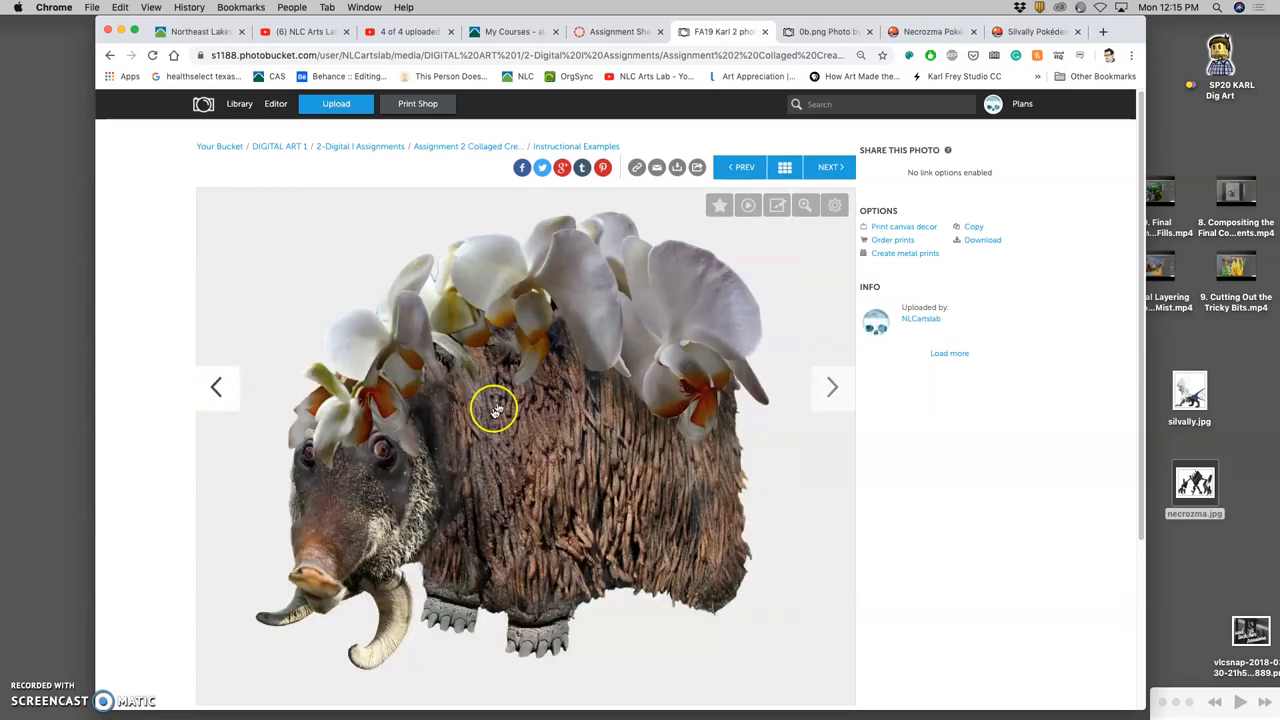
left_click(832, 388)
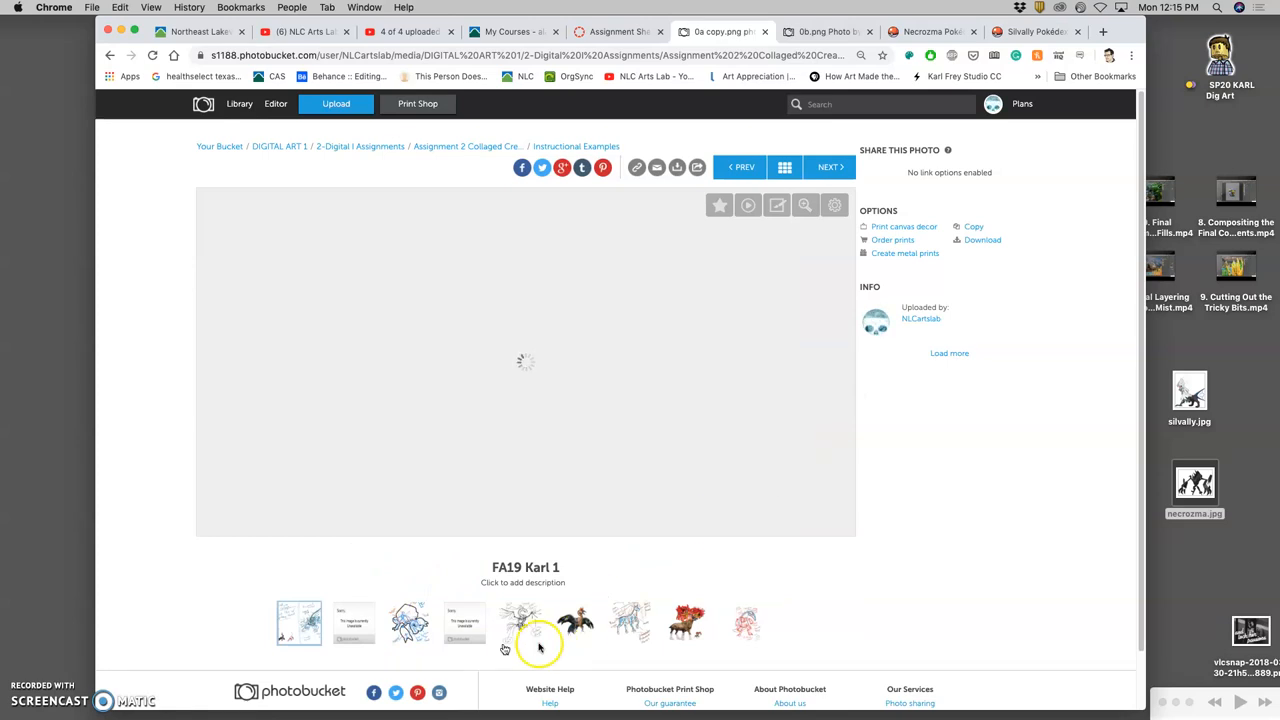
left_click(520, 626)
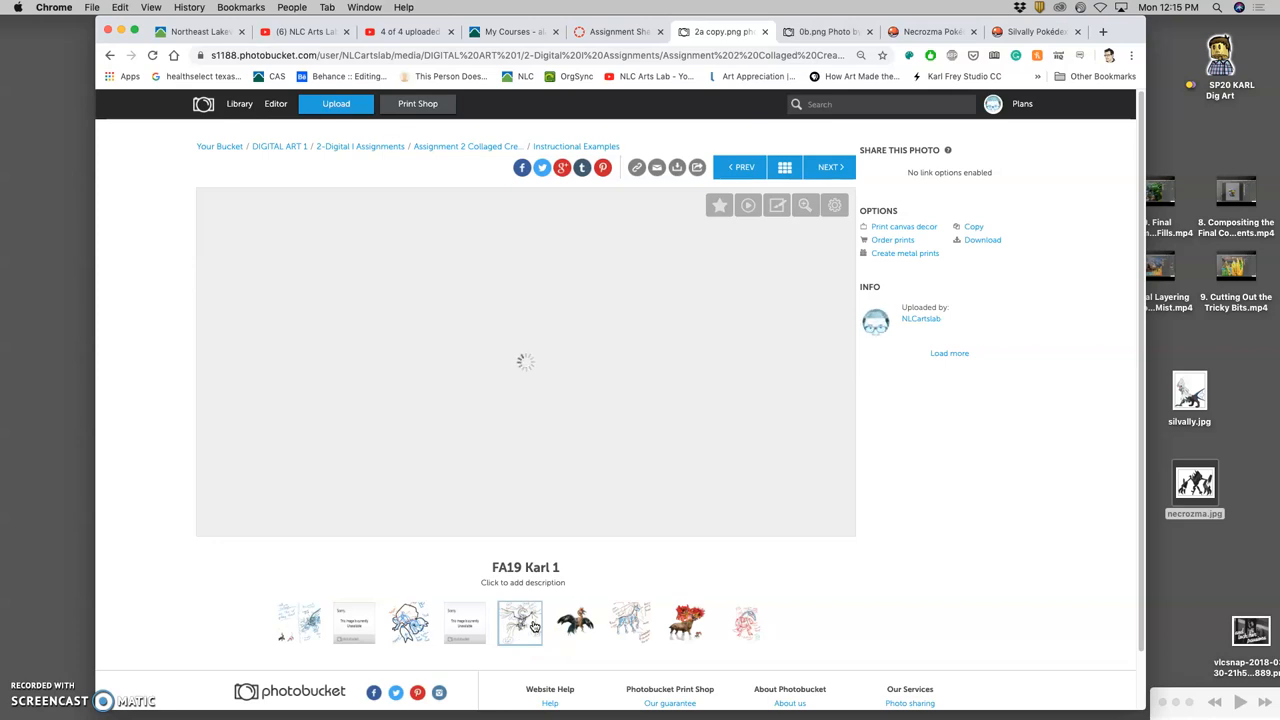
left_click(576, 626)
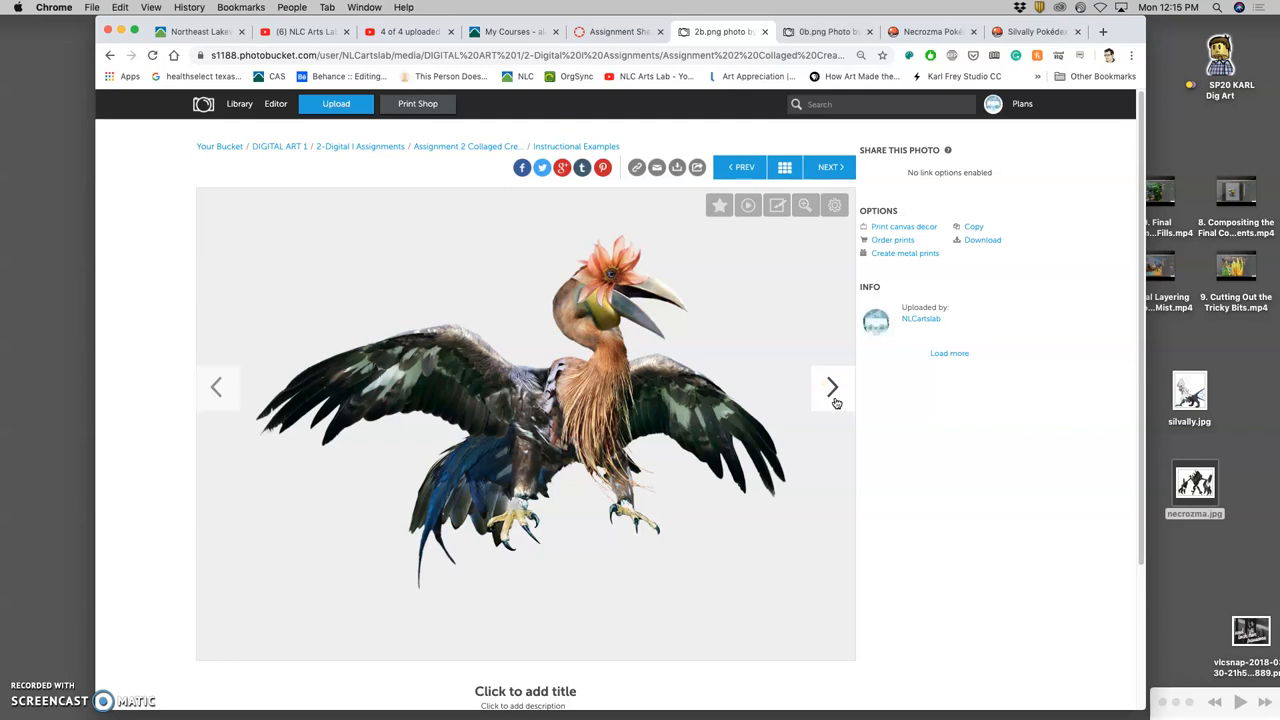
Continue past the bird, flower-antlered deer and hairy creature collages to the sloth/crocodile annotated sketch.
left_click(832, 388)
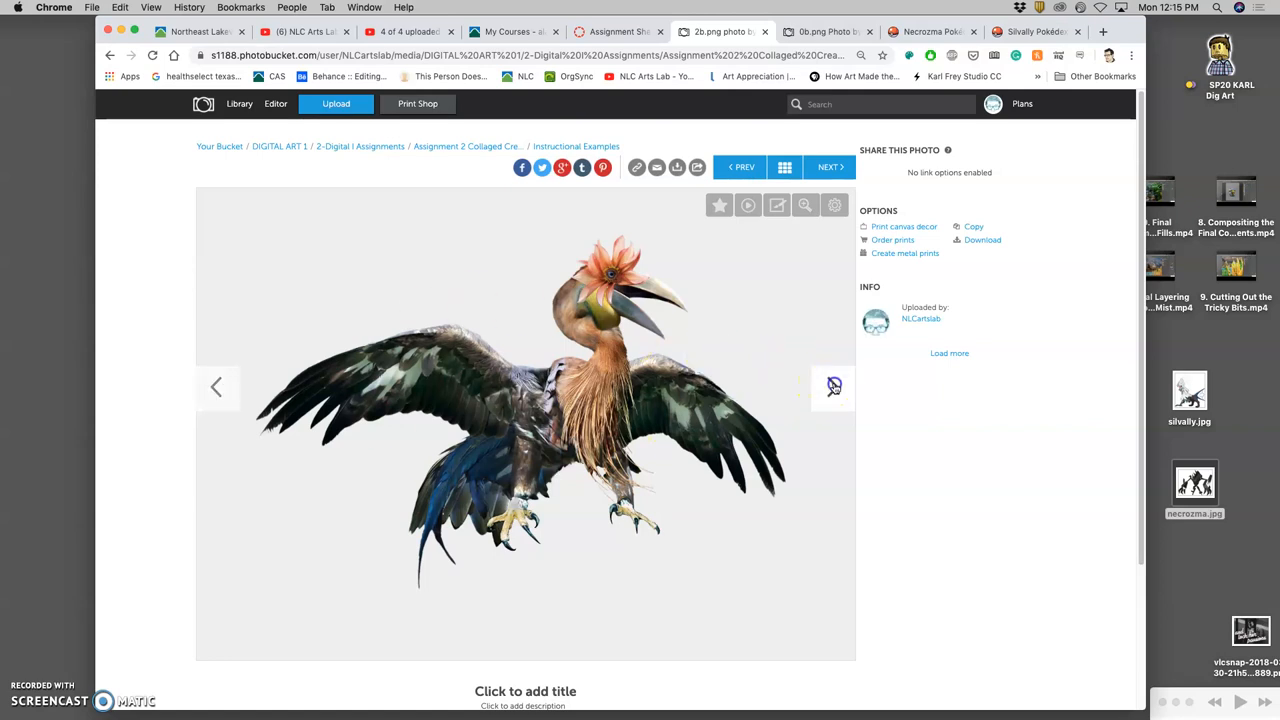
left_click(828, 168)
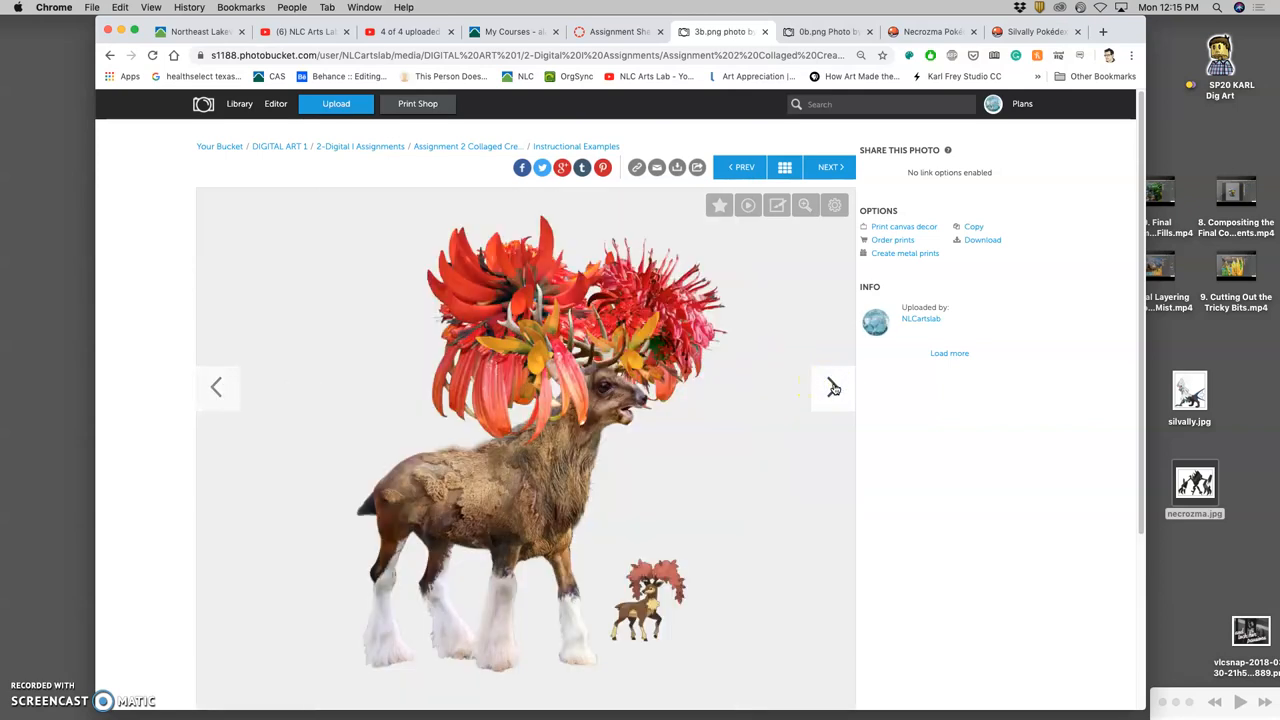
left_click(832, 388)
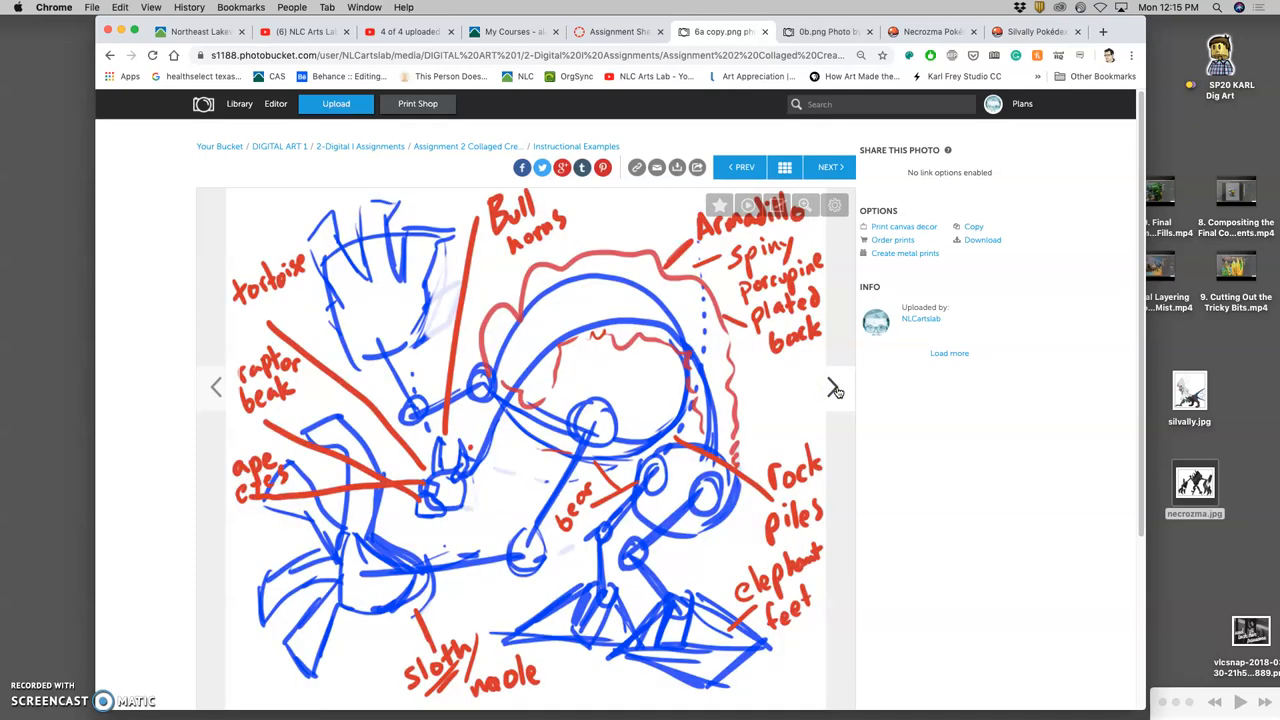
left_click(830, 168)
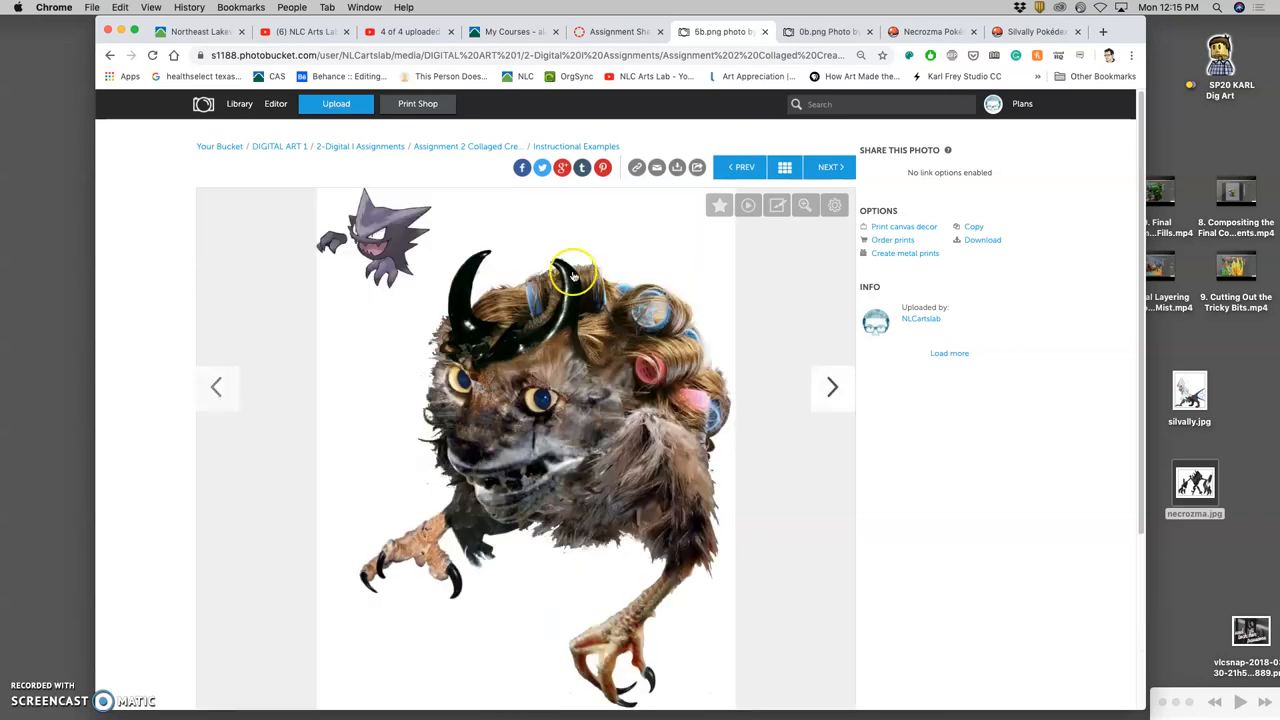
mouse_move(588, 318)
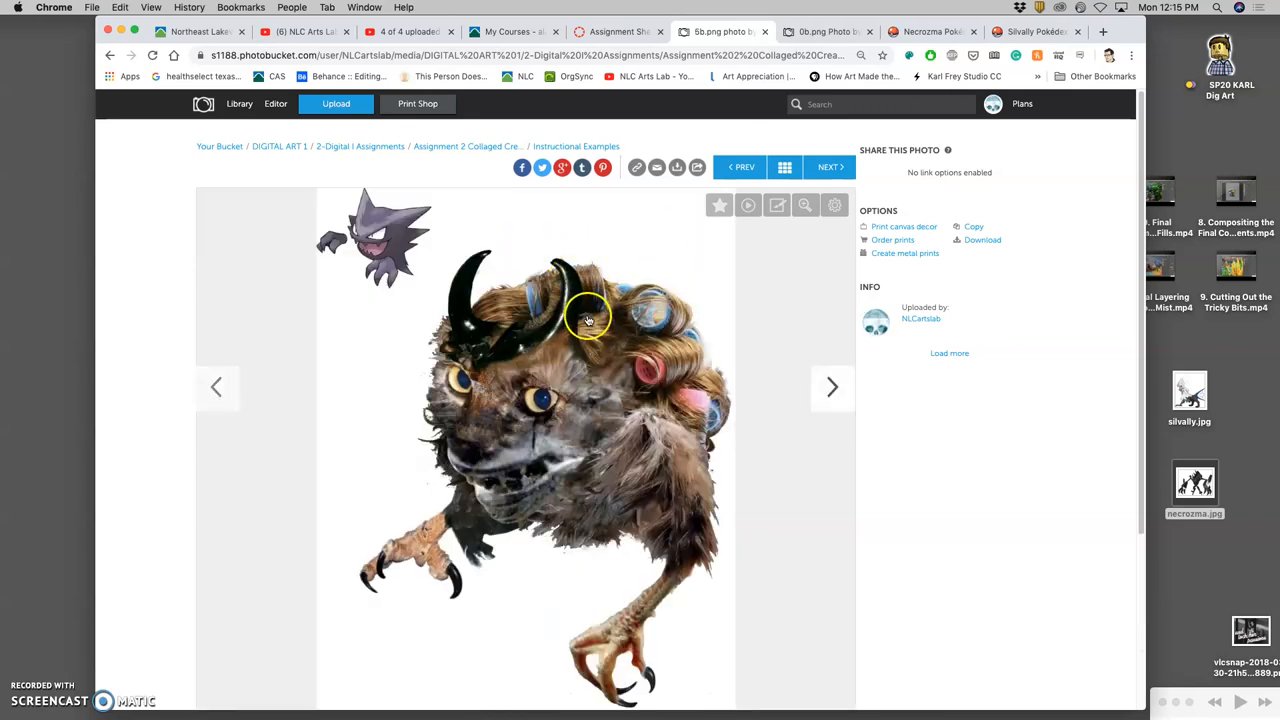
mouse_move(628, 332)
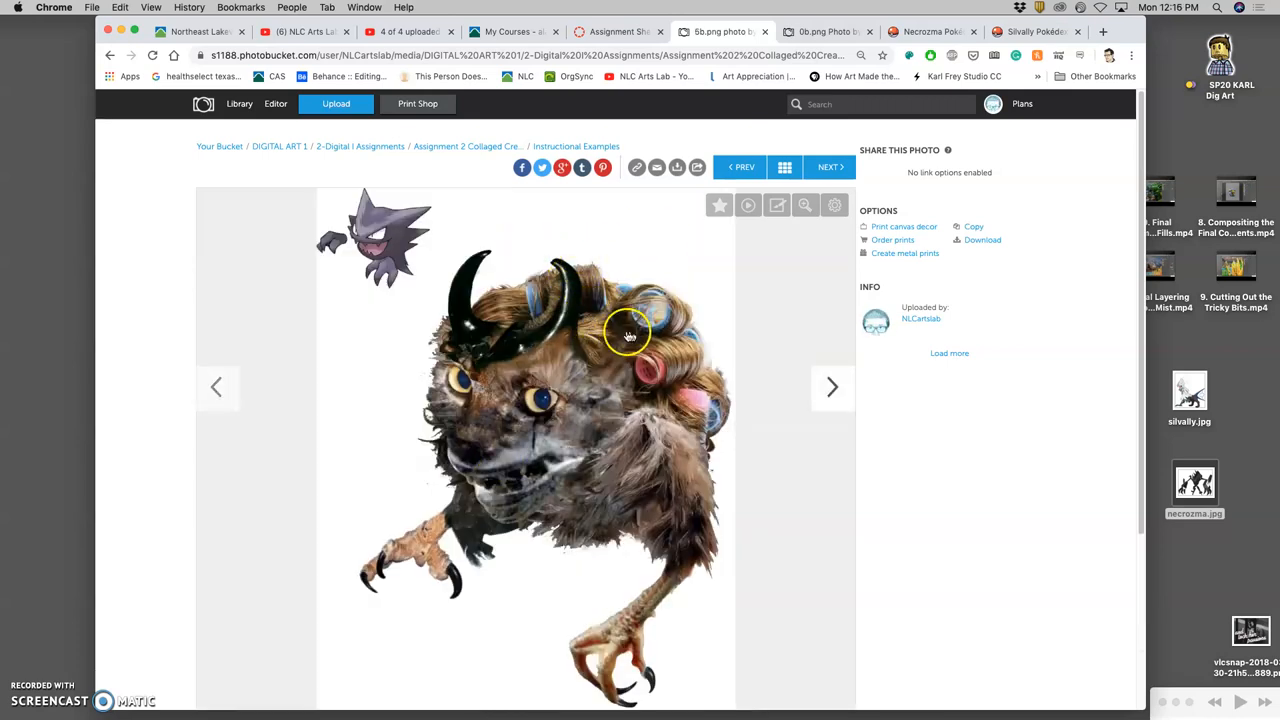
mouse_move(580, 416)
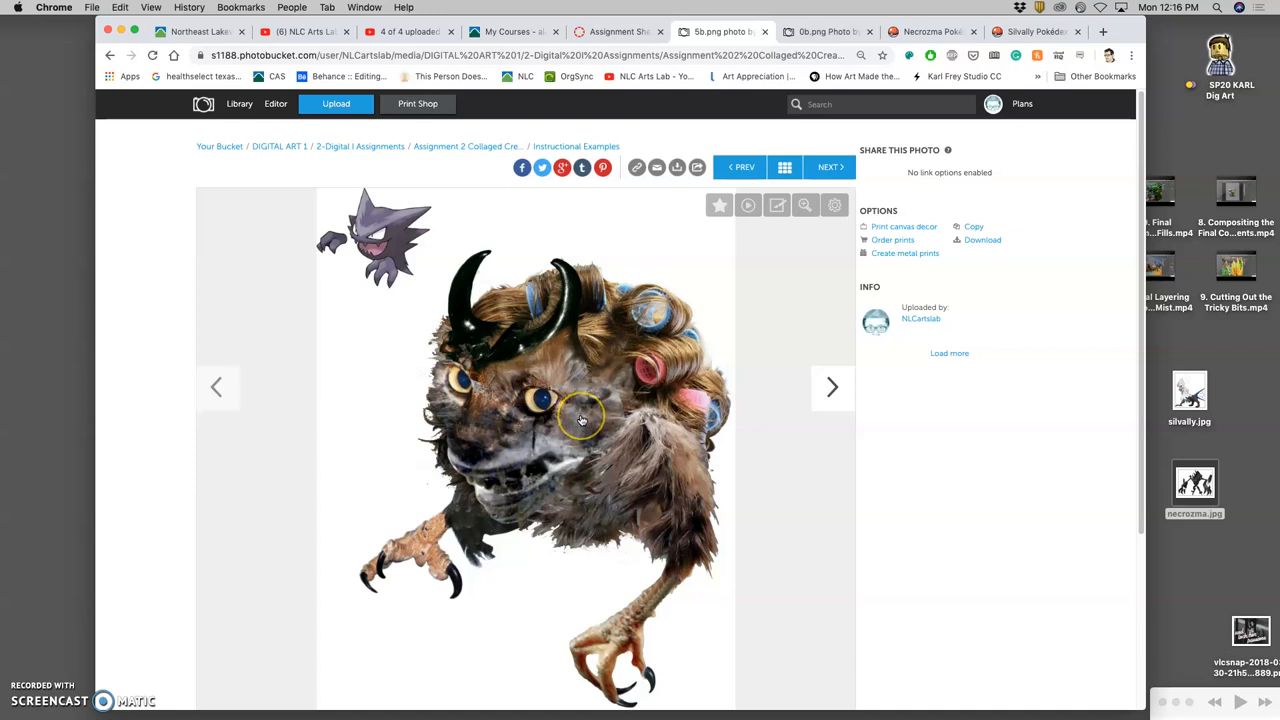
mouse_move(614, 416)
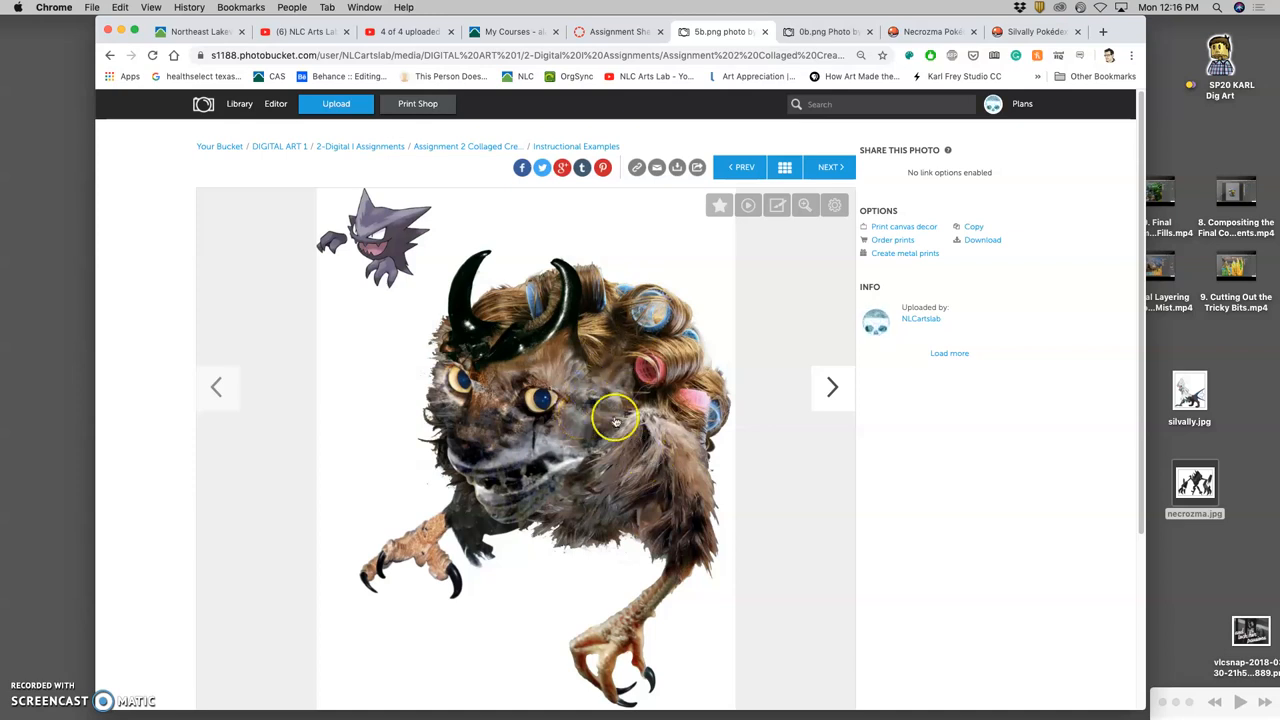
left_click(216, 388)
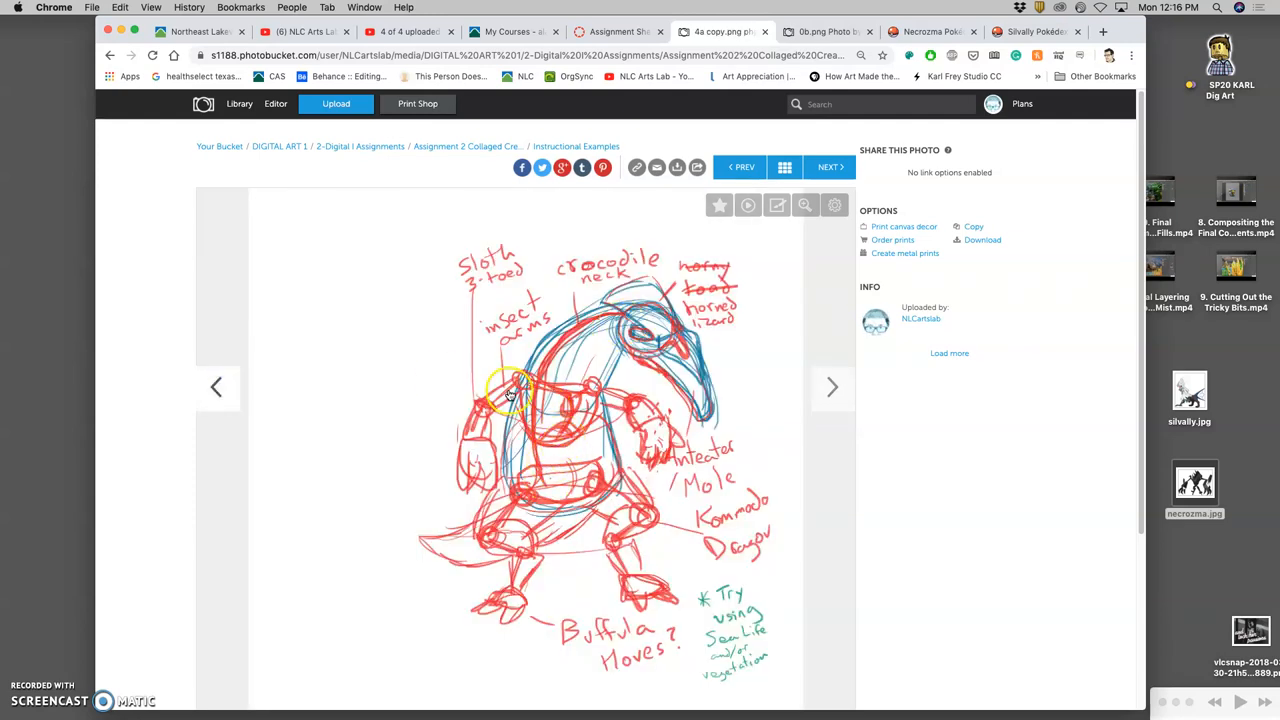
mouse_move(556, 496)
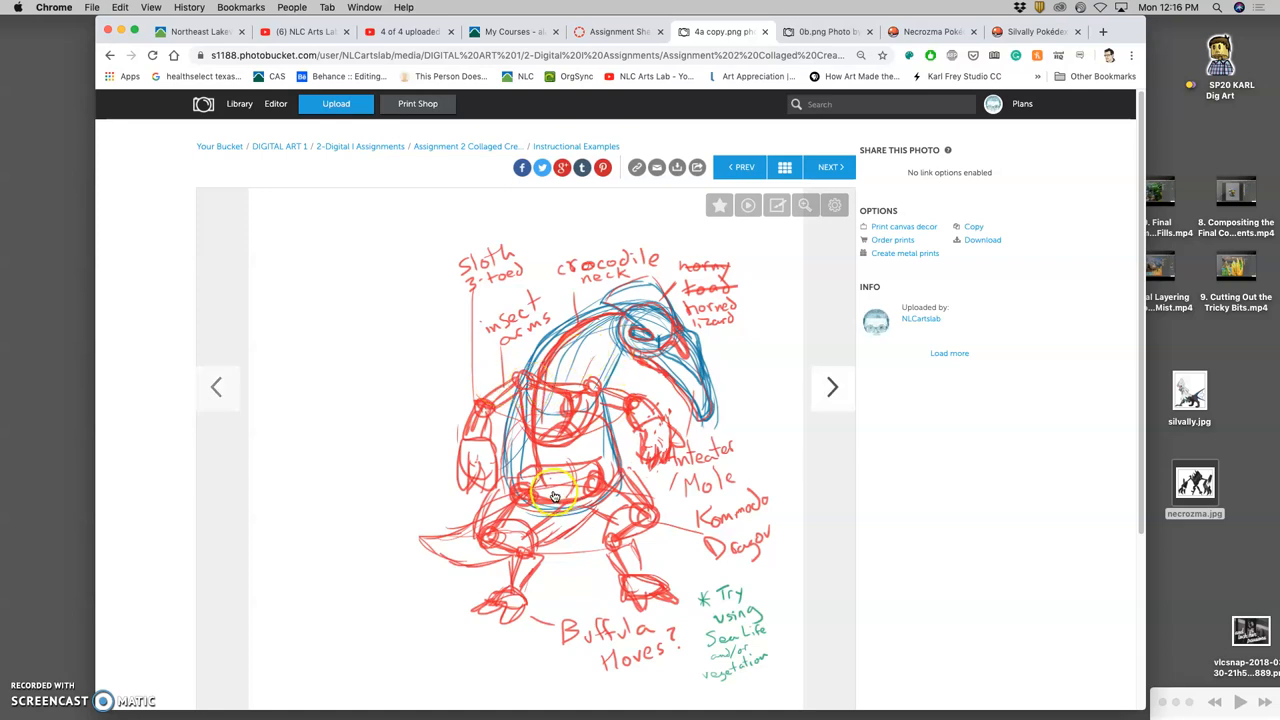
mouse_move(752, 130)
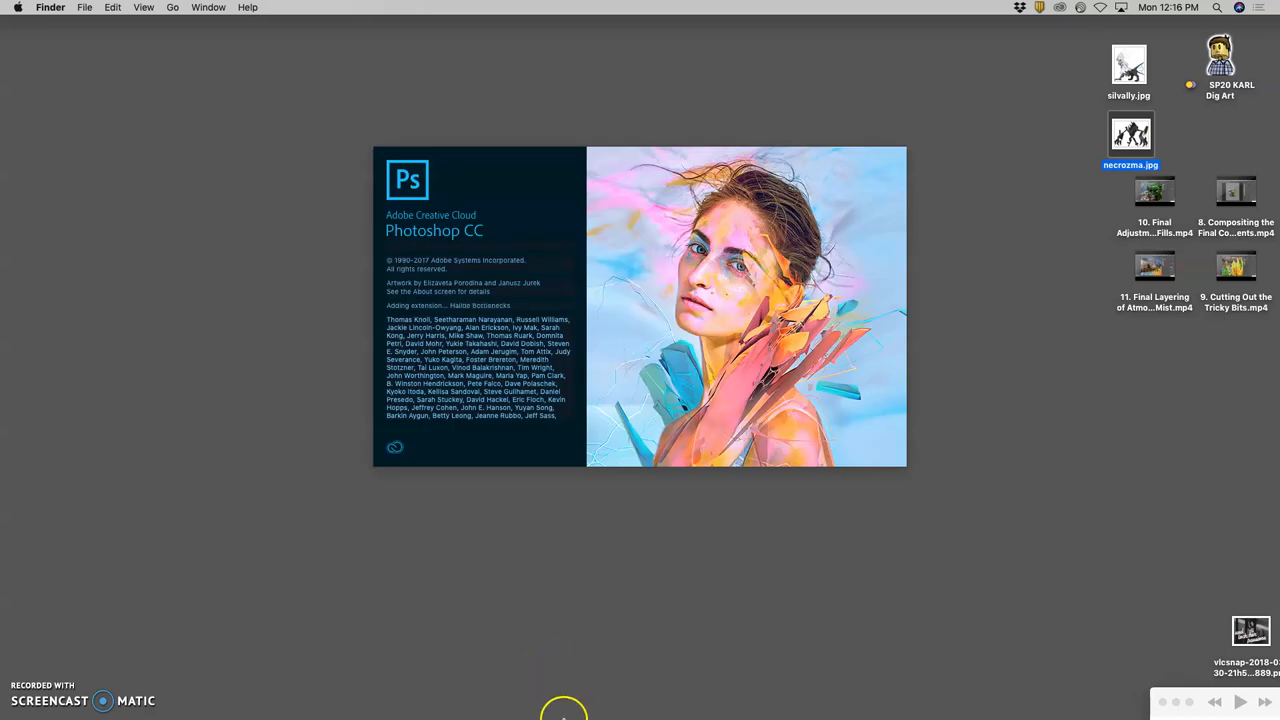
mouse_move(500, 704)
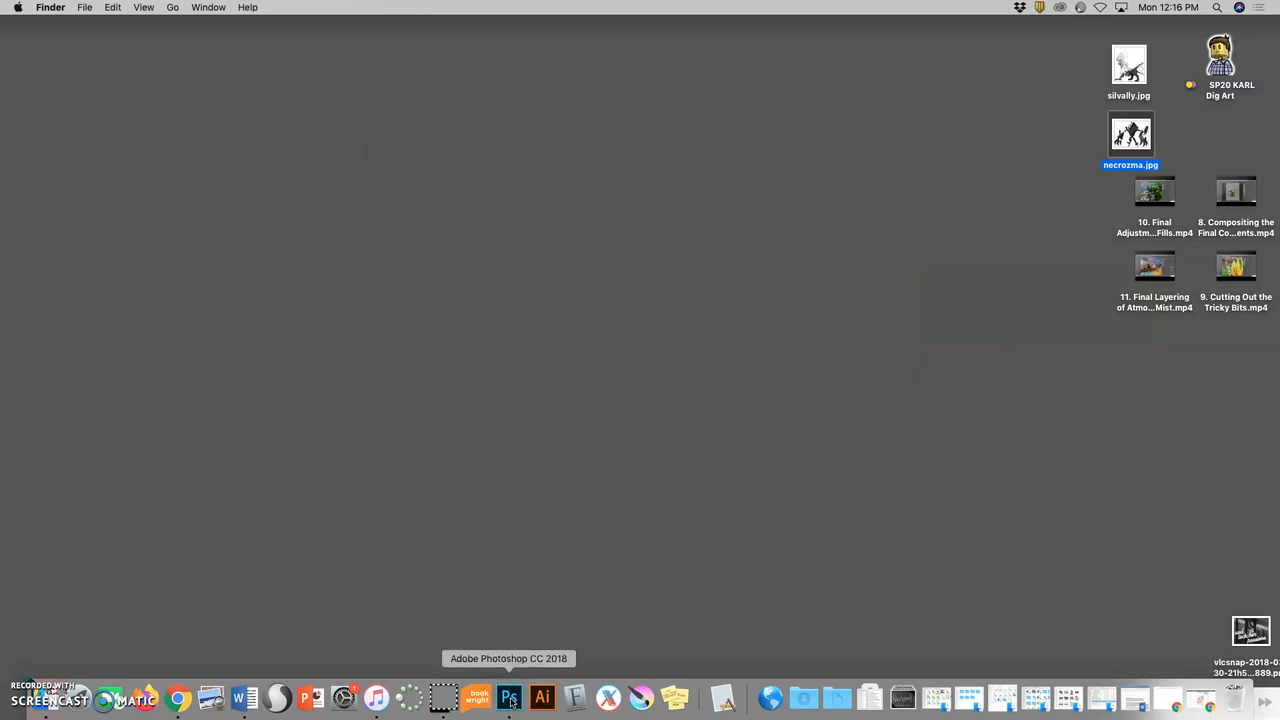
Launch Photoshop CC 2018 from the Dock so its start screen lists recent files.
left_click(524, 694)
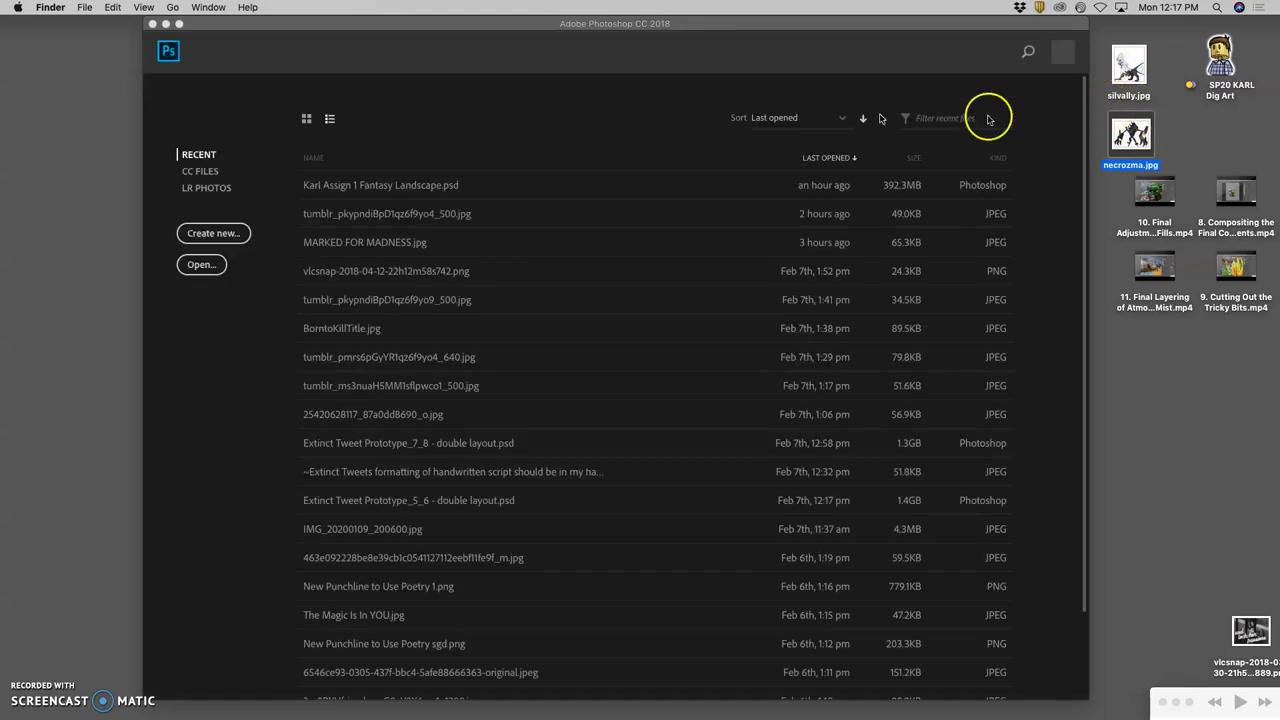
mouse_move(84, 12)
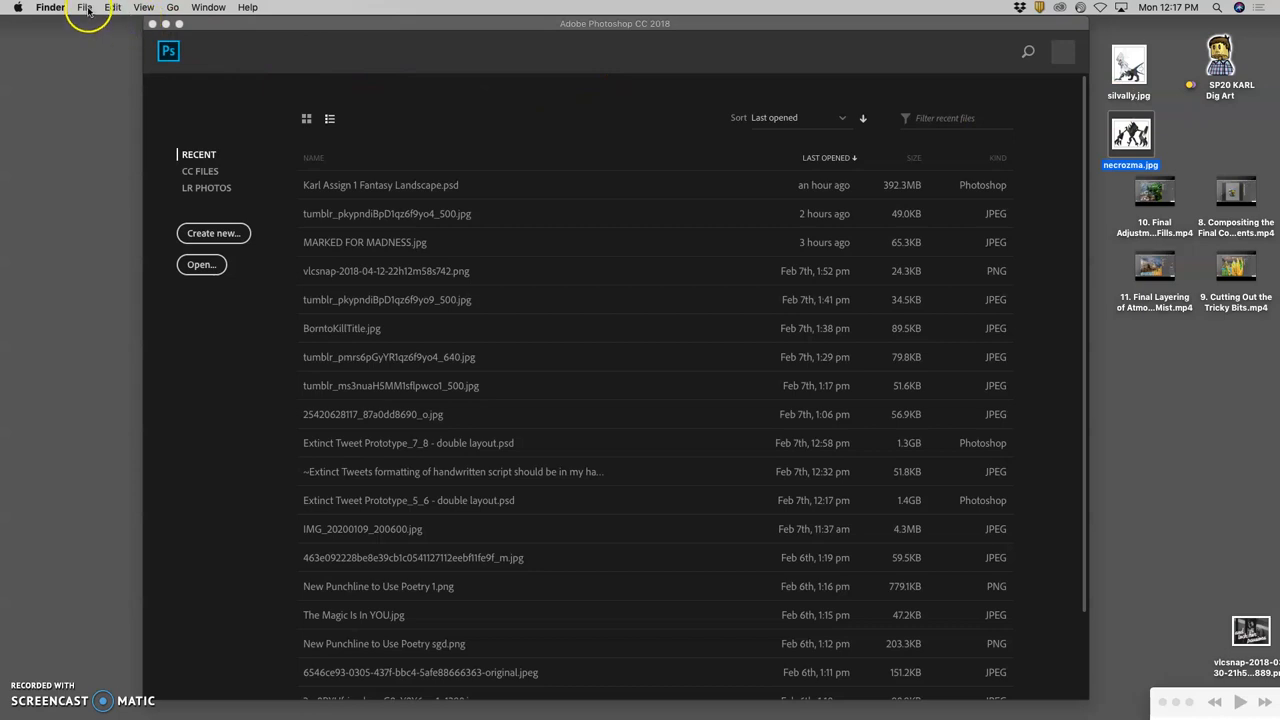
Create a new blank white document from a size preset.
left_click(84, 8)
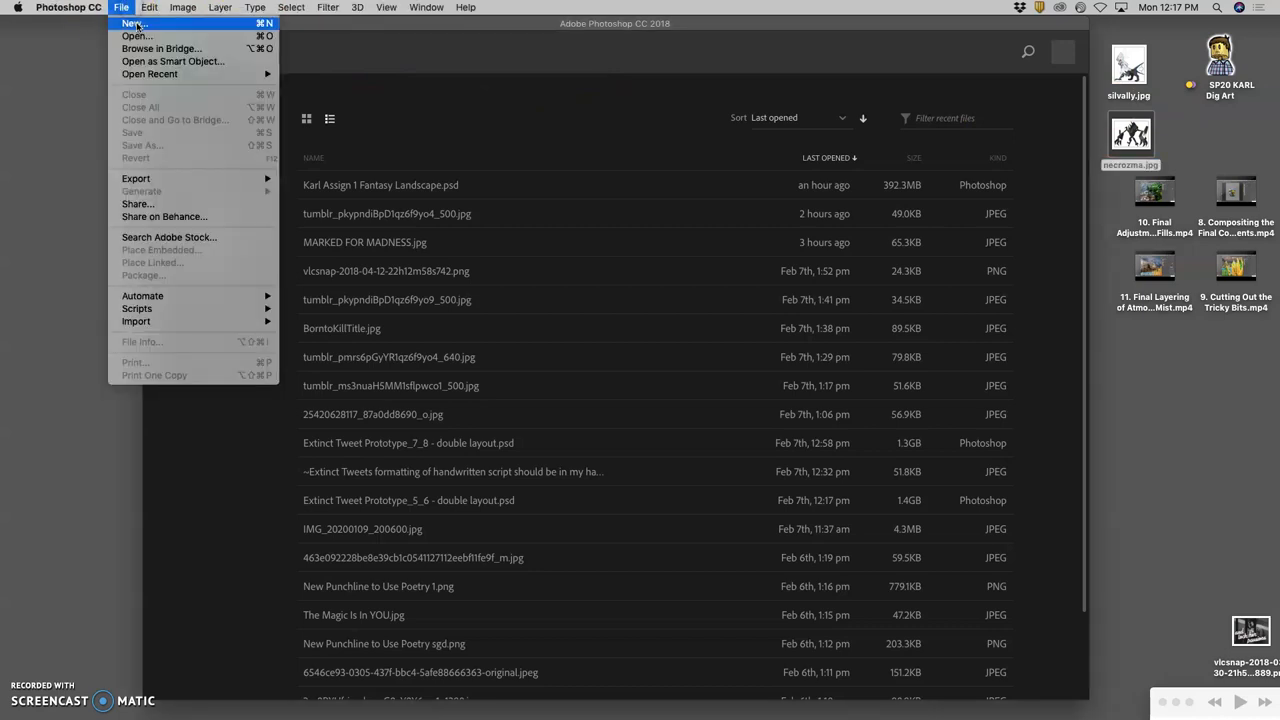
left_click(132, 22)
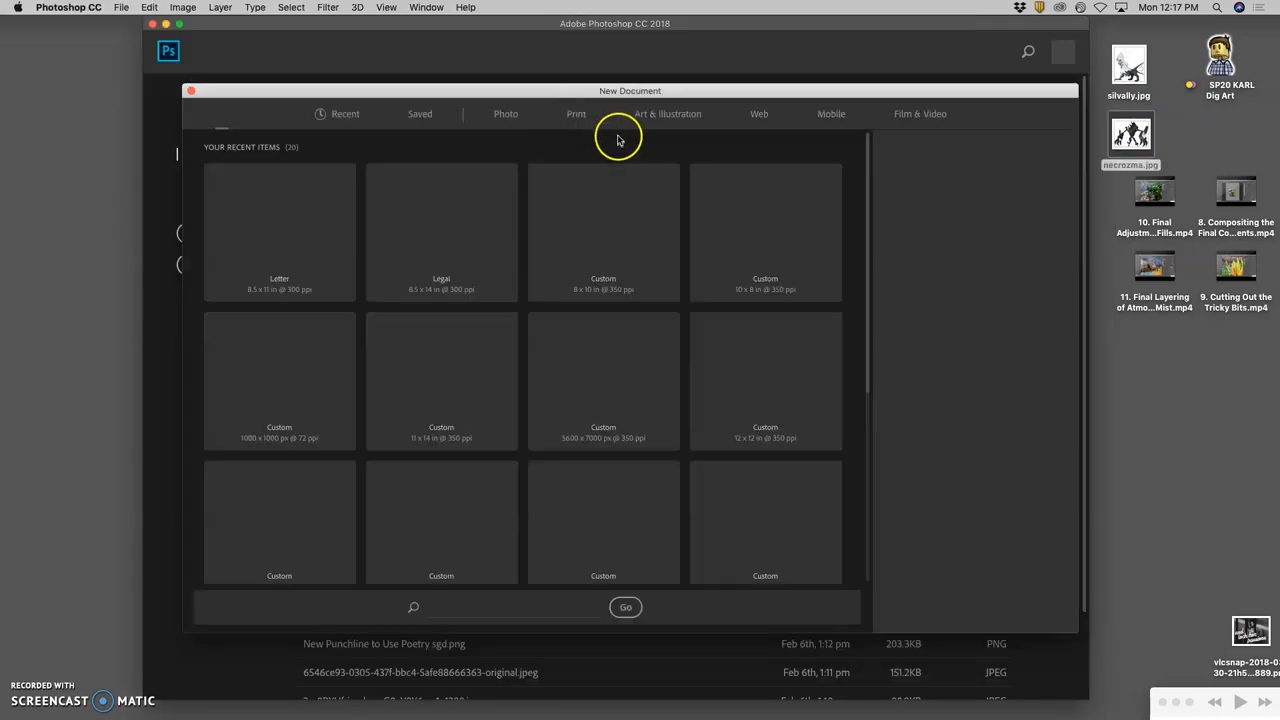
left_click(280, 230)
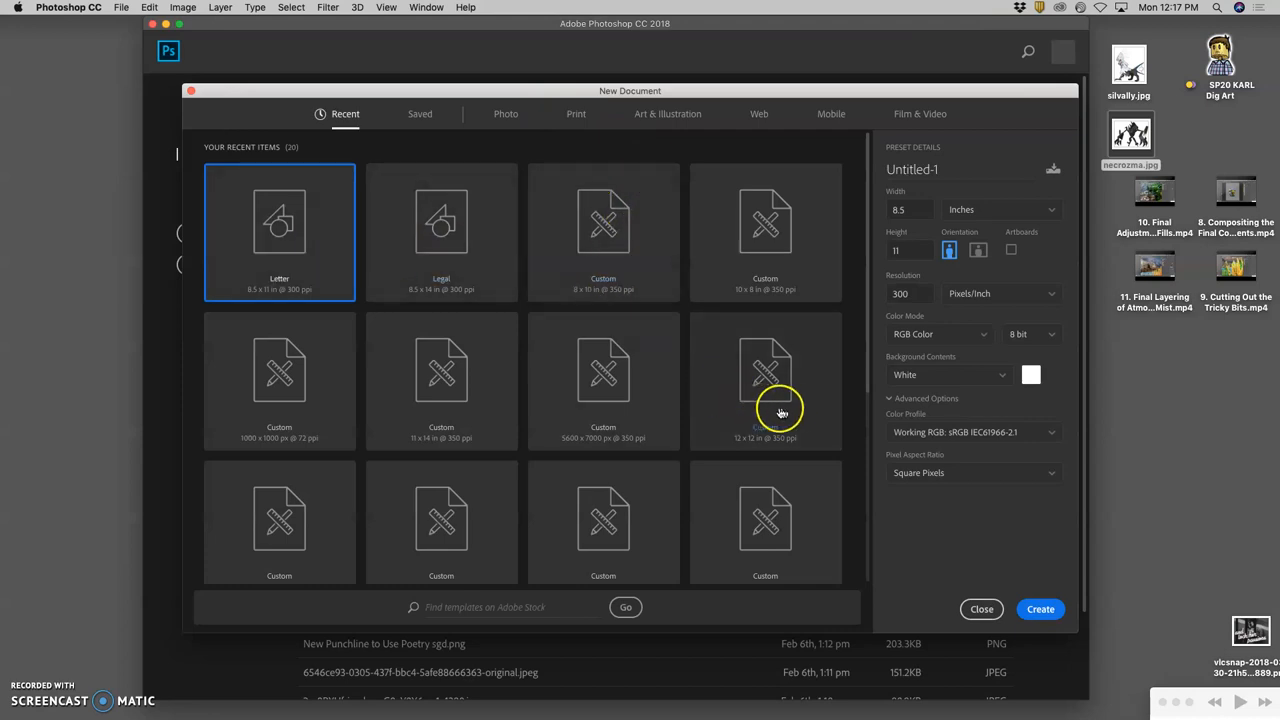
mouse_move(474, 272)
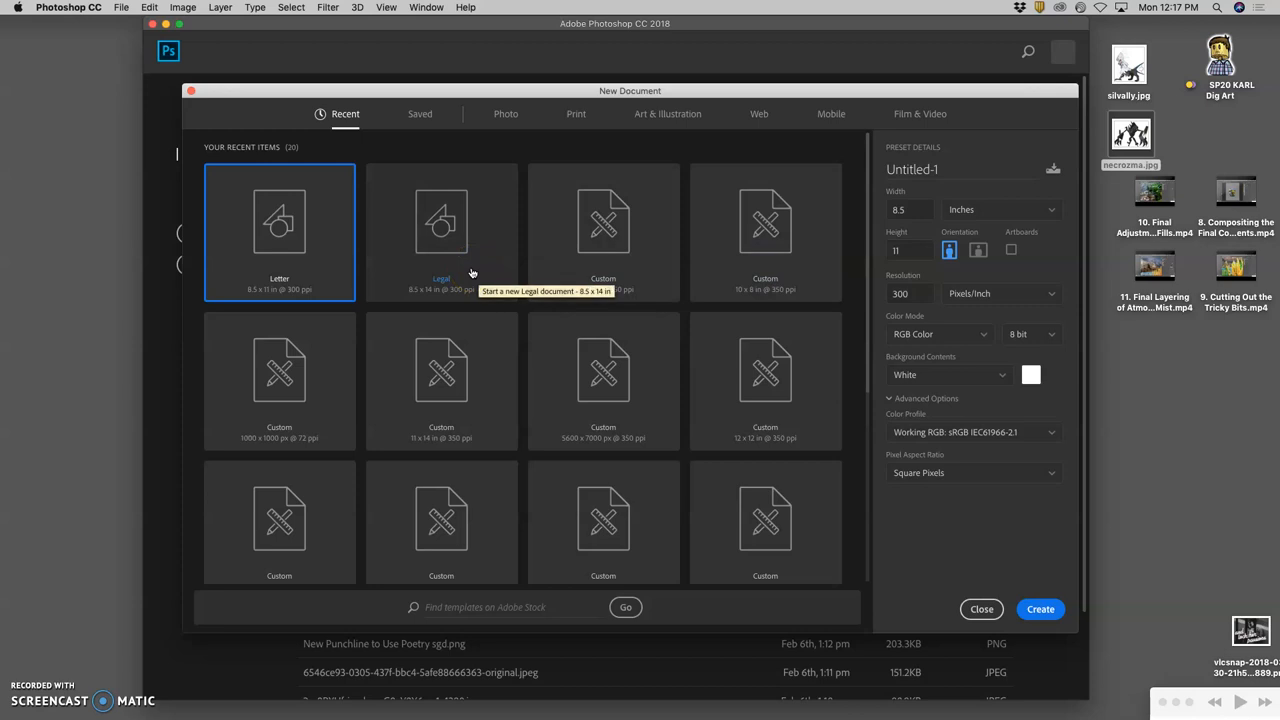
left_click(1040, 608)
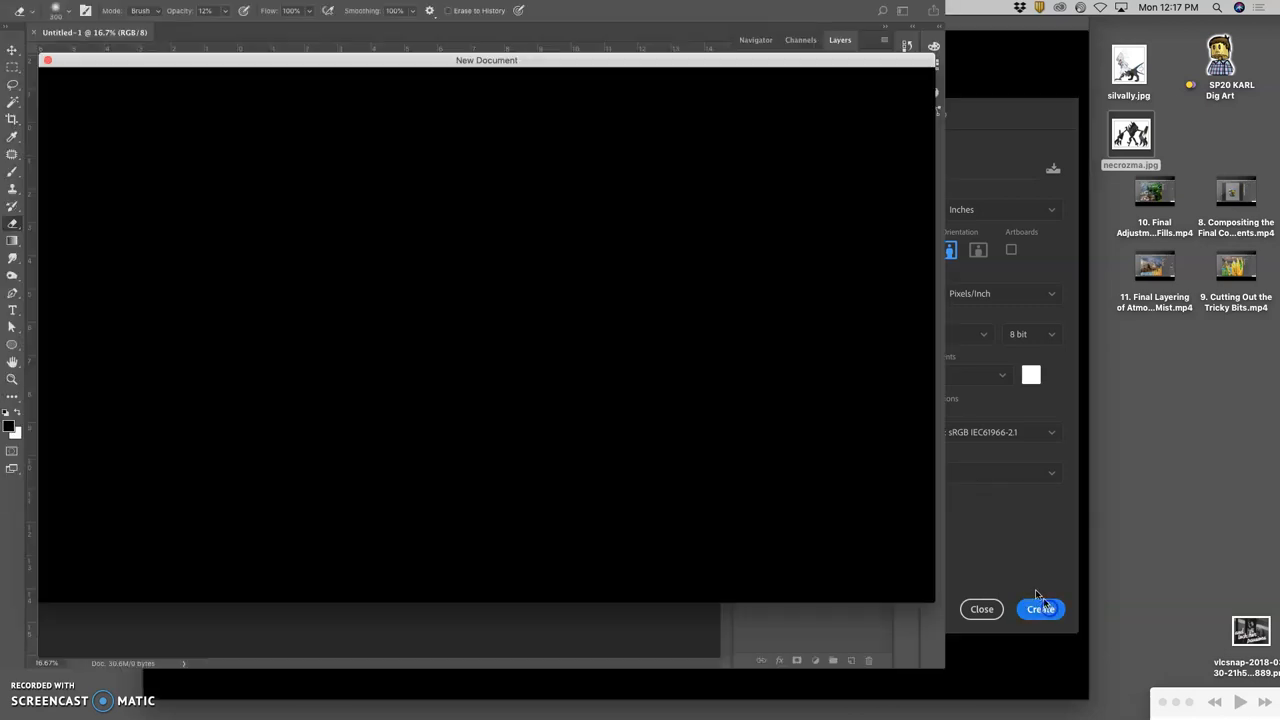
Rotate the canvas 90° clockwise into landscape orientation.
left_click(1040, 608)
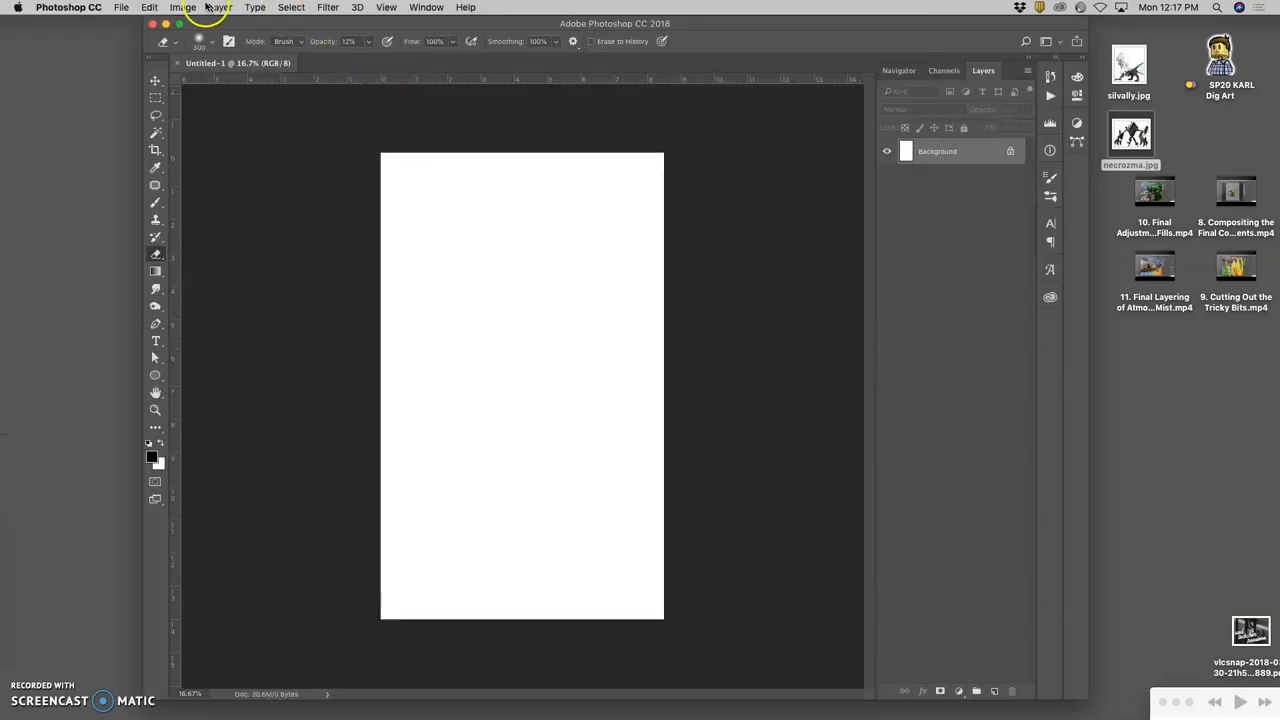
left_click(176, 8)
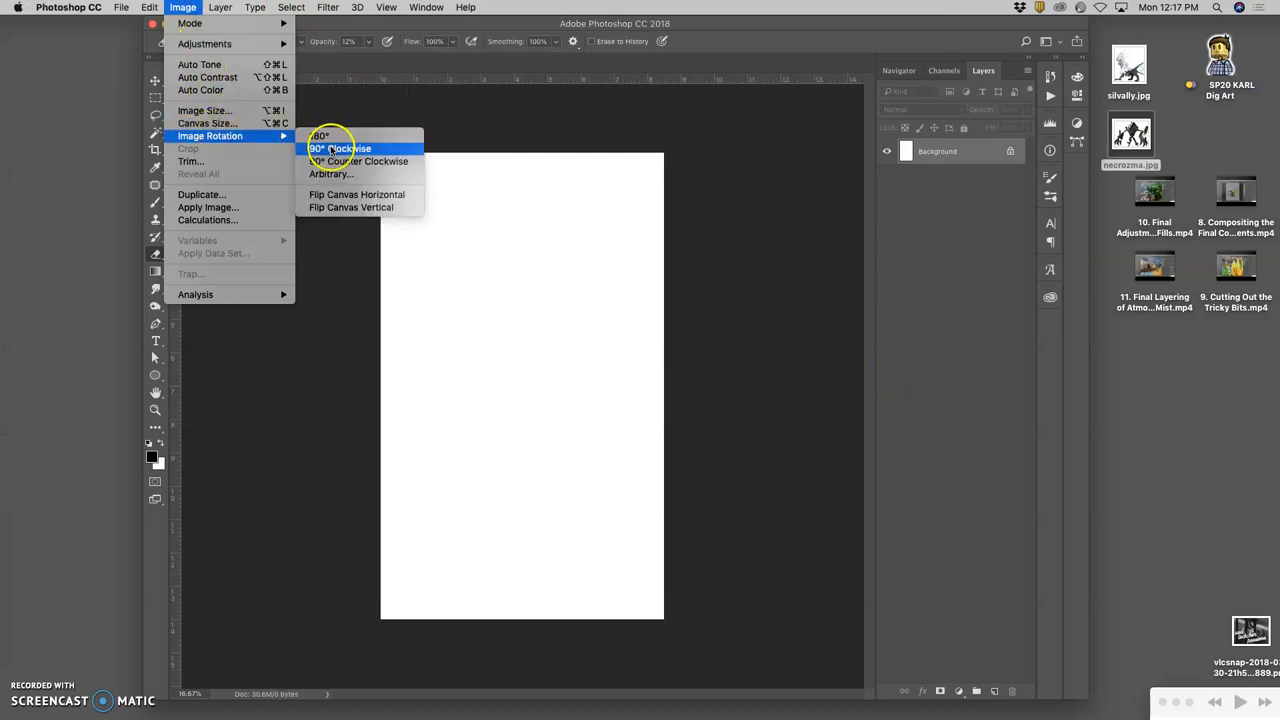
left_click(336, 148)
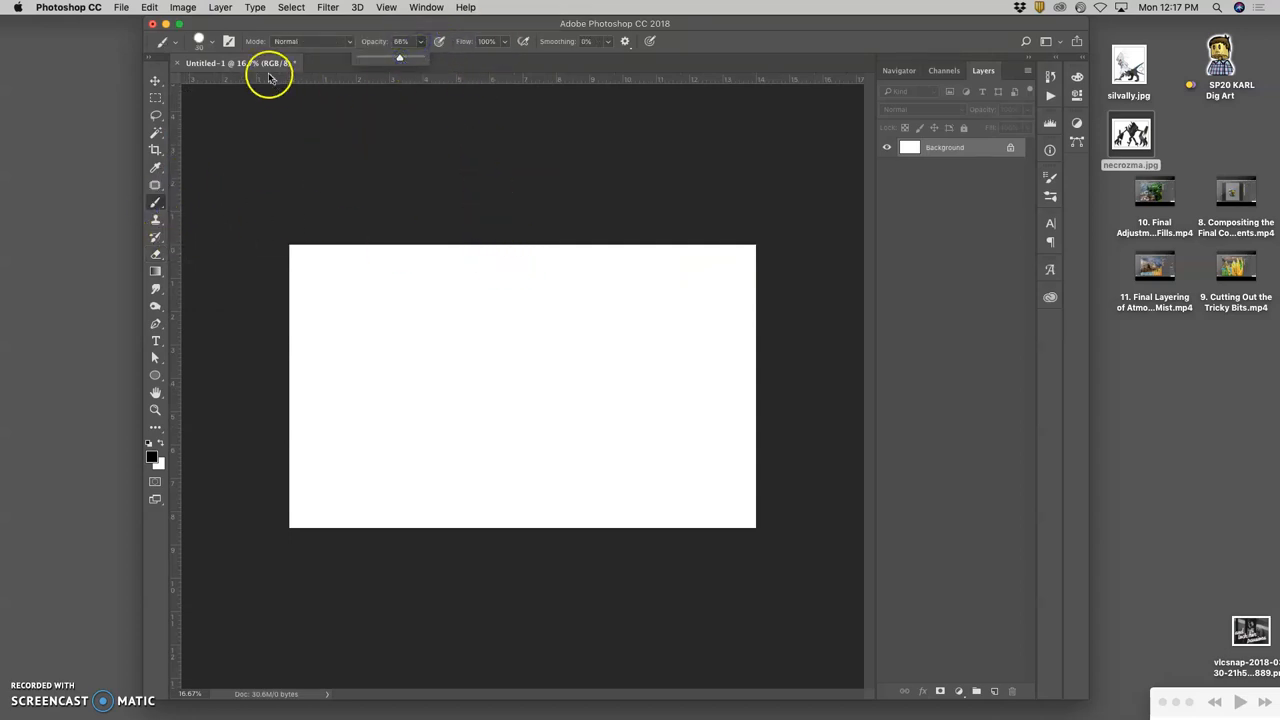
Place the Silvally and Necrozma references, scale them down and arrange them along the top.
left_click_drag(522, 250, 522, 344)
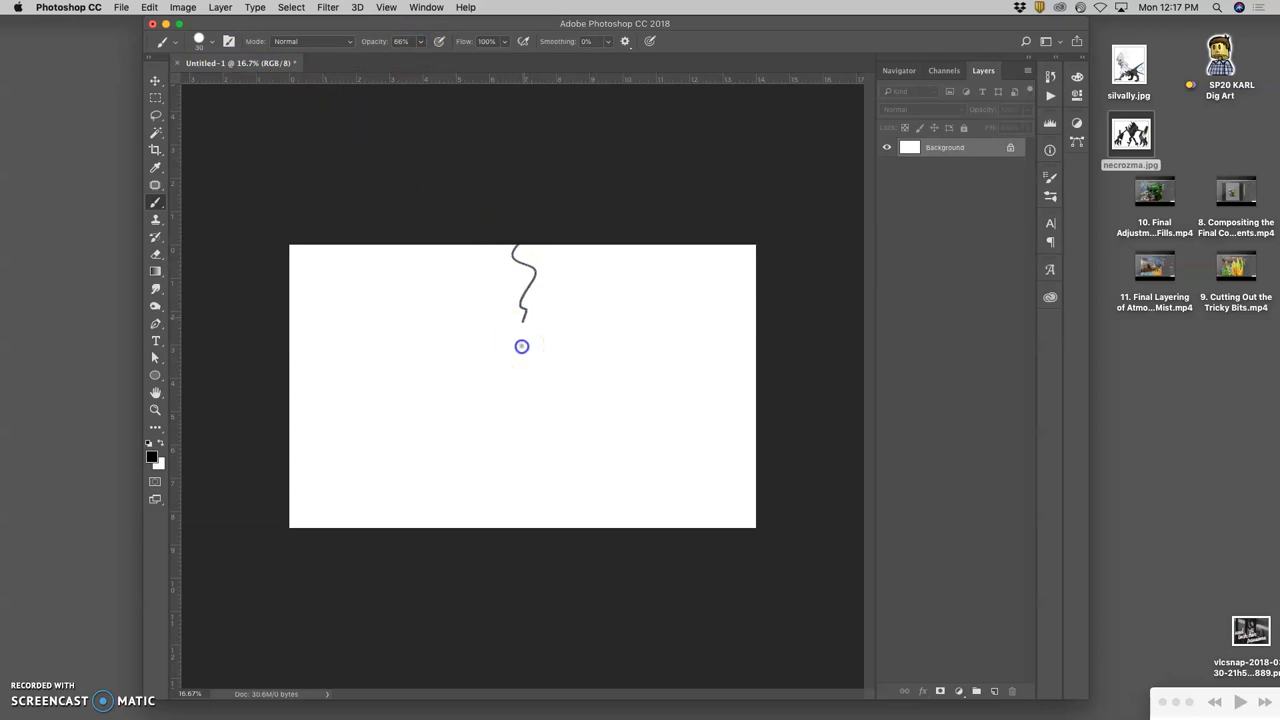
left_click_drag(522, 346, 546, 568)
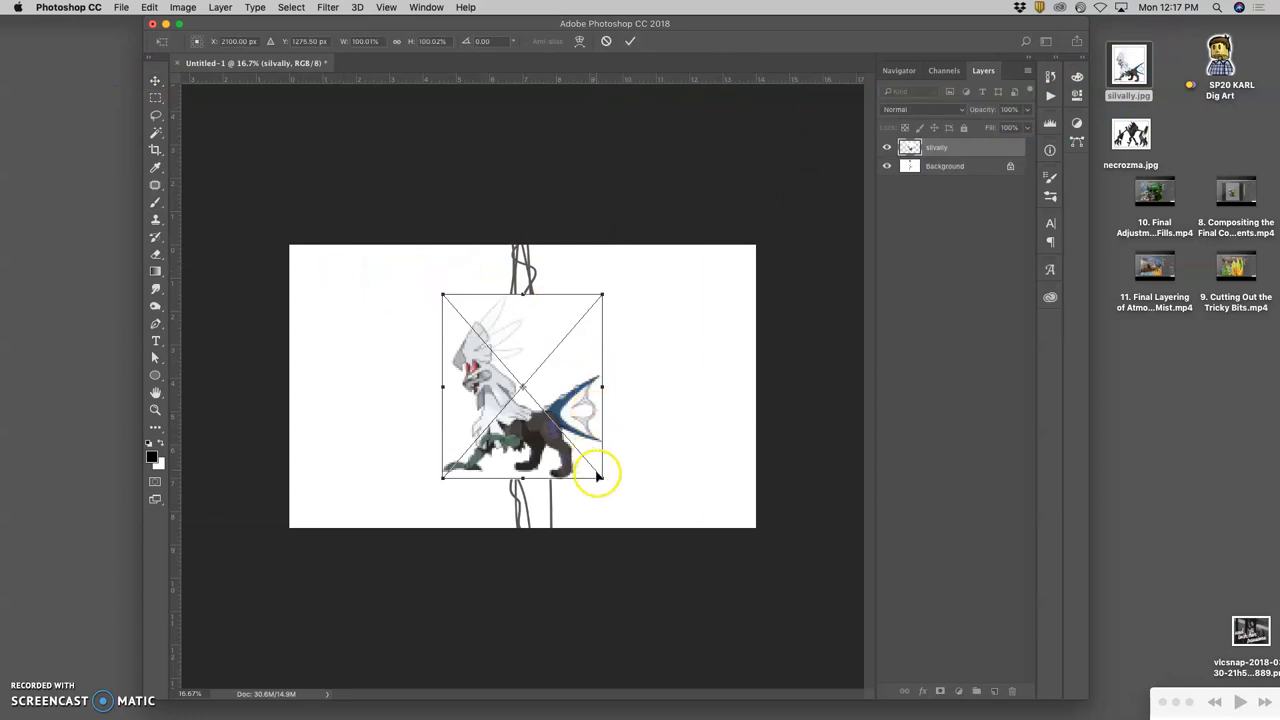
left_click_drag(604, 472, 508, 372)
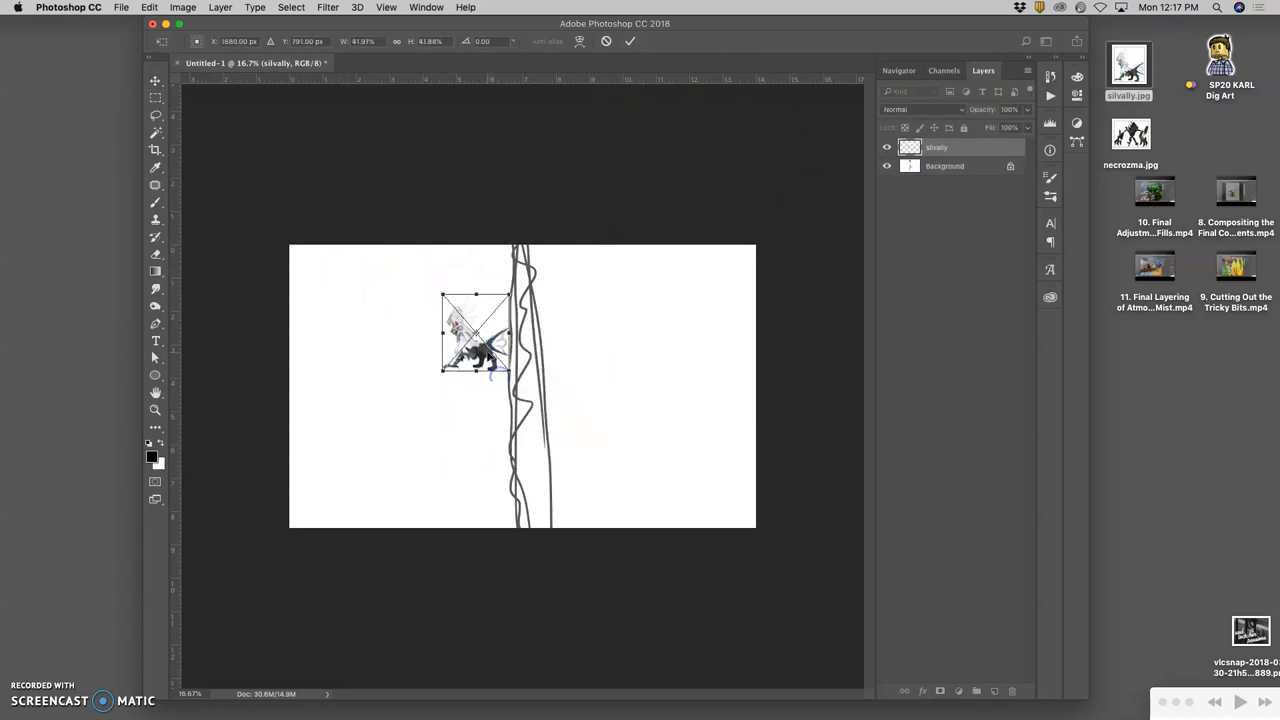
left_click_drag(476, 332, 330, 284)
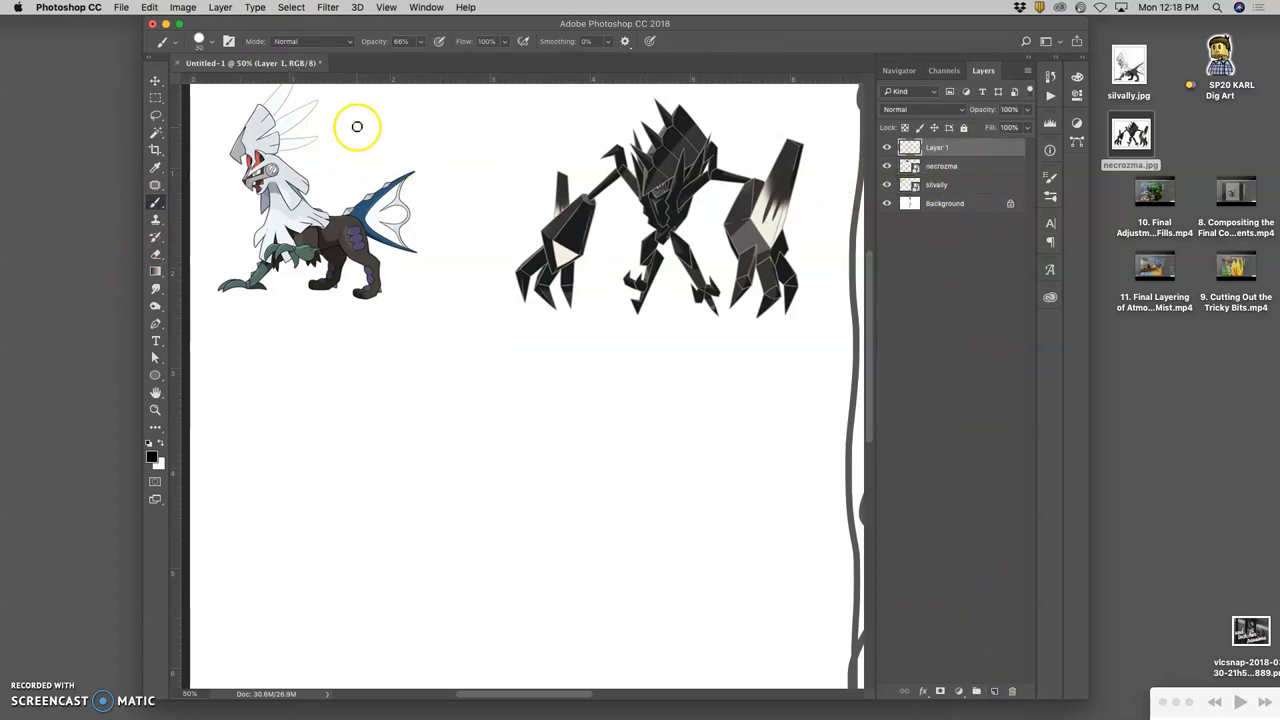
Brush arrows and handwritten notes 'shark fin?' beside Silvally and 'obsidian?' above Necrozma.
left_click_drag(336, 124, 396, 112)
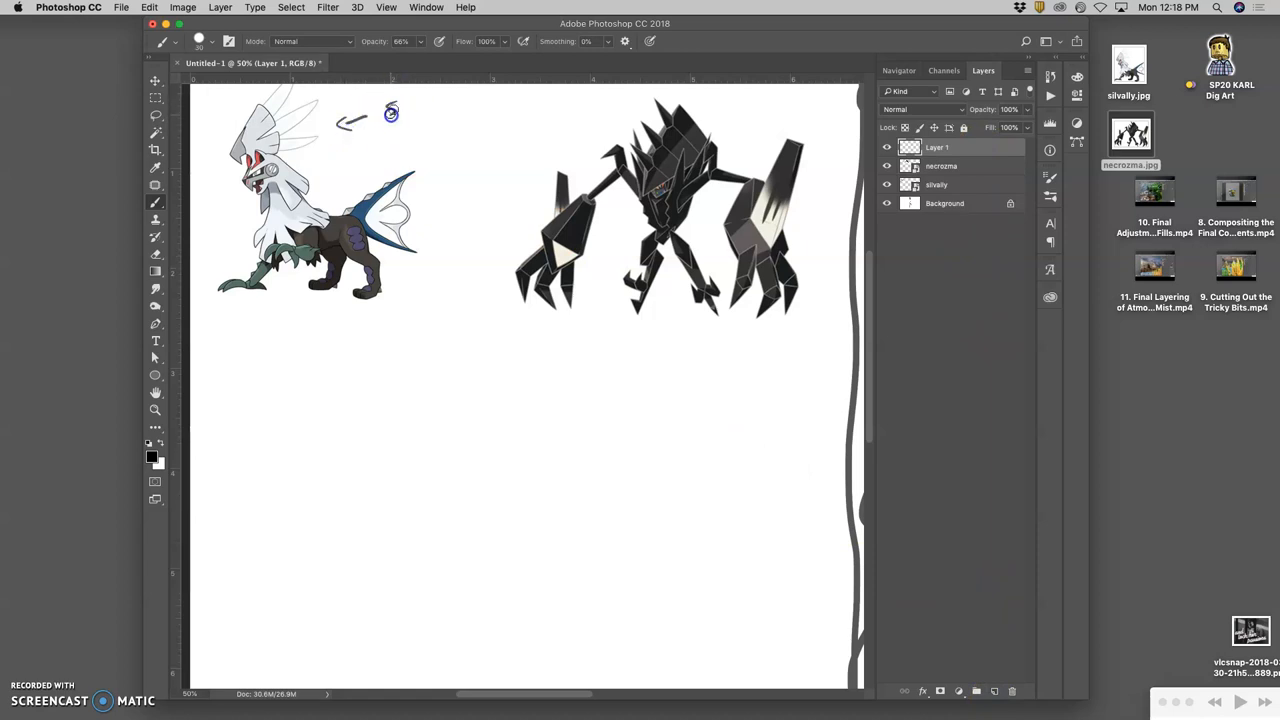
left_click_drag(380, 104, 464, 100)
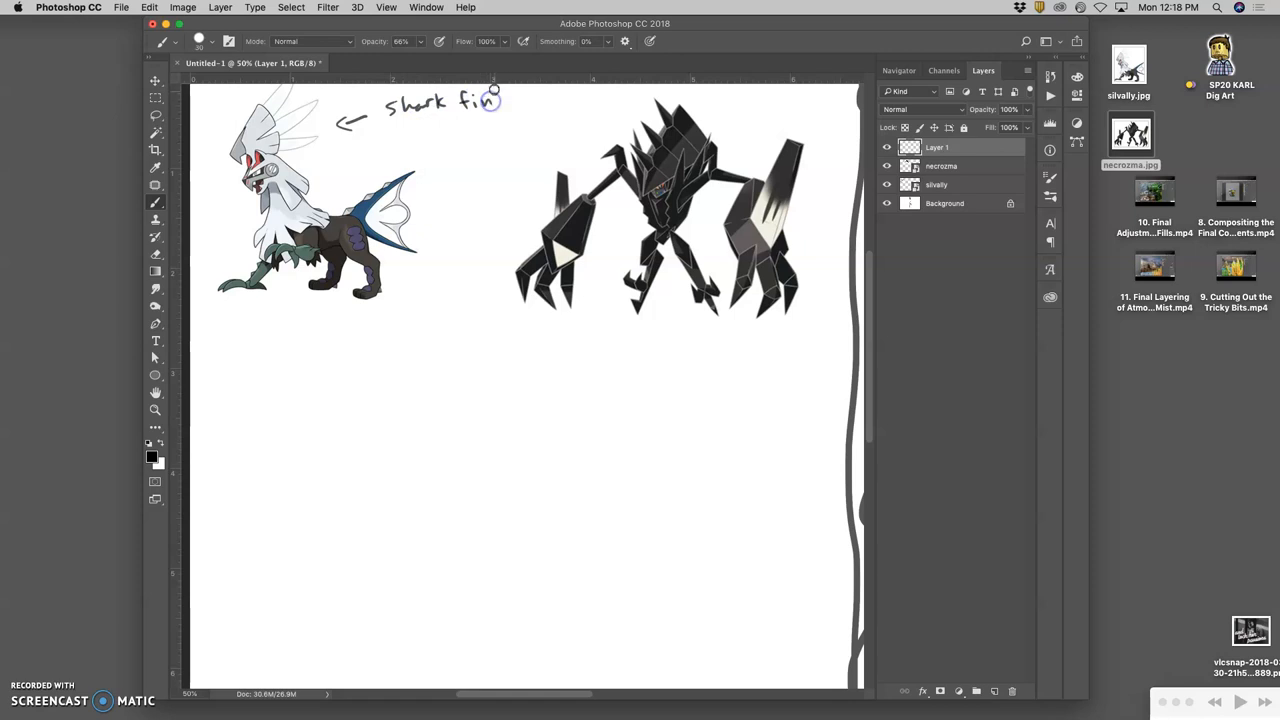
left_click(496, 104)
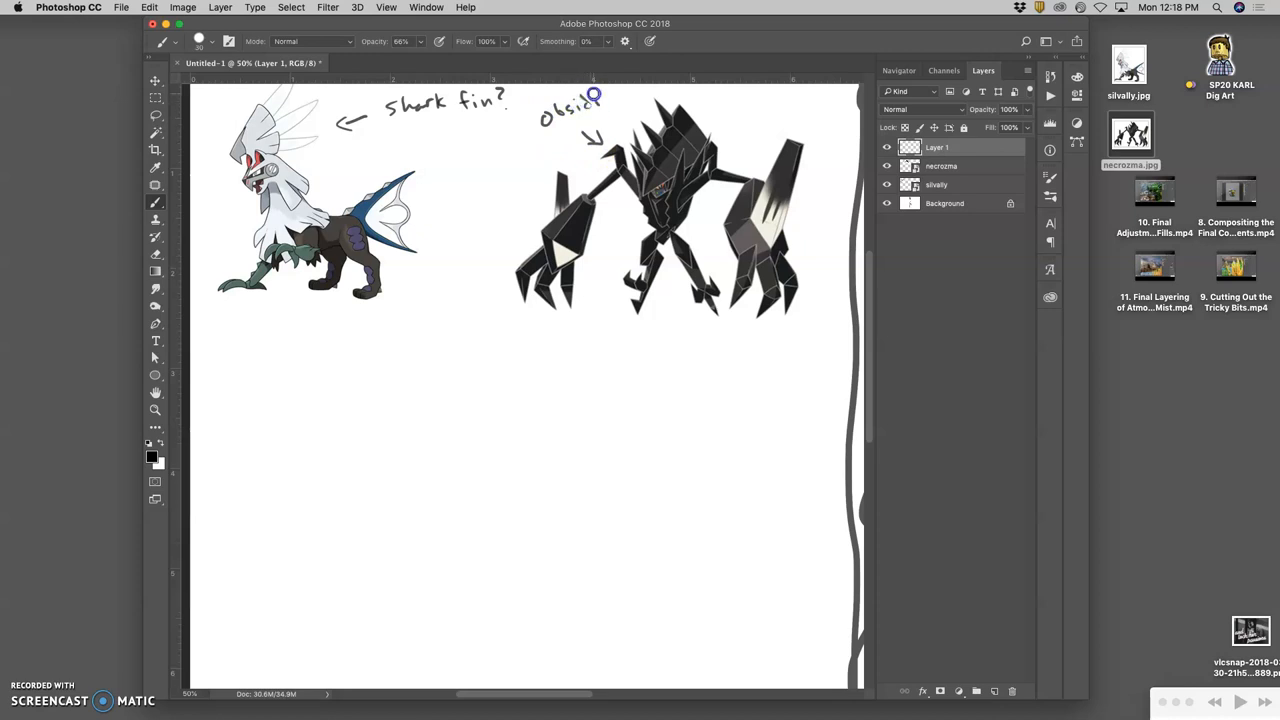
left_click_drag(596, 98, 628, 98)
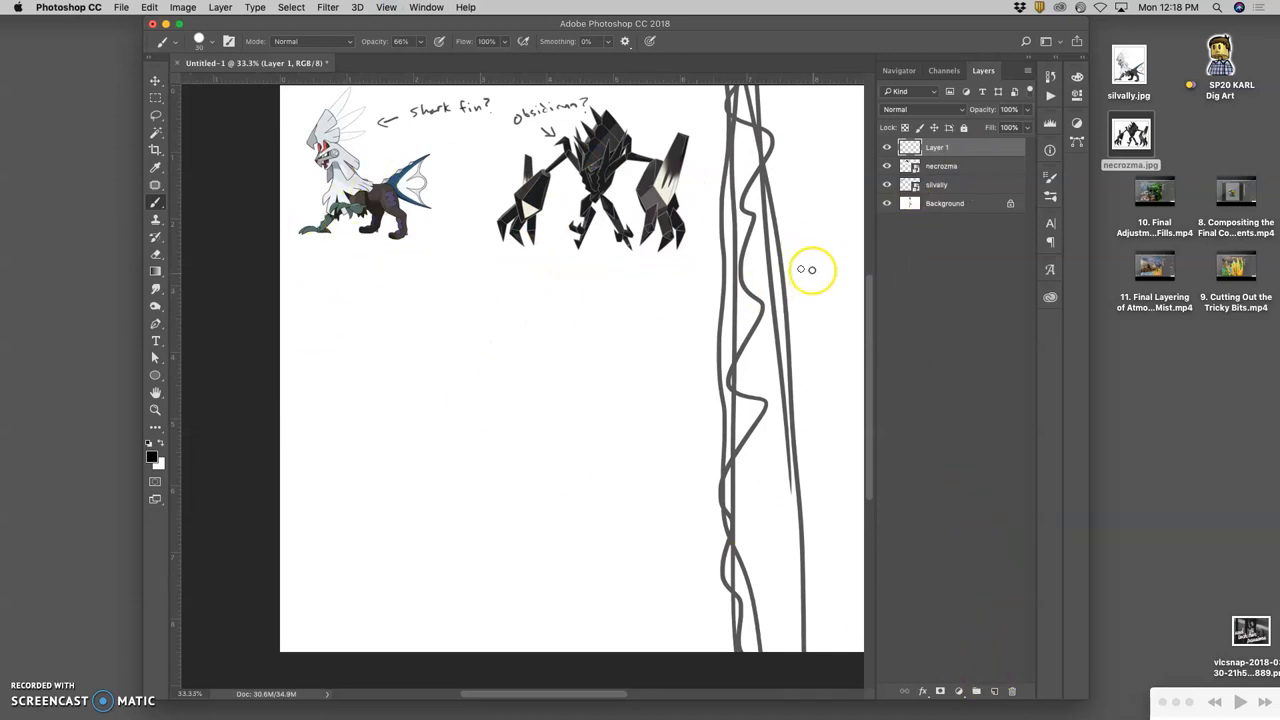
Pick blue as foreground and sketch overlapping circles with rough construction lines below Silvally.
left_click(148, 456)
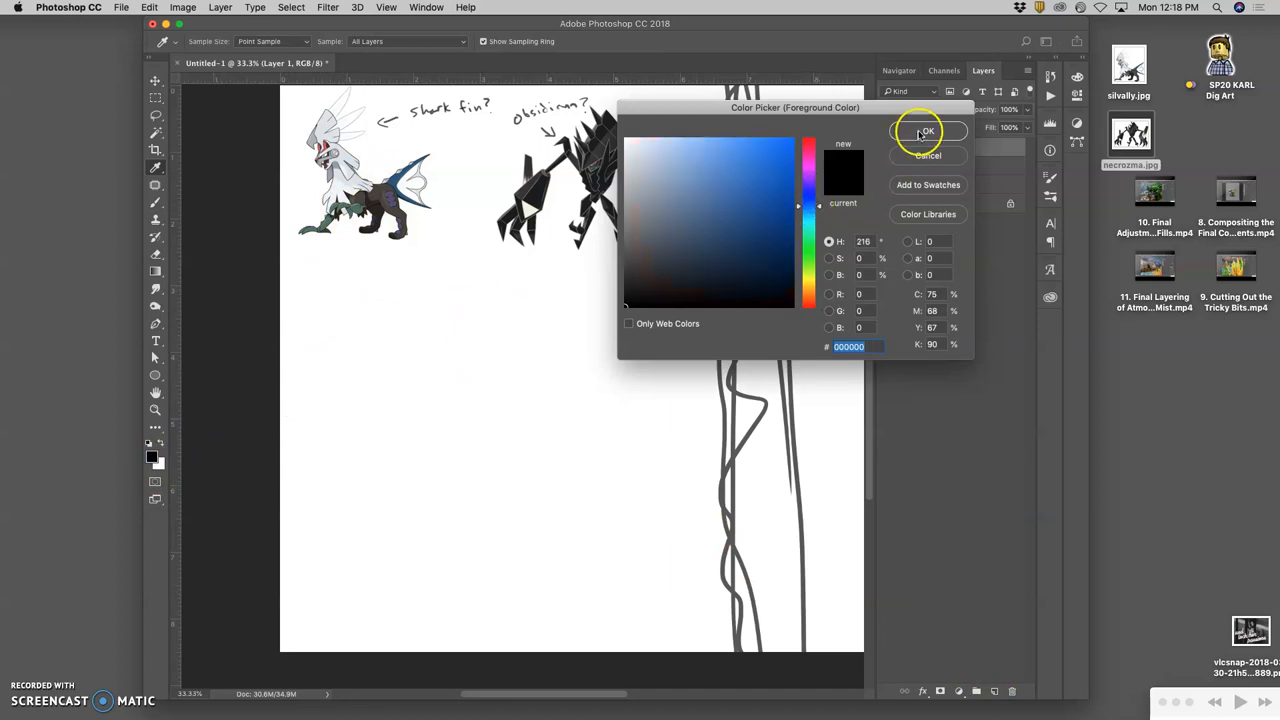
left_click(926, 130)
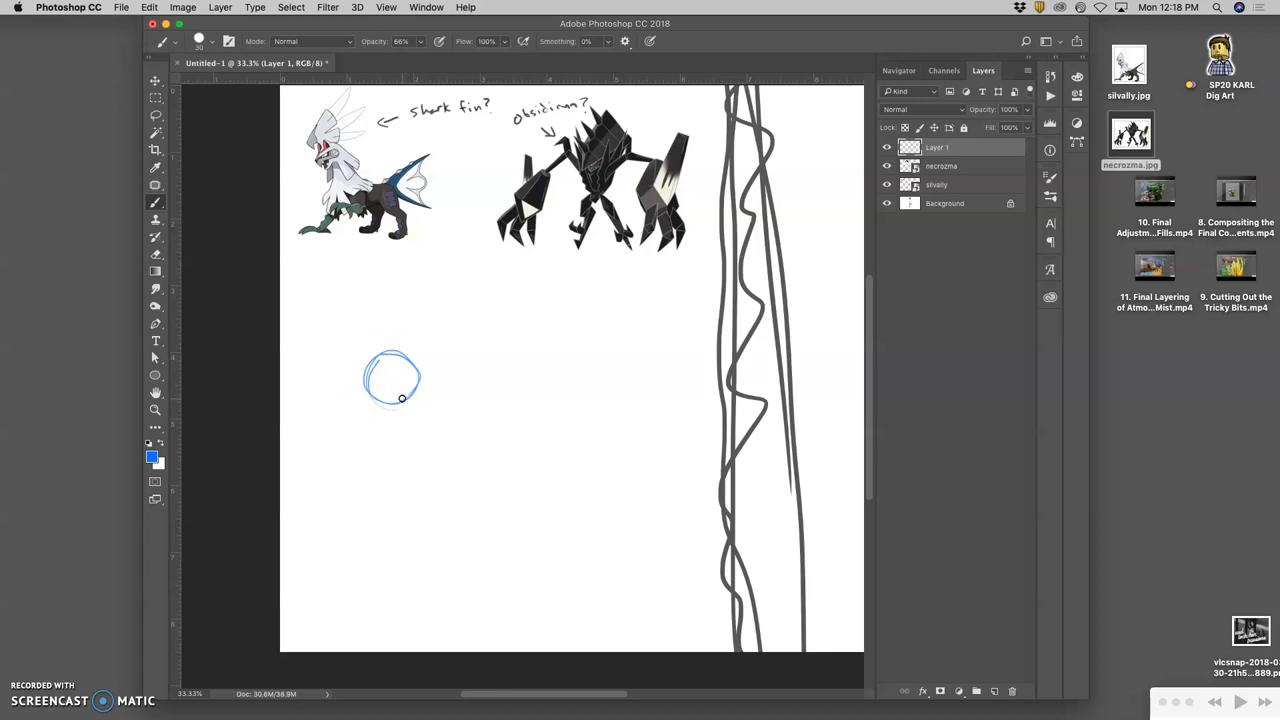
left_click_drag(384, 360, 408, 350)
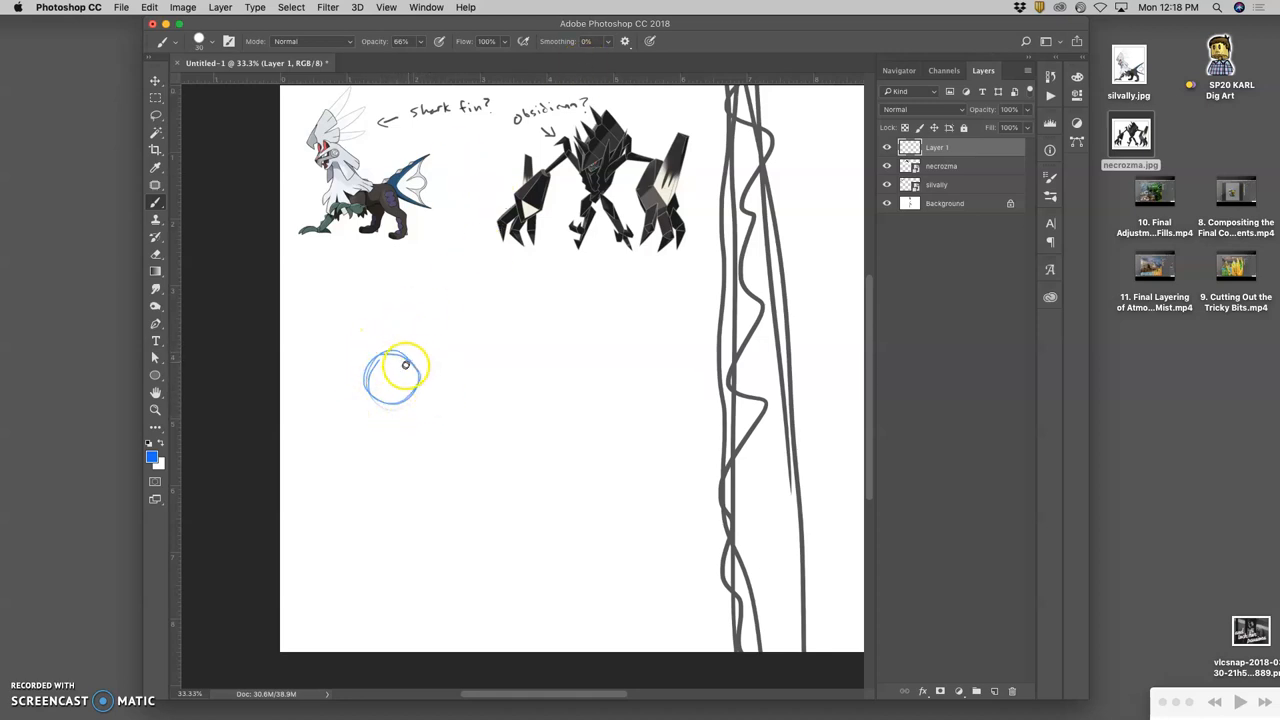
left_click_drag(404, 364, 424, 370)
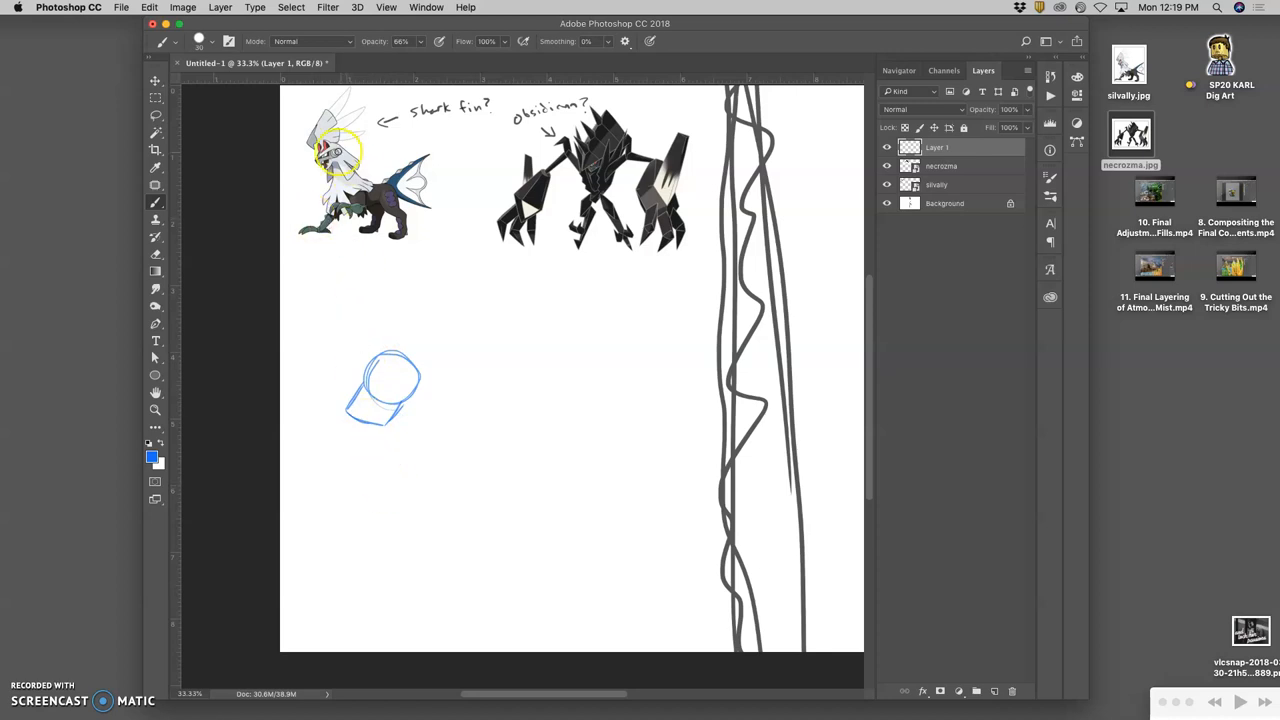
mouse_move(552, 170)
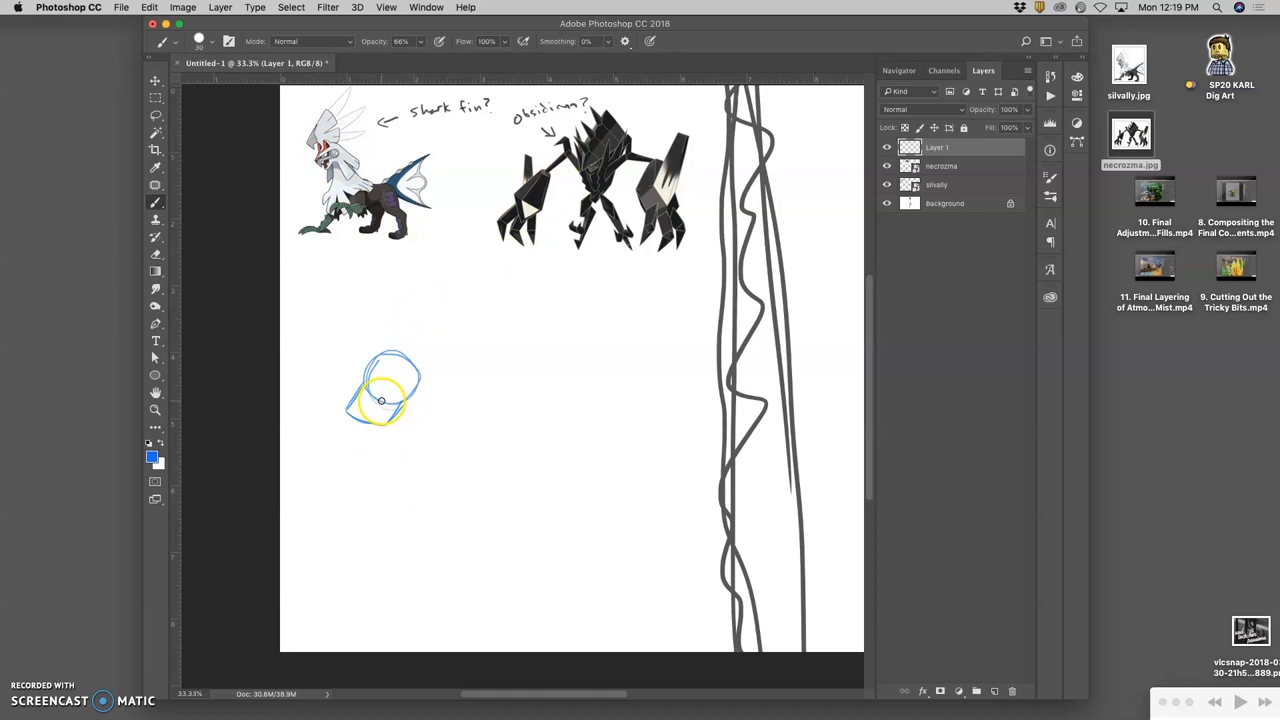
left_click_drag(400, 400, 350, 376)
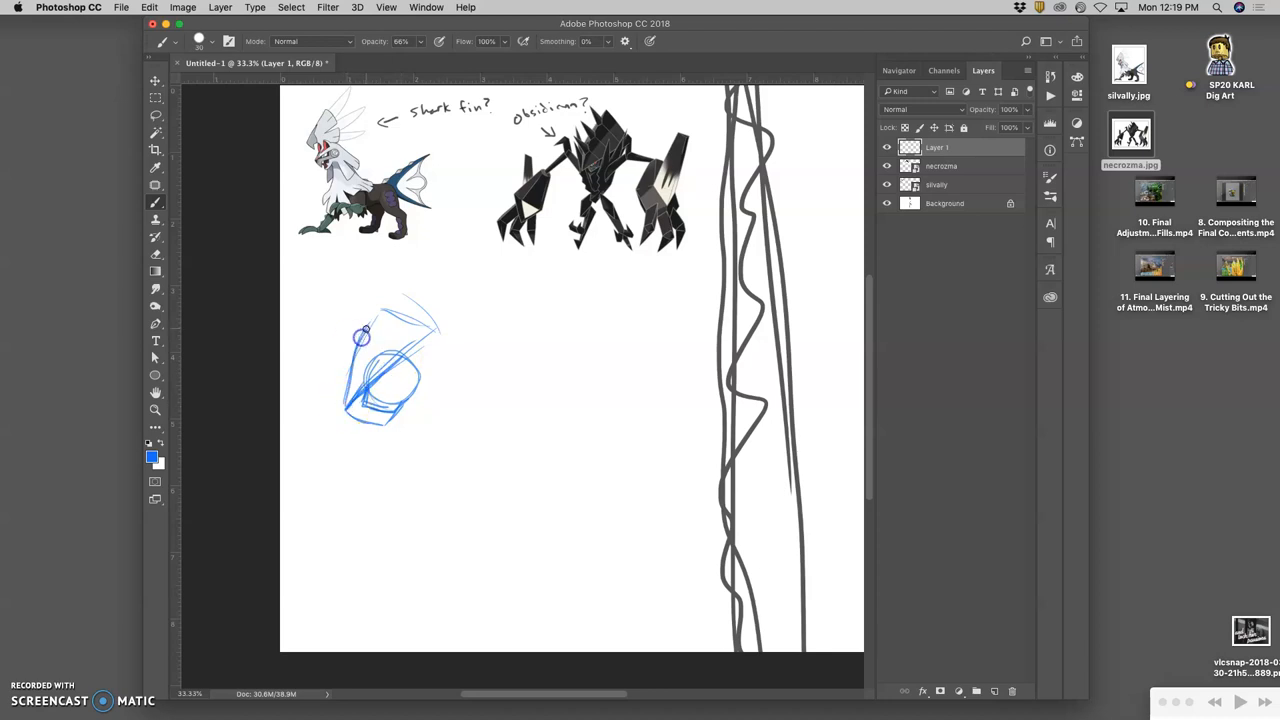
left_click_drag(360, 340, 360, 420)
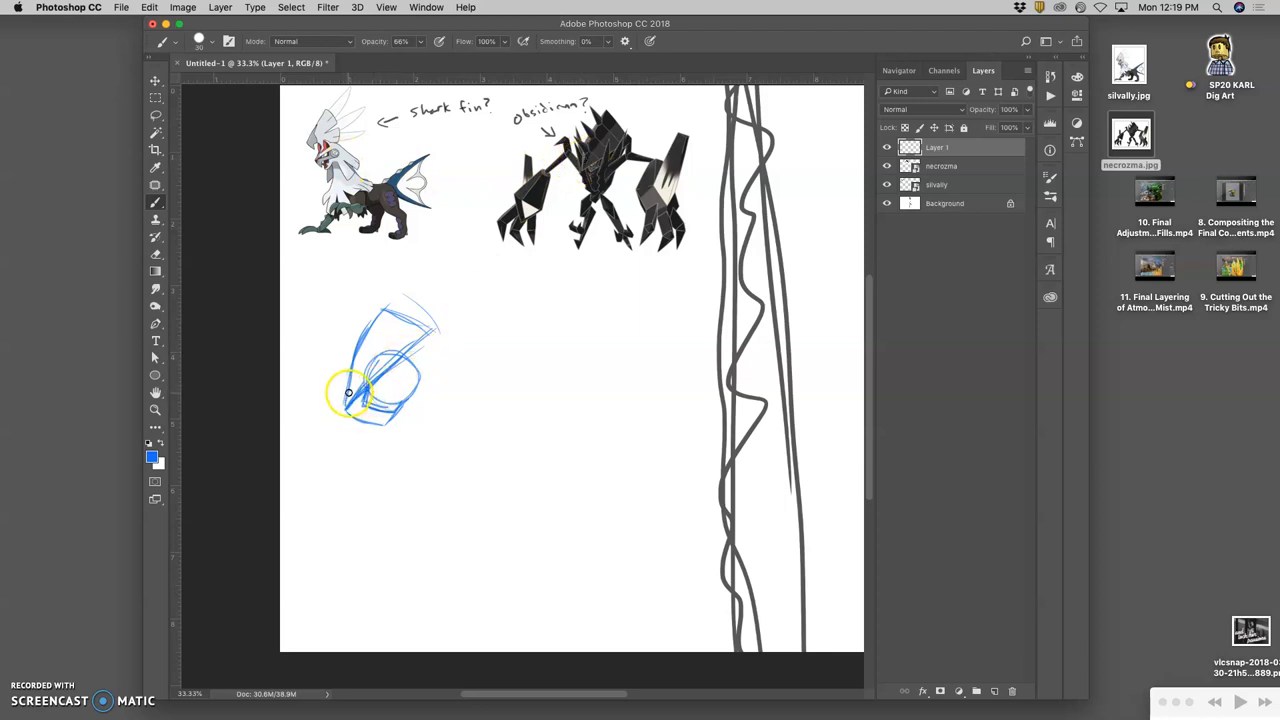
mouse_move(378, 312)
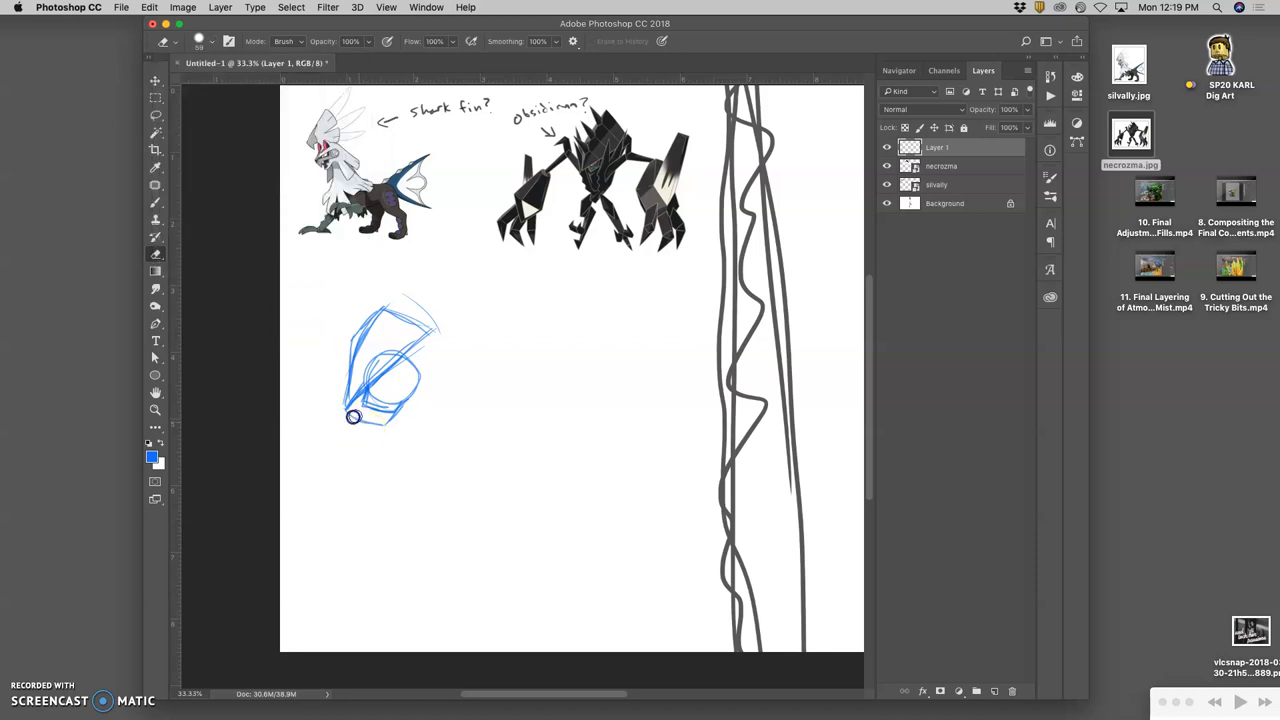
mouse_move(386, 424)
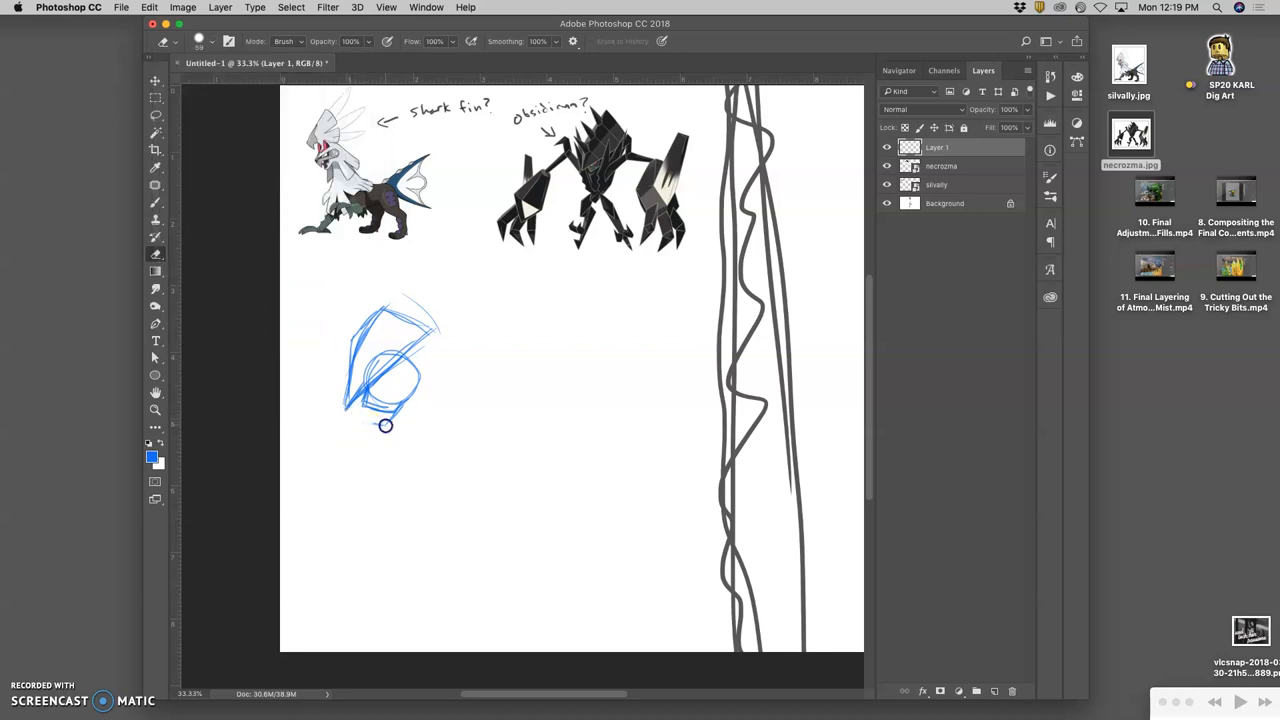
mouse_move(346, 288)
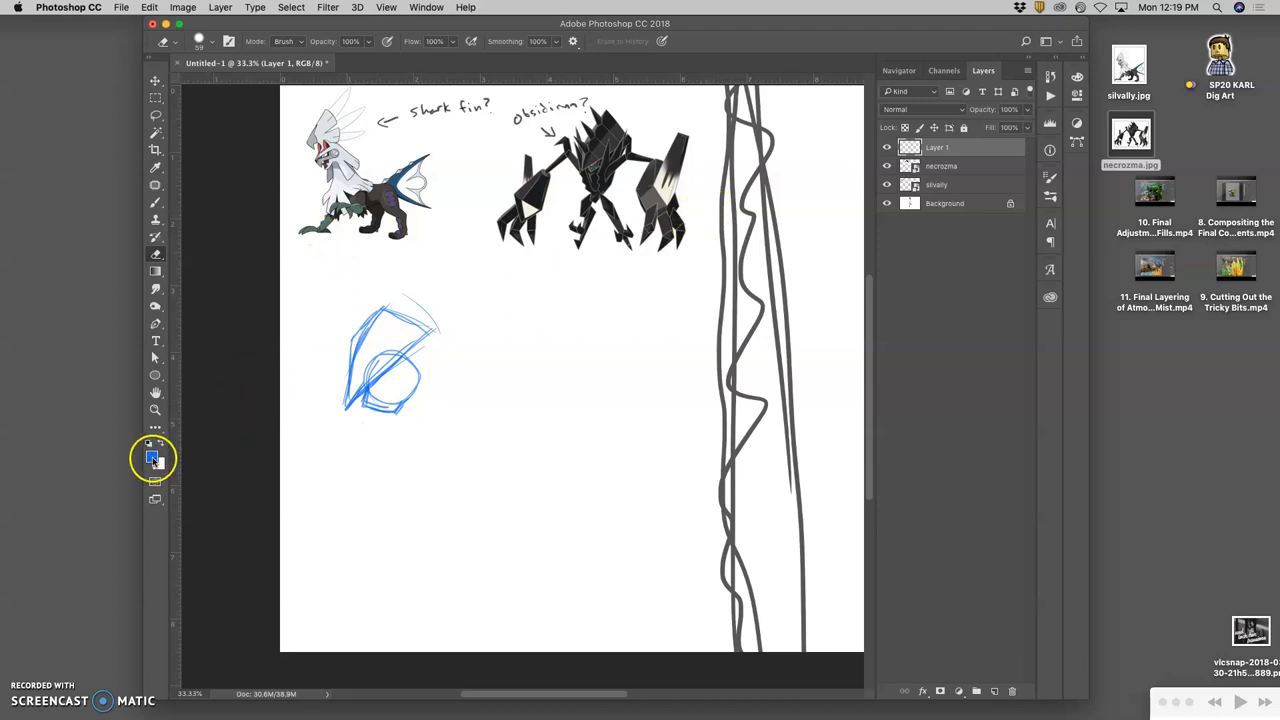
Switch the brush to red and trace construction lines over the blue rounded sketch.
left_click(148, 456)
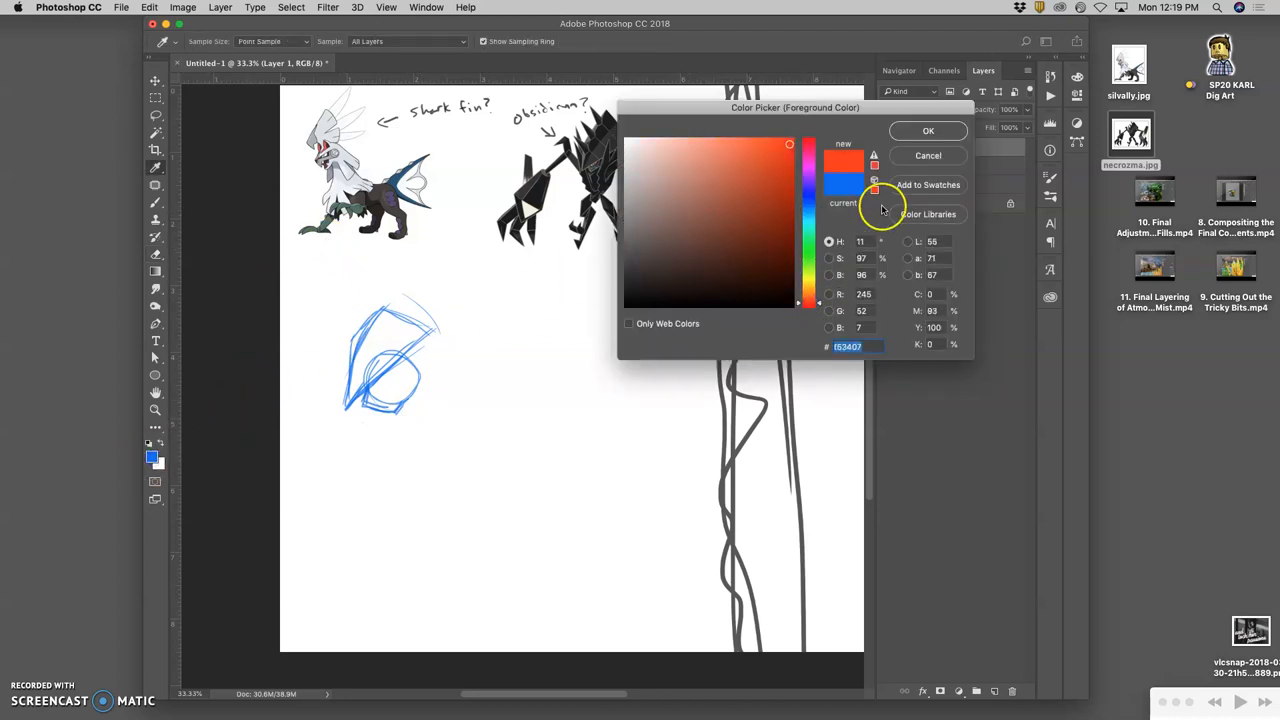
left_click(928, 130)
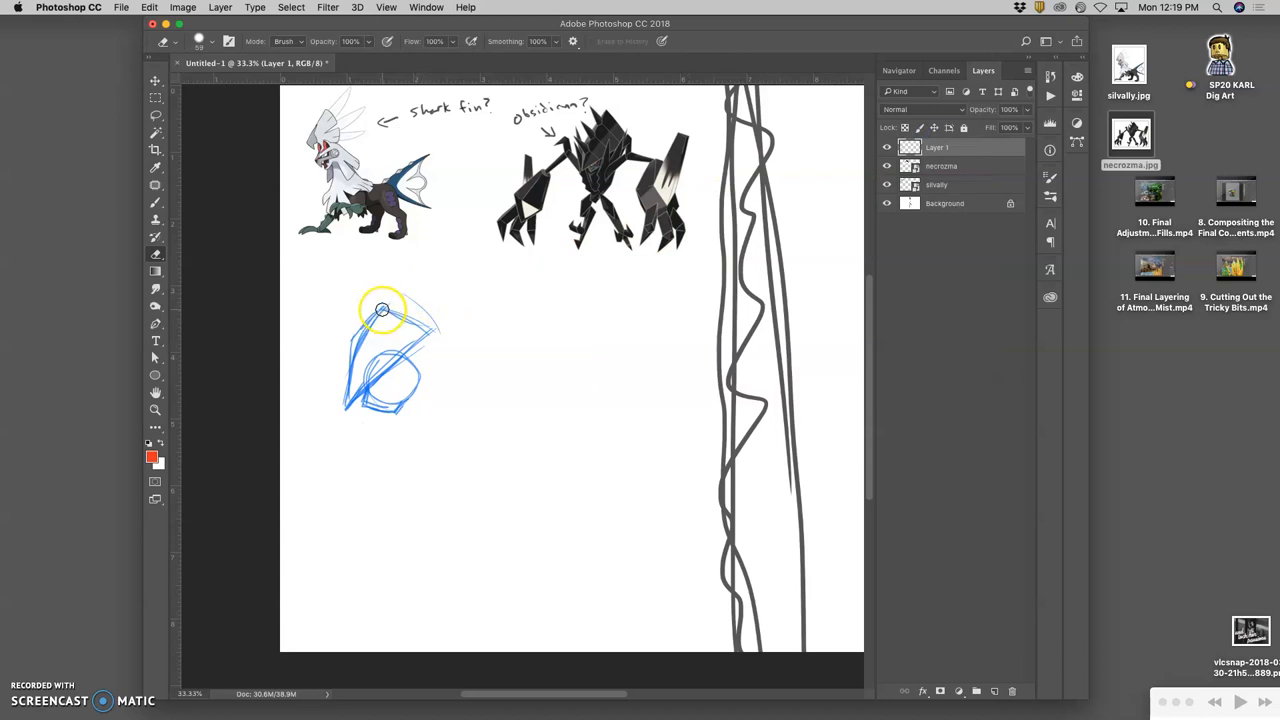
left_click(156, 204)
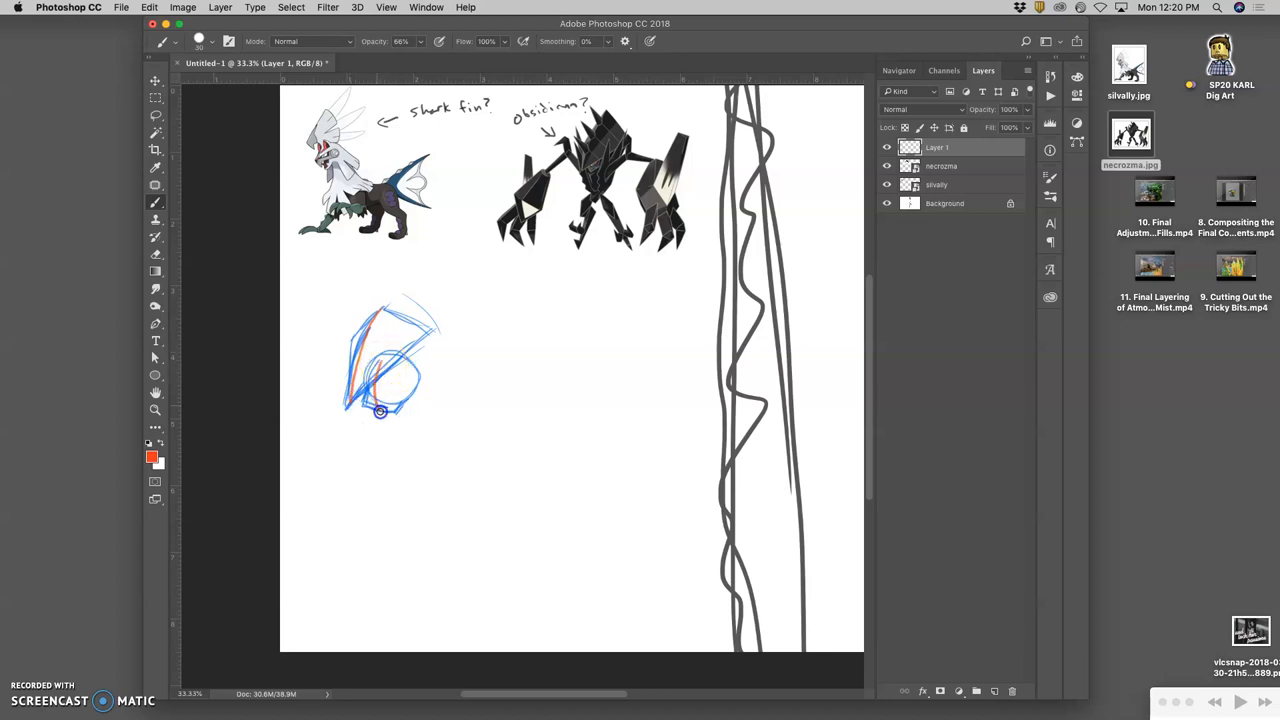
left_click_drag(344, 404, 400, 390)
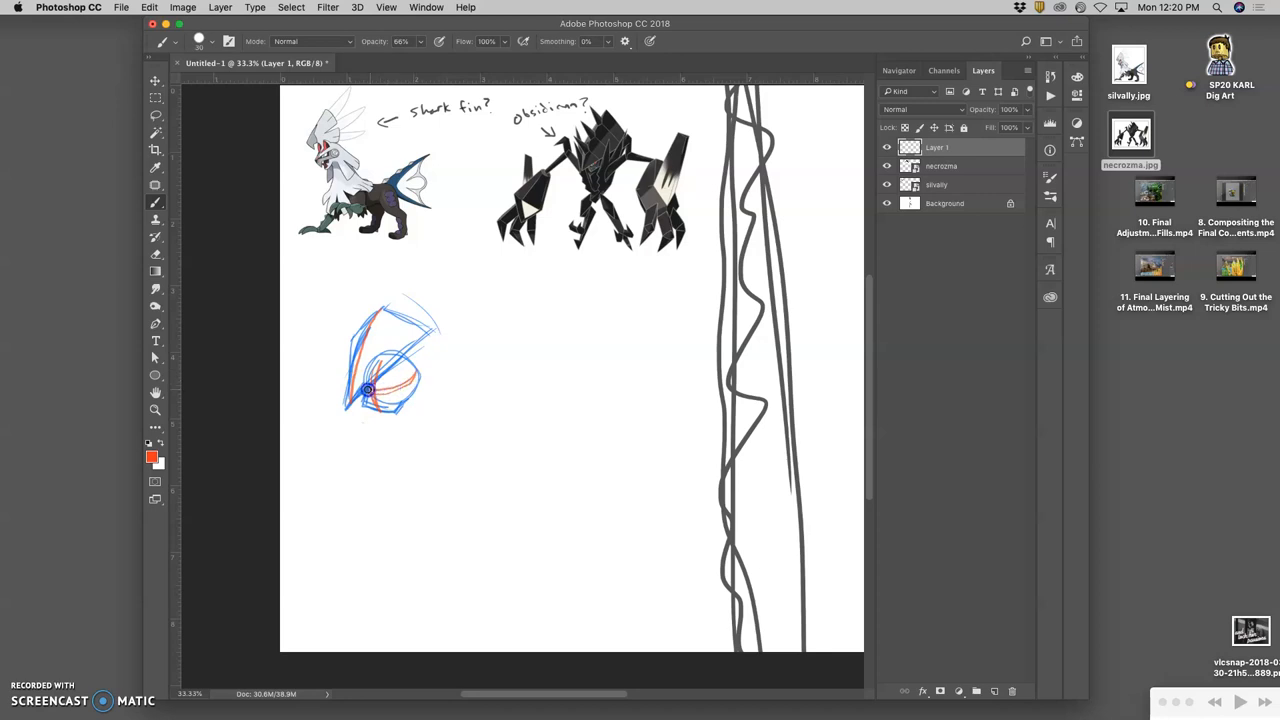
mouse_move(380, 418)
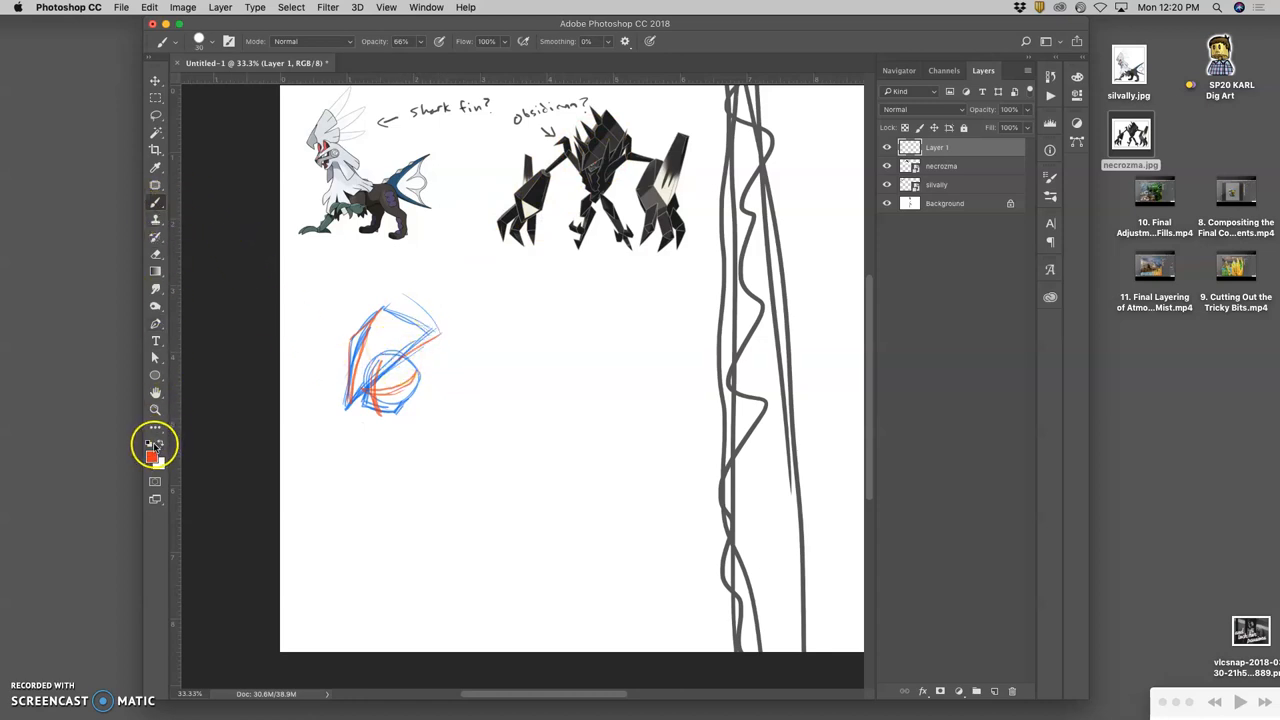
Return to blue and sweep a long curve from the head toward the lower right as neck and back.
left_click(148, 454)
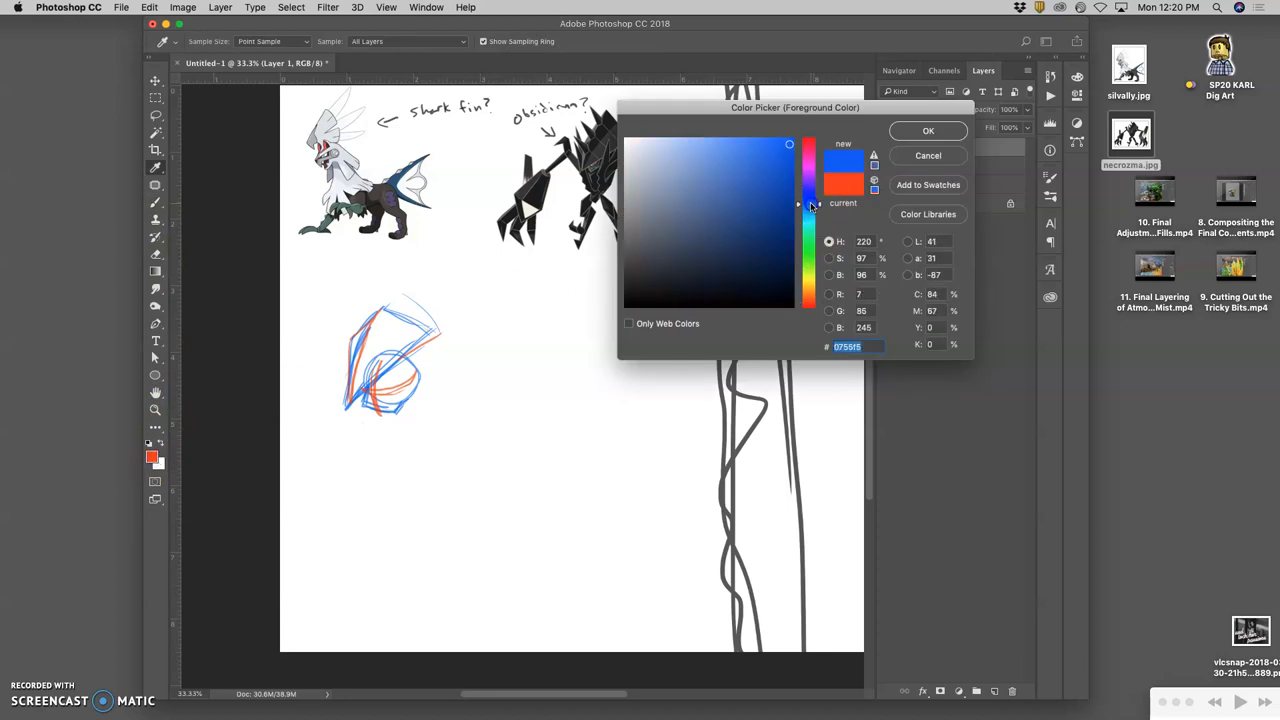
left_click(928, 130)
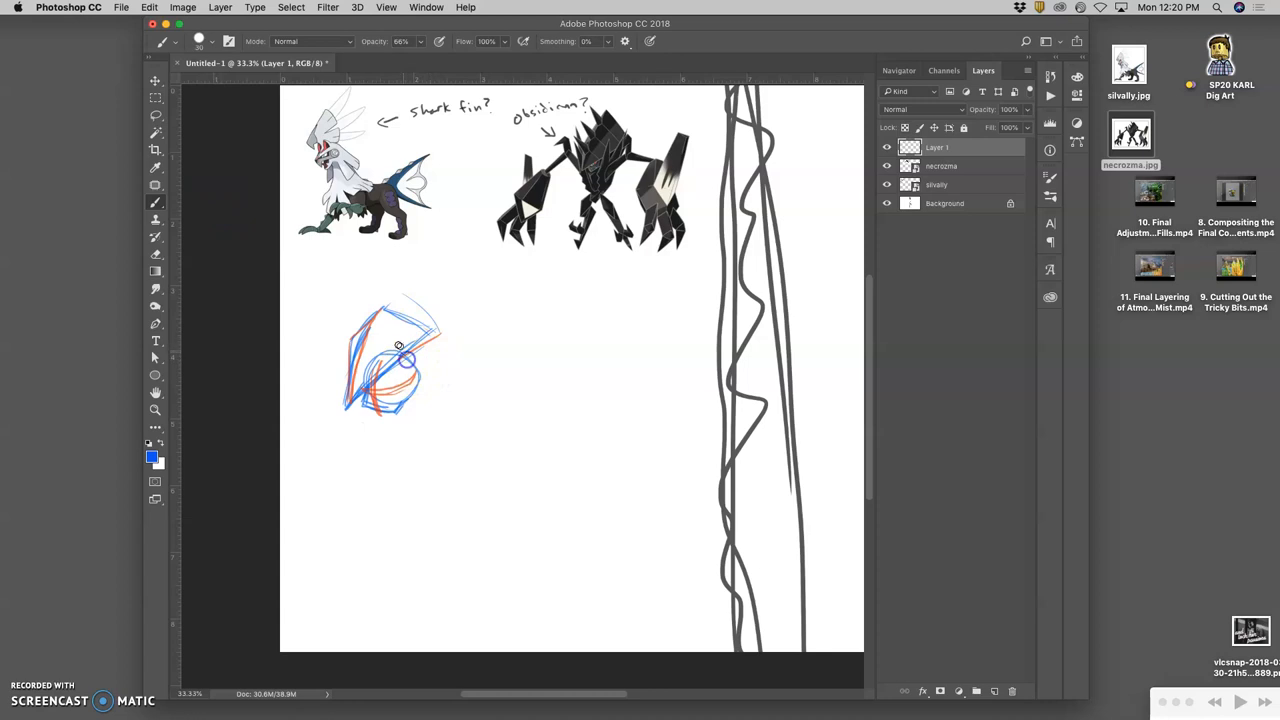
mouse_move(380, 164)
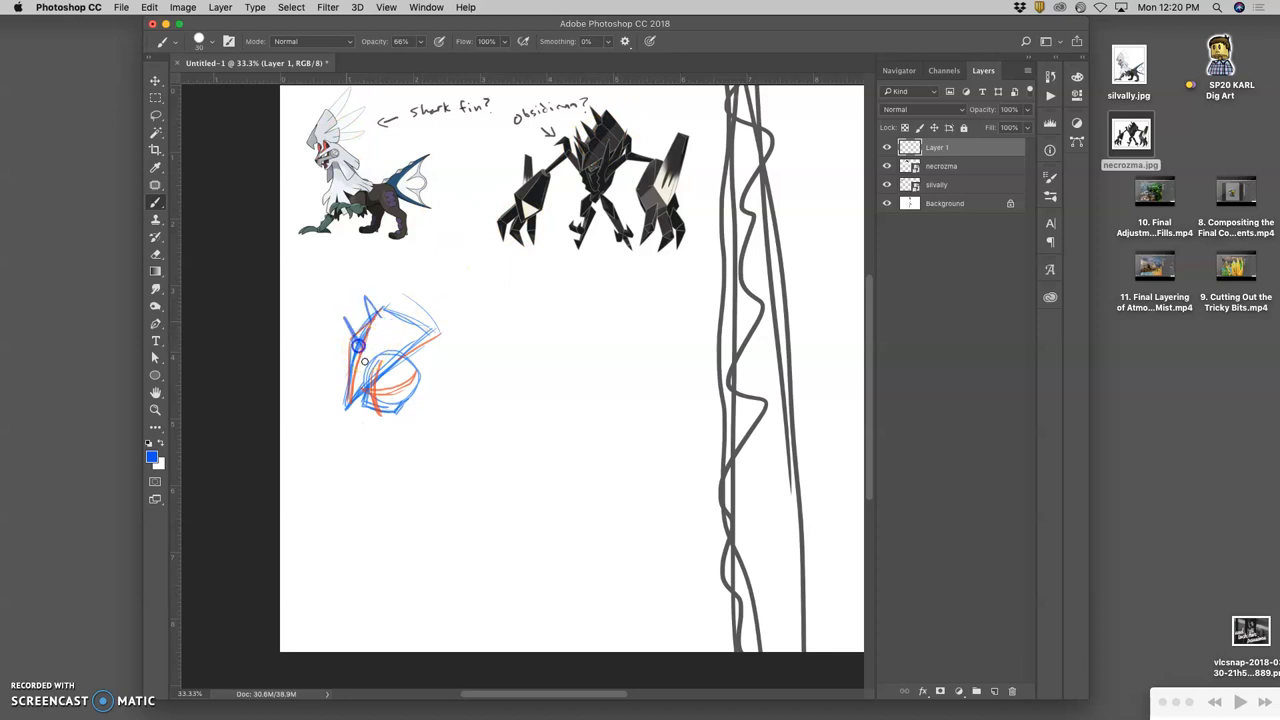
left_click_drag(360, 330, 420, 390)
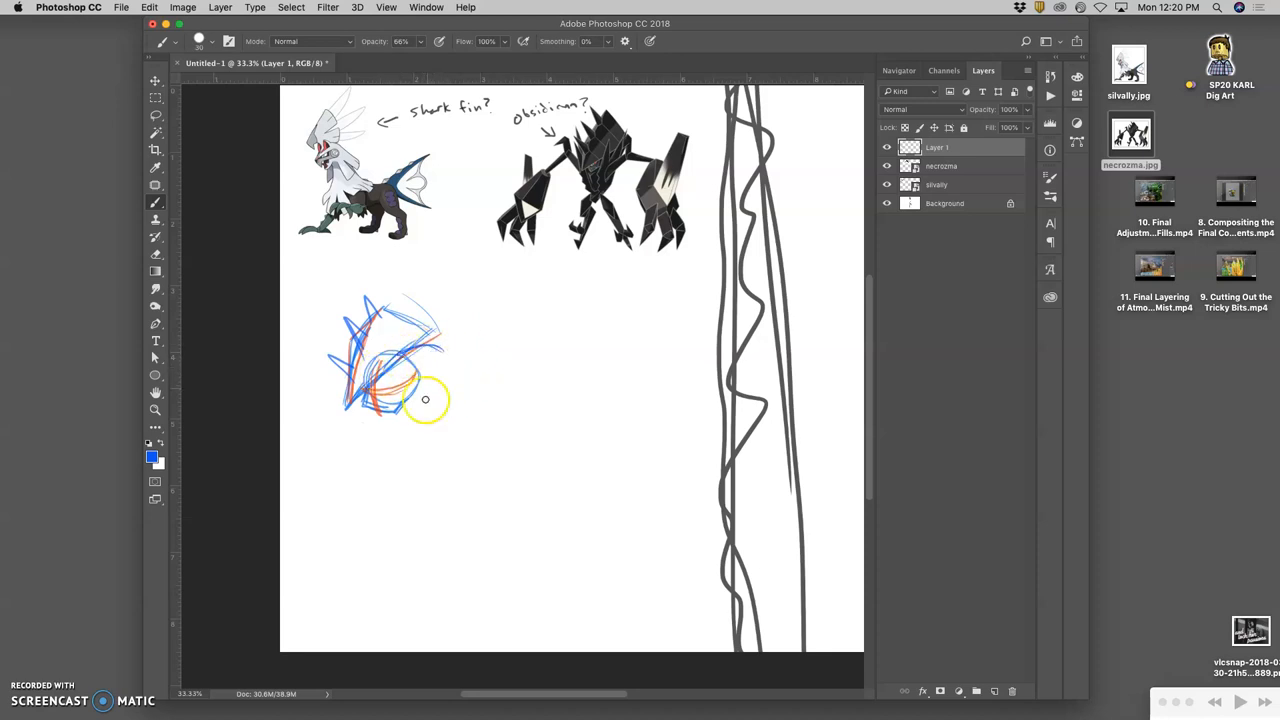
left_click_drag(396, 384, 436, 444)
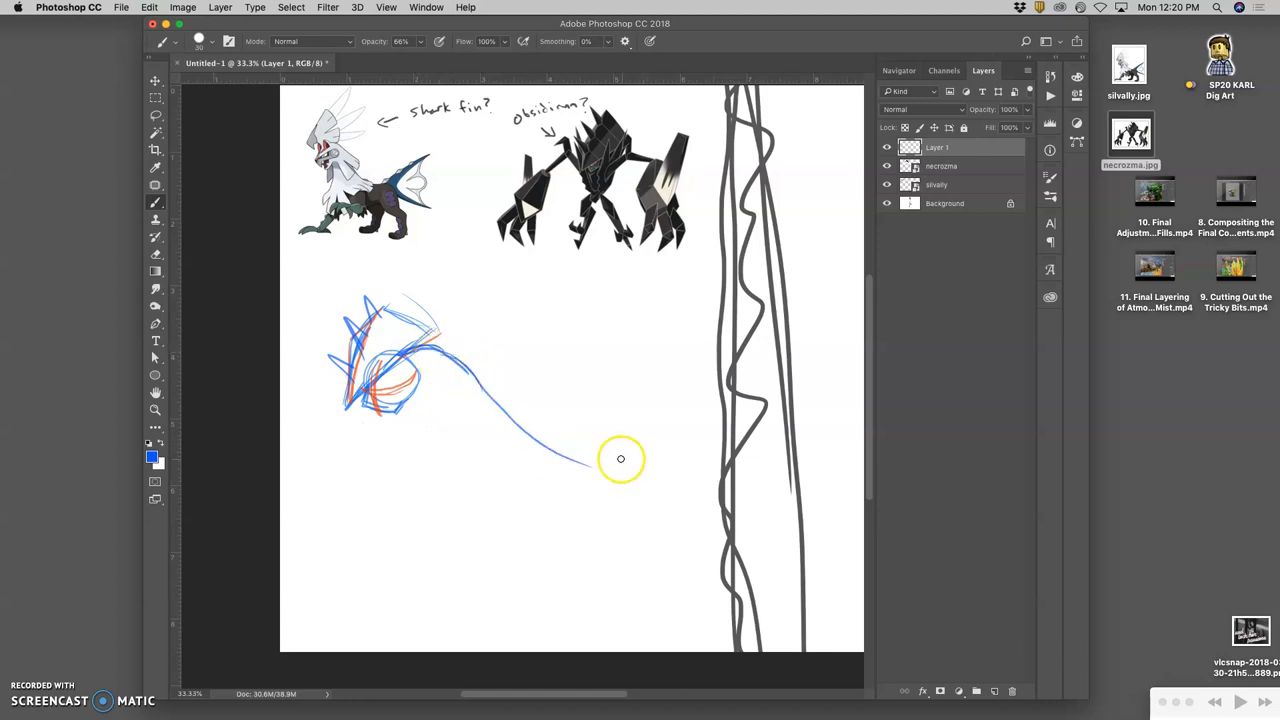
left_click_drag(580, 460, 600, 470)
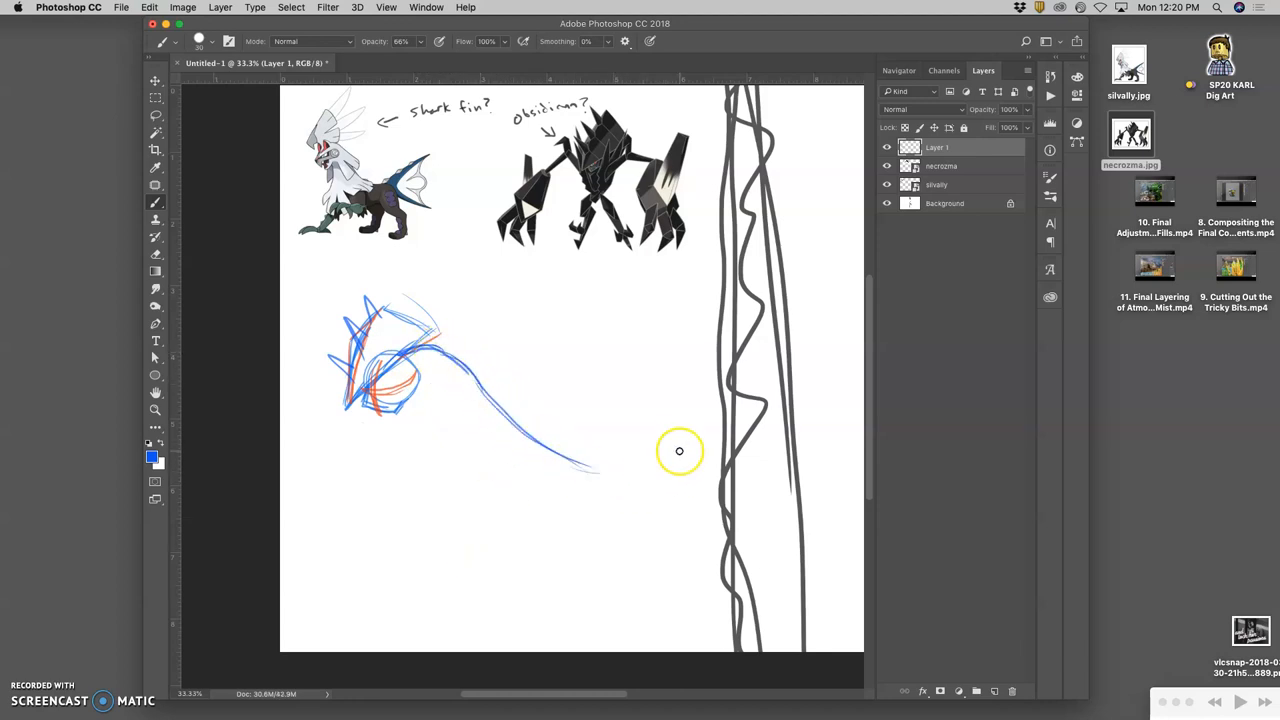
mouse_move(644, 428)
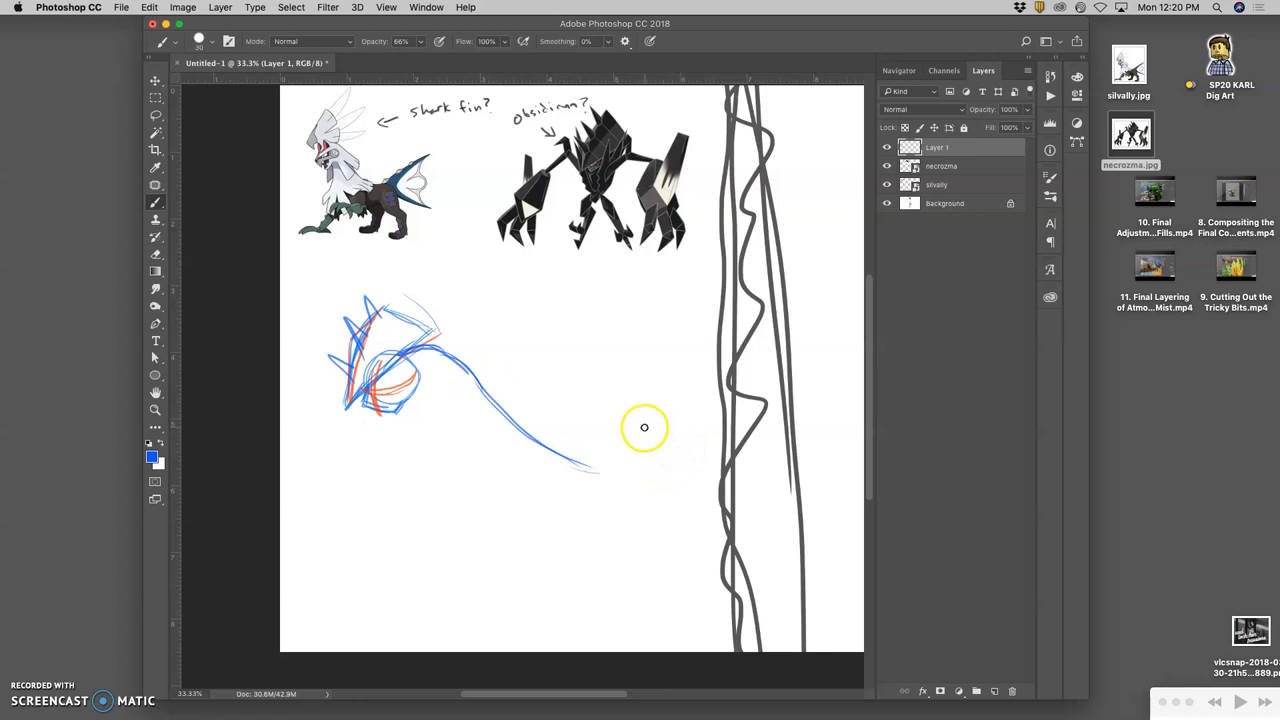
mouse_move(636, 404)
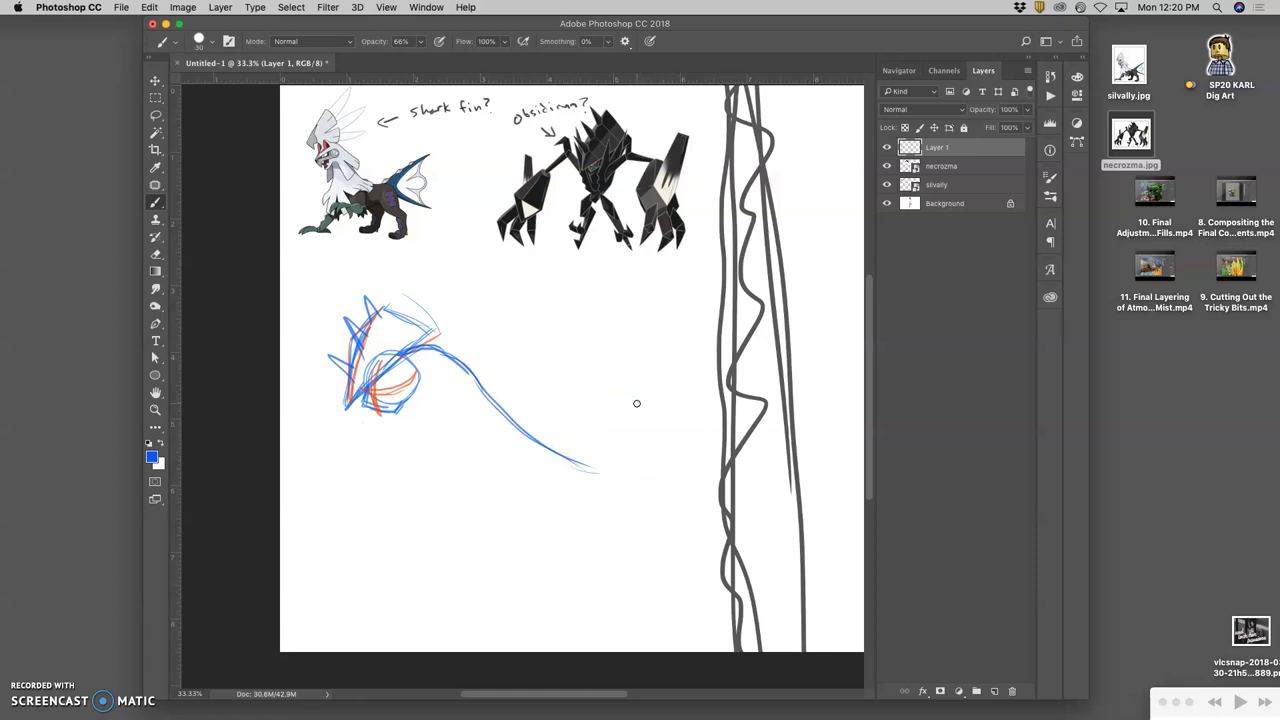
mouse_move(486, 350)
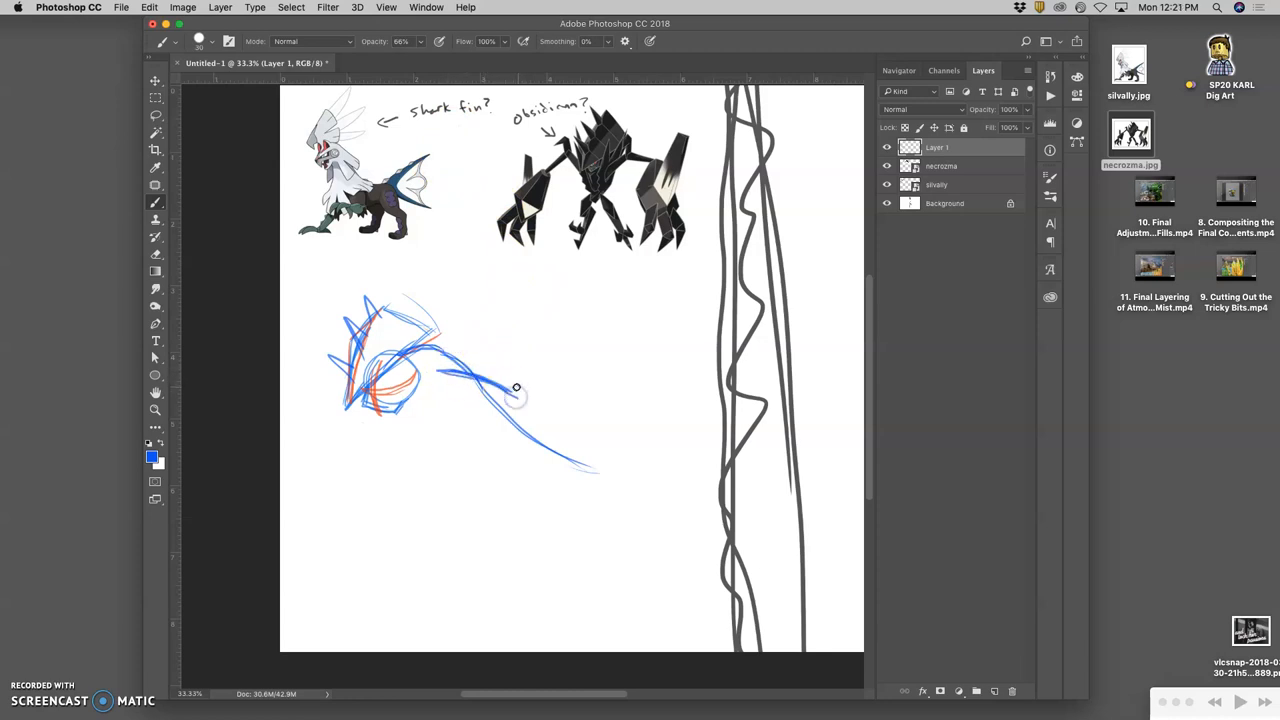
mouse_move(580, 176)
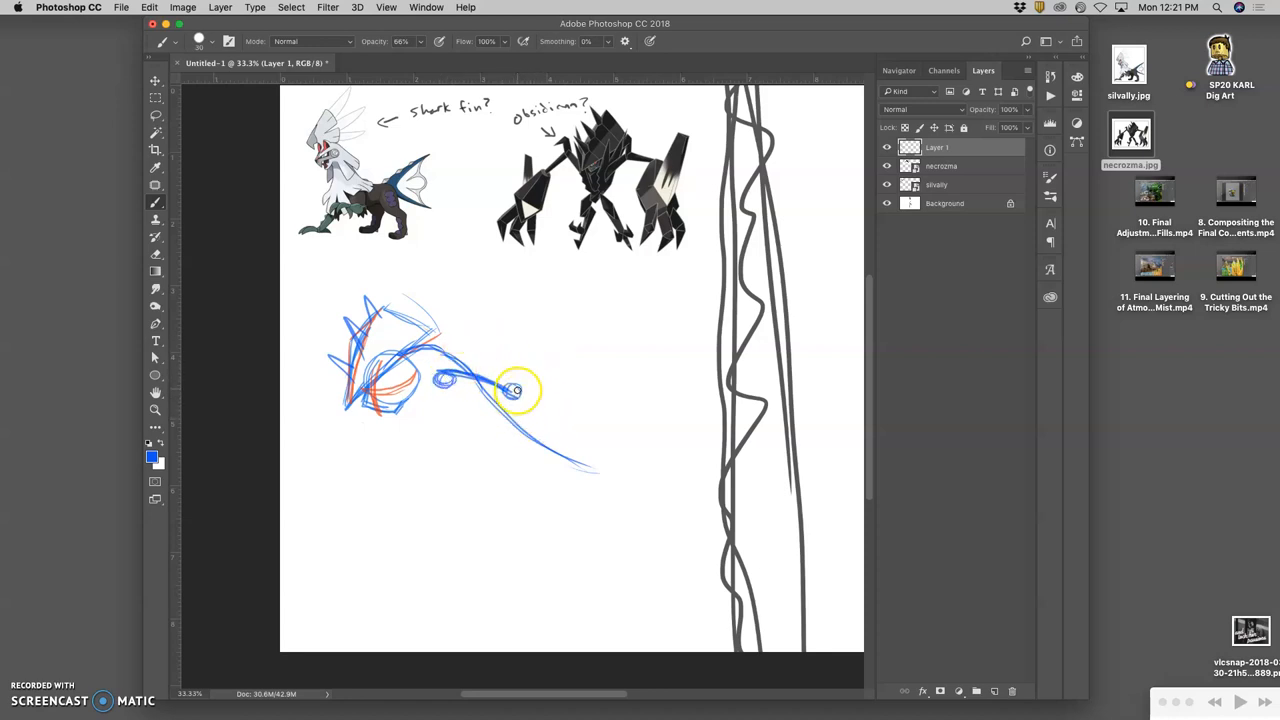
Draw both front legs from shoulder and knee joint circles, stick limbs and blocky paws.
left_click_drag(504, 390, 484, 476)
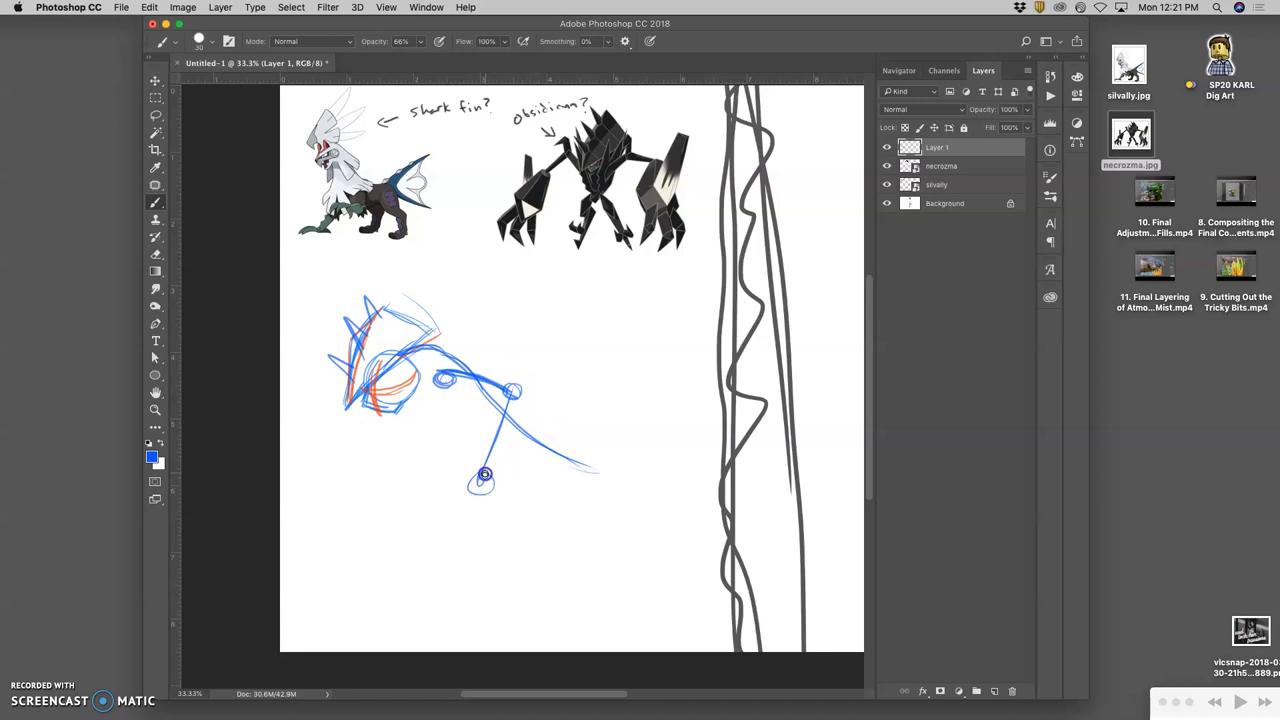
left_click_drag(484, 486, 464, 592)
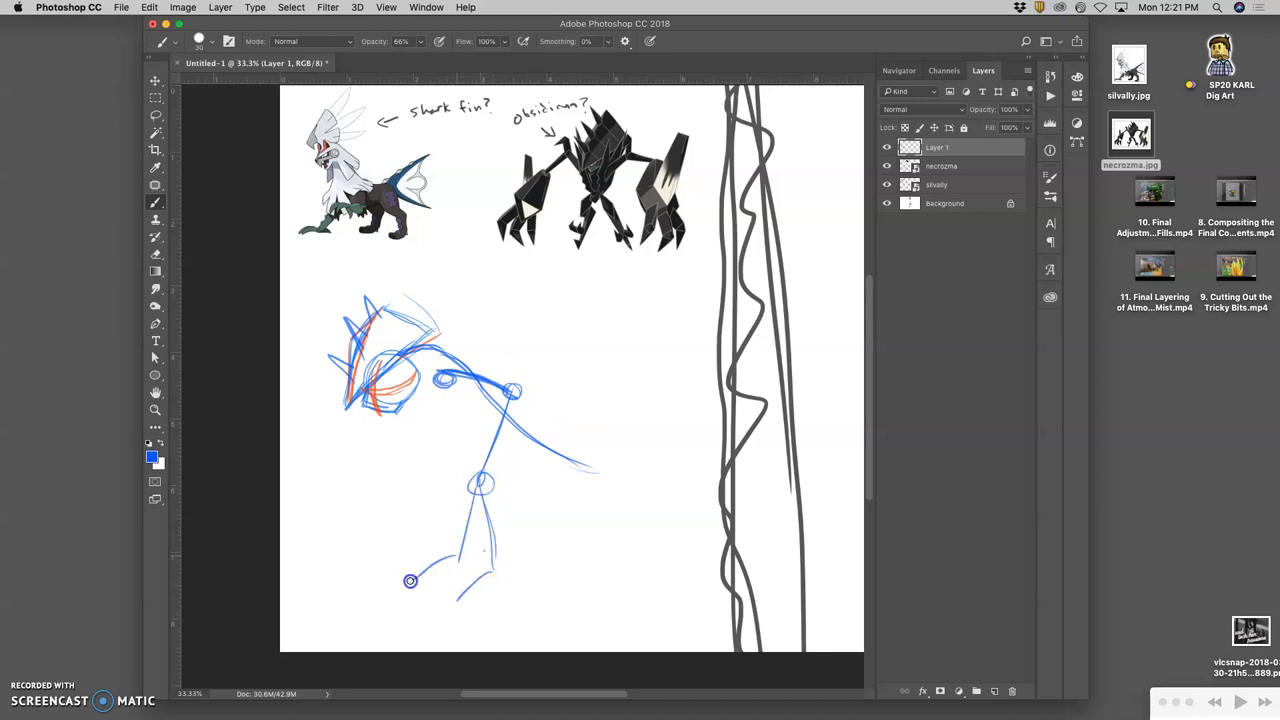
left_click_drag(410, 580, 424, 544)
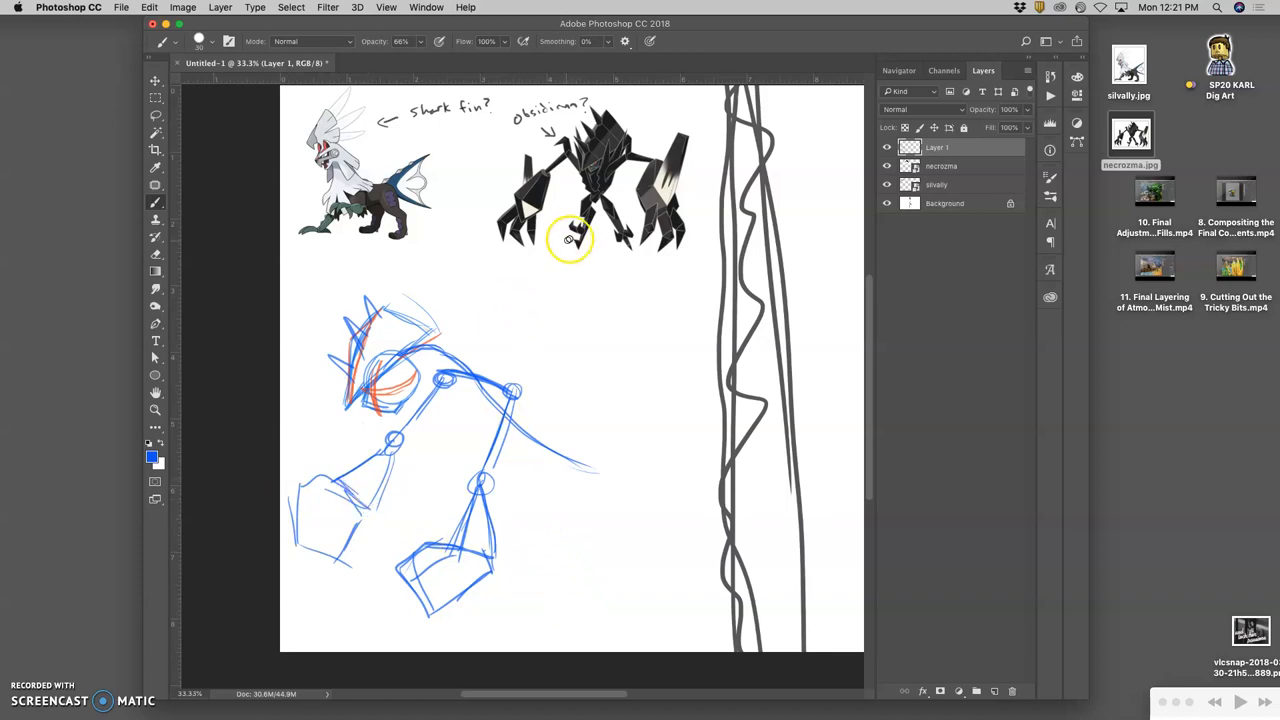
mouse_move(512, 212)
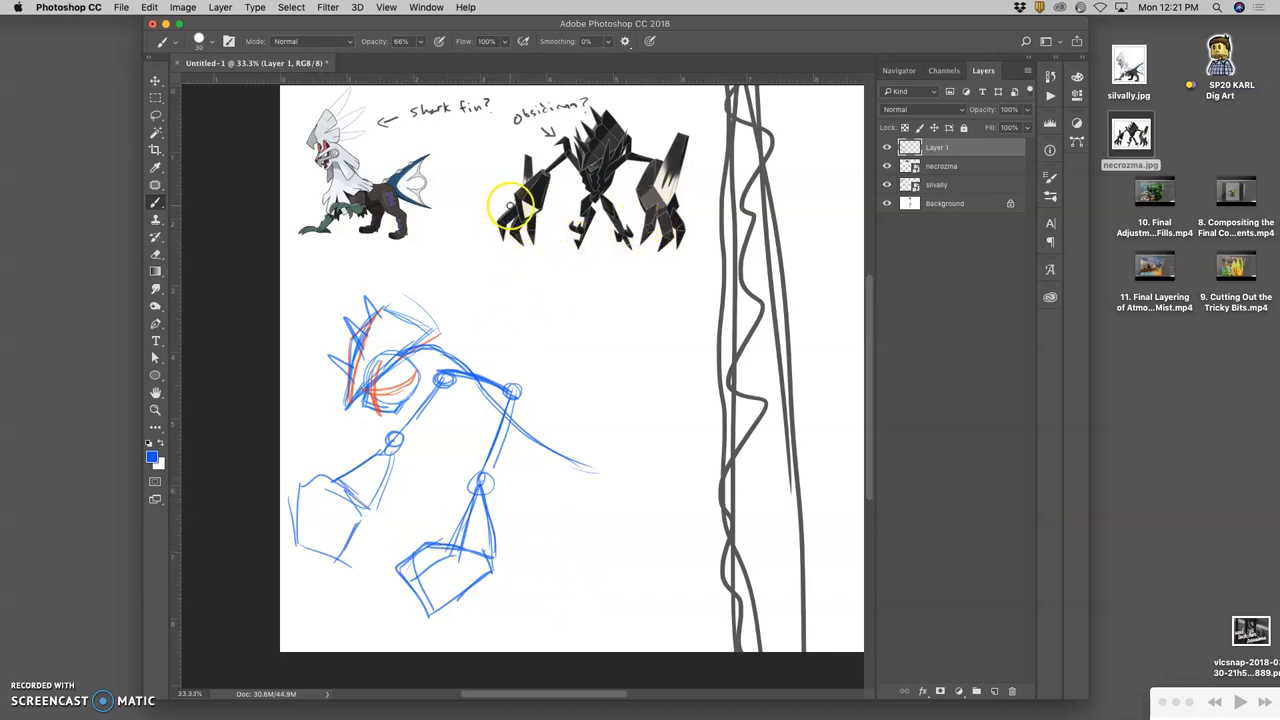
mouse_move(436, 540)
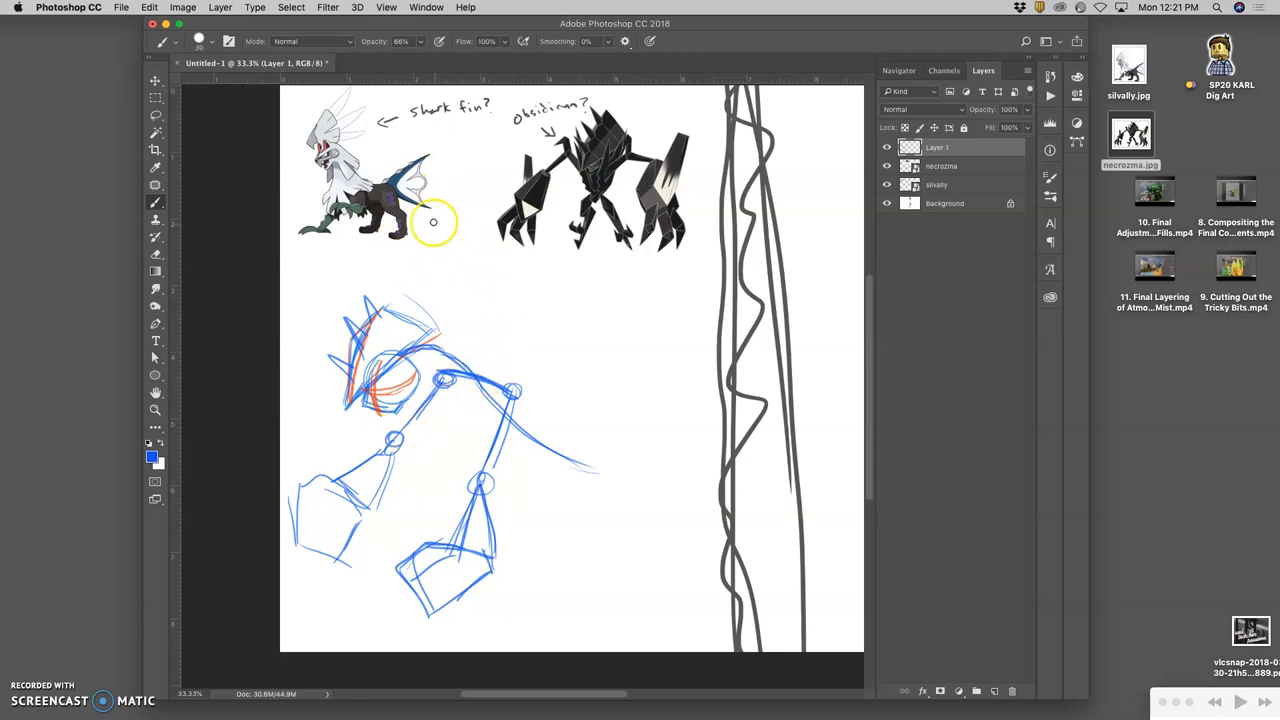
mouse_move(480, 390)
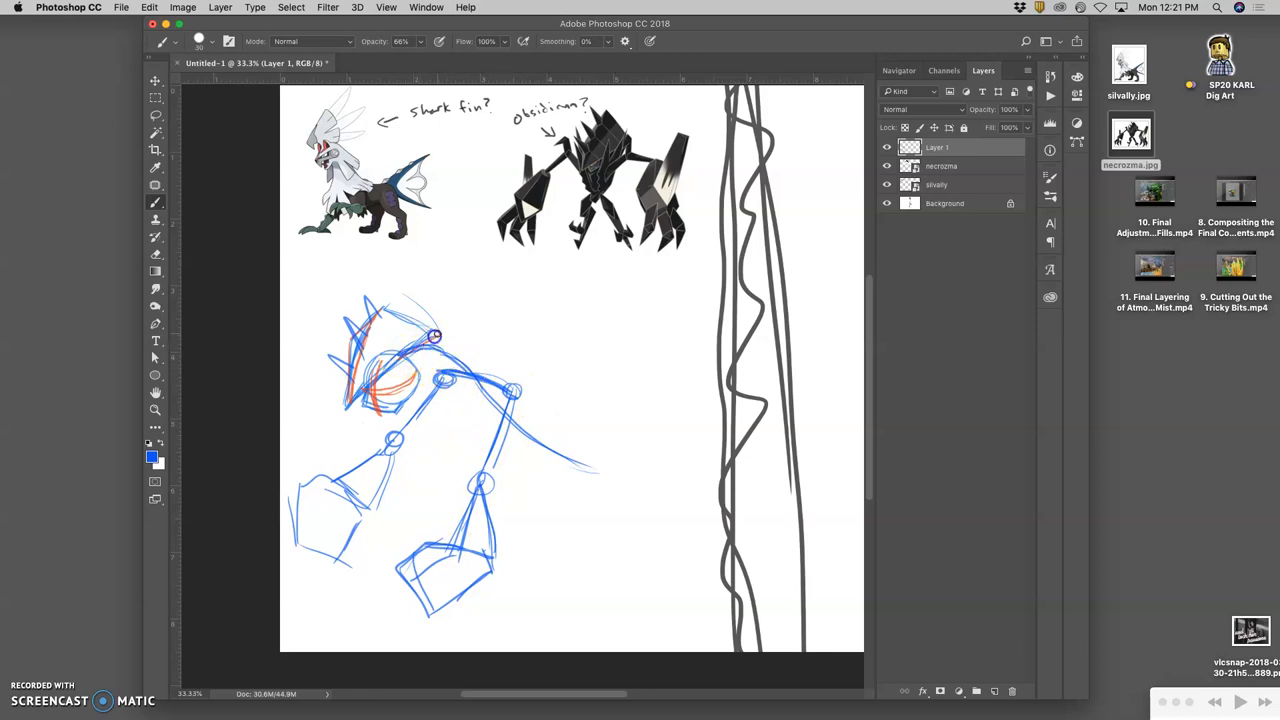
Mark the head and shoulder masses with red arcs and extend the blue back line right.
left_click_drag(430, 336, 456, 404)
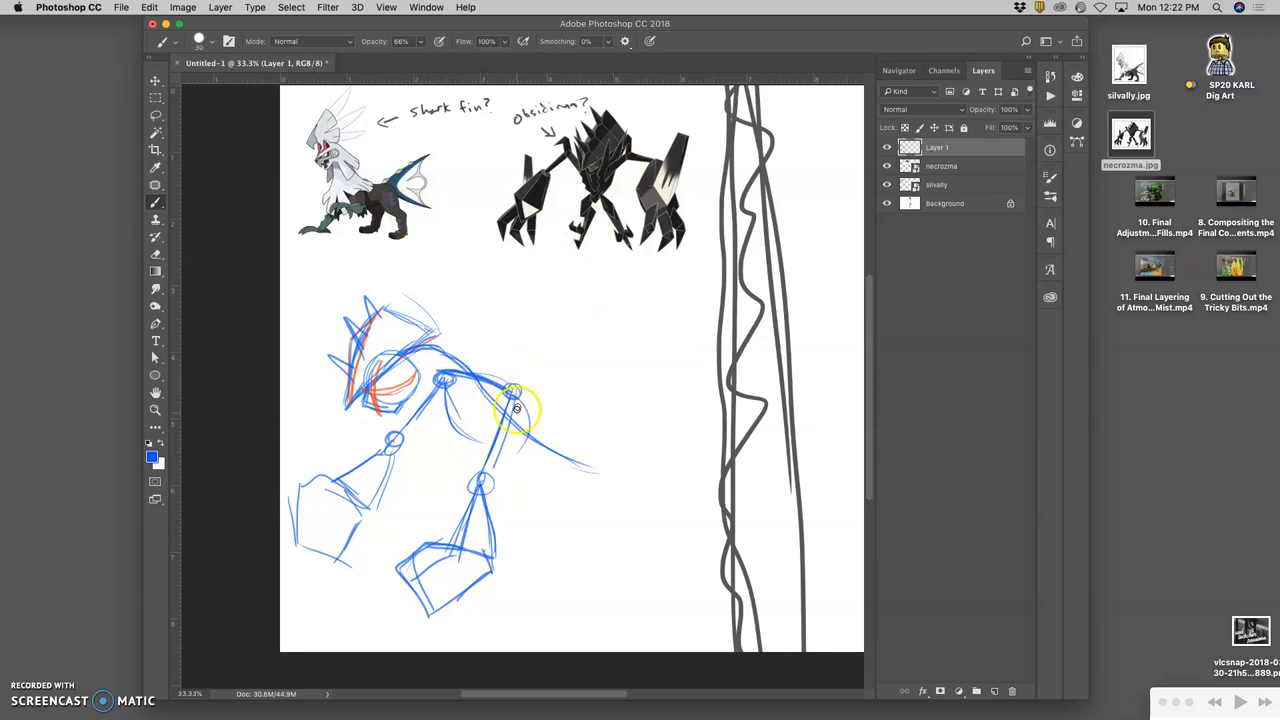
left_click_drag(510, 390, 540, 436)
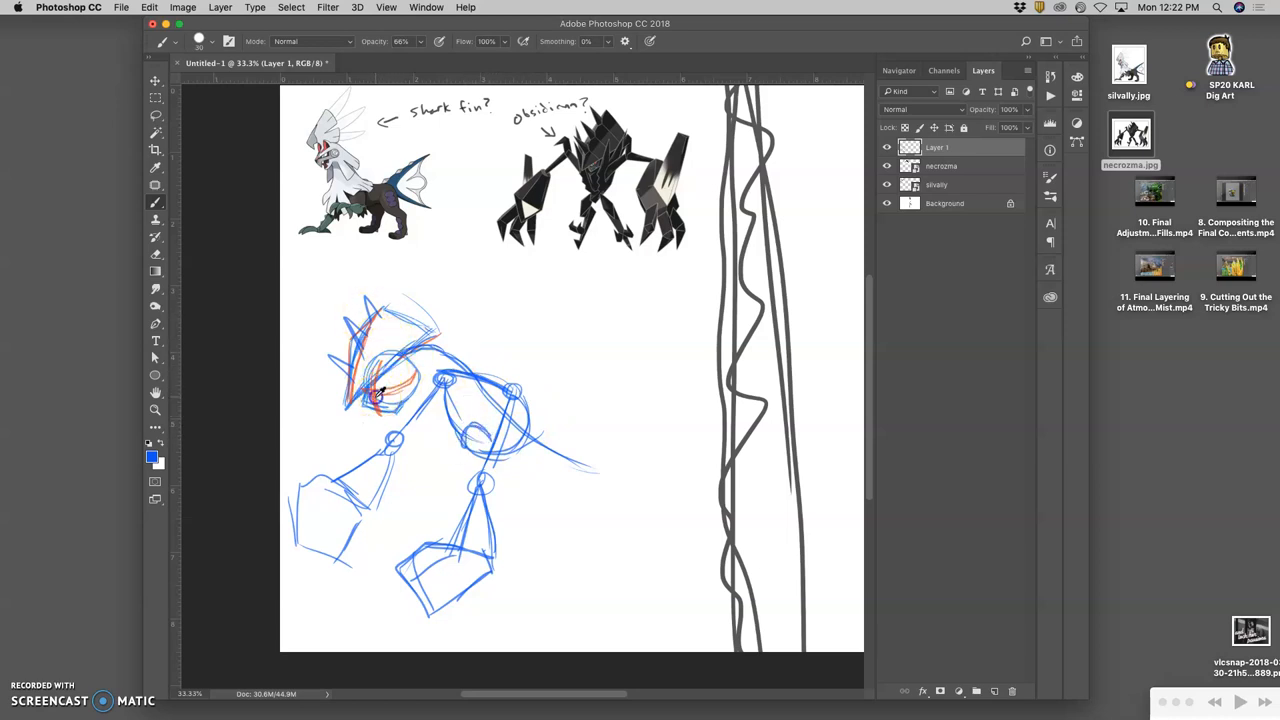
left_click_drag(380, 400, 476, 430)
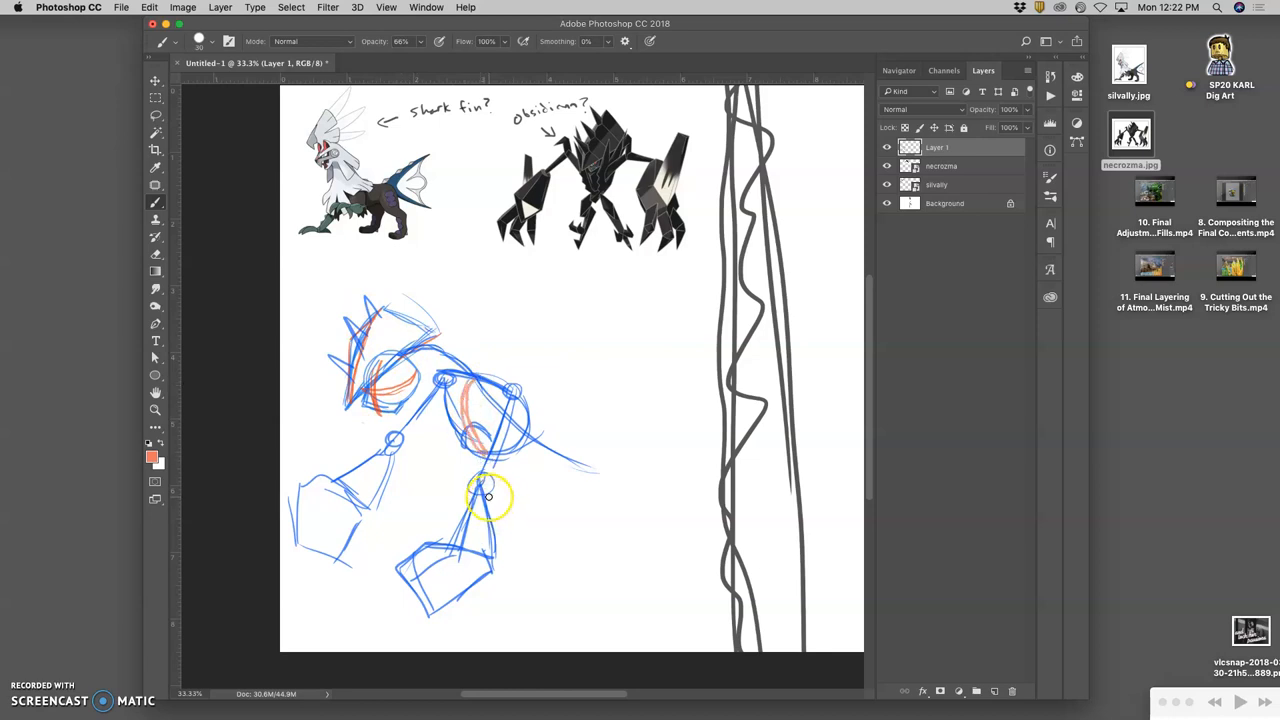
mouse_move(684, 280)
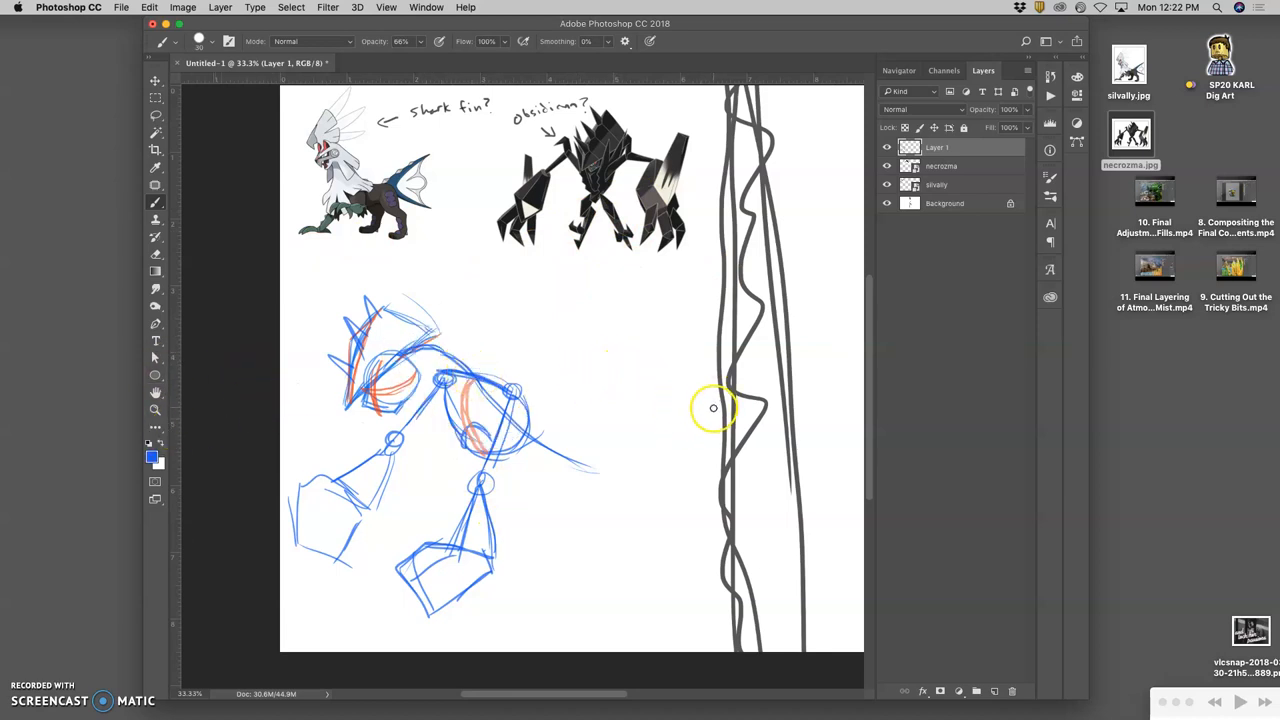
mouse_move(680, 372)
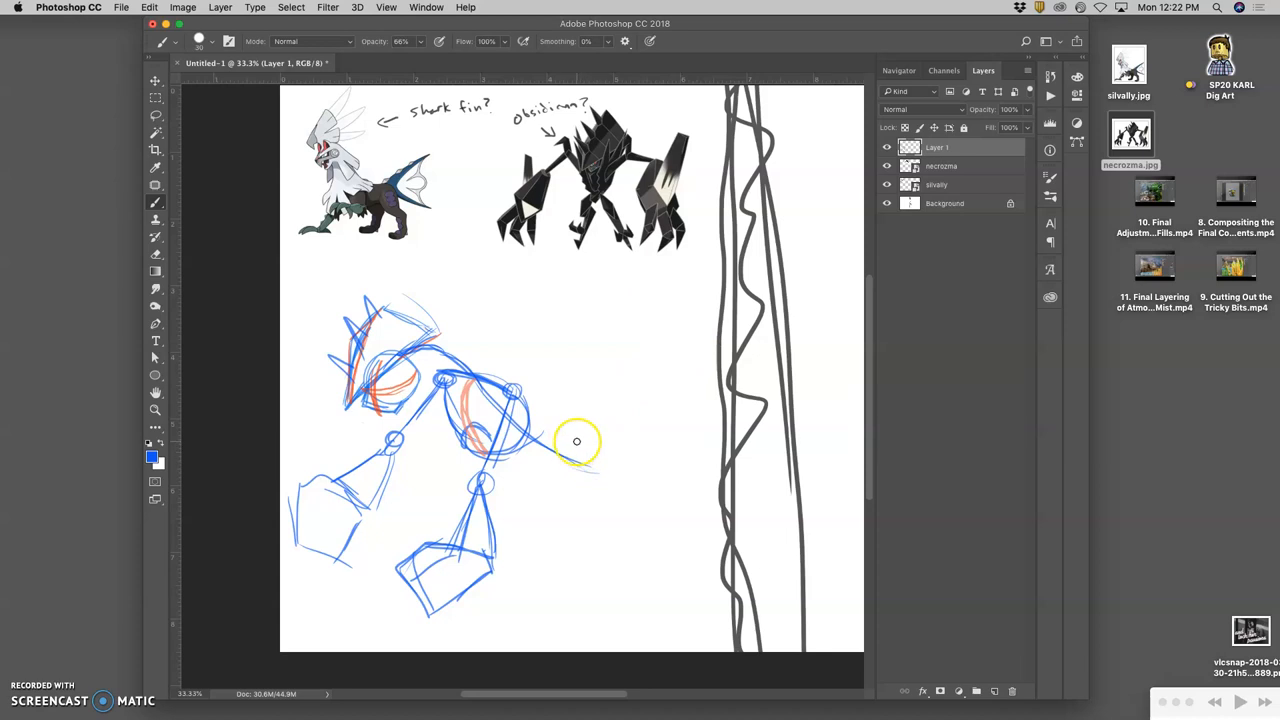
mouse_move(564, 444)
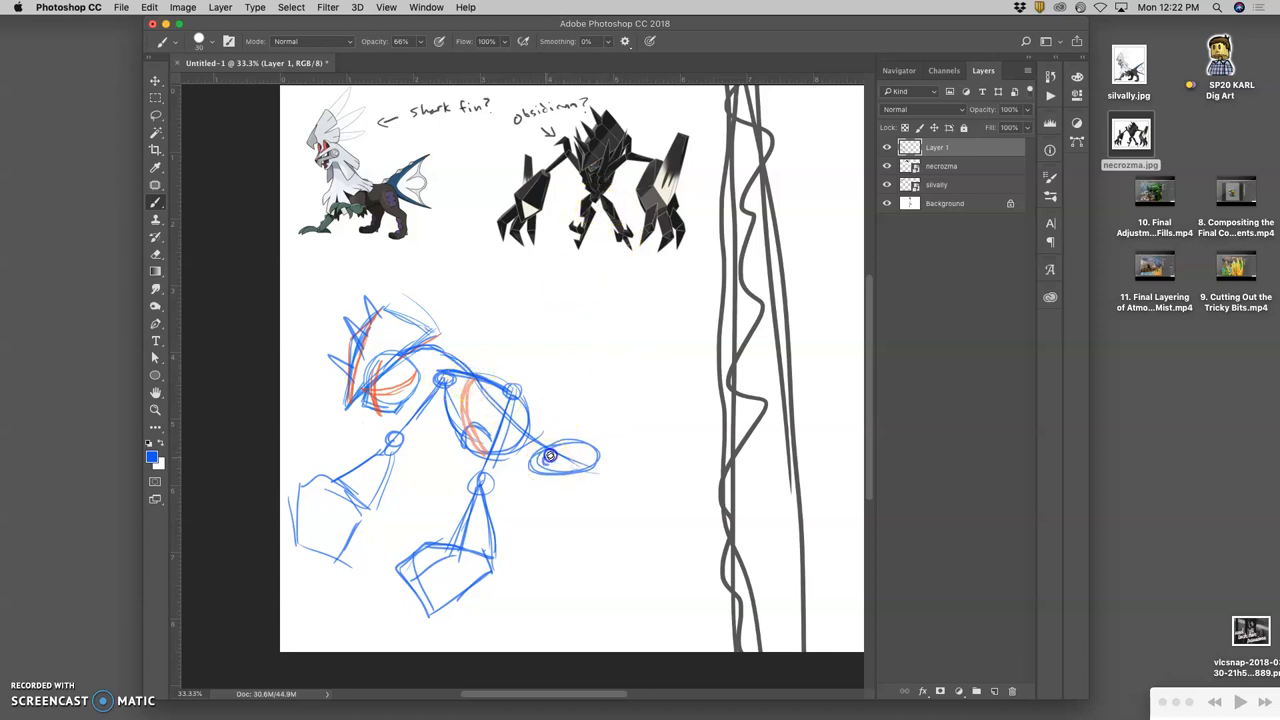
Add hip joint circles at the rear and two jointed hind legs with feet.
left_click_drag(544, 460, 590, 464)
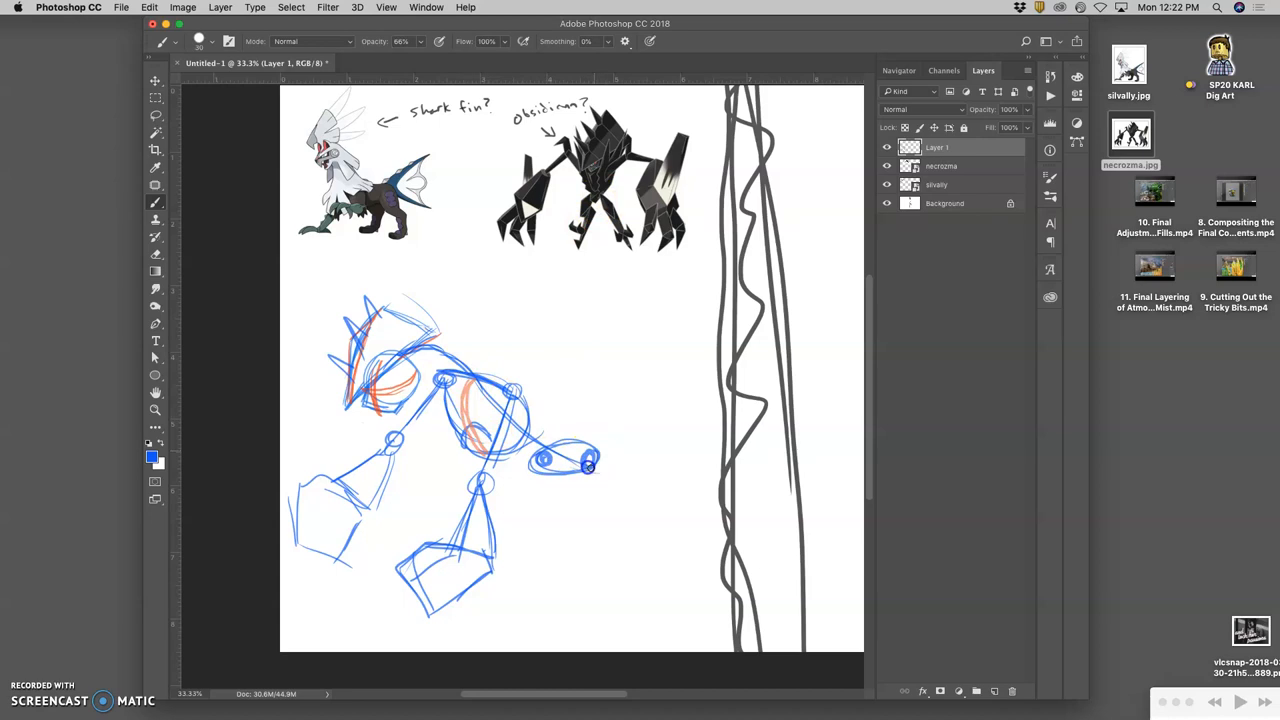
mouse_move(552, 516)
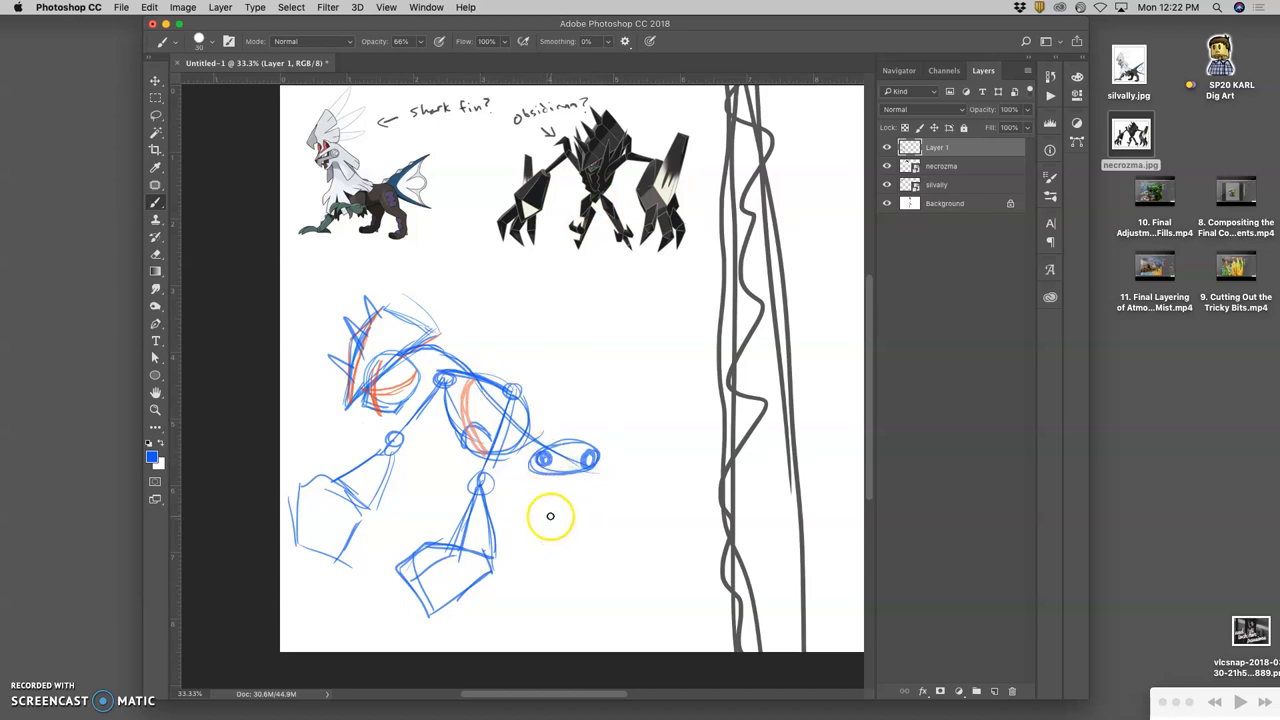
mouse_move(576, 486)
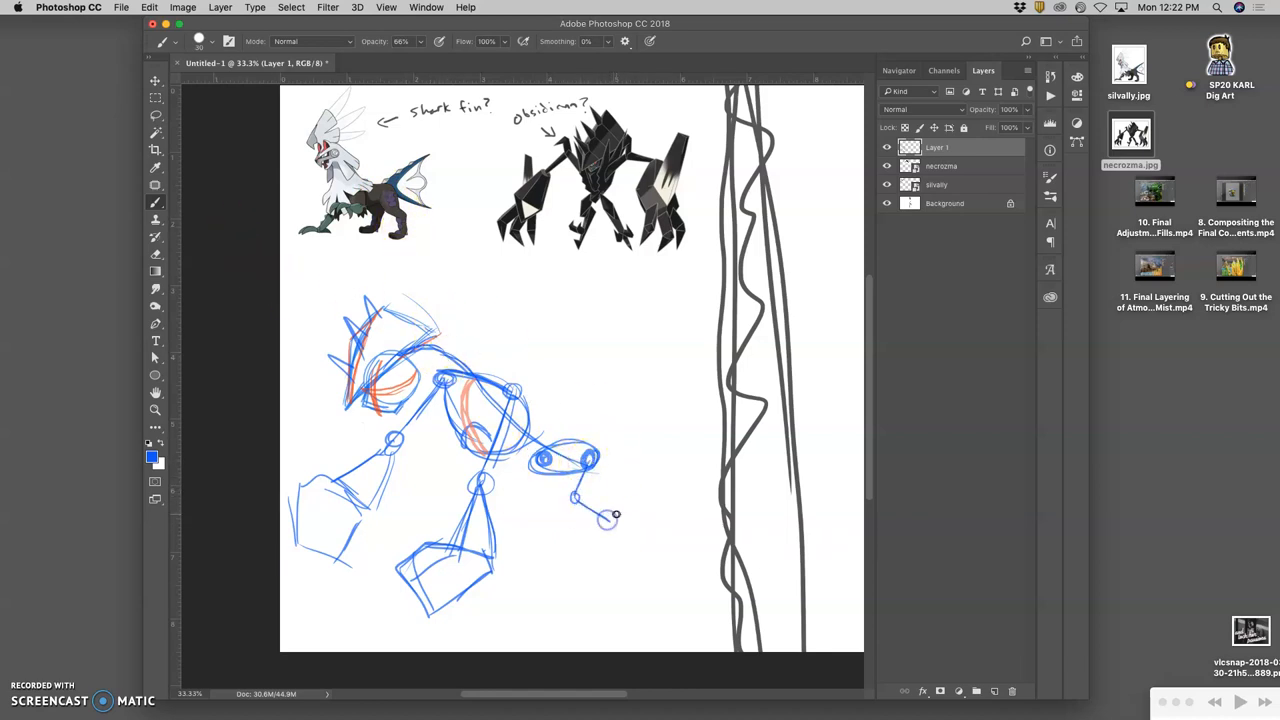
left_click_drag(576, 500, 604, 544)
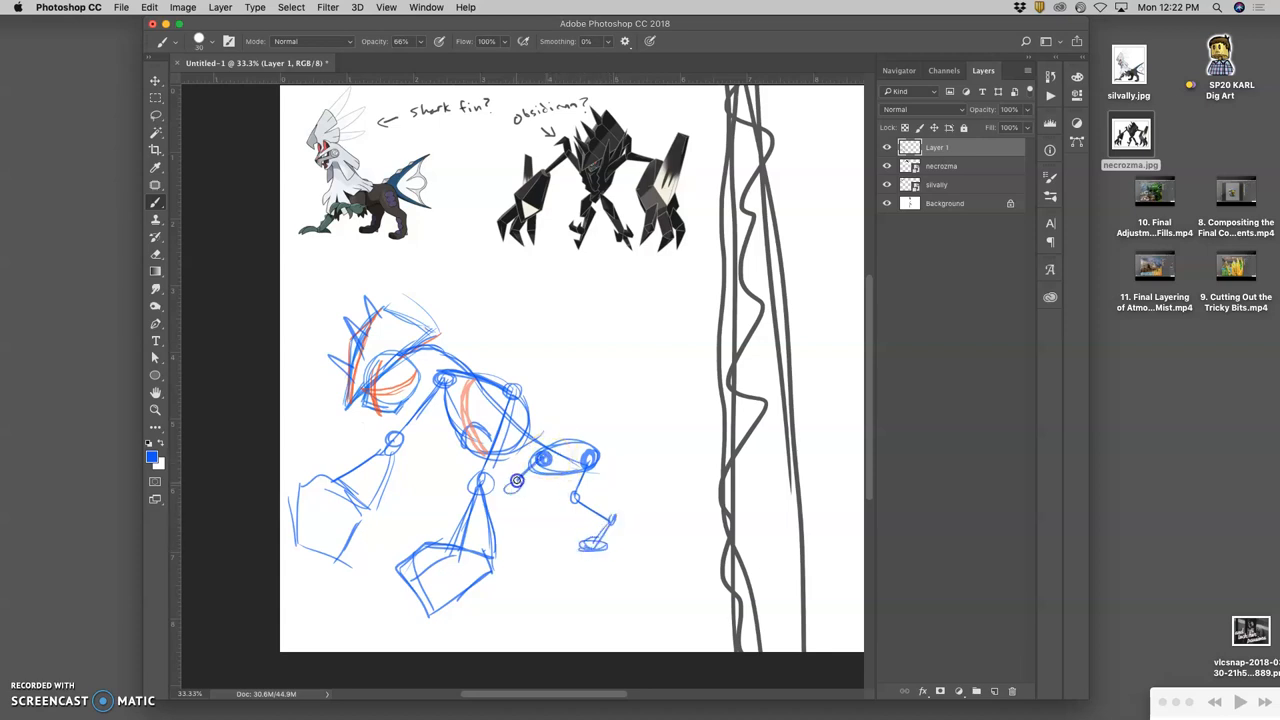
left_click_drag(484, 486, 524, 524)
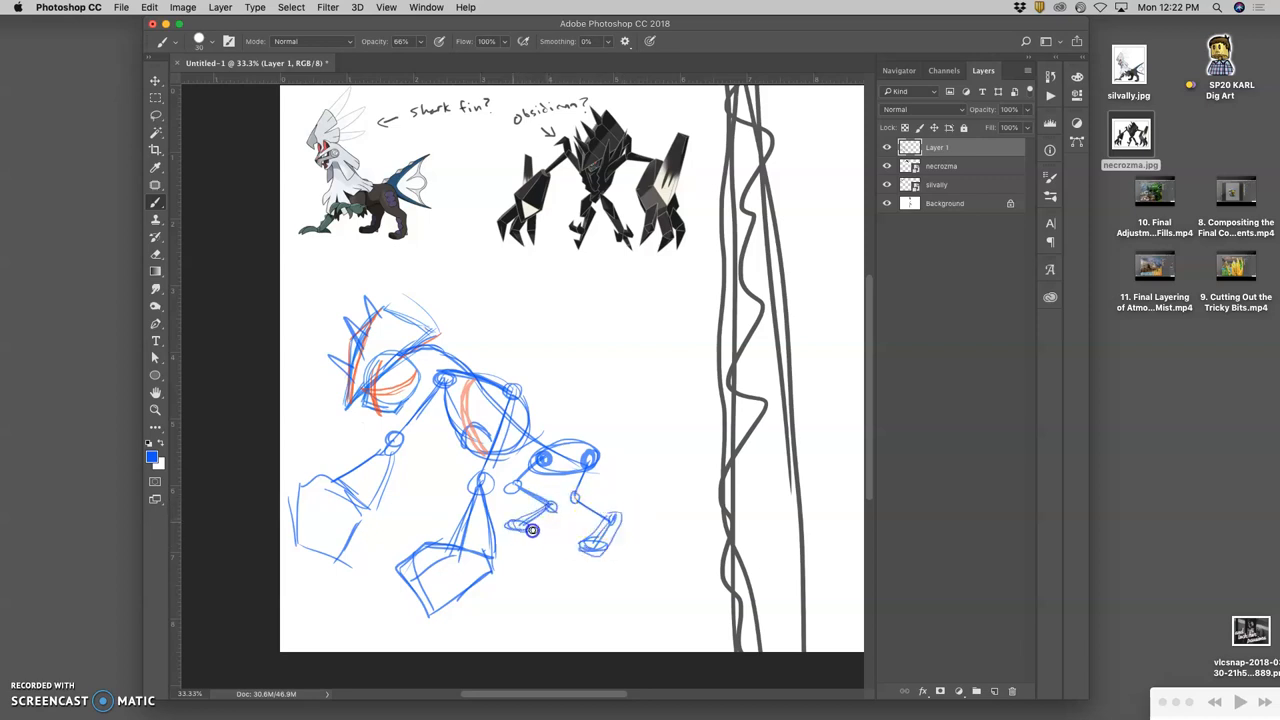
mouse_move(604, 506)
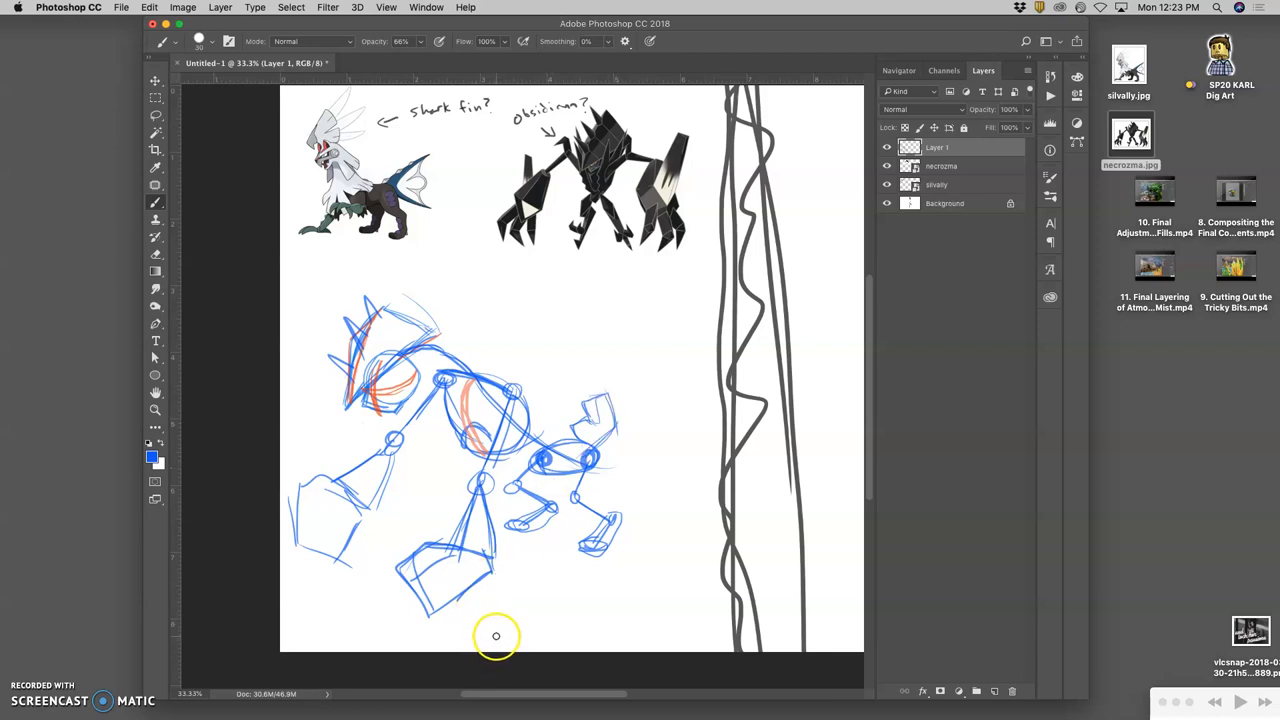
mouse_move(606, 256)
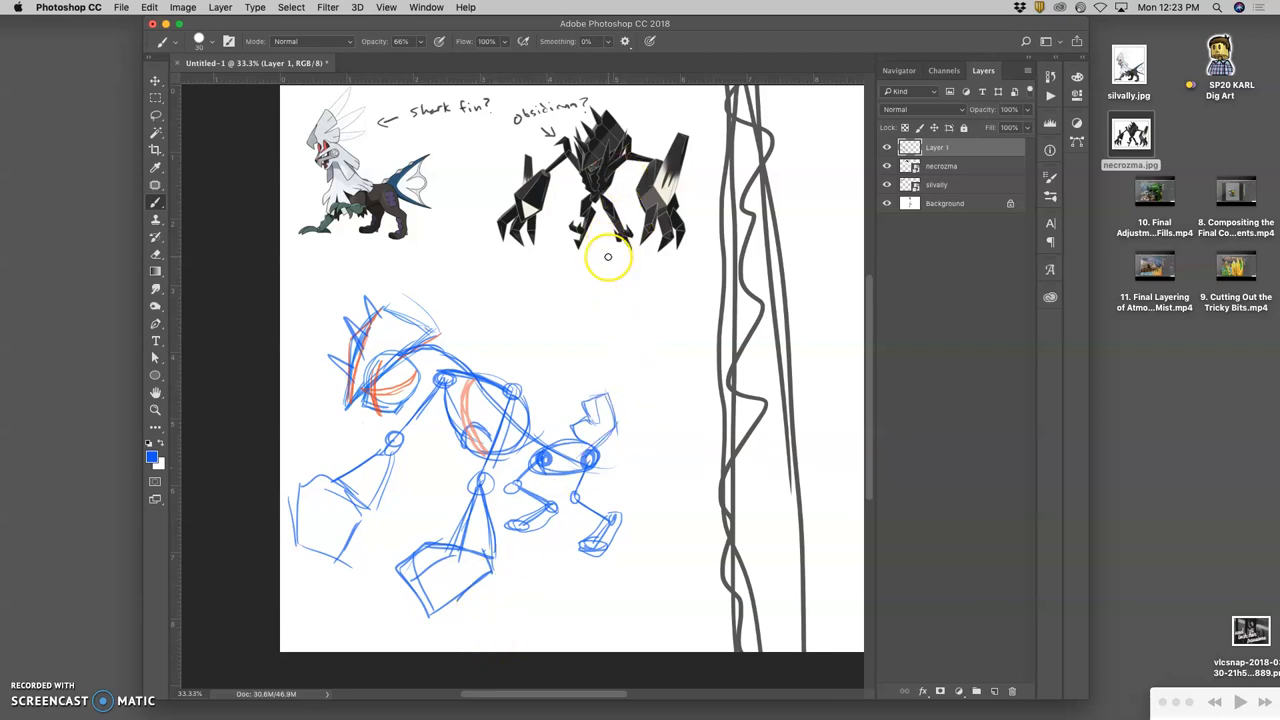
mouse_move(440, 348)
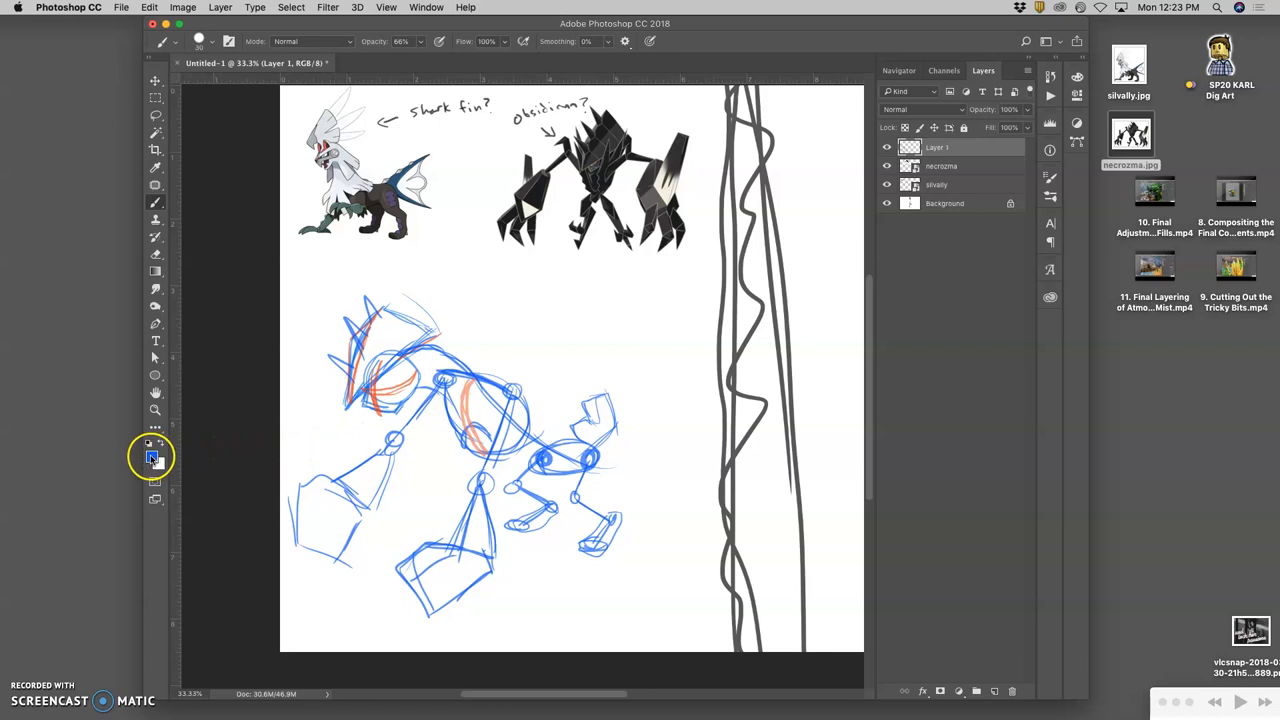
Change the foreground drawing colour to a darker, muted blue via the Color Picker.
left_click(152, 456)
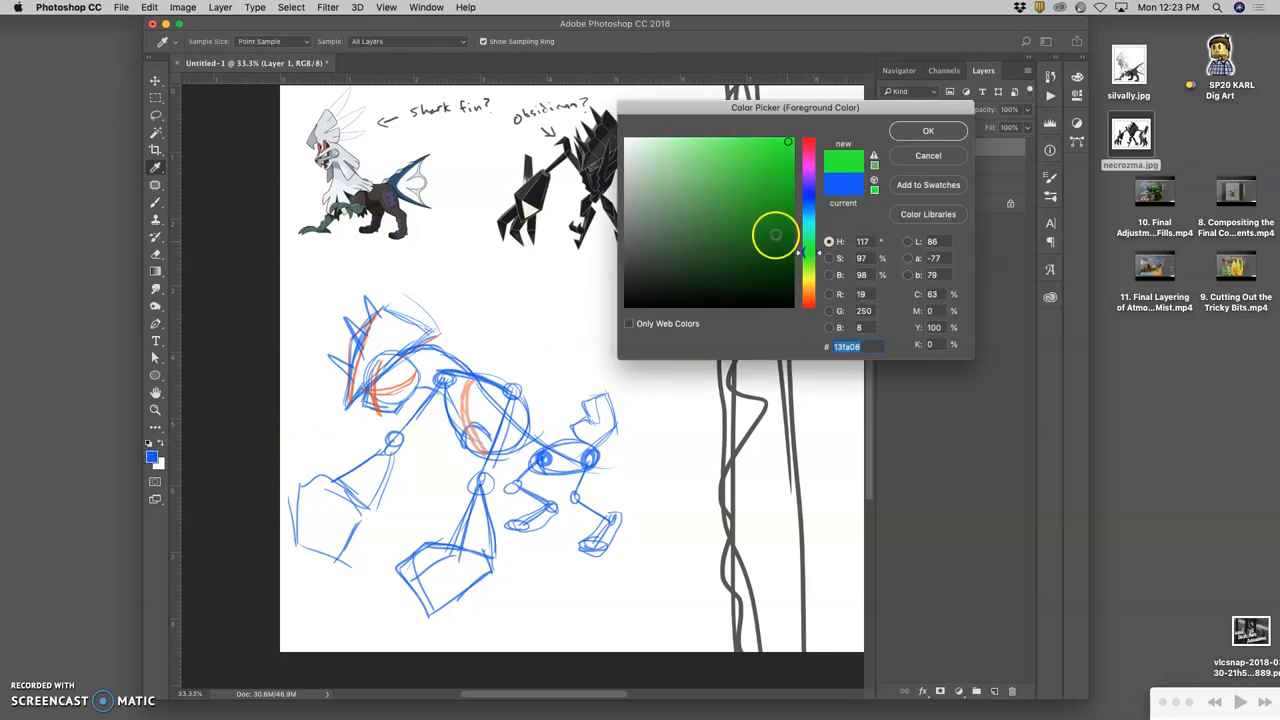
left_click(676, 238)
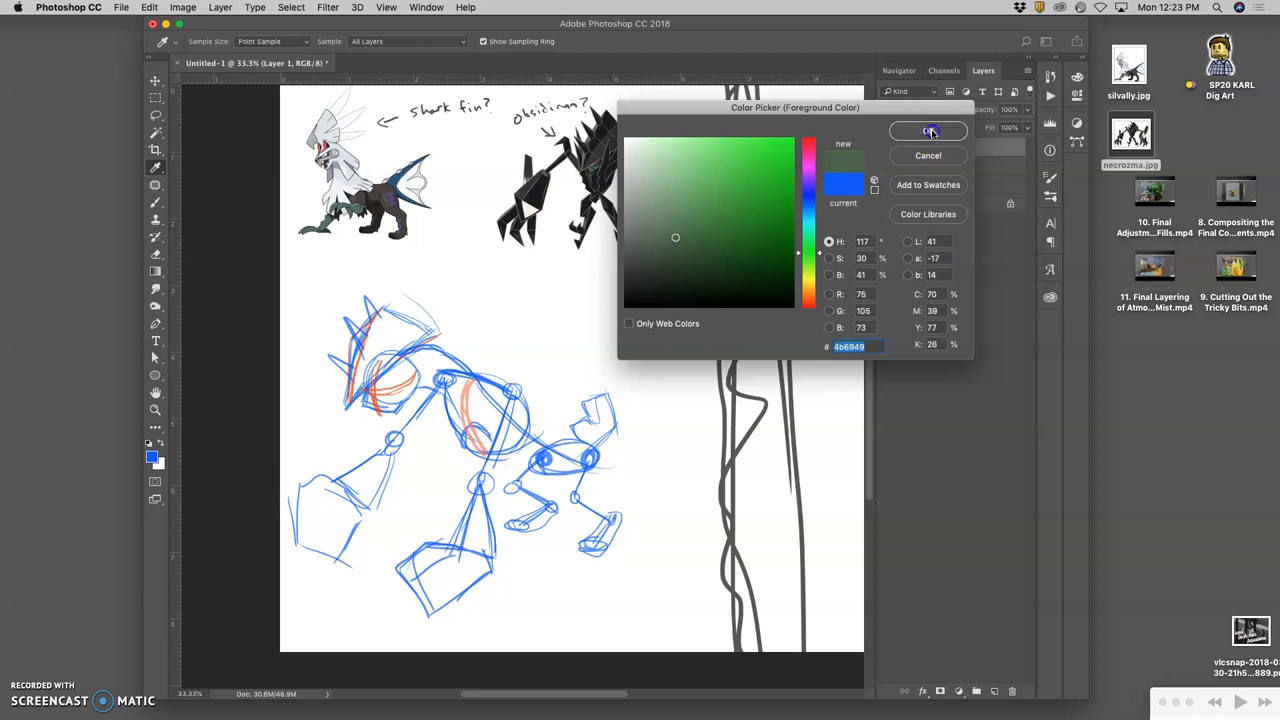
left_click(928, 132)
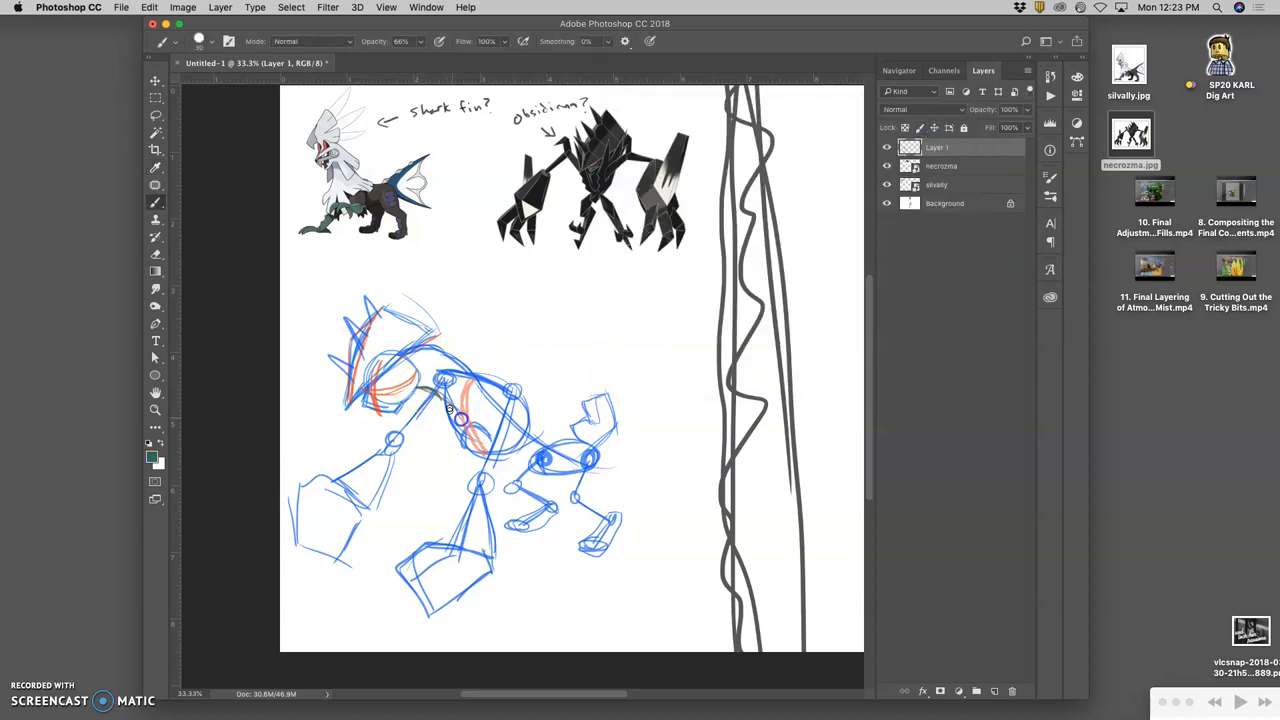